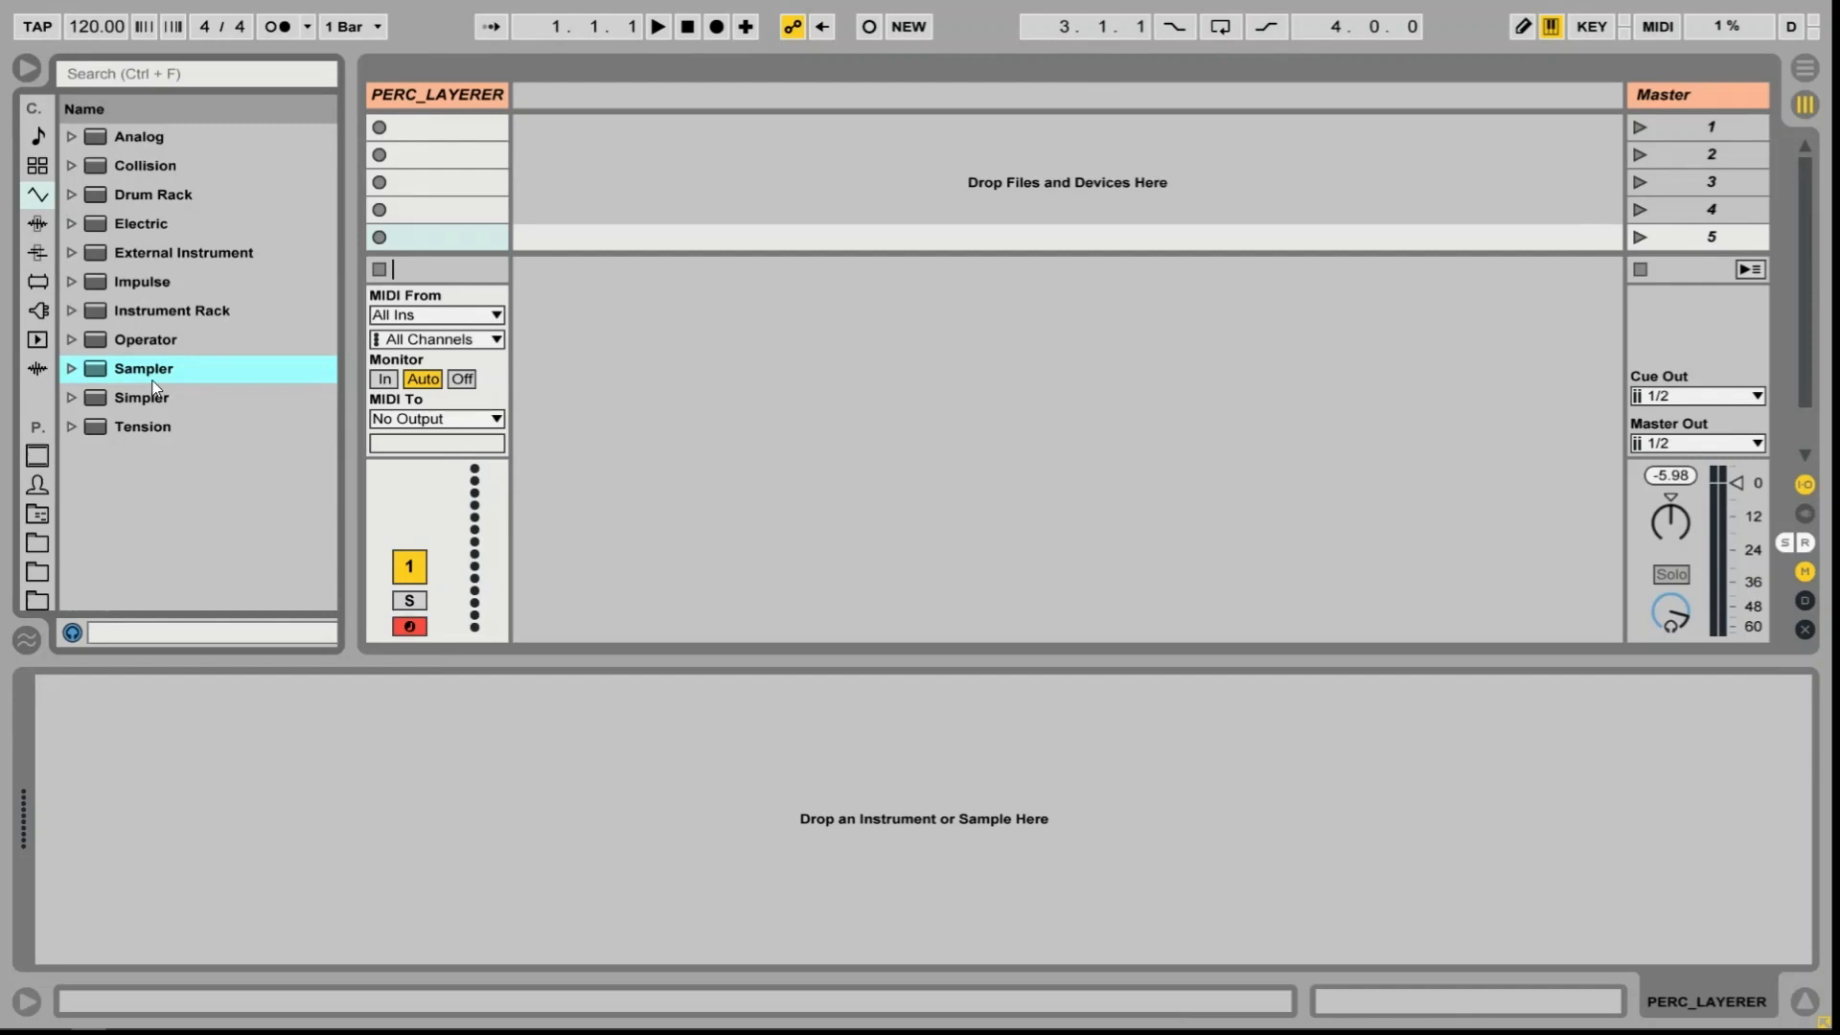
Load a Sampler on PERC_LAYERER and add six kicks from The Forge by Hecq pack as zones
double_click(141, 368)
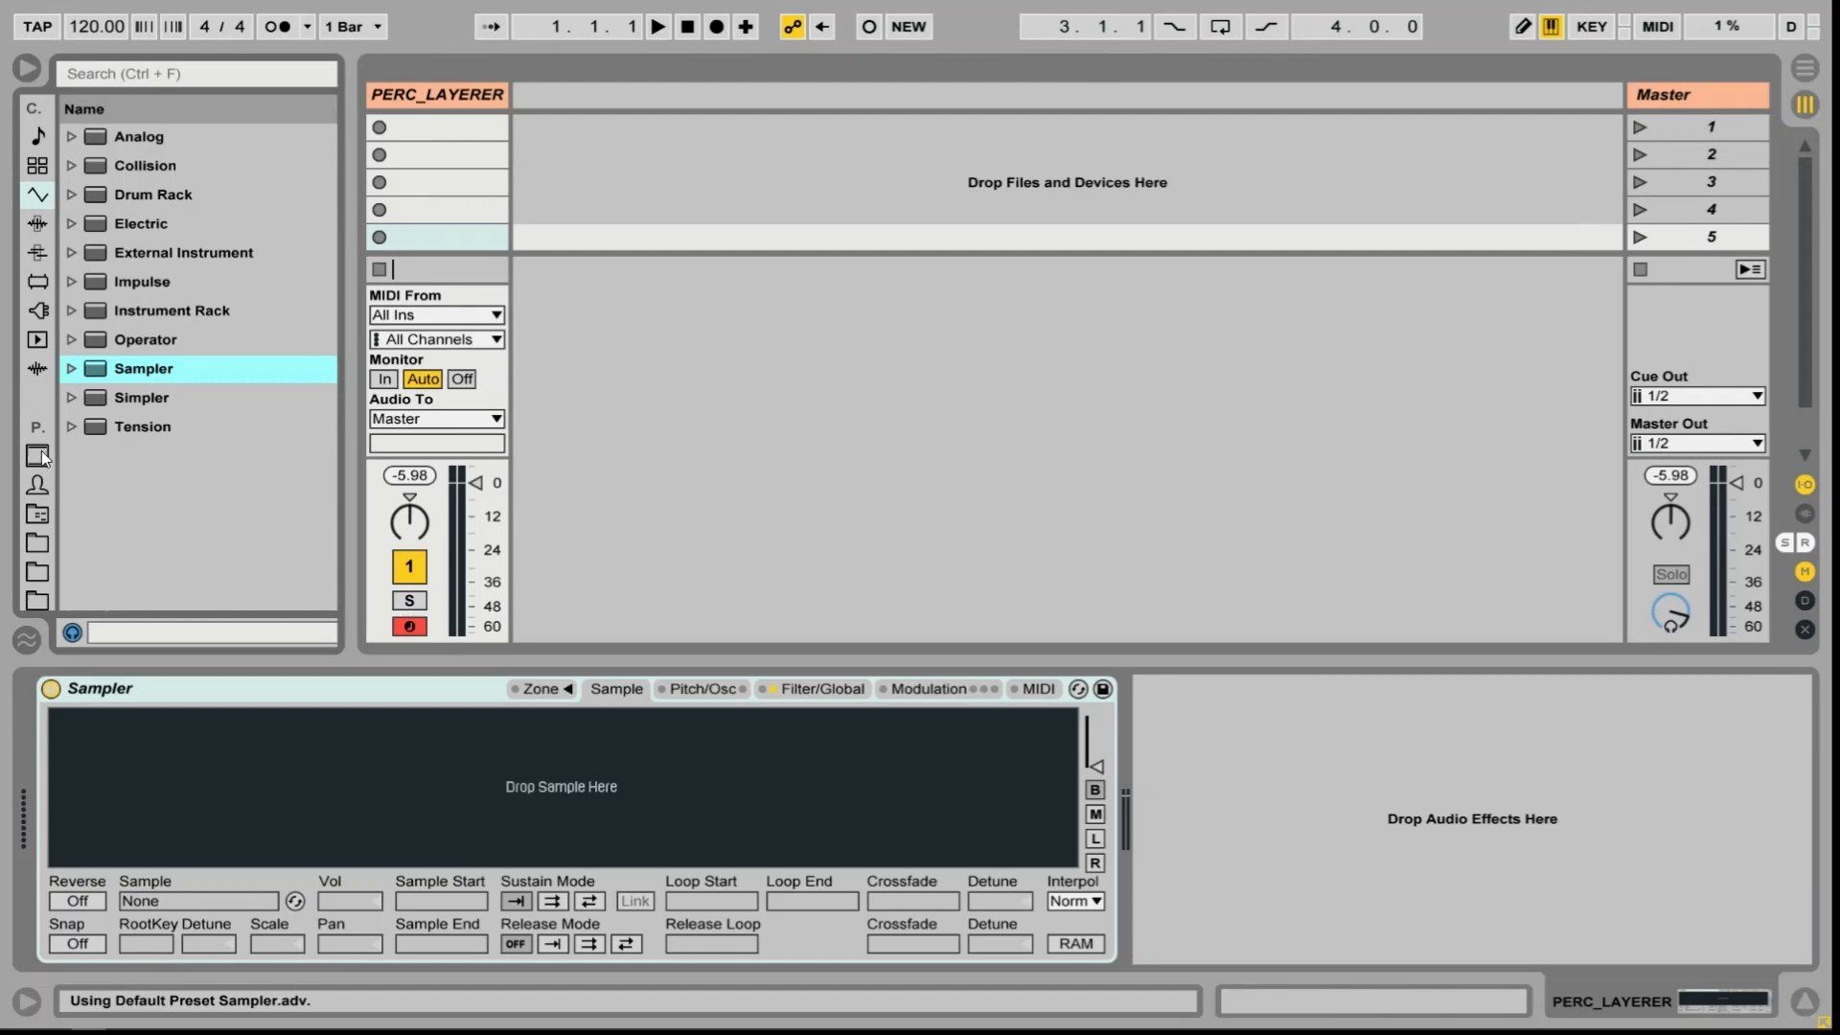
left_click(37, 457)
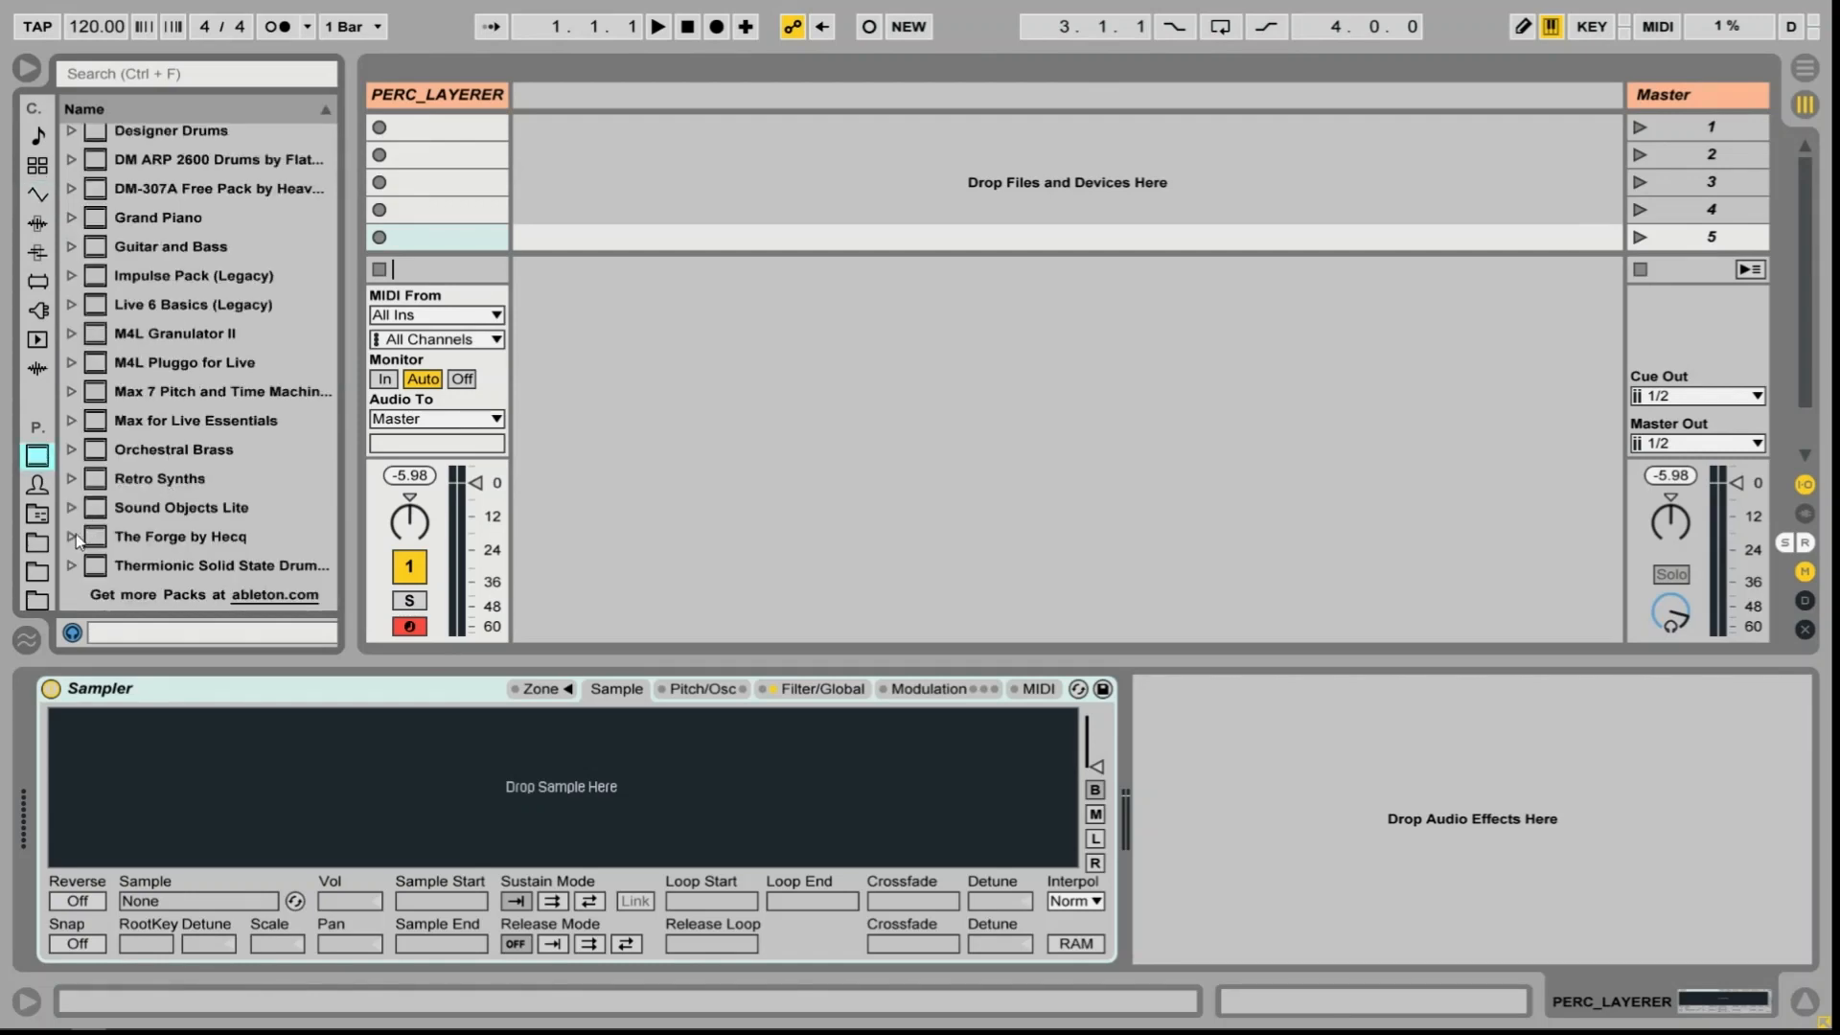
left_click(72, 536)
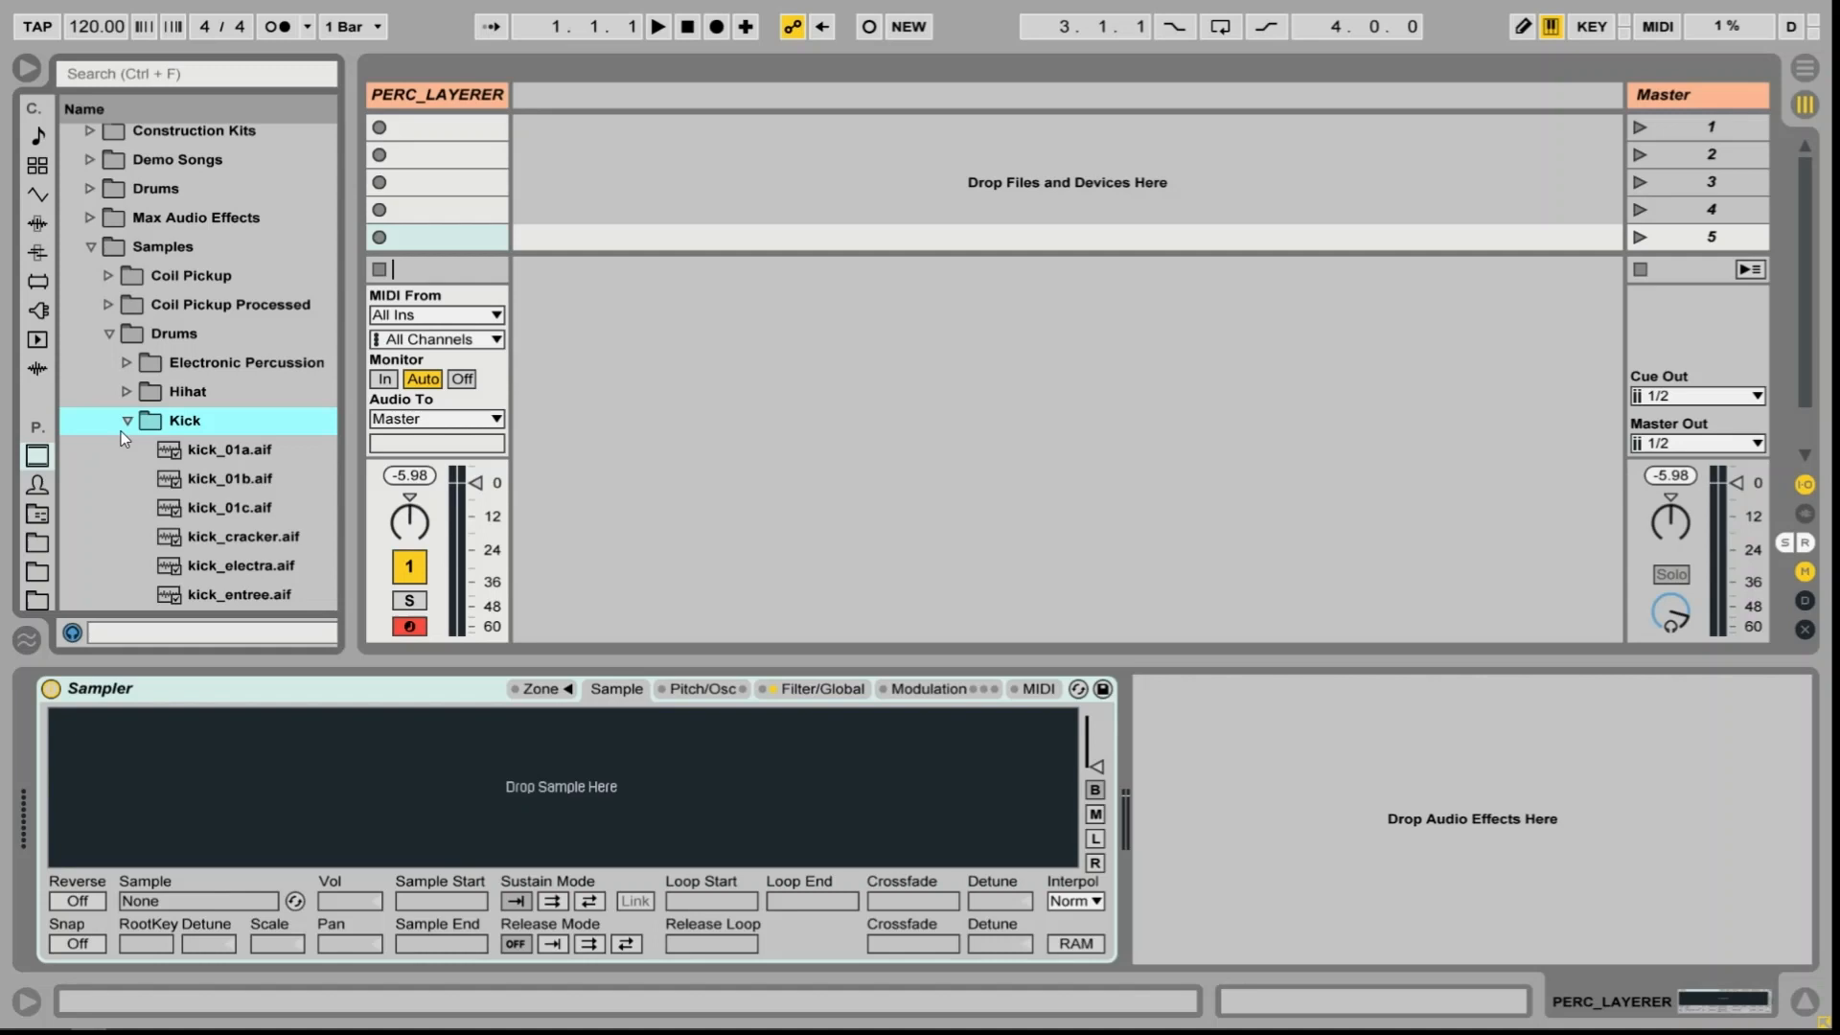
scroll("down", 3)
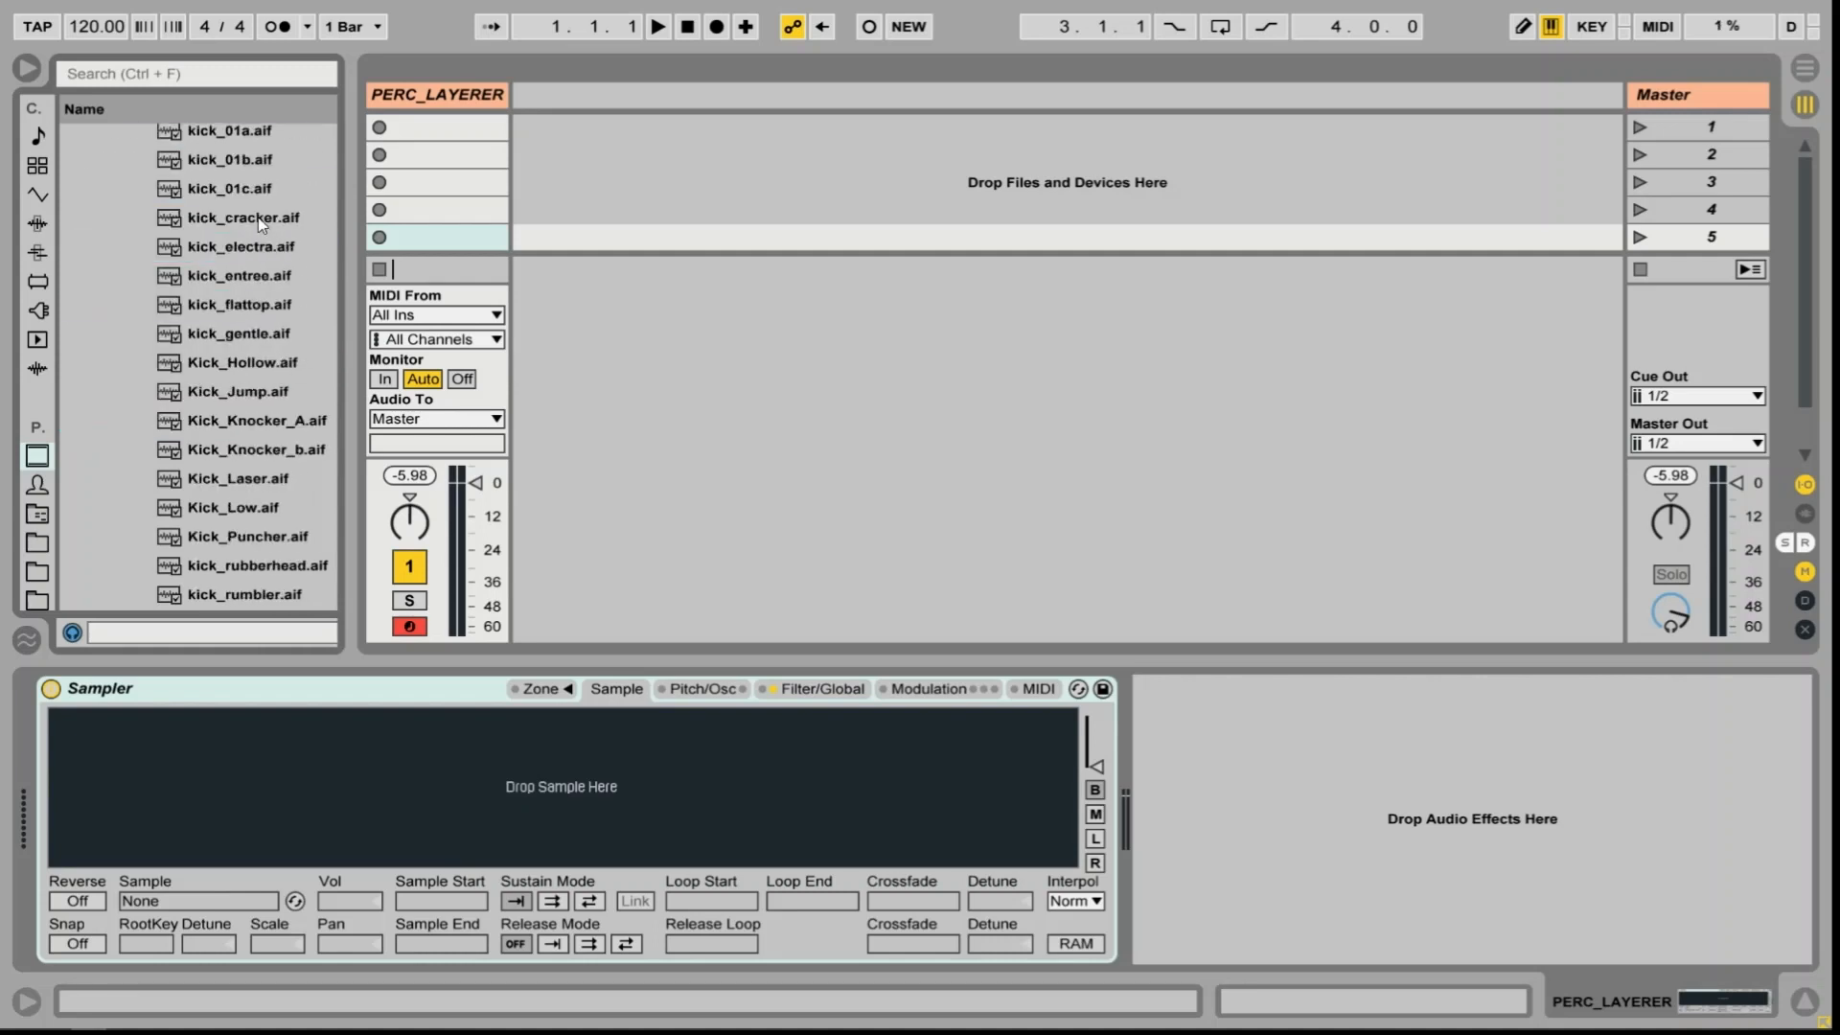
left_click(240, 216)
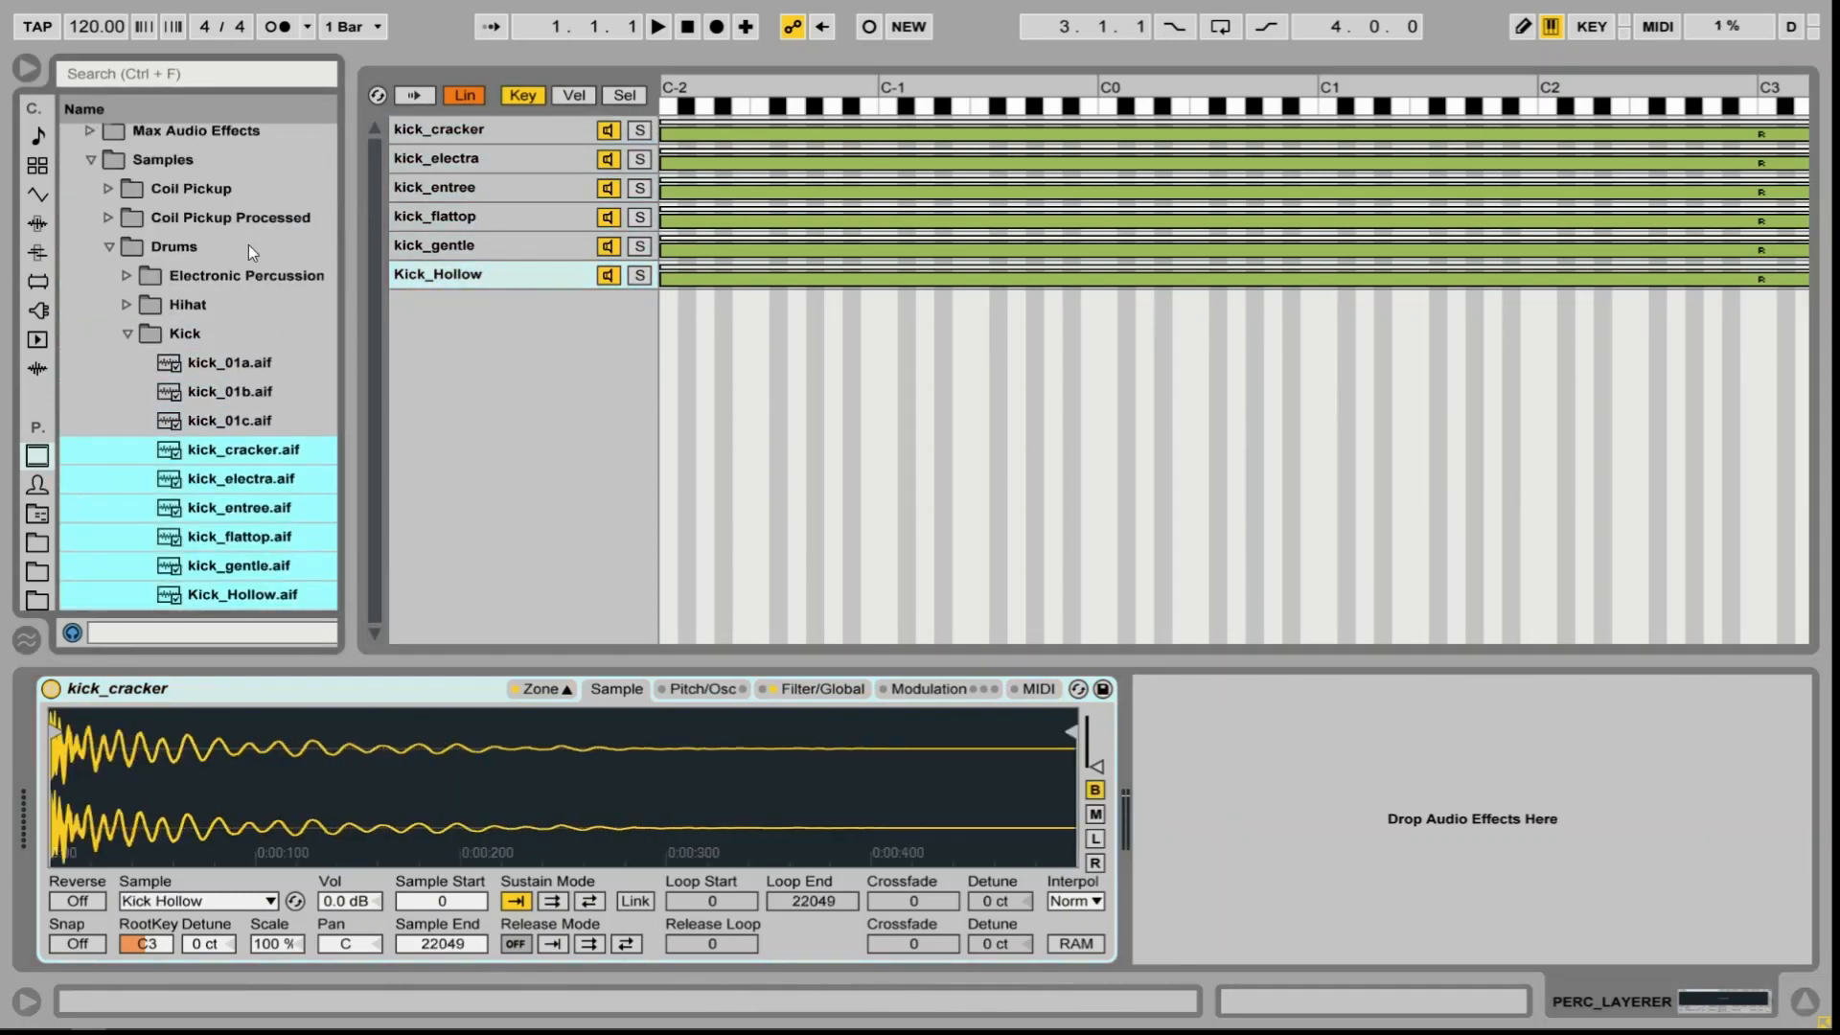
Add four hi-hat samples and six snares (atom, buzzer, destroyer, electro, evil, grain) as zones
left_click(127, 393)
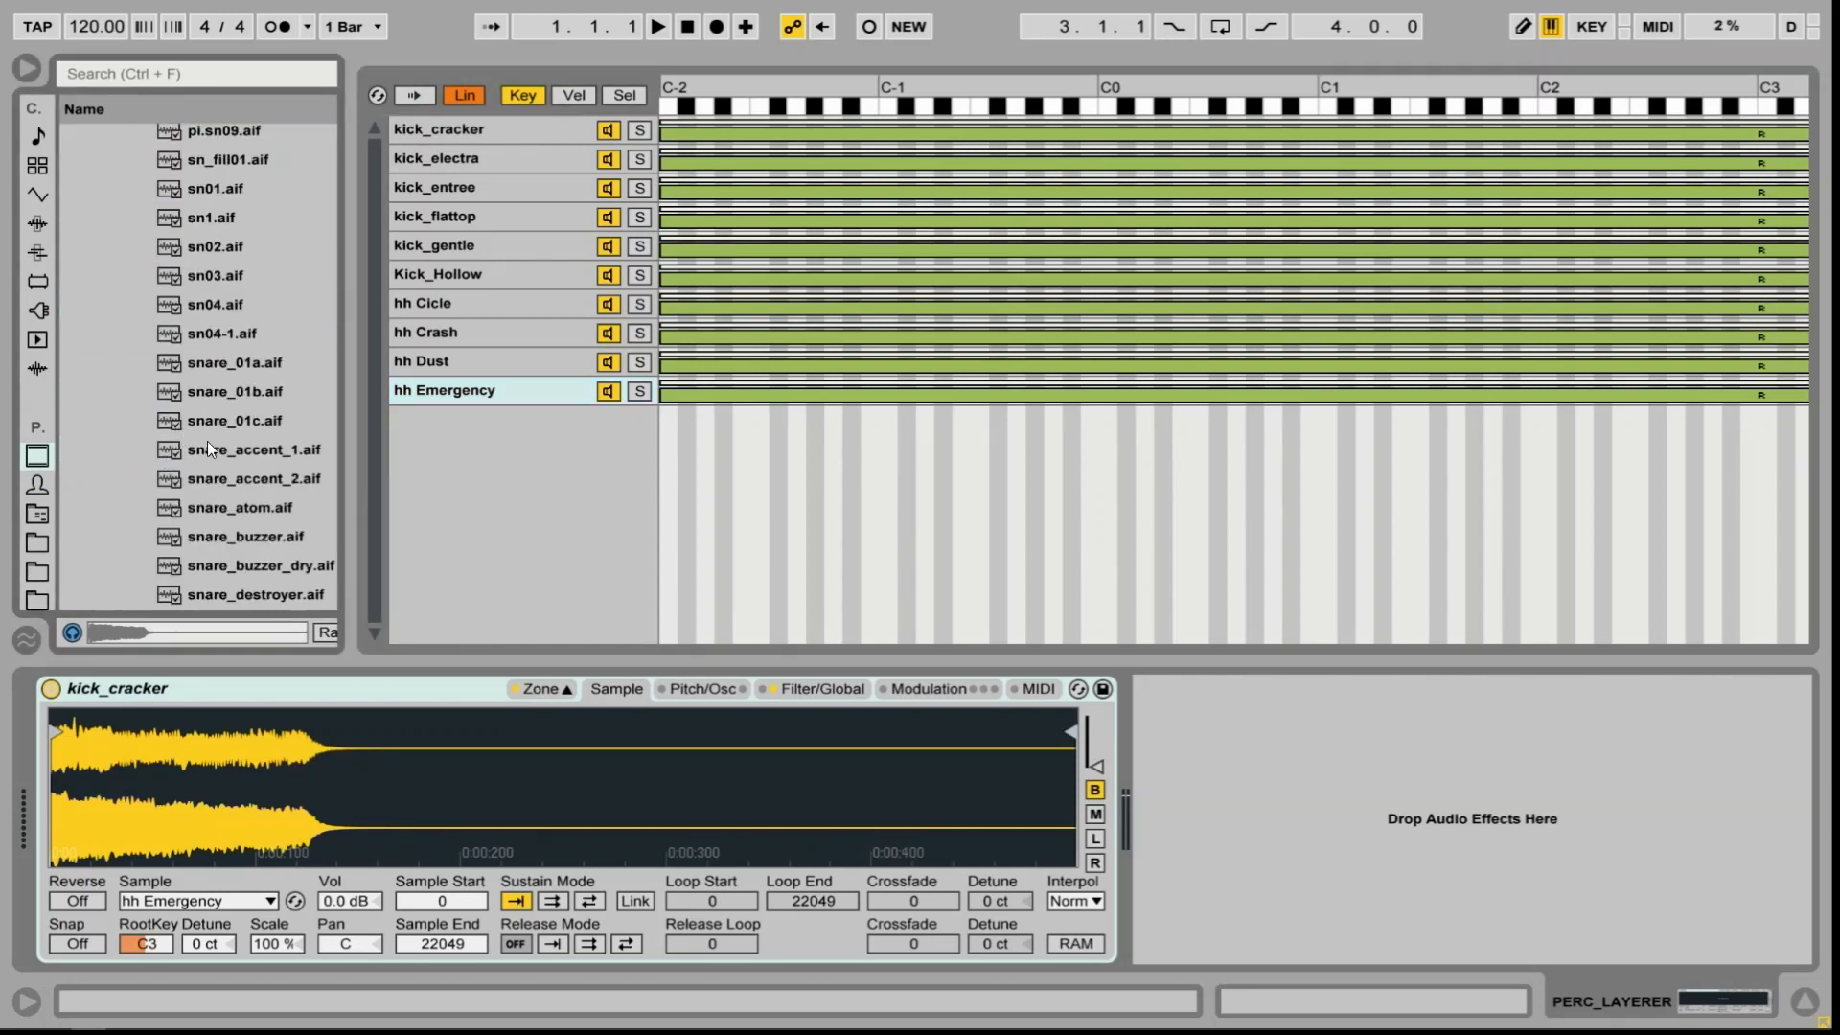
left_click(230, 362)
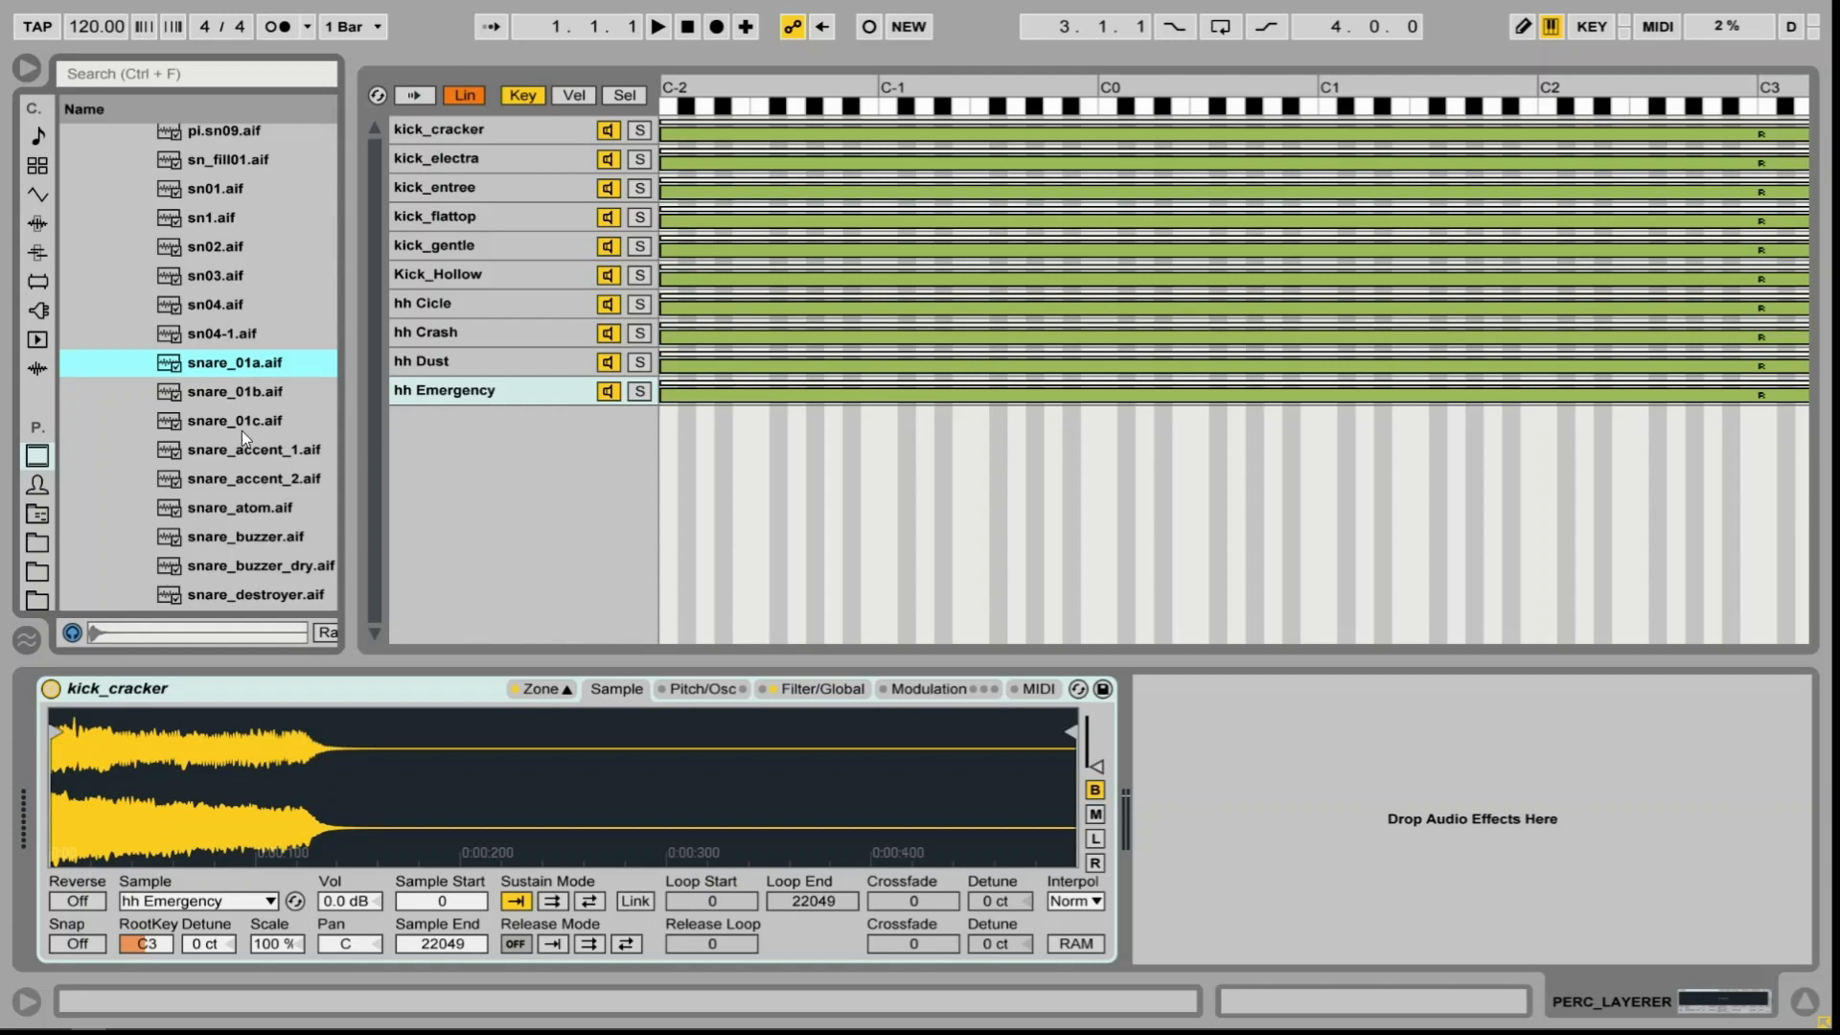
left_click(240, 506)
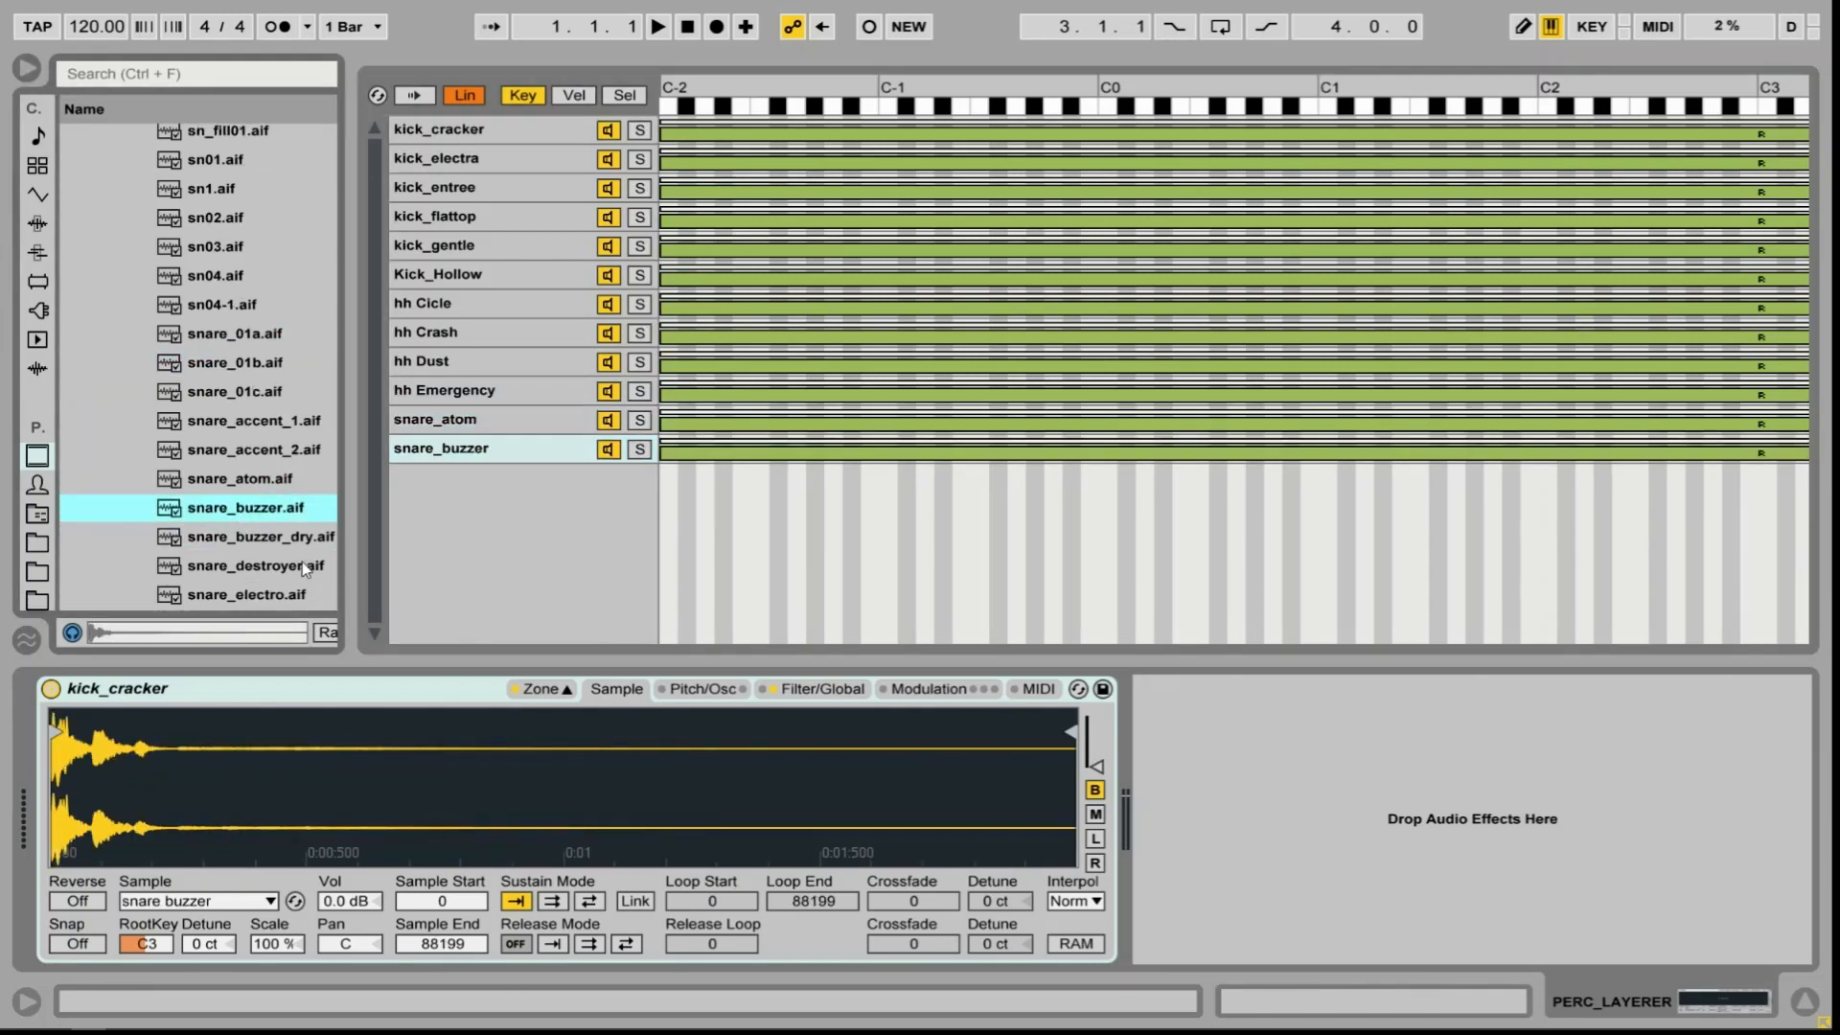
left_click(255, 565)
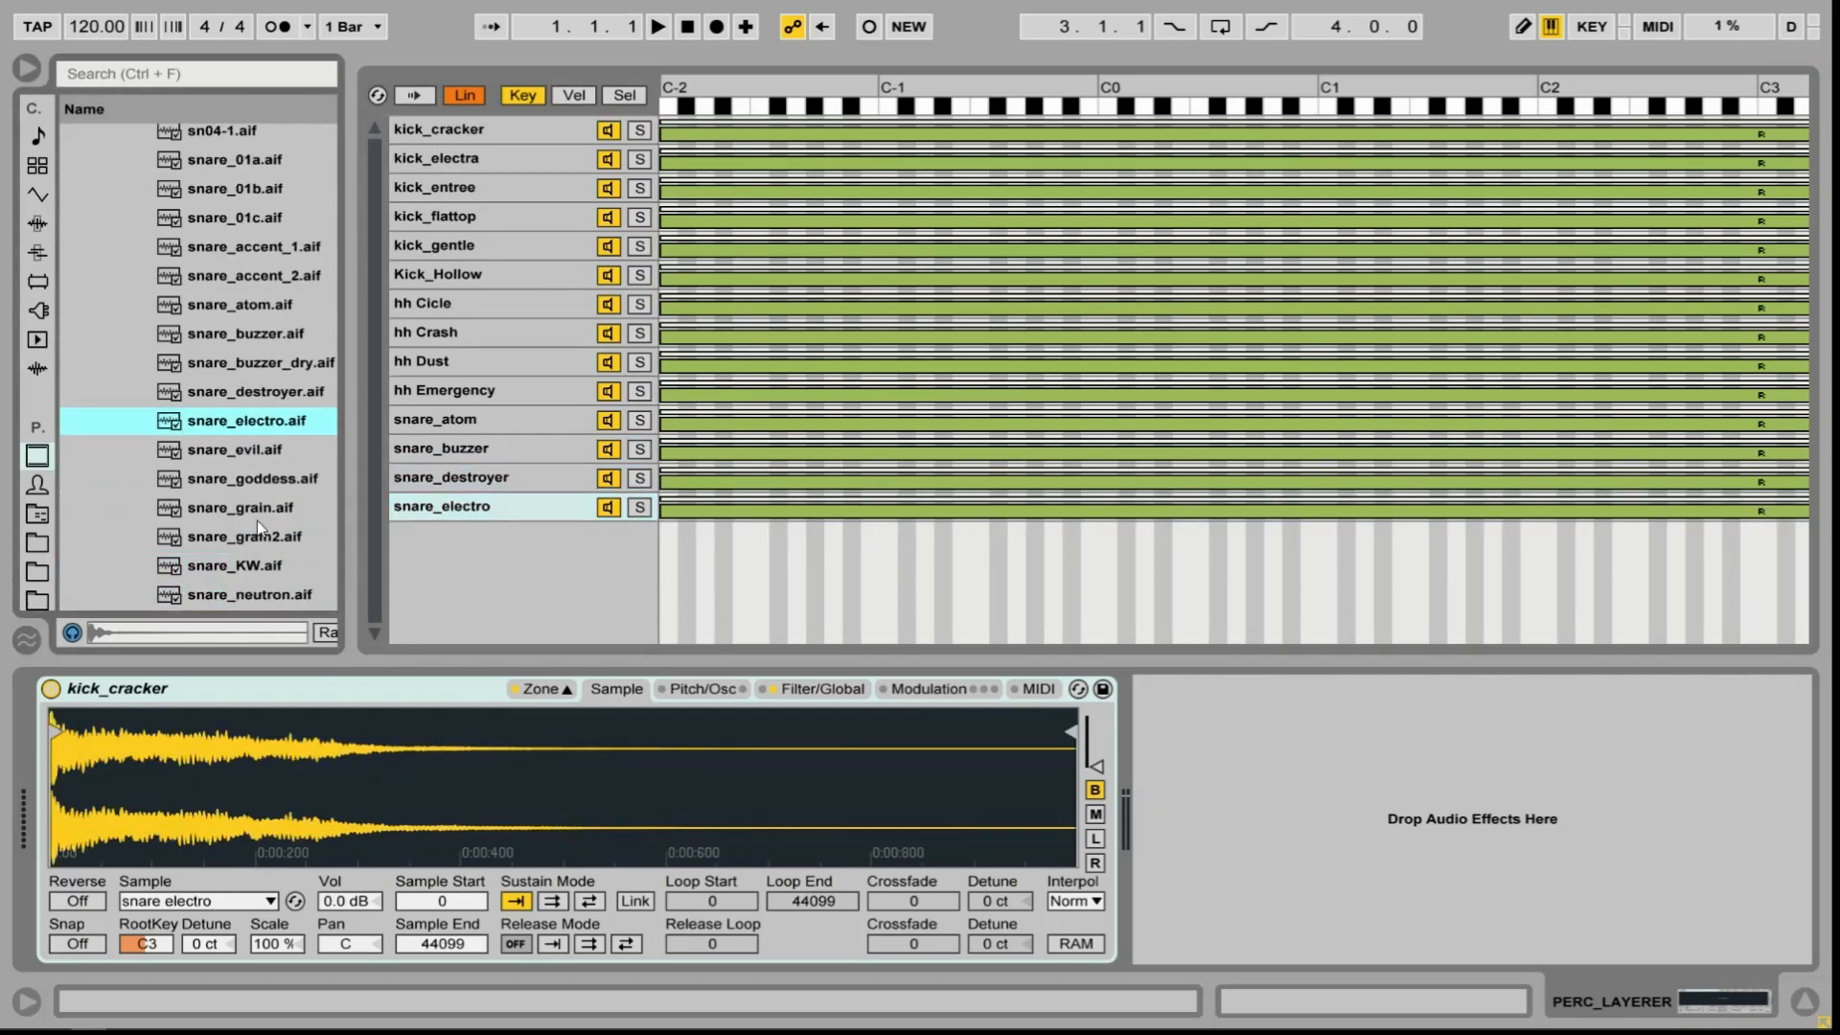
left_click(233, 449)
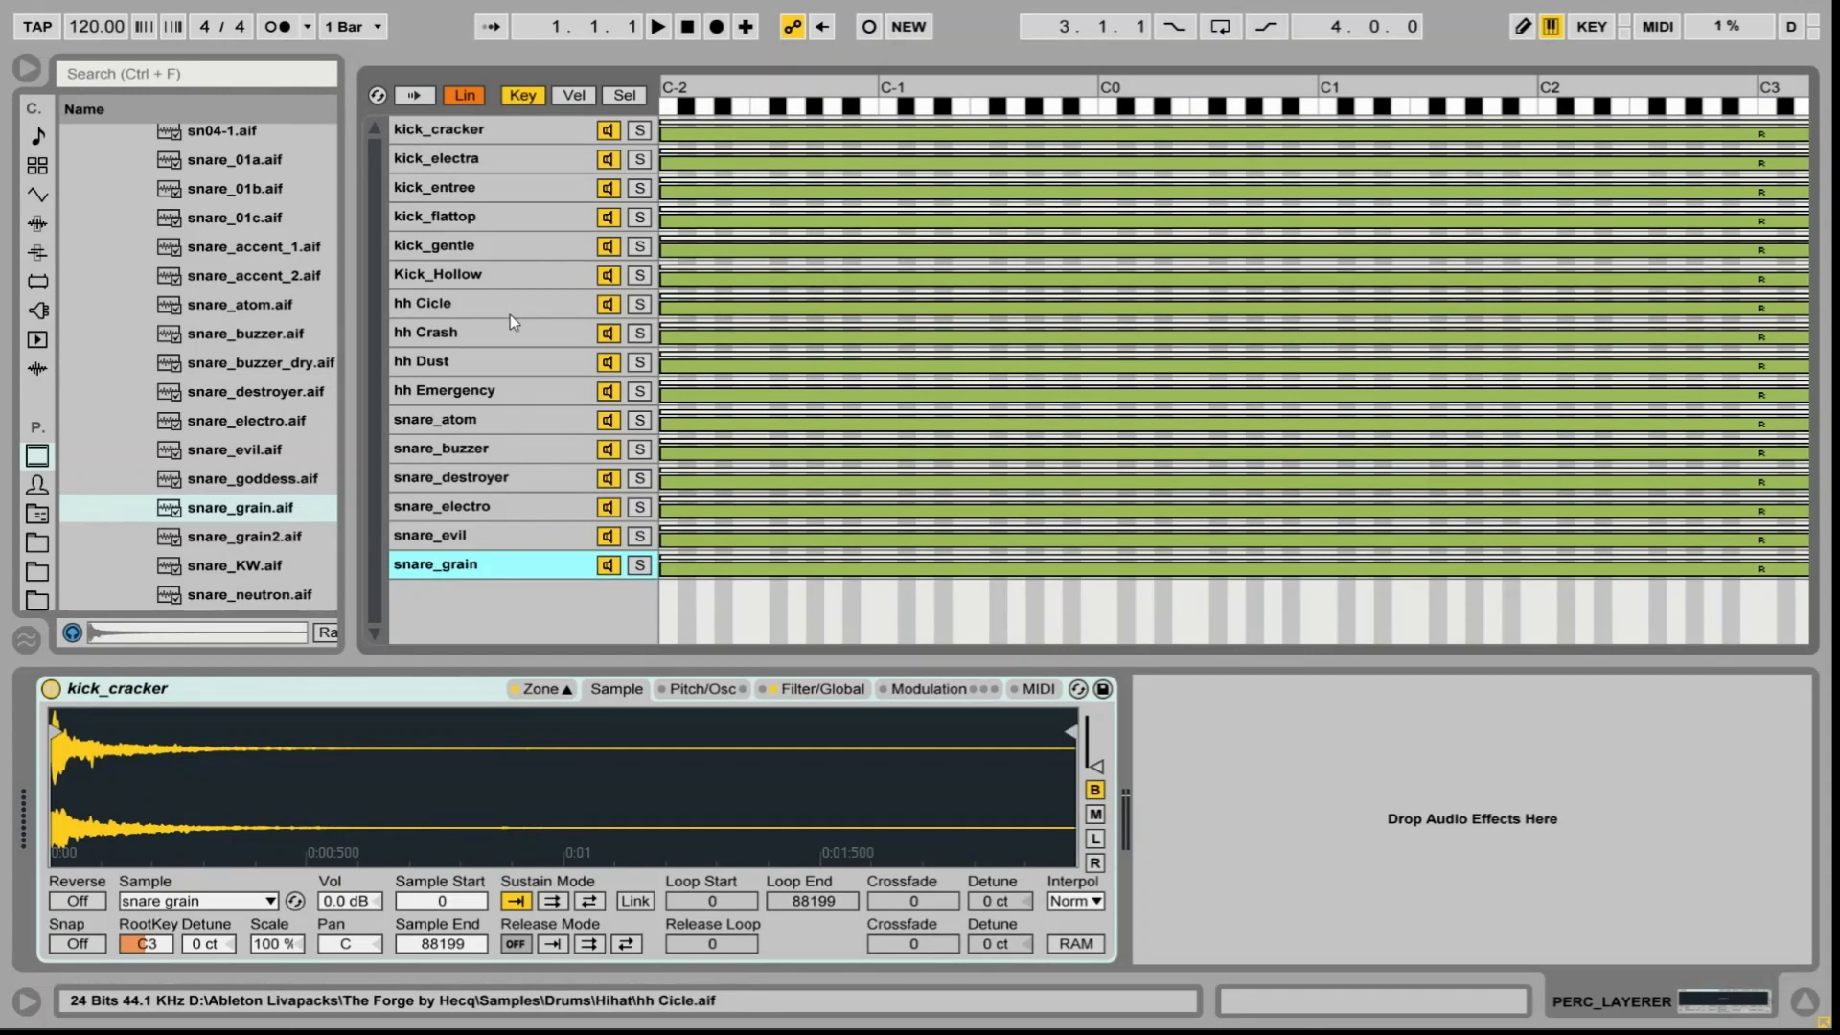
Distribute all sixteen zone key ranges equally from C1 and add a Random MIDI effect before Sampler
left_click(460, 303)
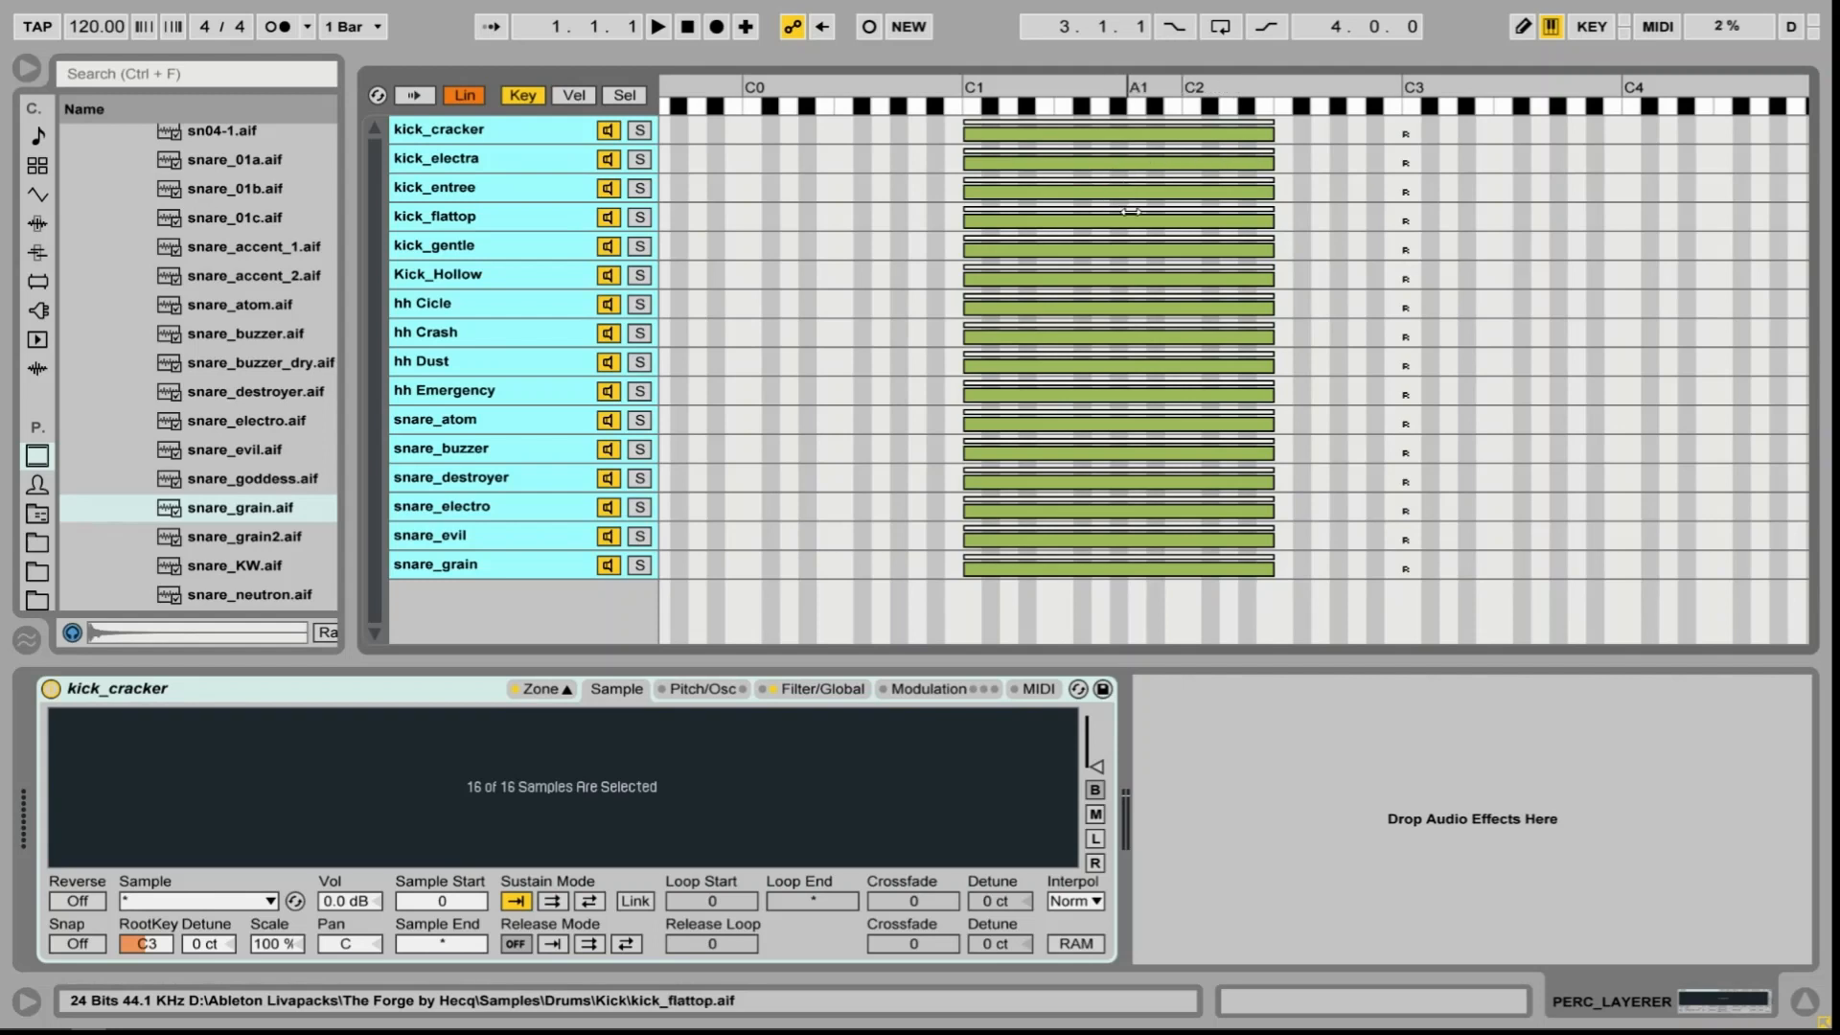
right_click(1127, 212)
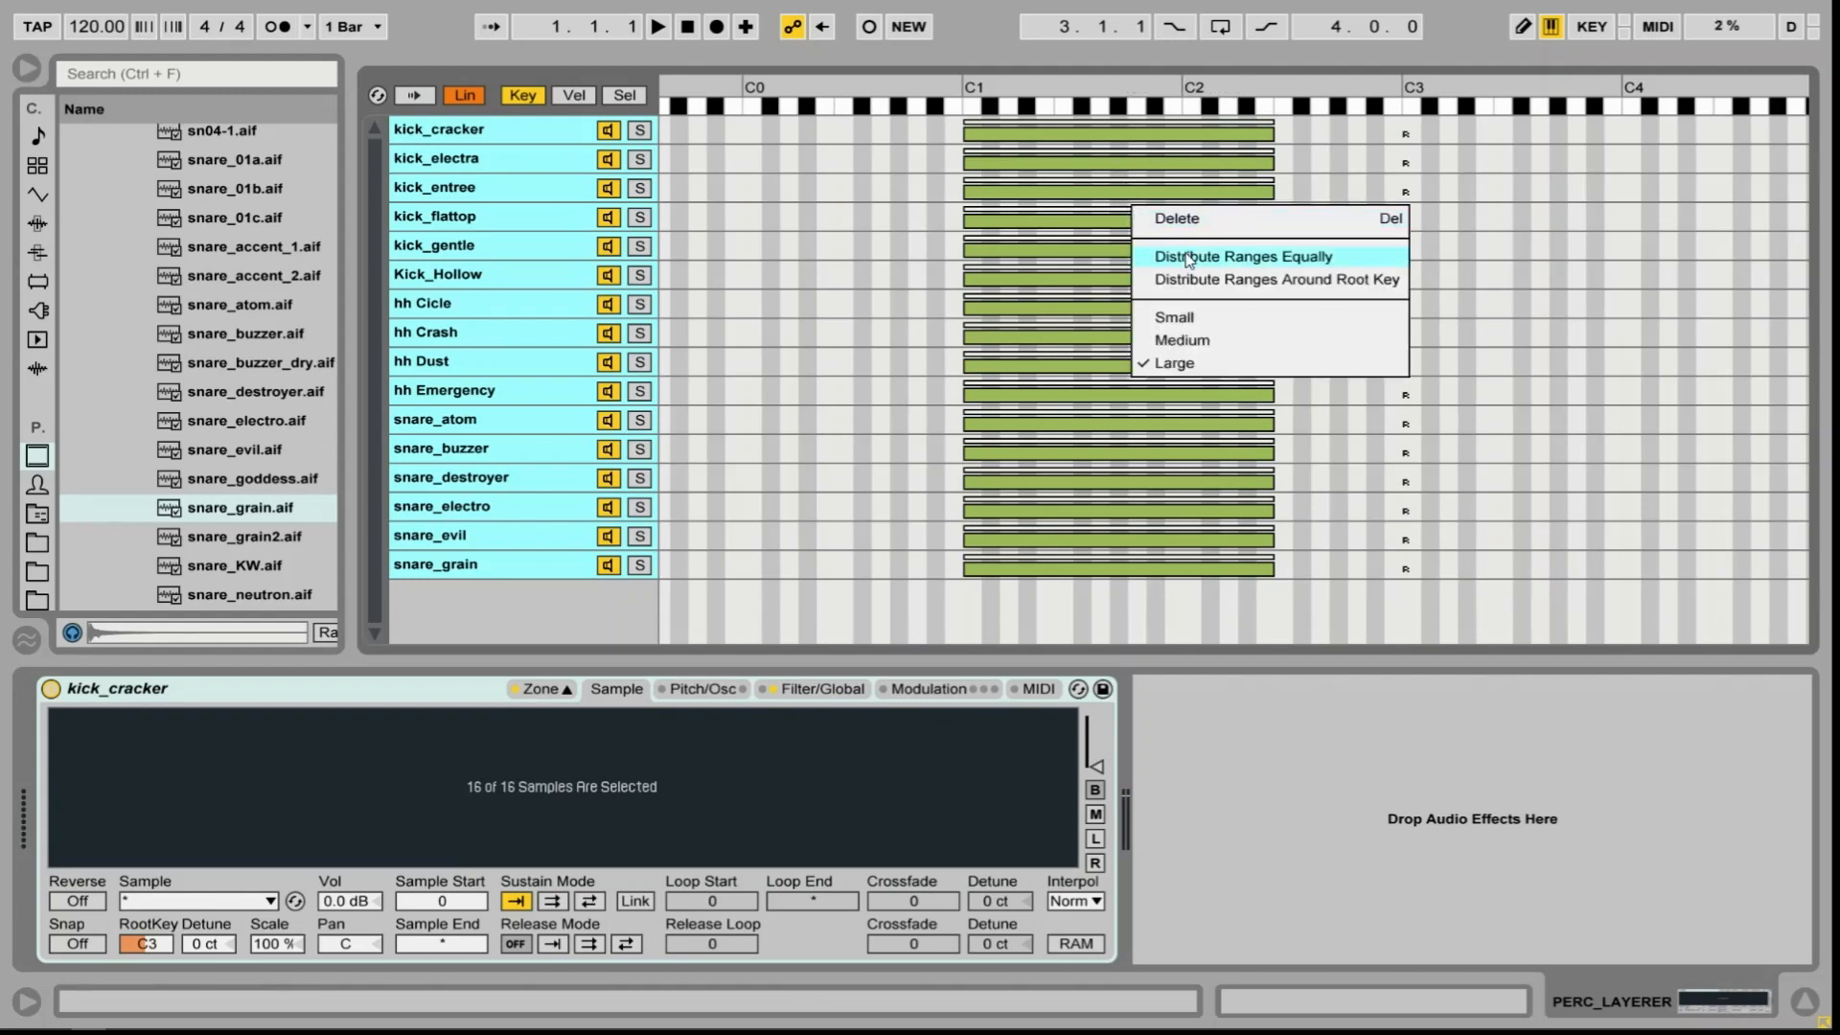
left_click(1243, 257)
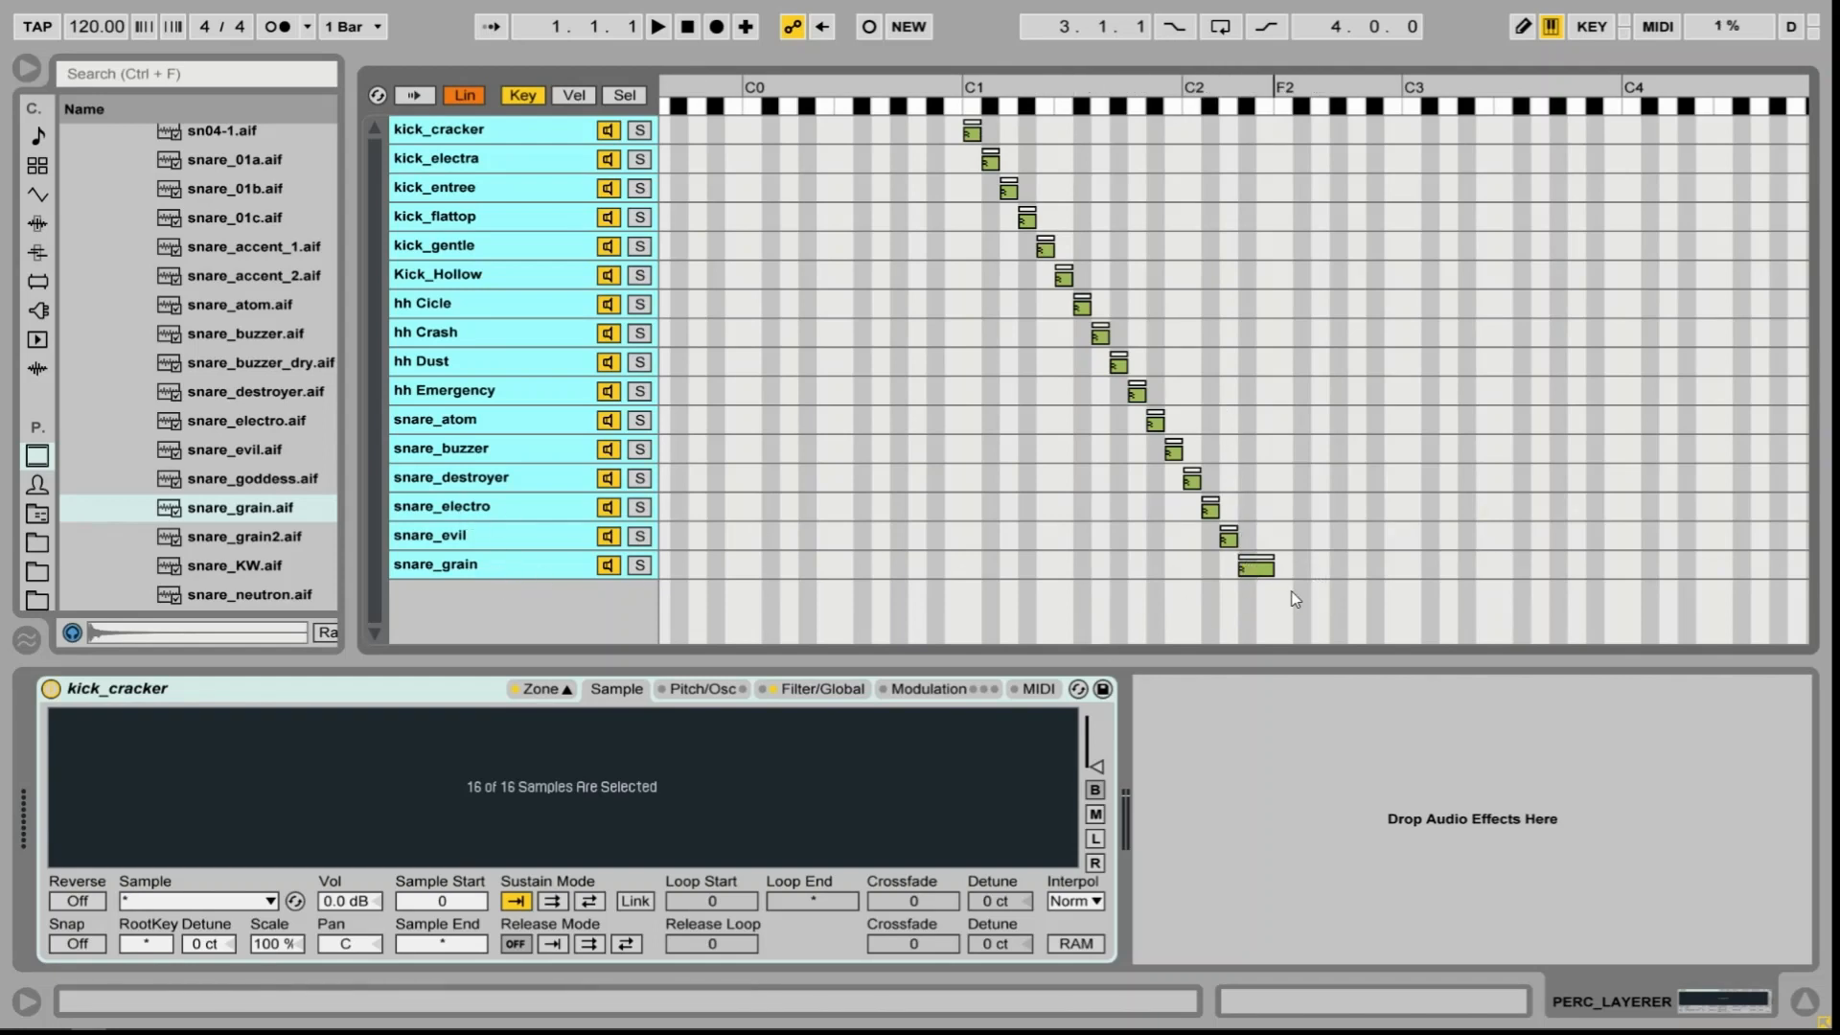
left_click(479, 564)
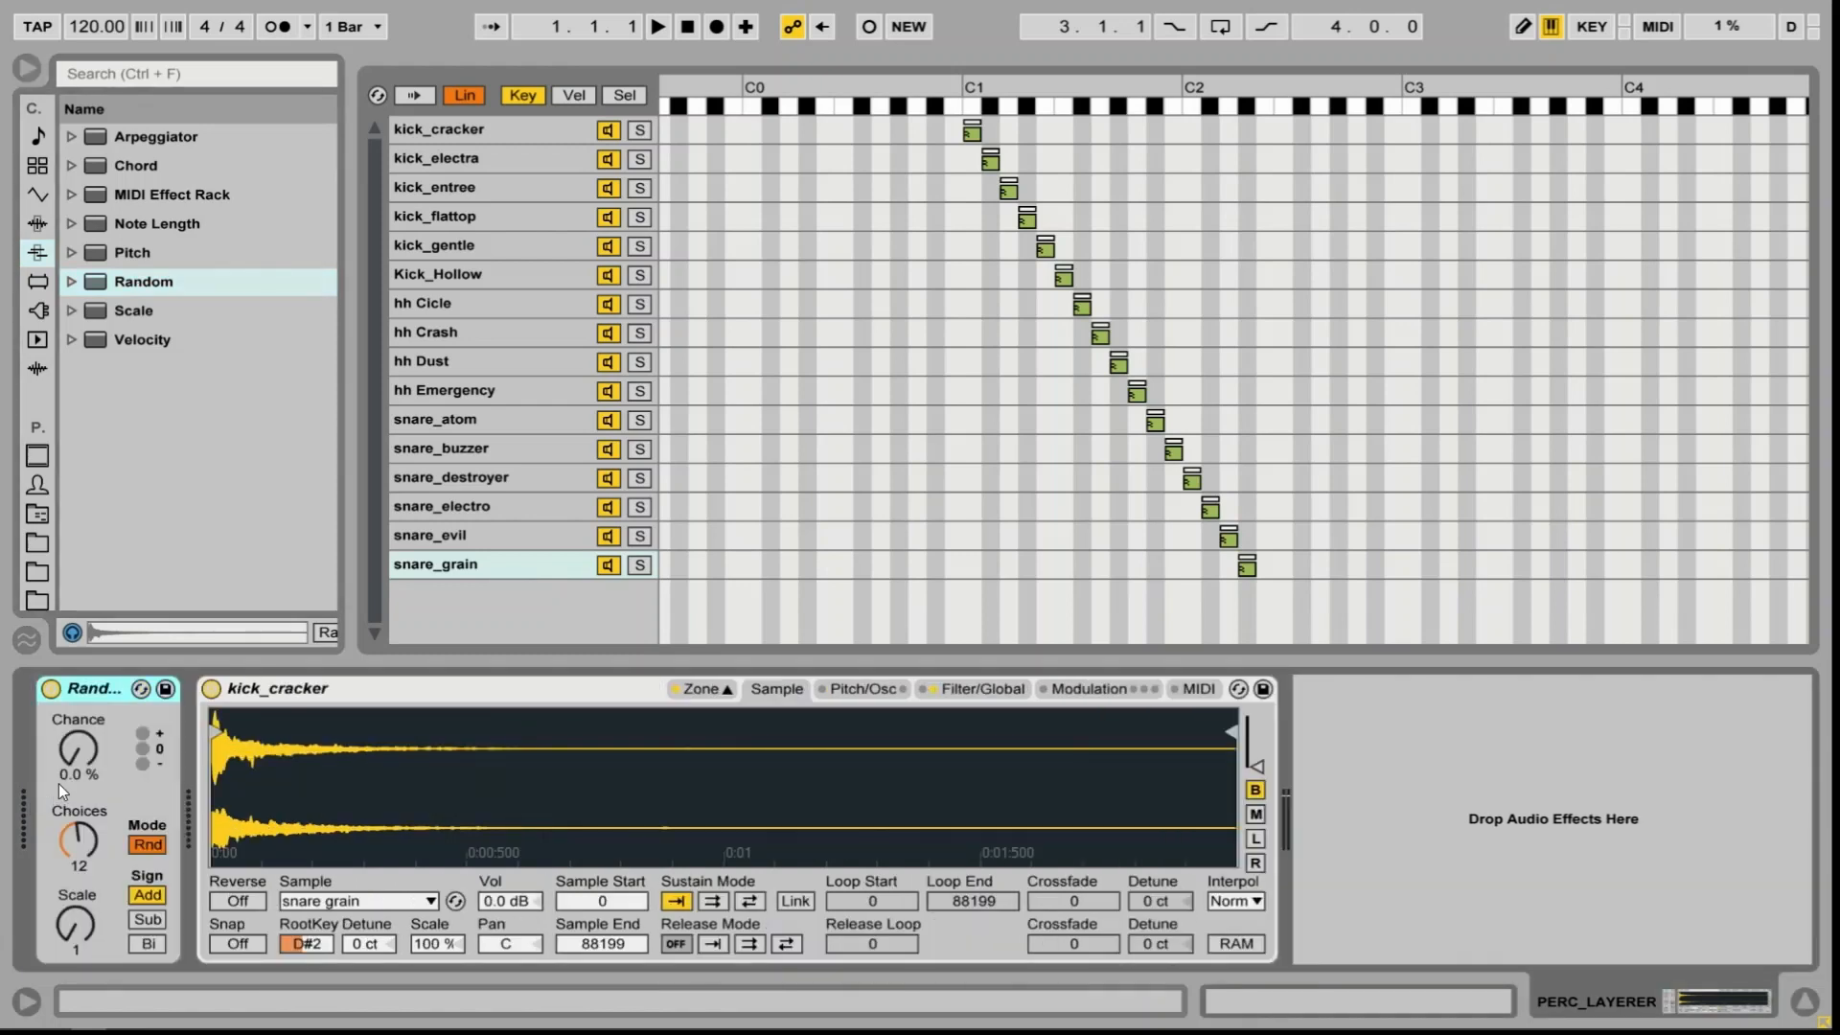
Set Random to 100% chance with 16 choices and shift the zone staircase up one key
left_click_drag(76, 752, 76, 703)
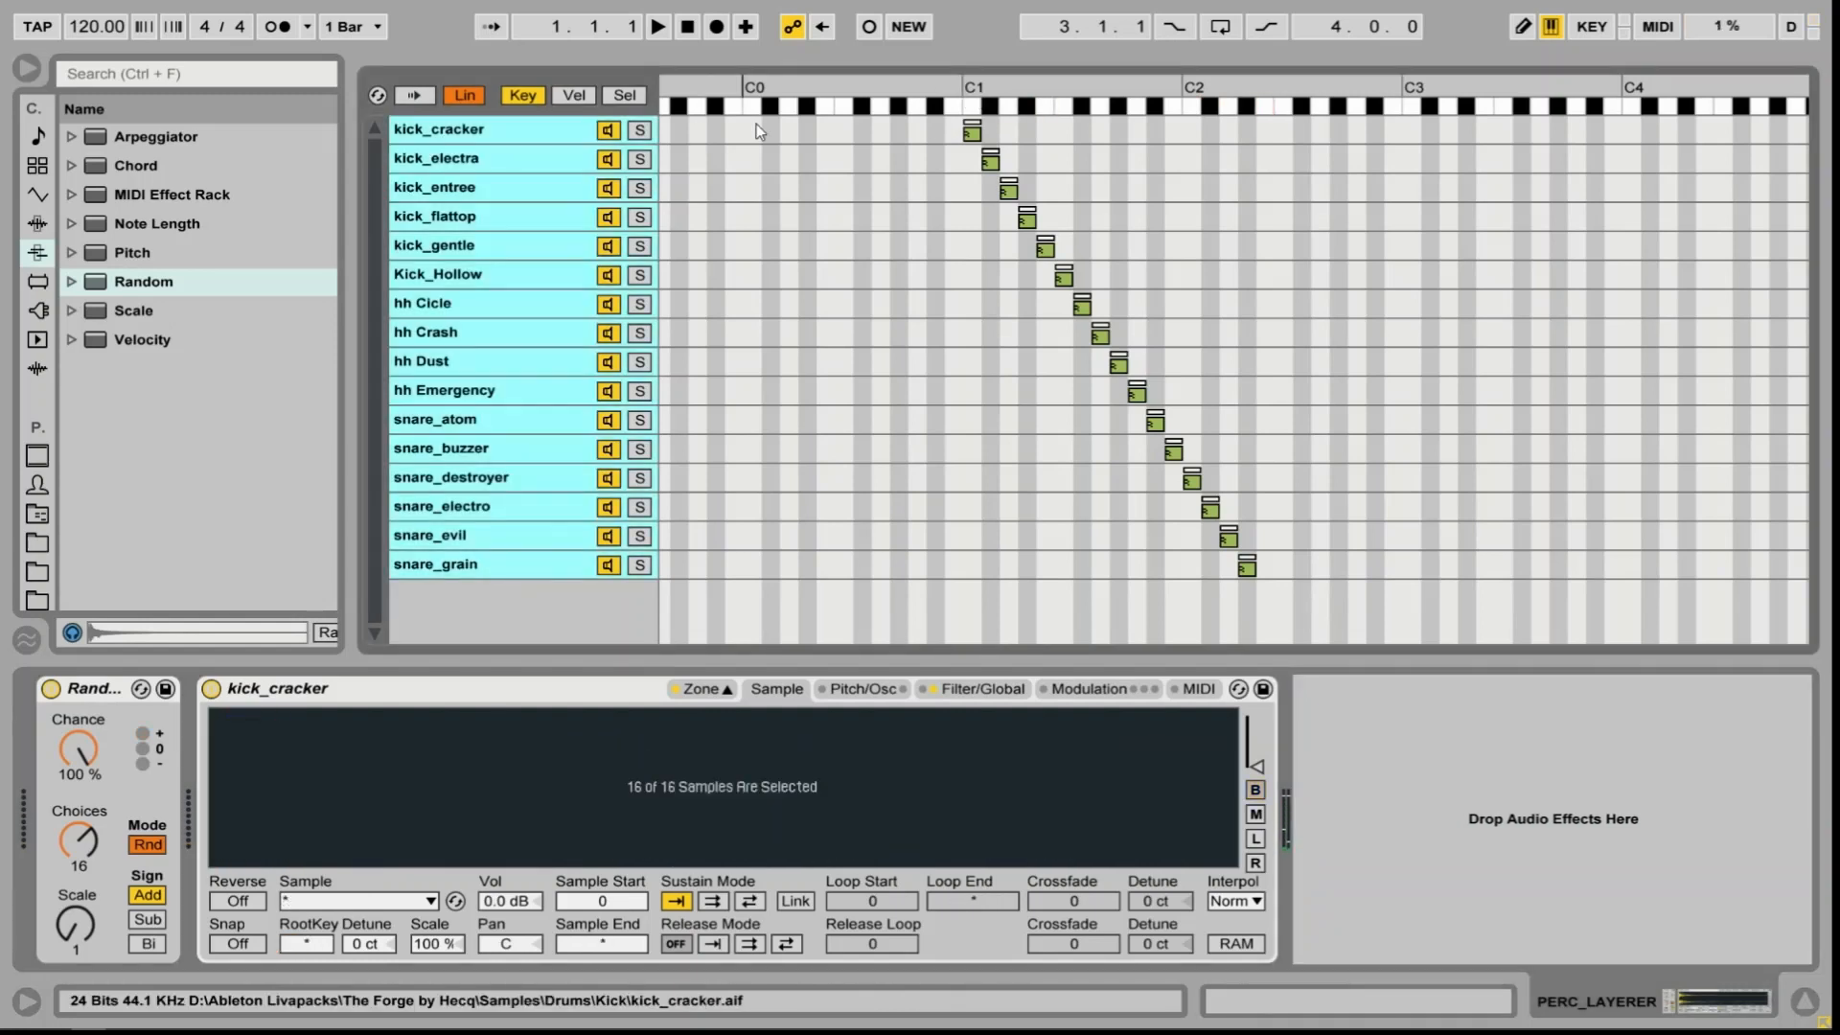
left_click(970, 131)
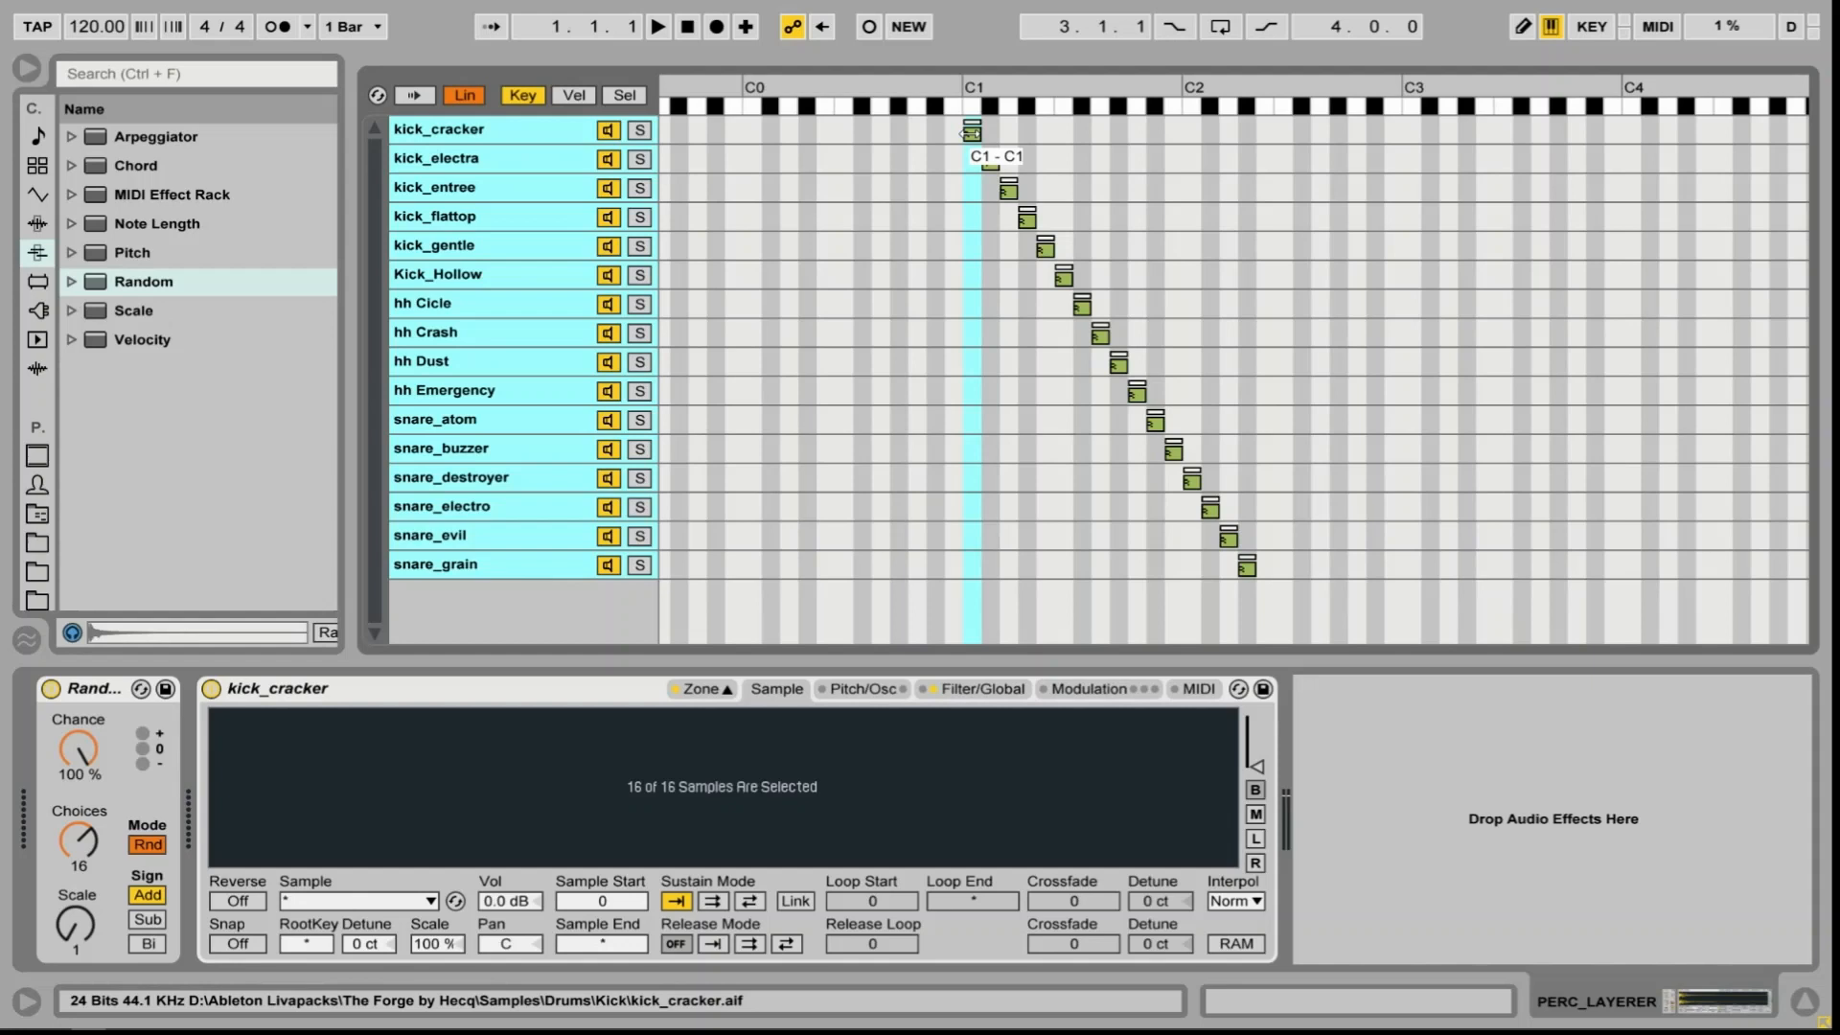
left_click(140, 339)
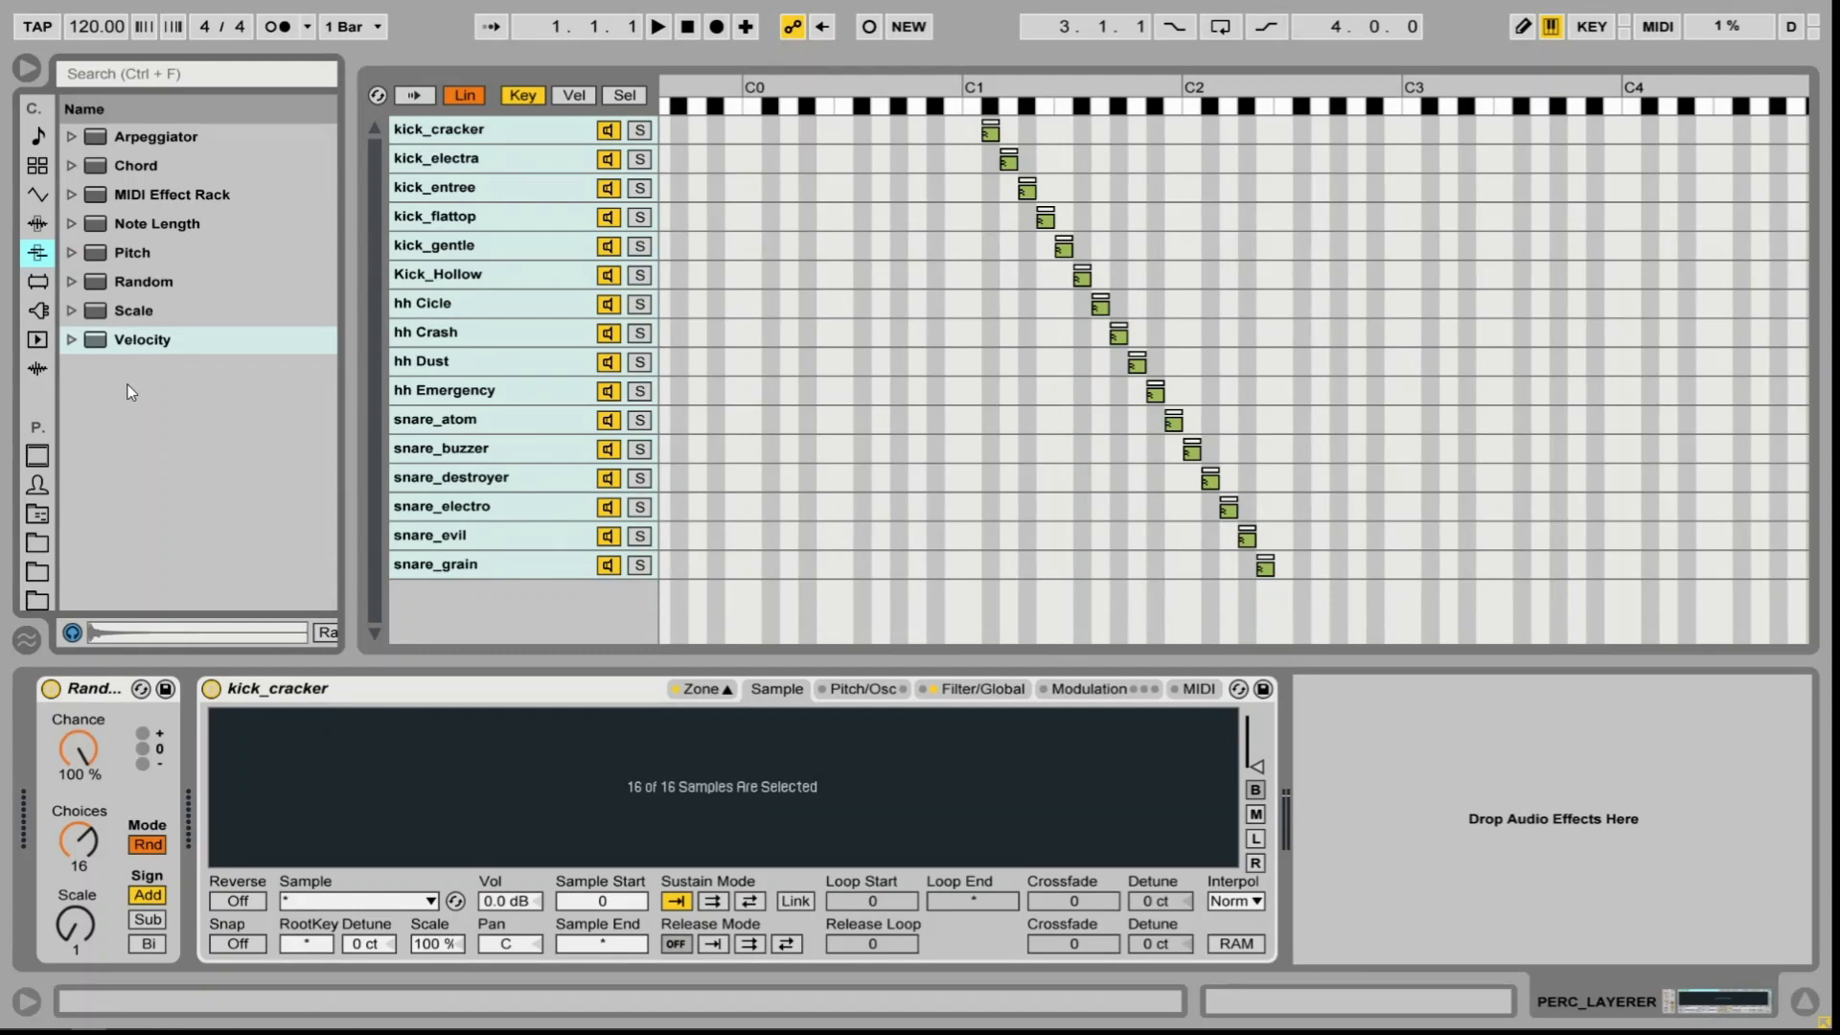
Add Velocity and MIDI_DISPLAY devices, fixing Velocity output at 64 with Random at 64
left_click(142, 339)
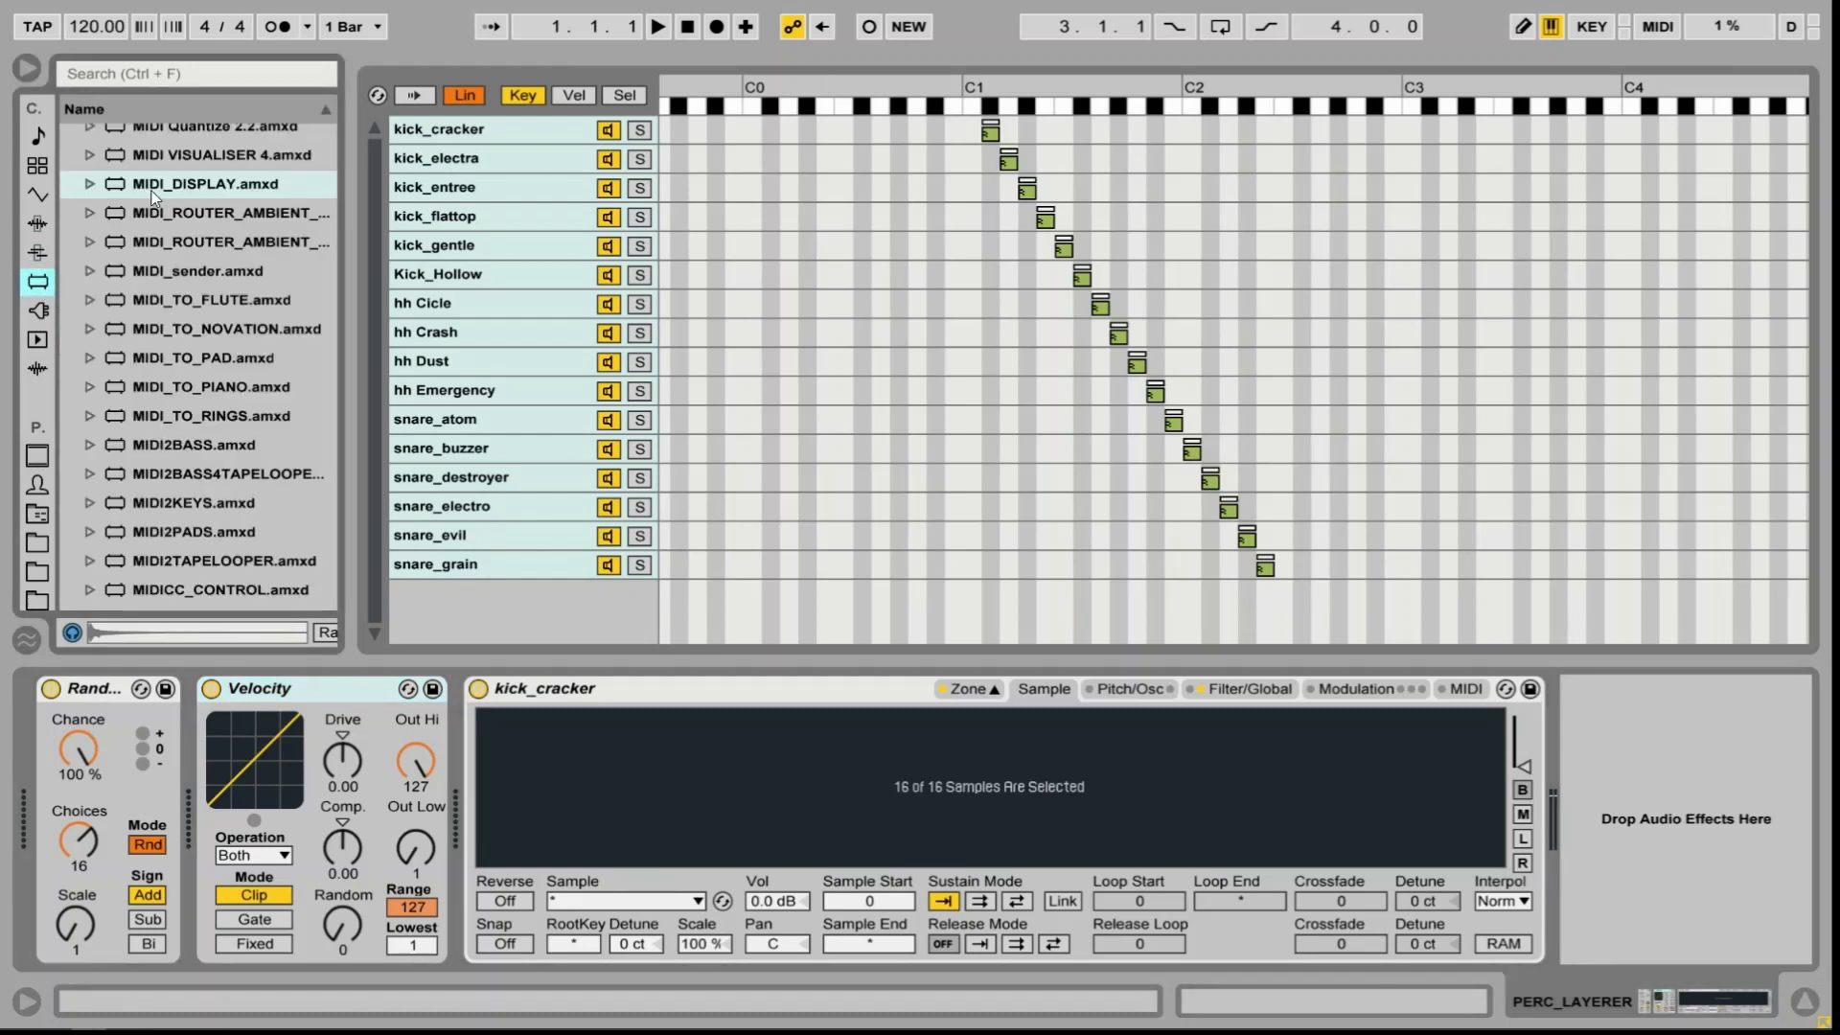
double_click(177, 183)
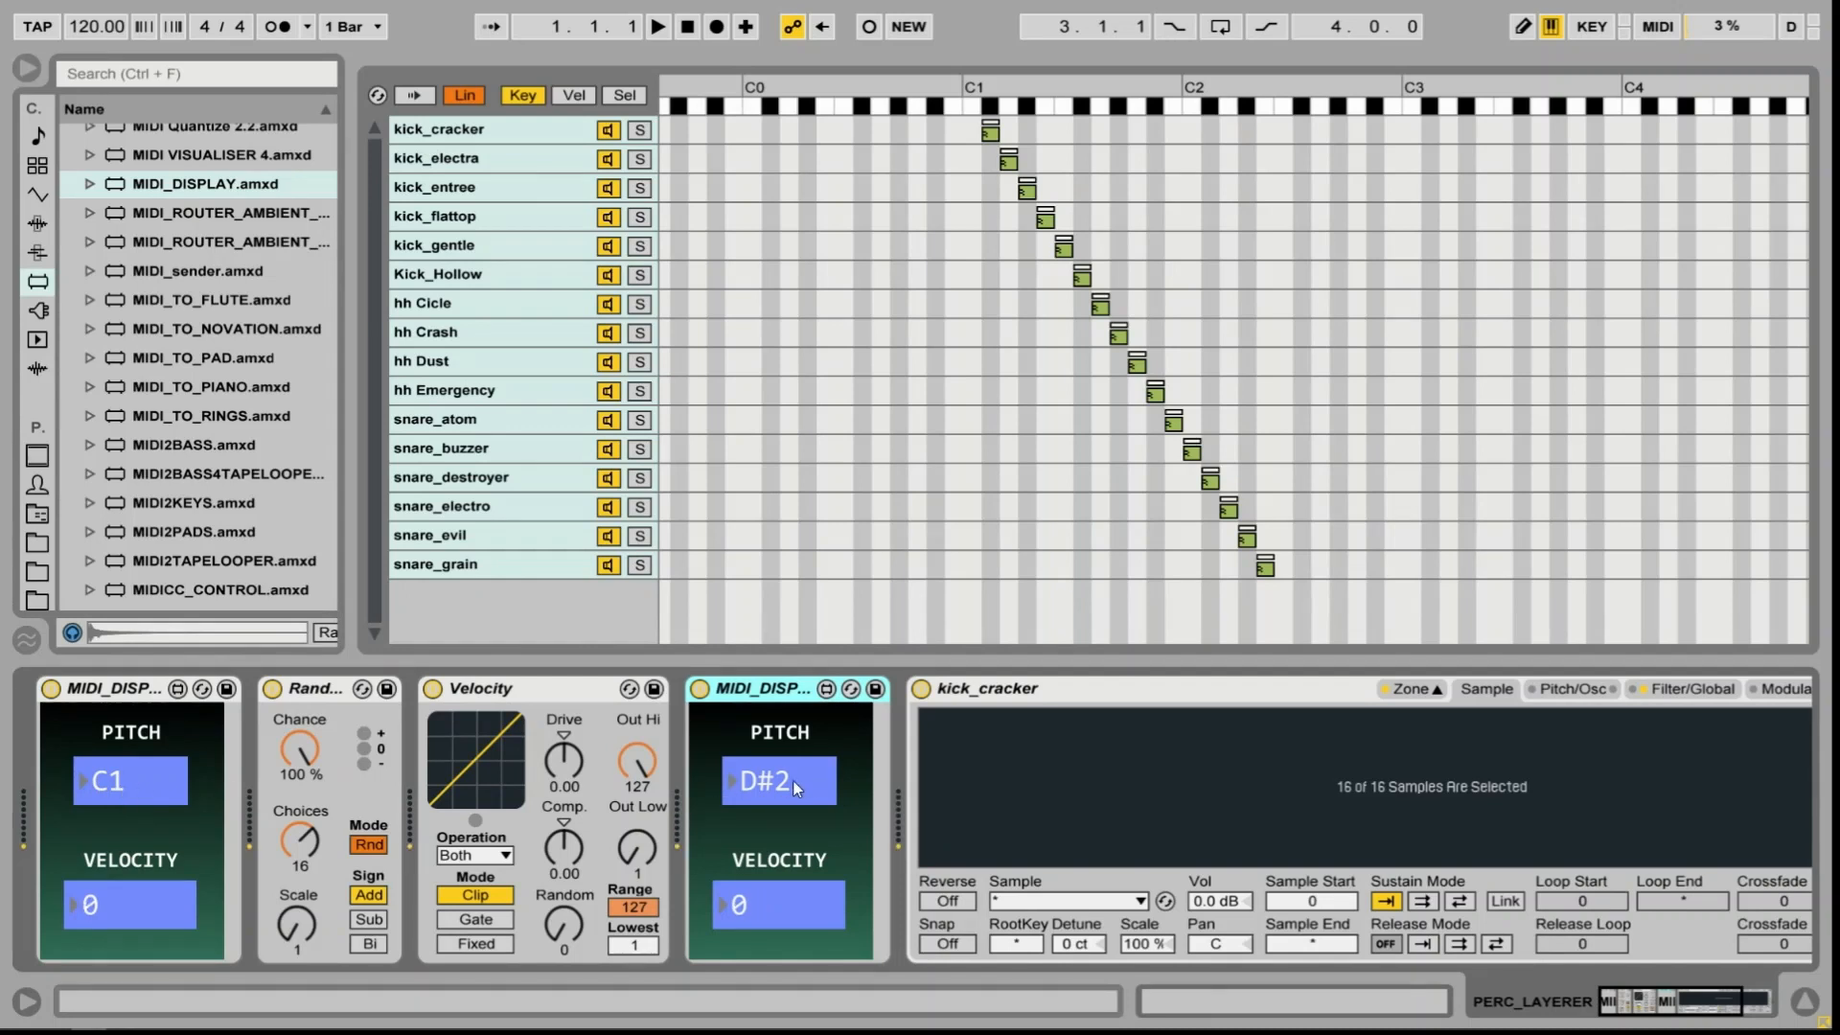
mouse_move(798, 802)
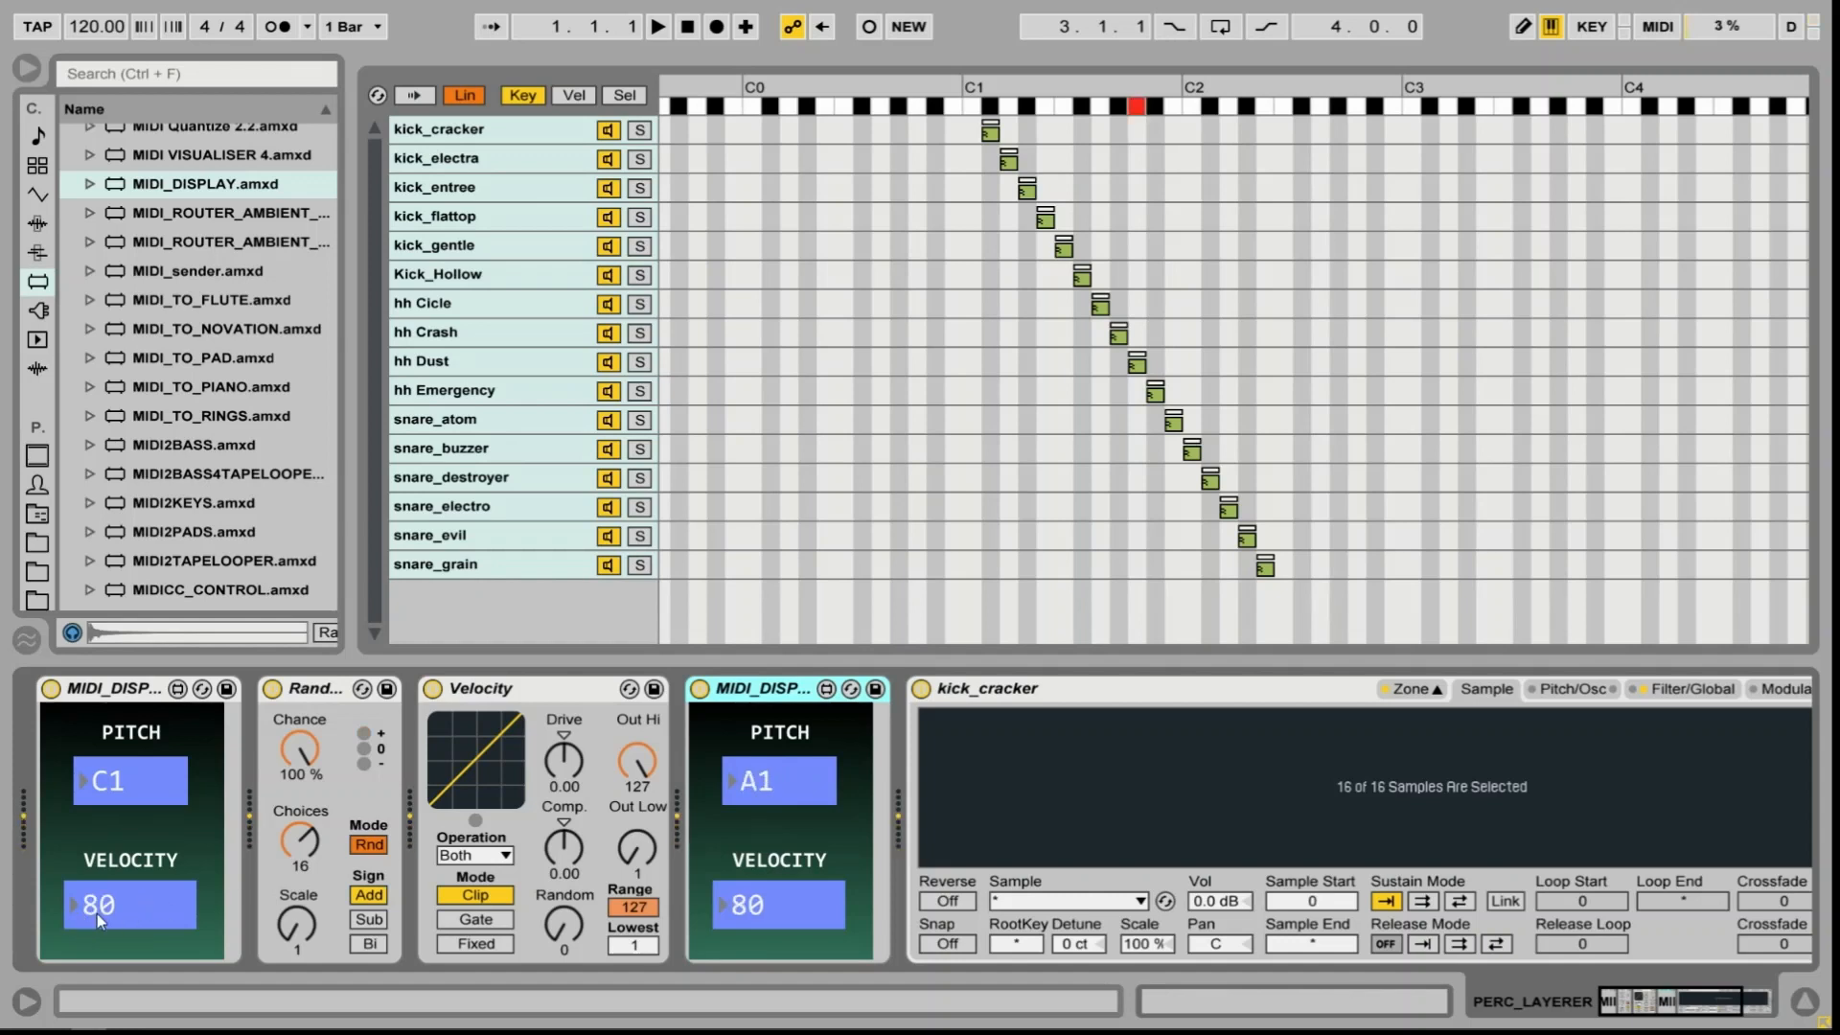
mouse_move(792, 910)
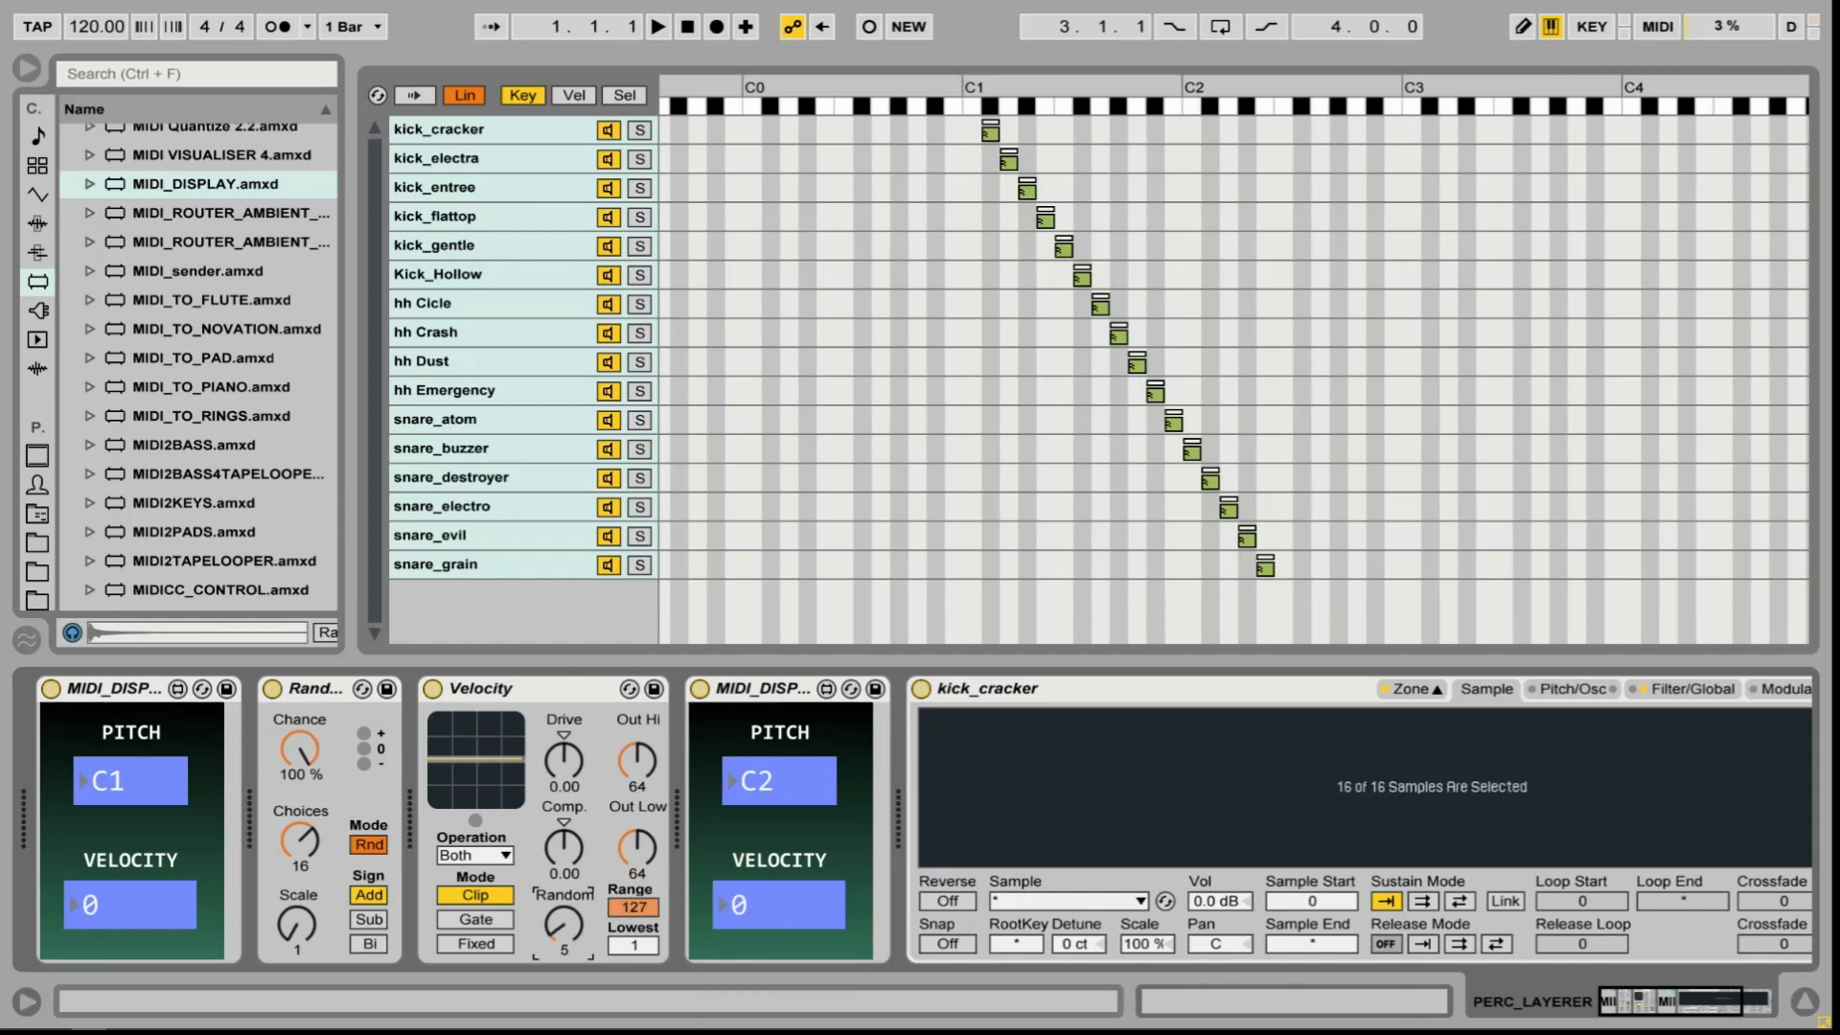
left_click_drag(561, 928, 562, 869)
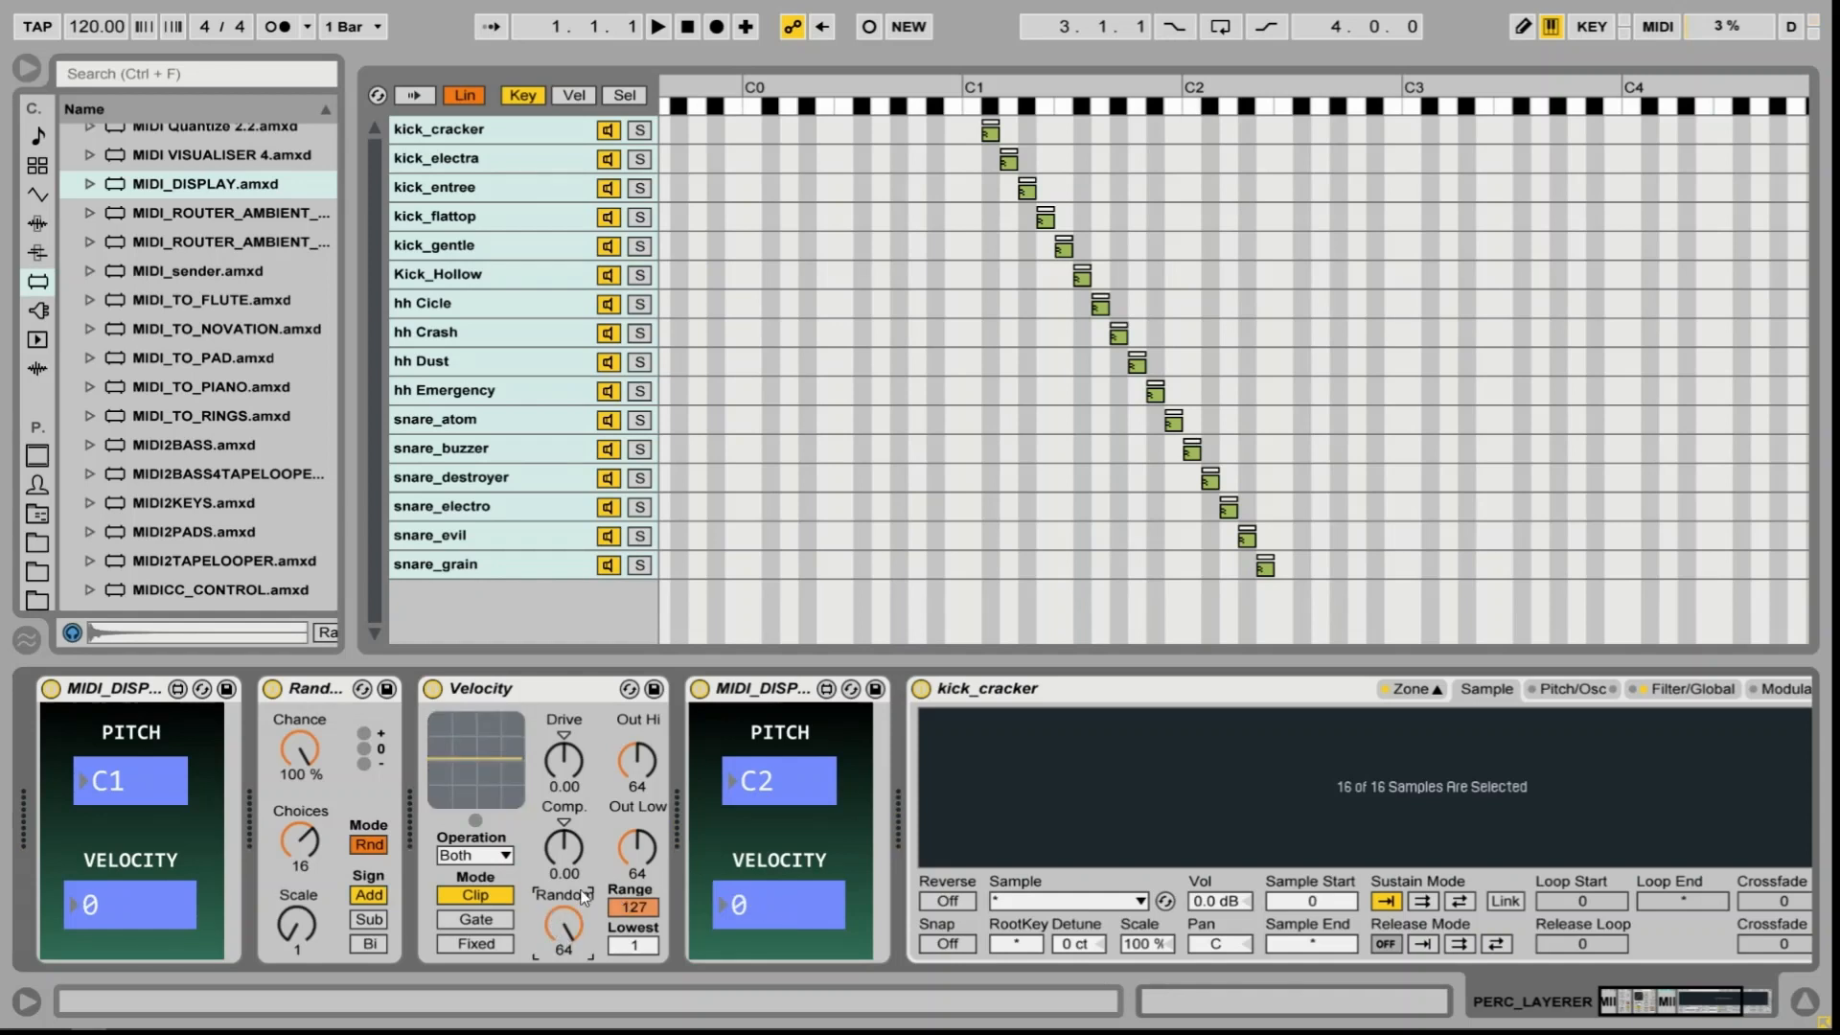
mouse_move(594, 867)
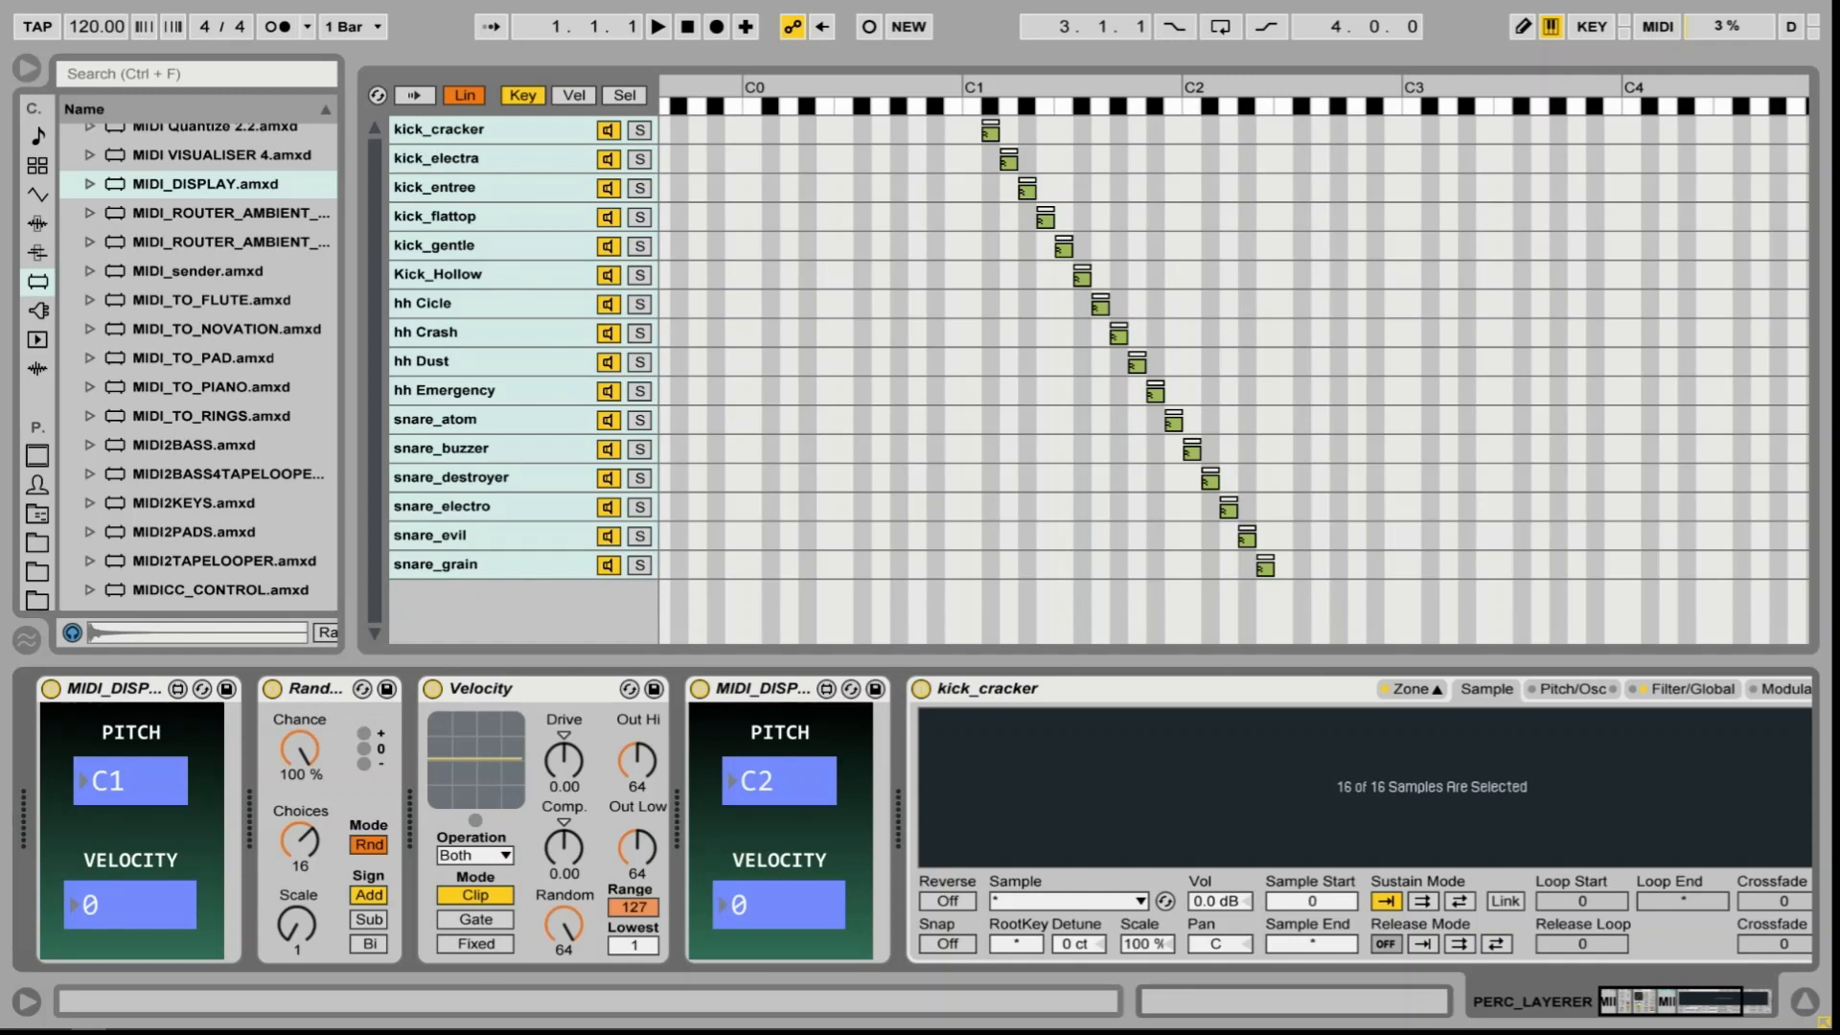
left_click_drag(778, 780, 778, 822)
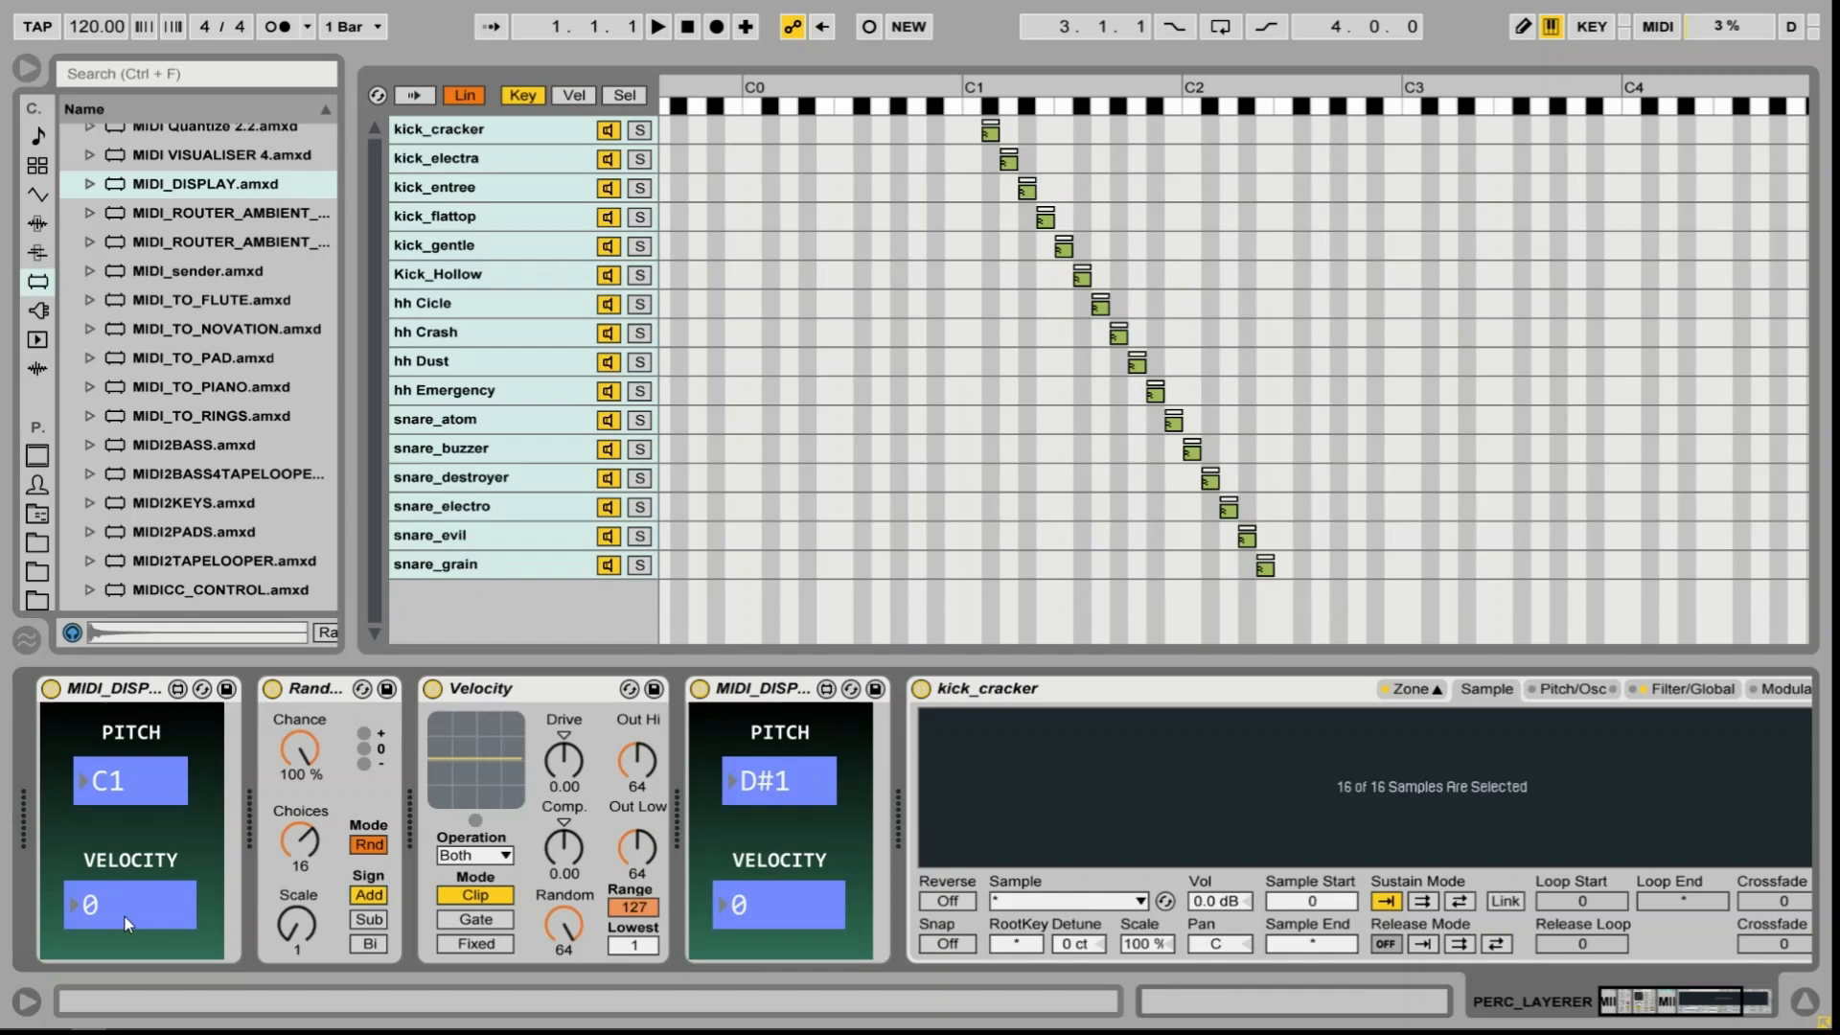
mouse_move(811, 882)
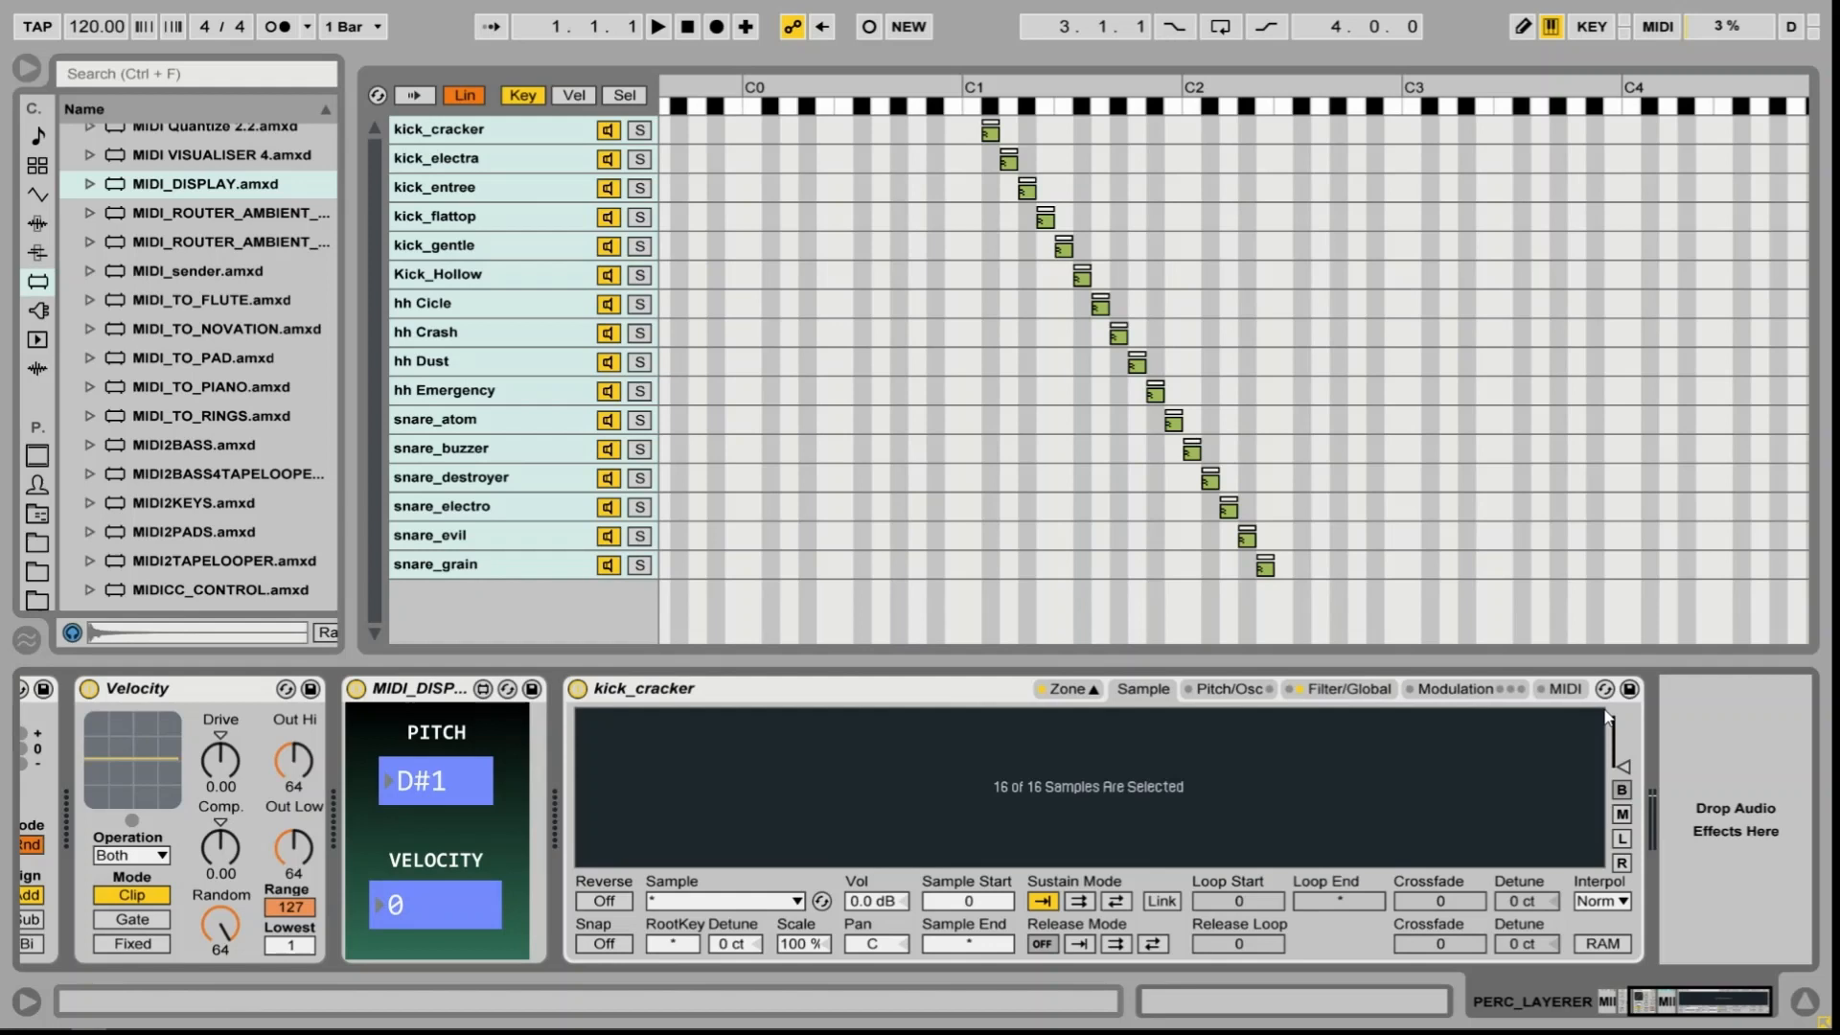
Route Sampler velocity to Pitch as destination A and Loop Length as destination B
left_click(1564, 688)
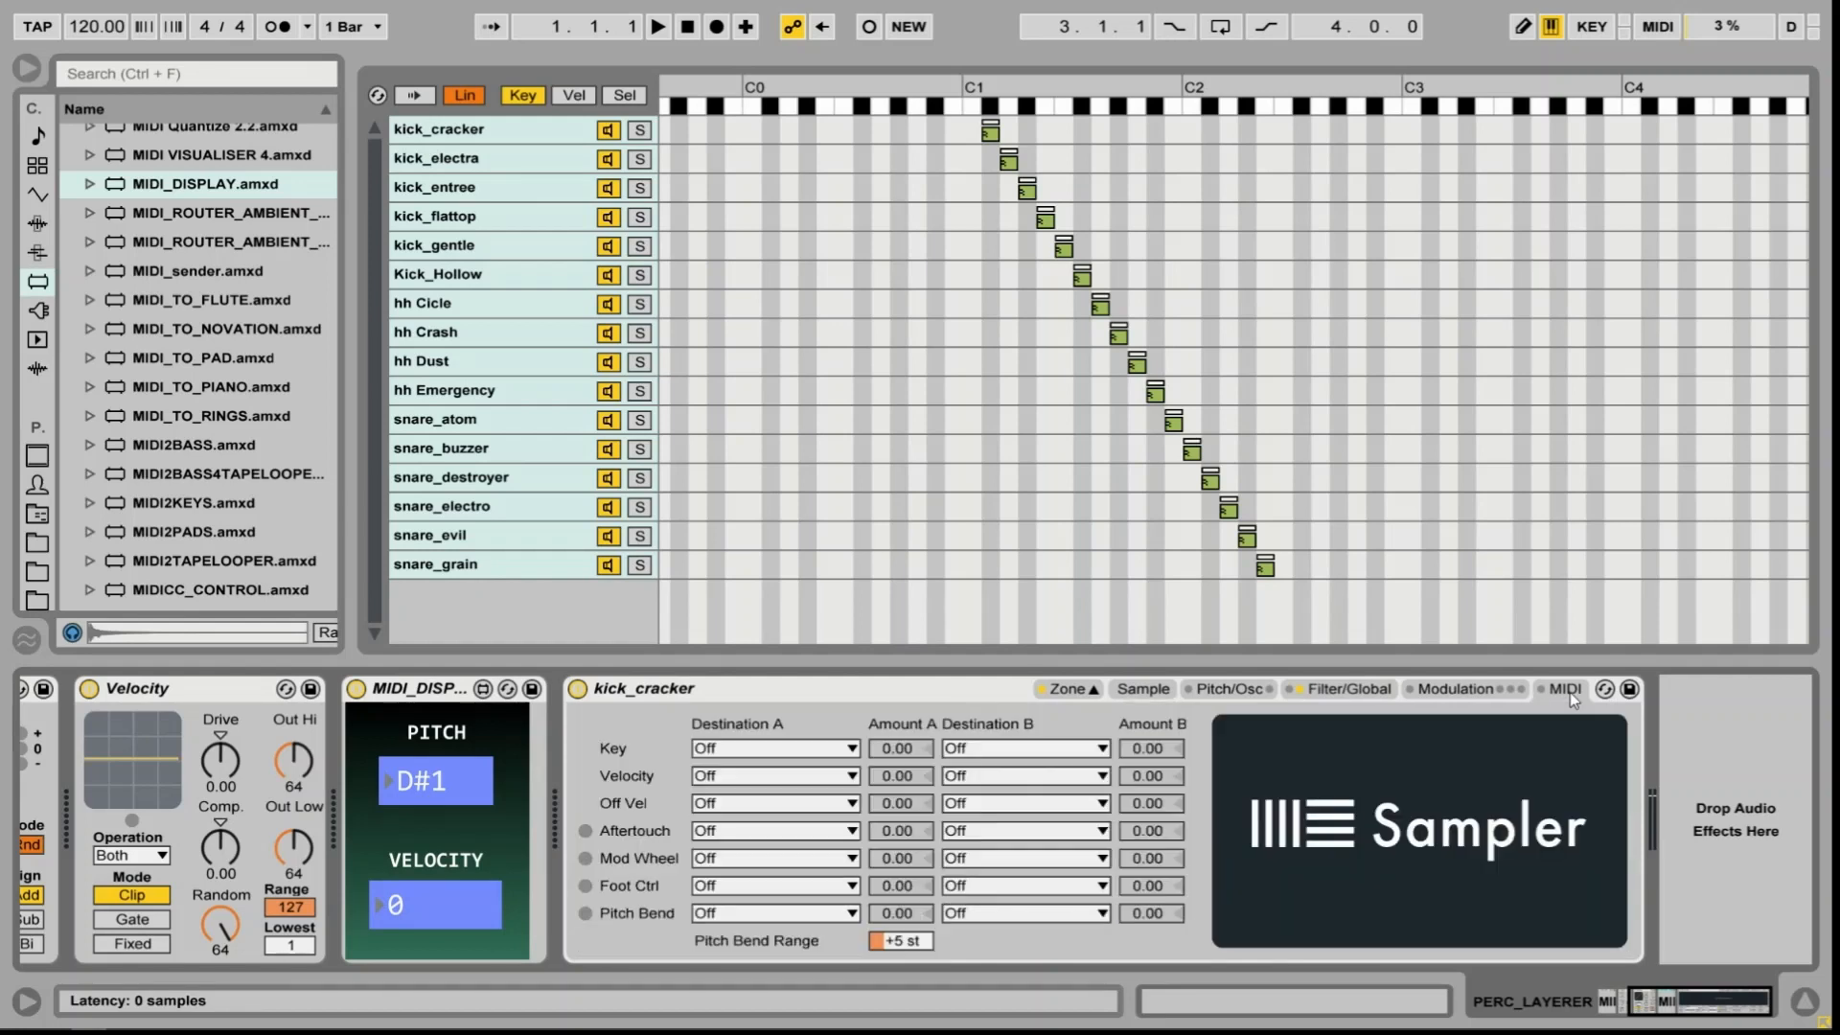
mouse_move(642, 786)
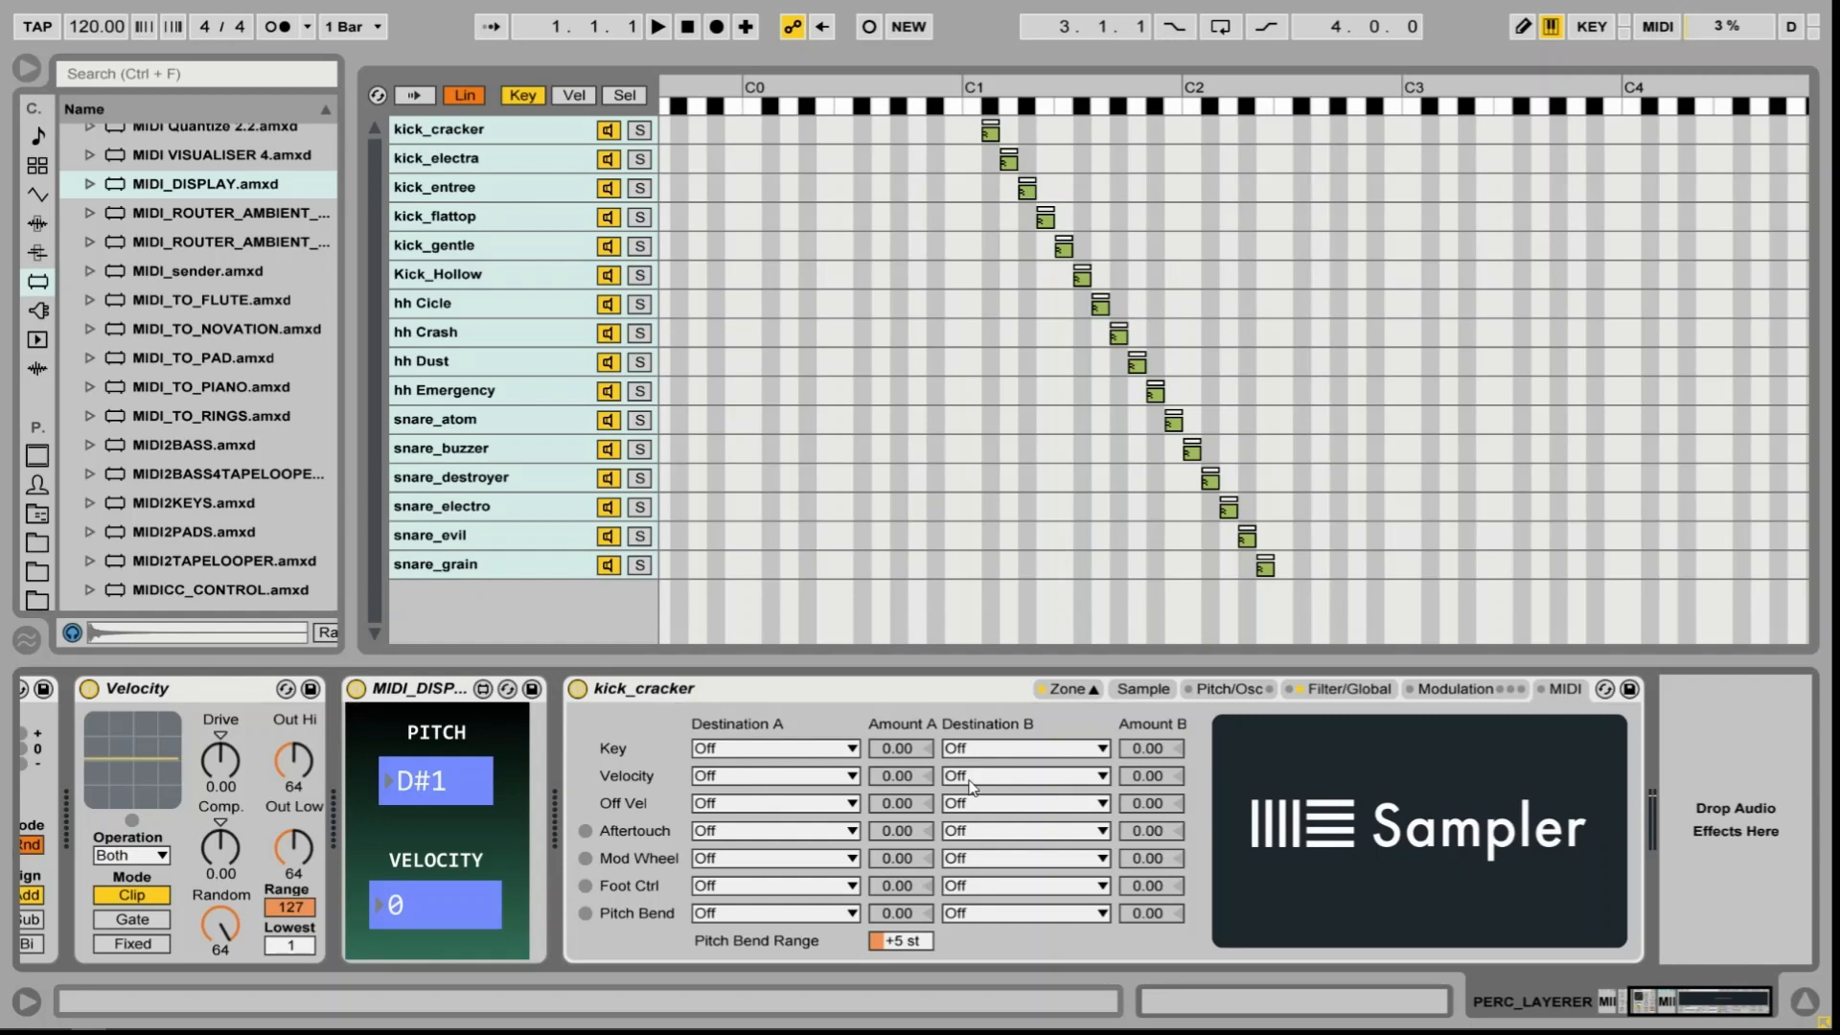
mouse_move(775, 778)
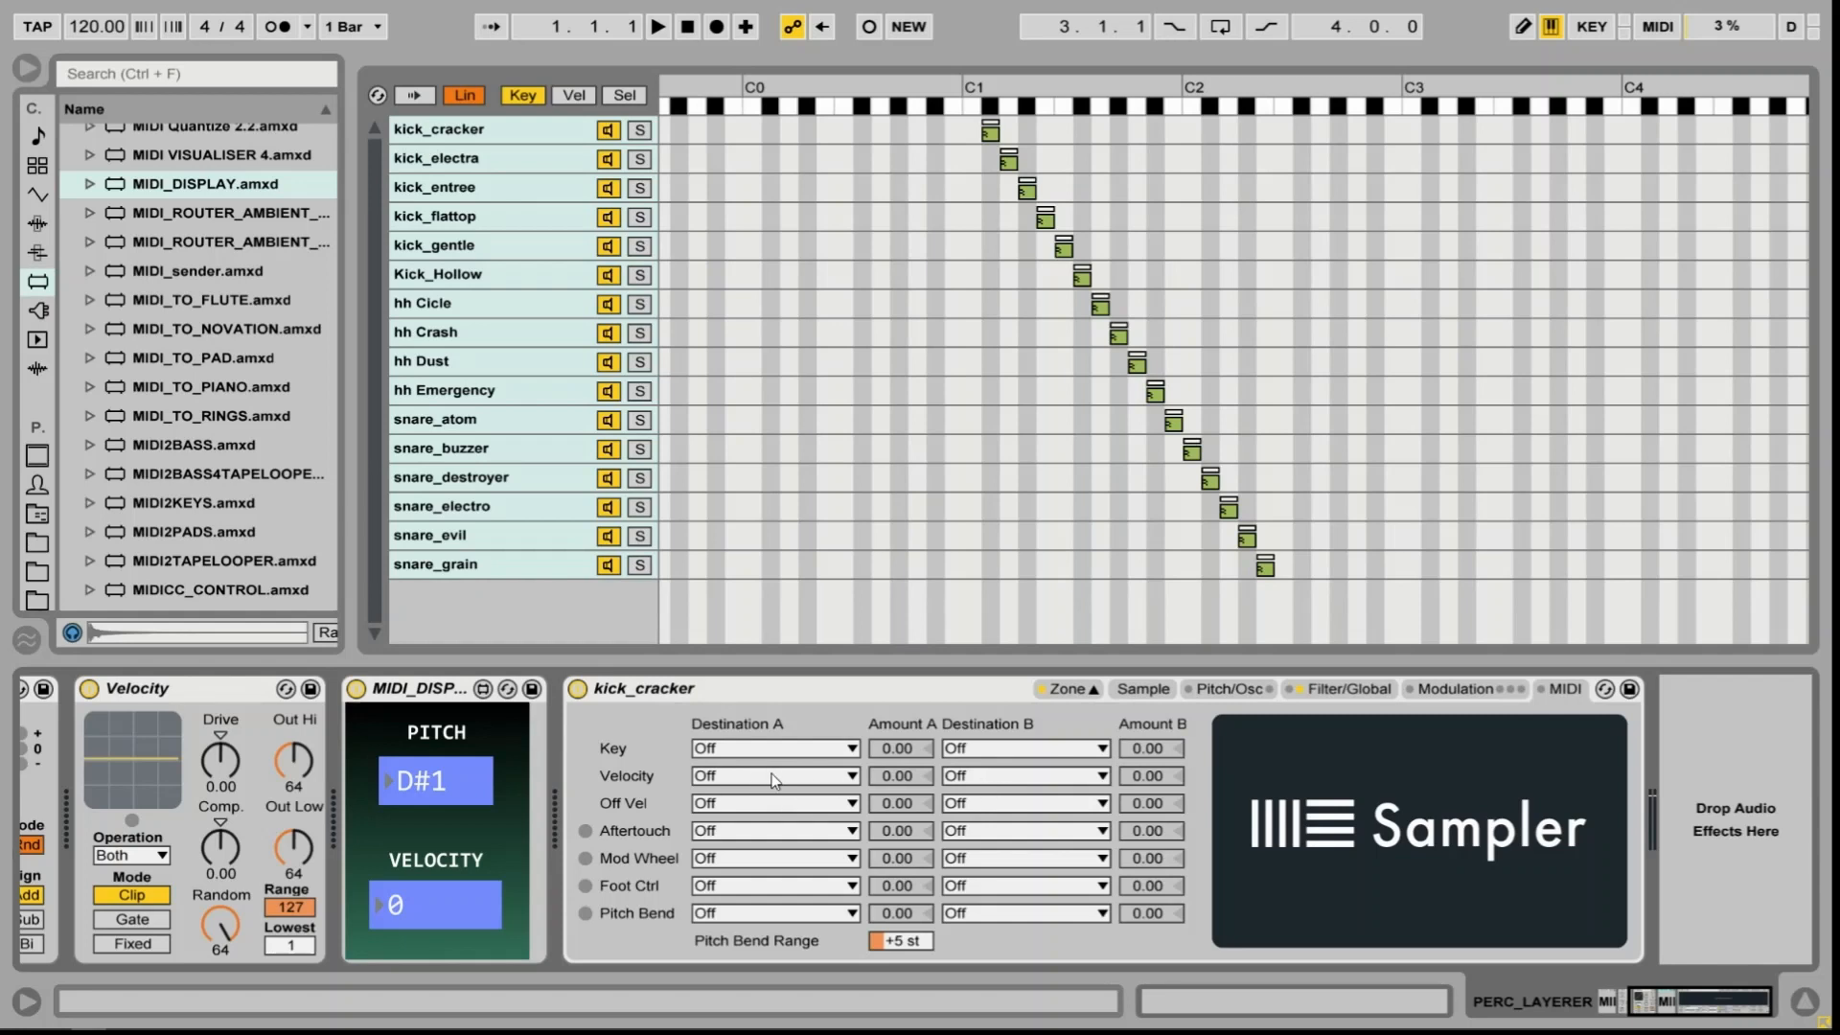
left_click(775, 774)
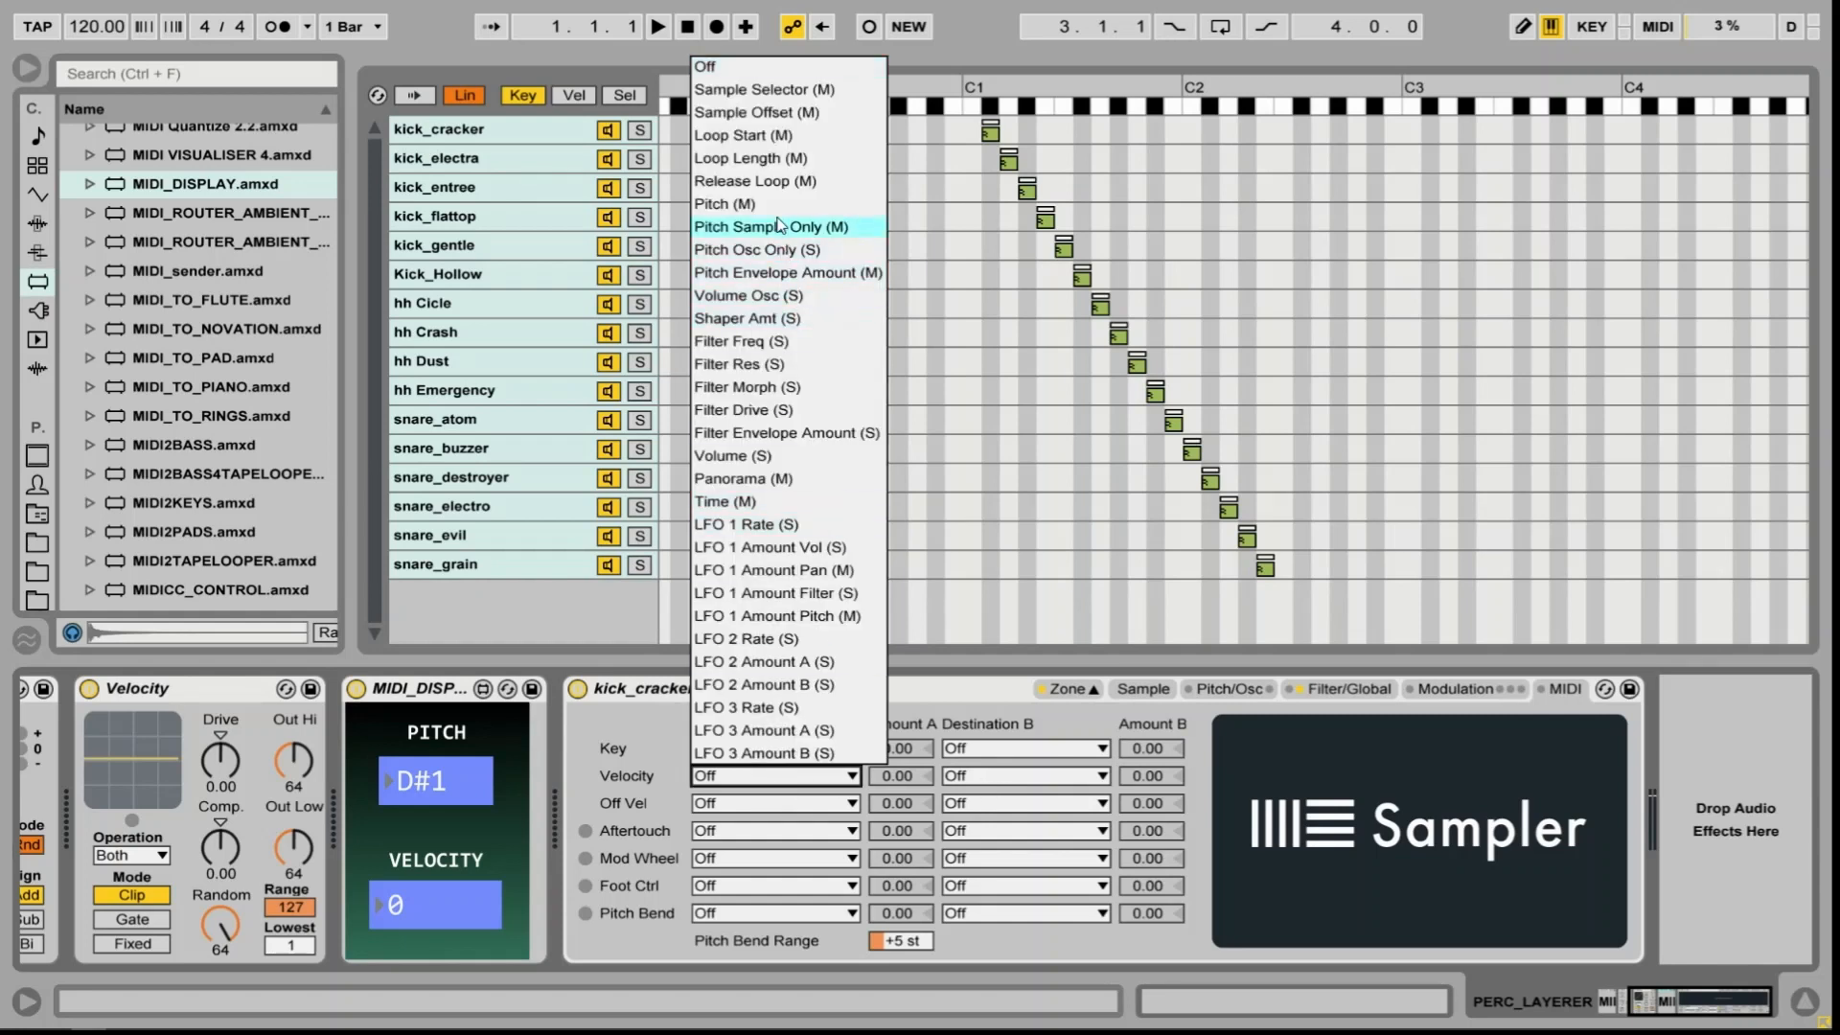
mouse_move(735, 204)
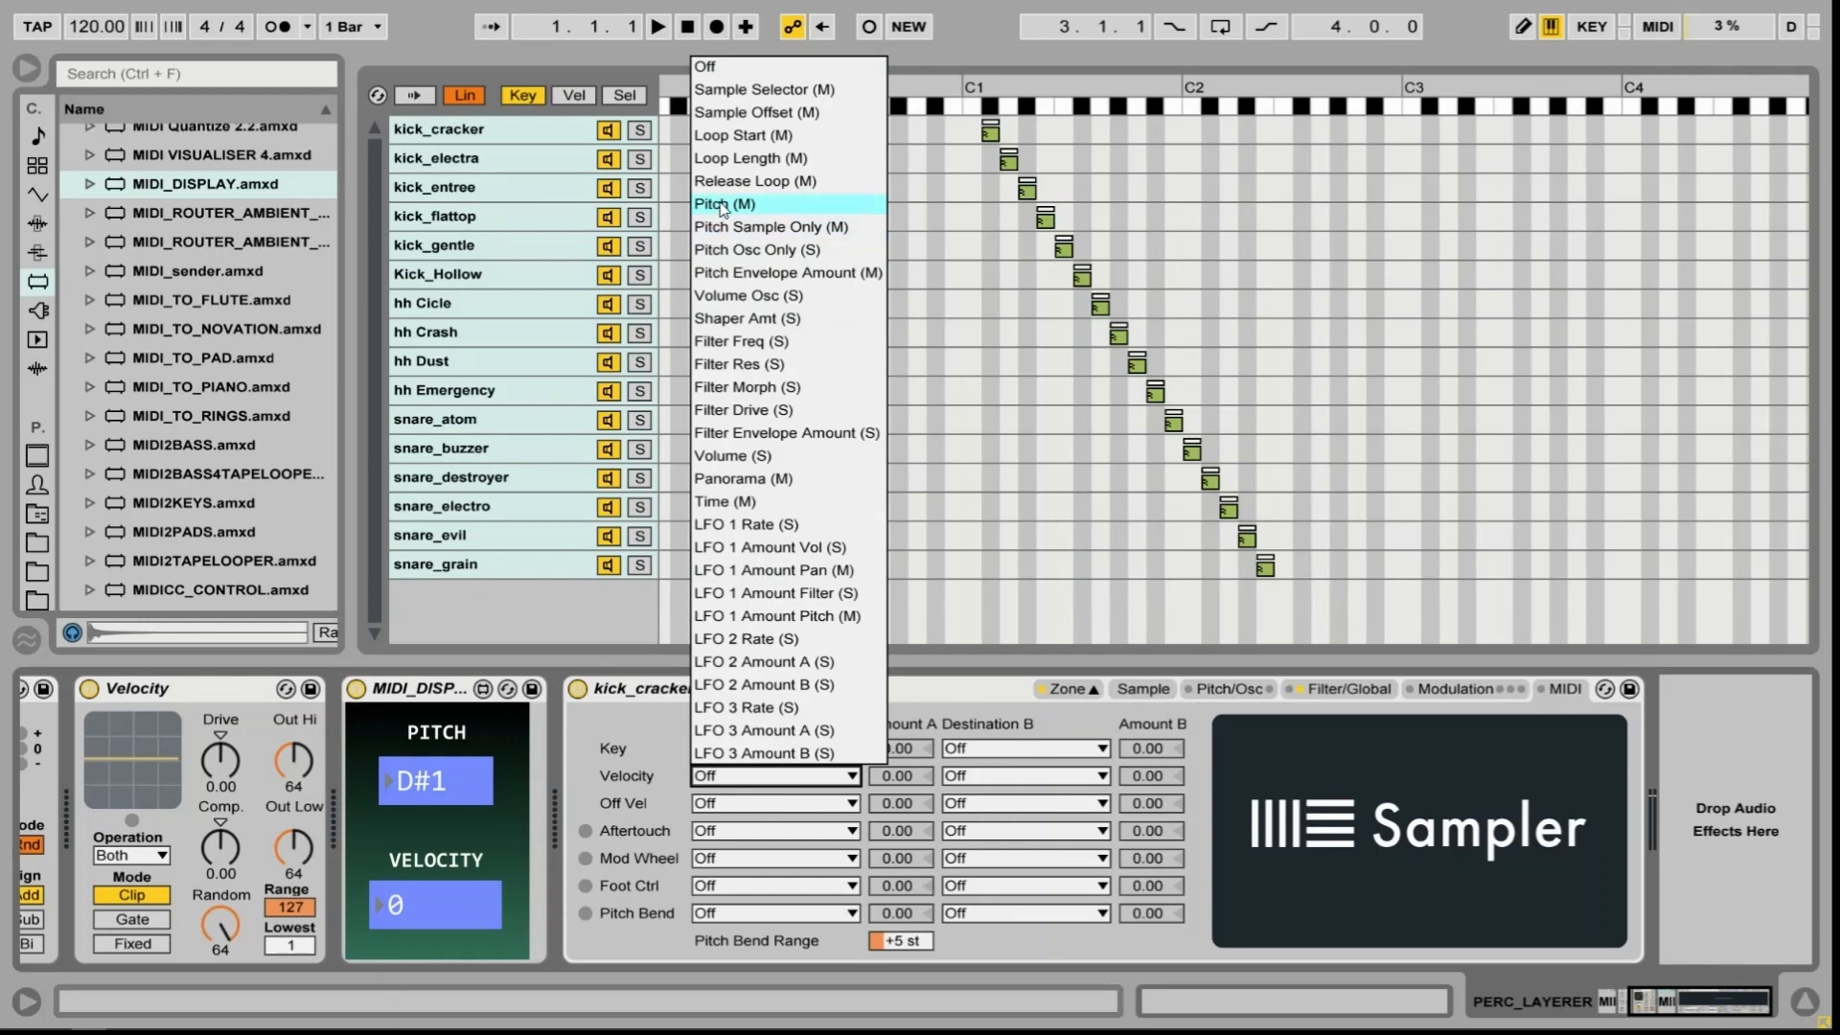
left_click(725, 204)
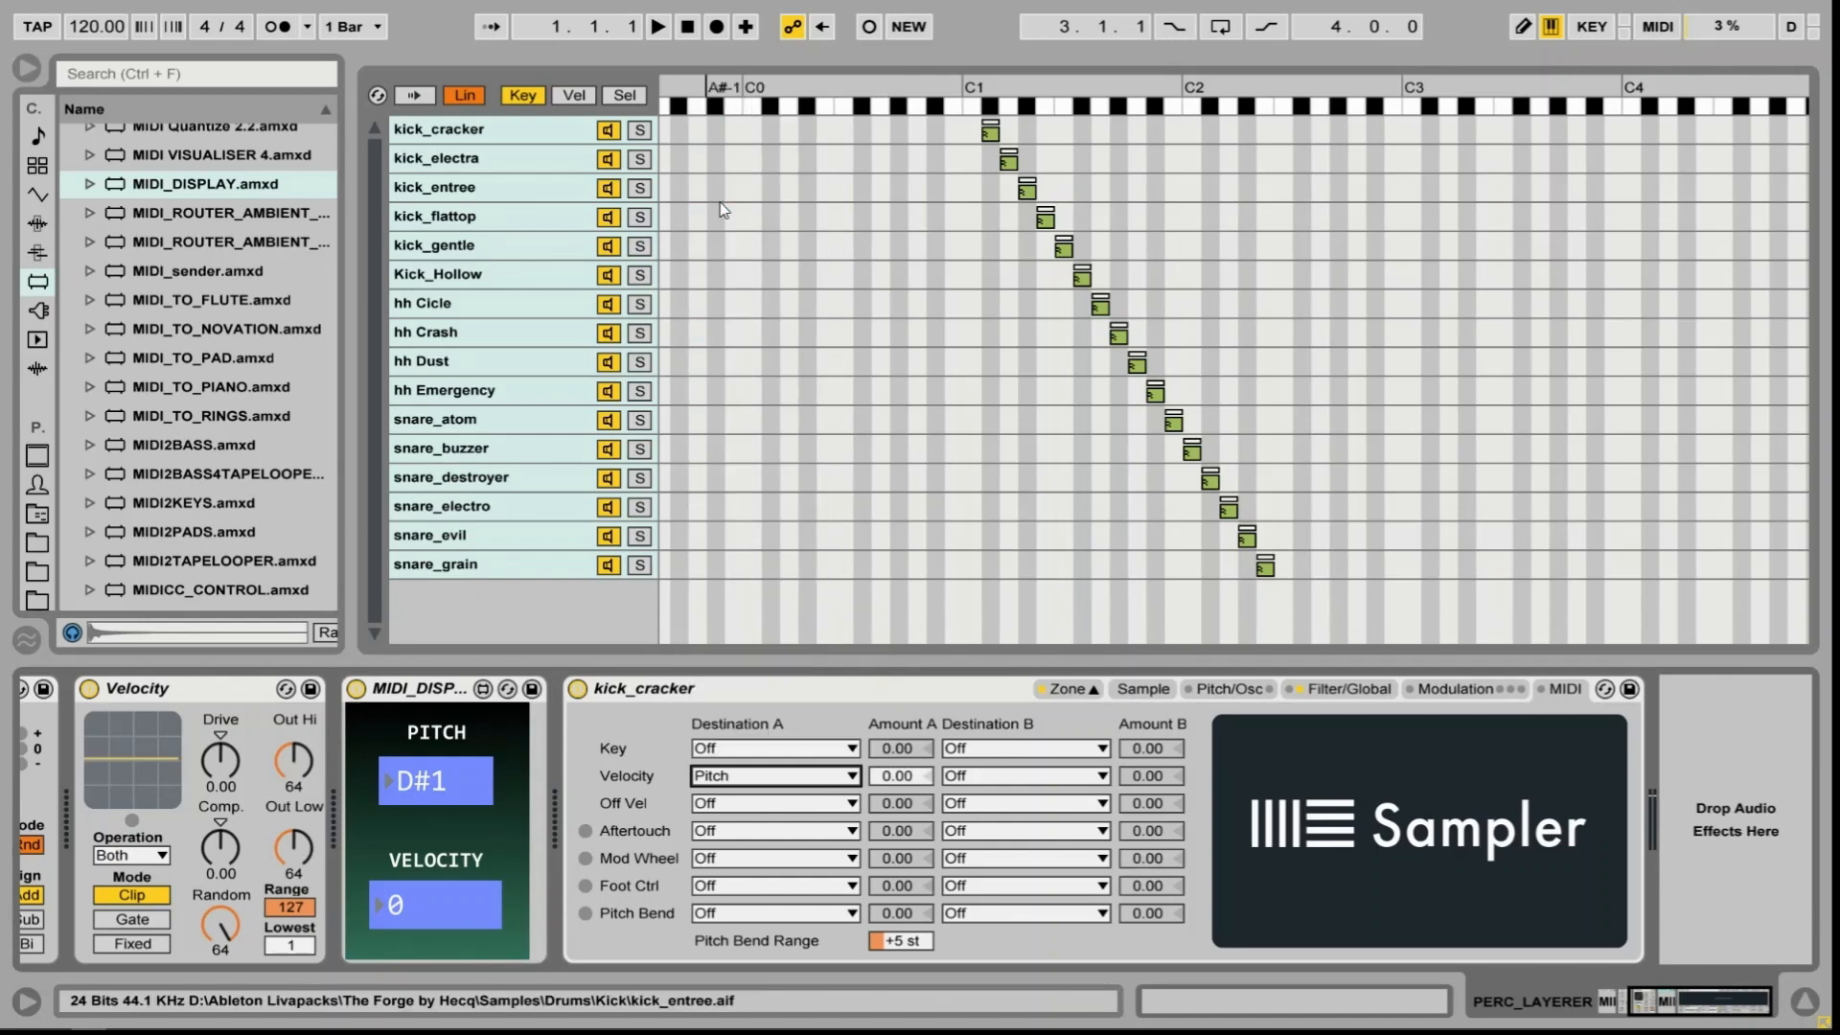
left_click(1024, 774)
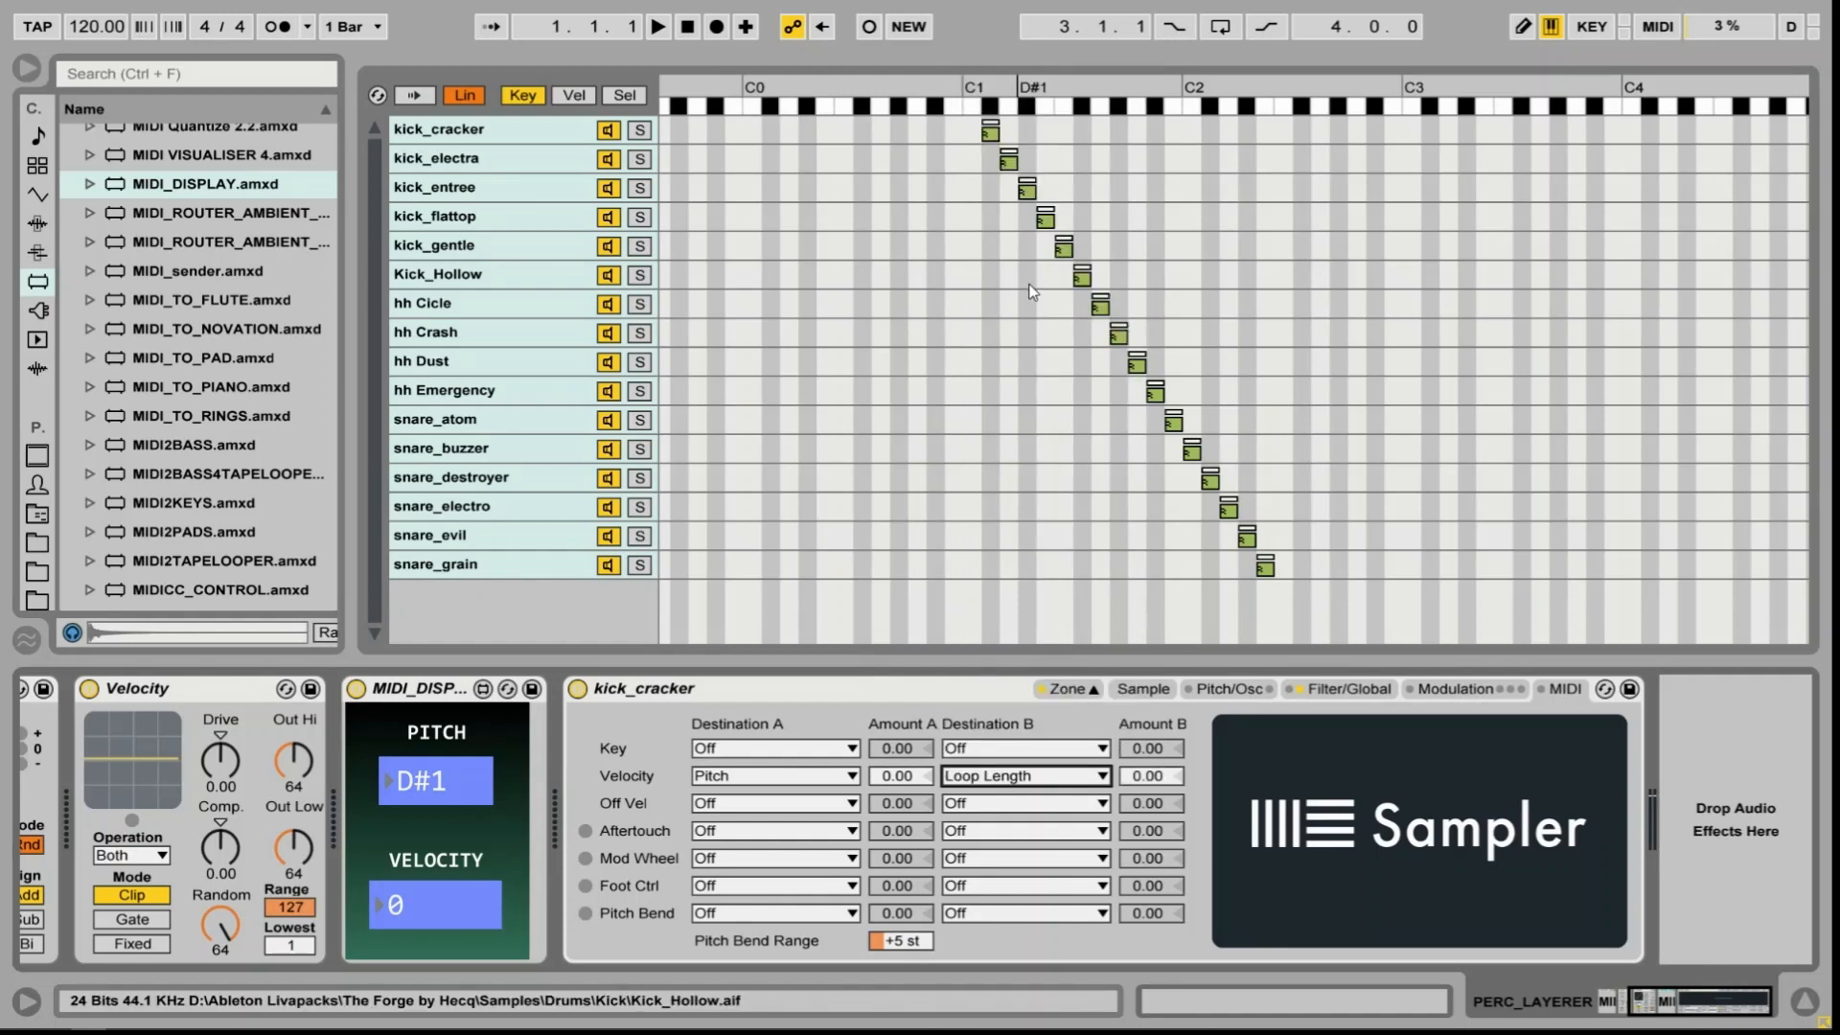
Set all samples' Sustain Mode to forward loop in the Sample tab
left_click(1142, 688)
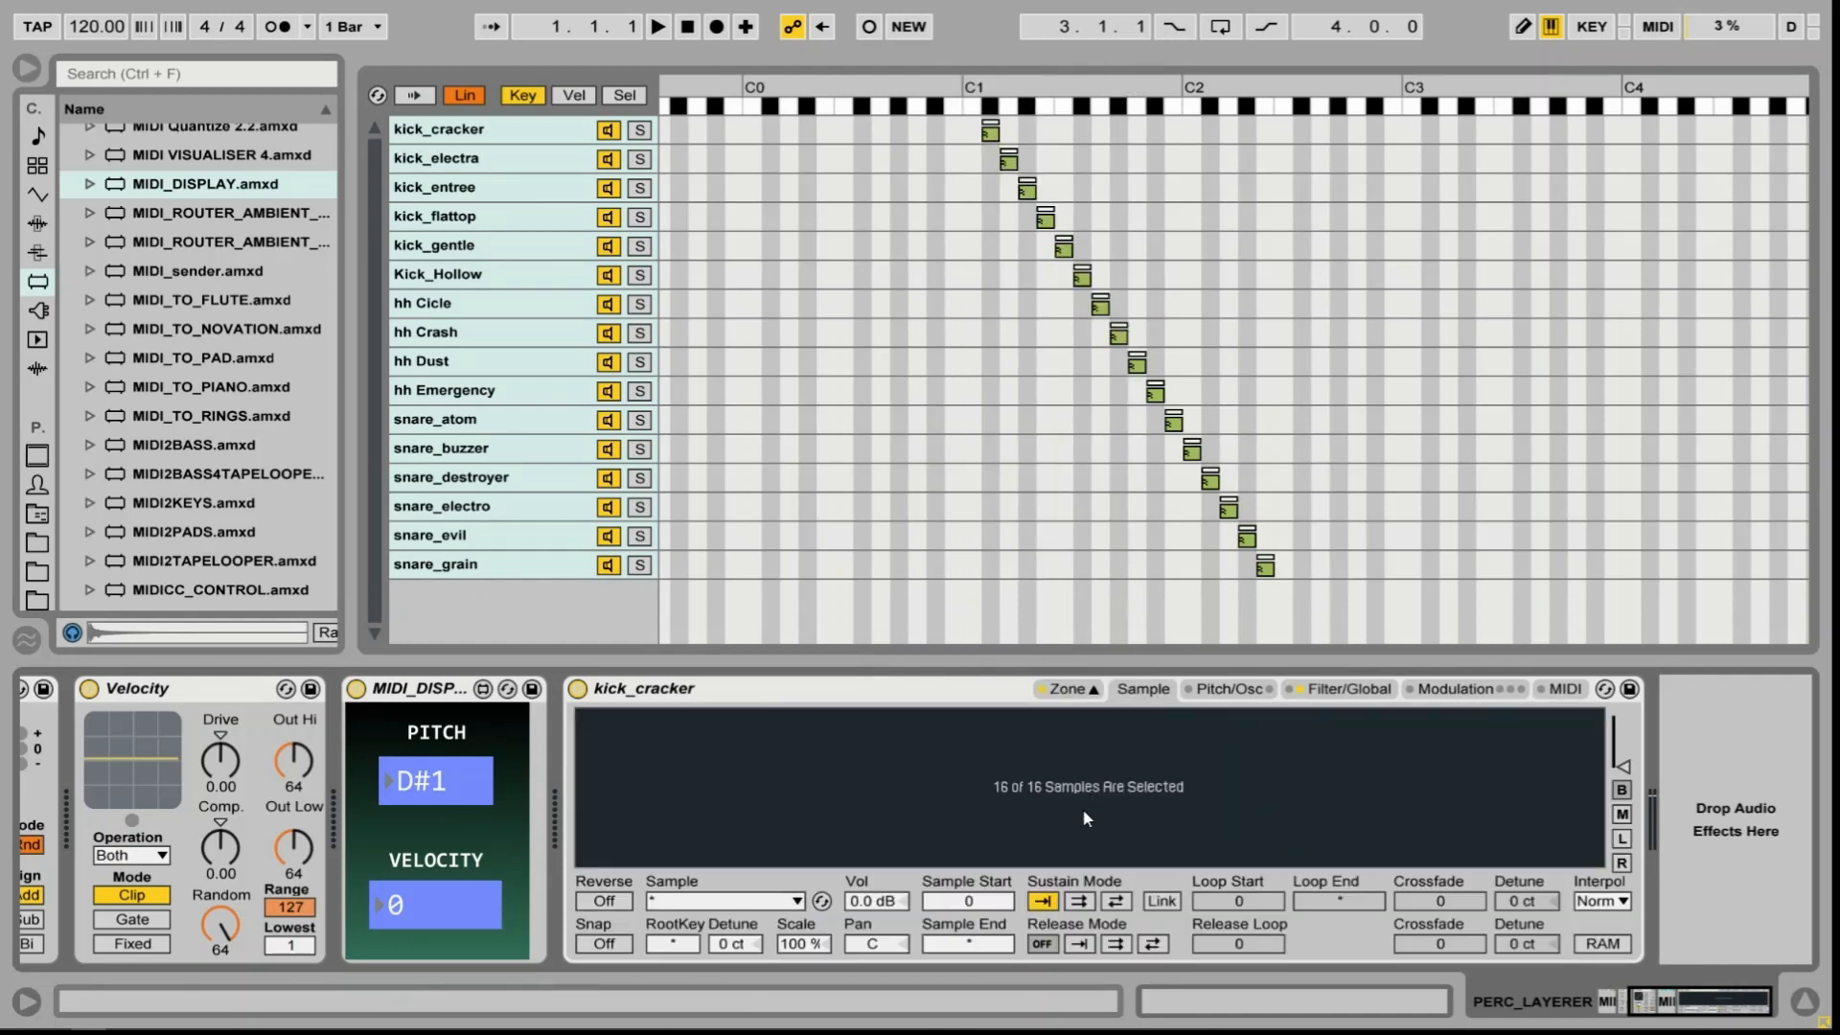
left_click(1080, 901)
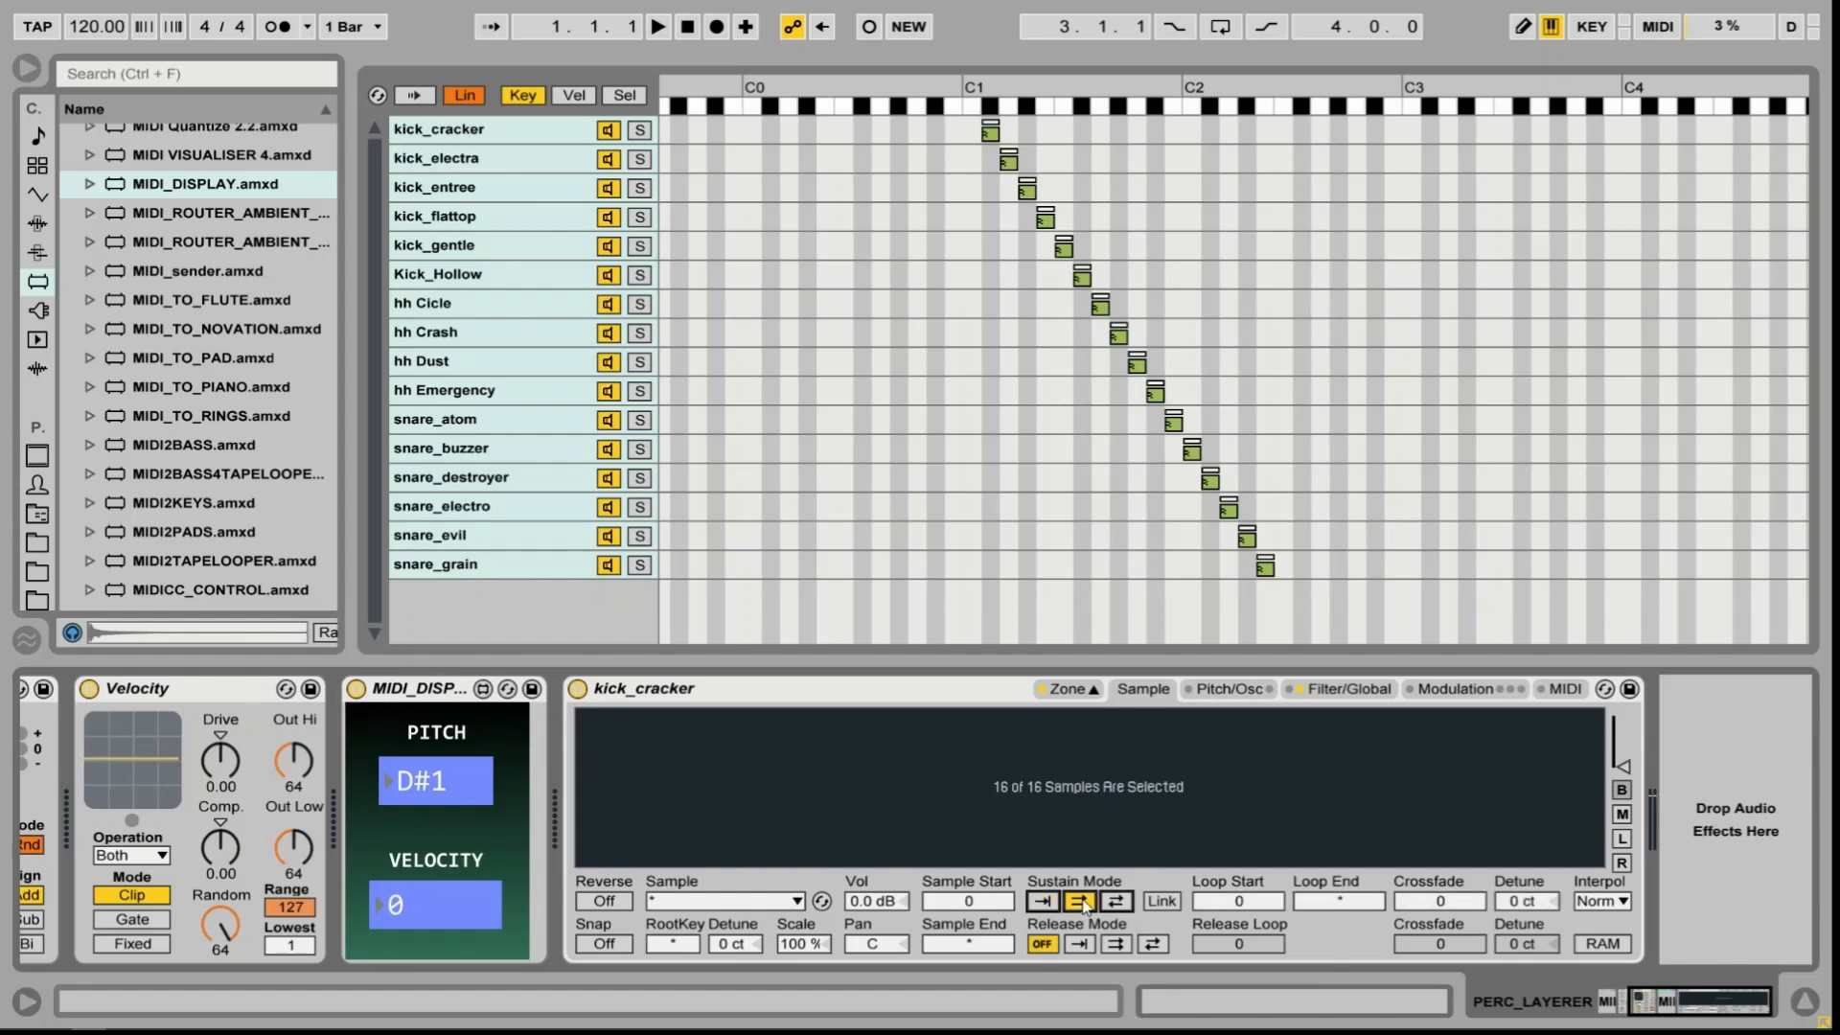
left_click(1162, 901)
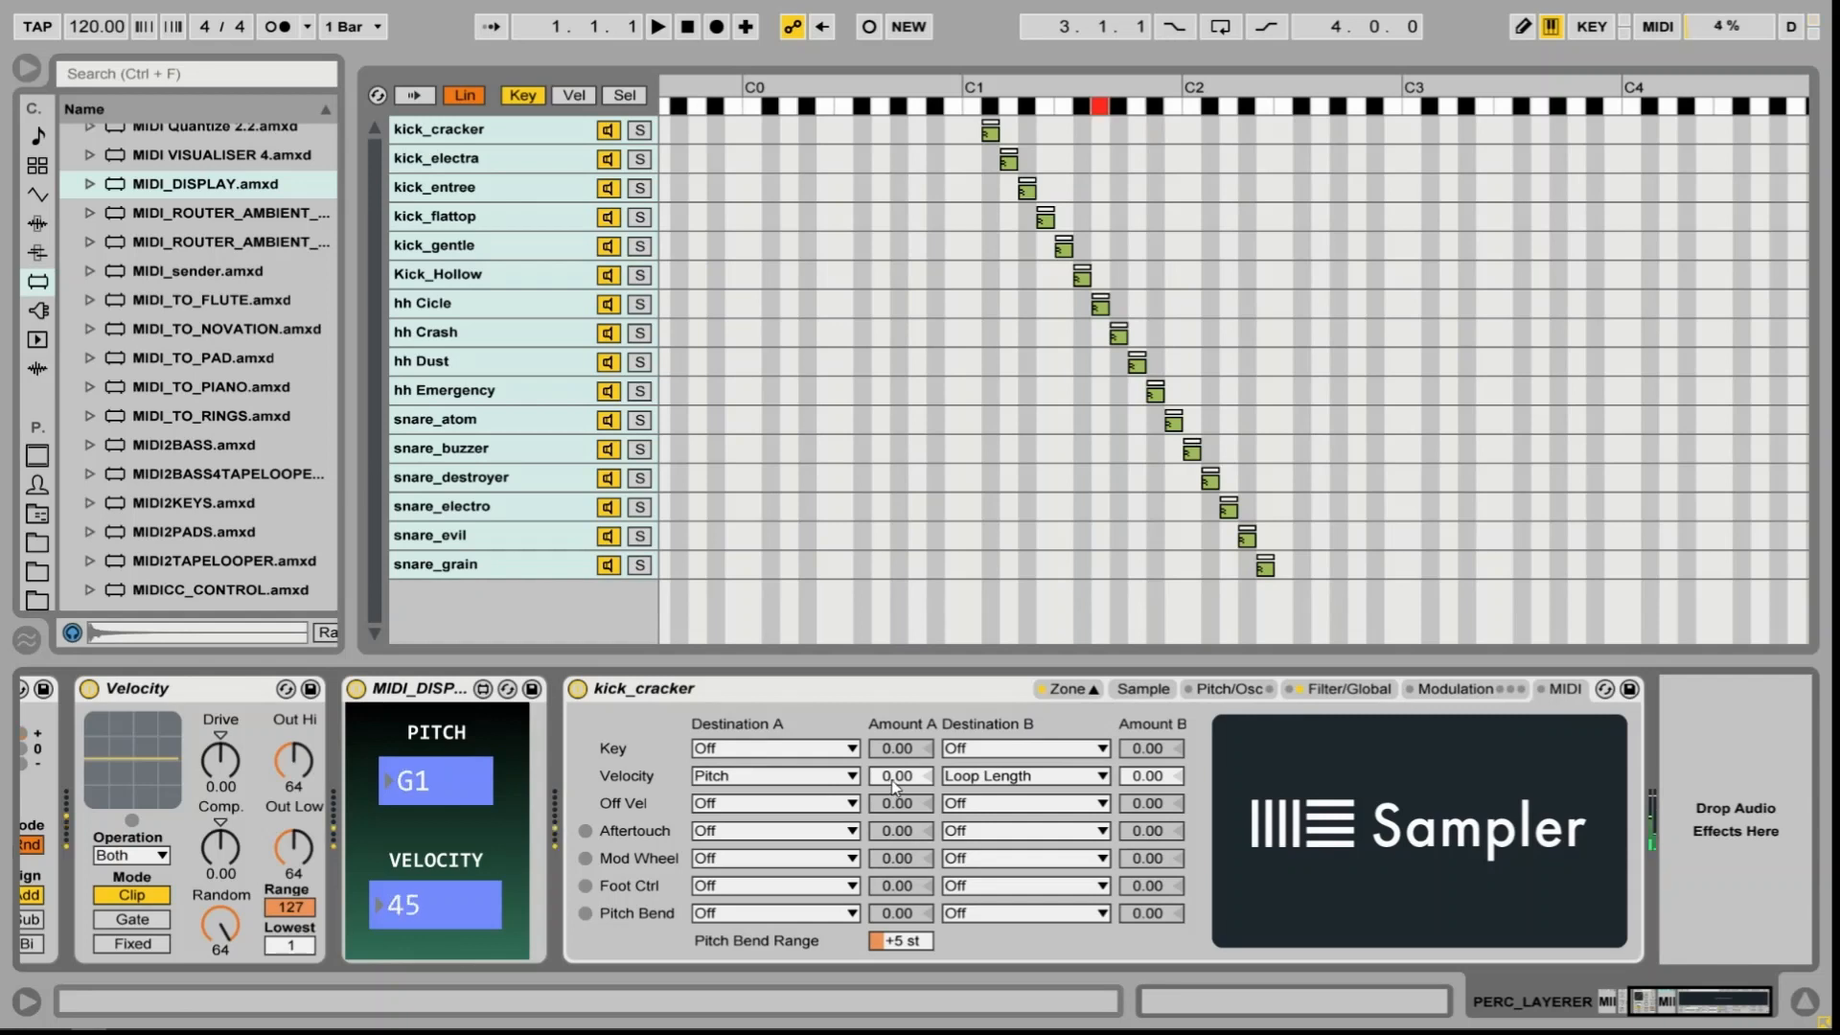
Set velocity-to-pitch amount to 100 and velocity-to-loop-length amount to about -70.40
left_click_drag(899, 776, 899, 809)
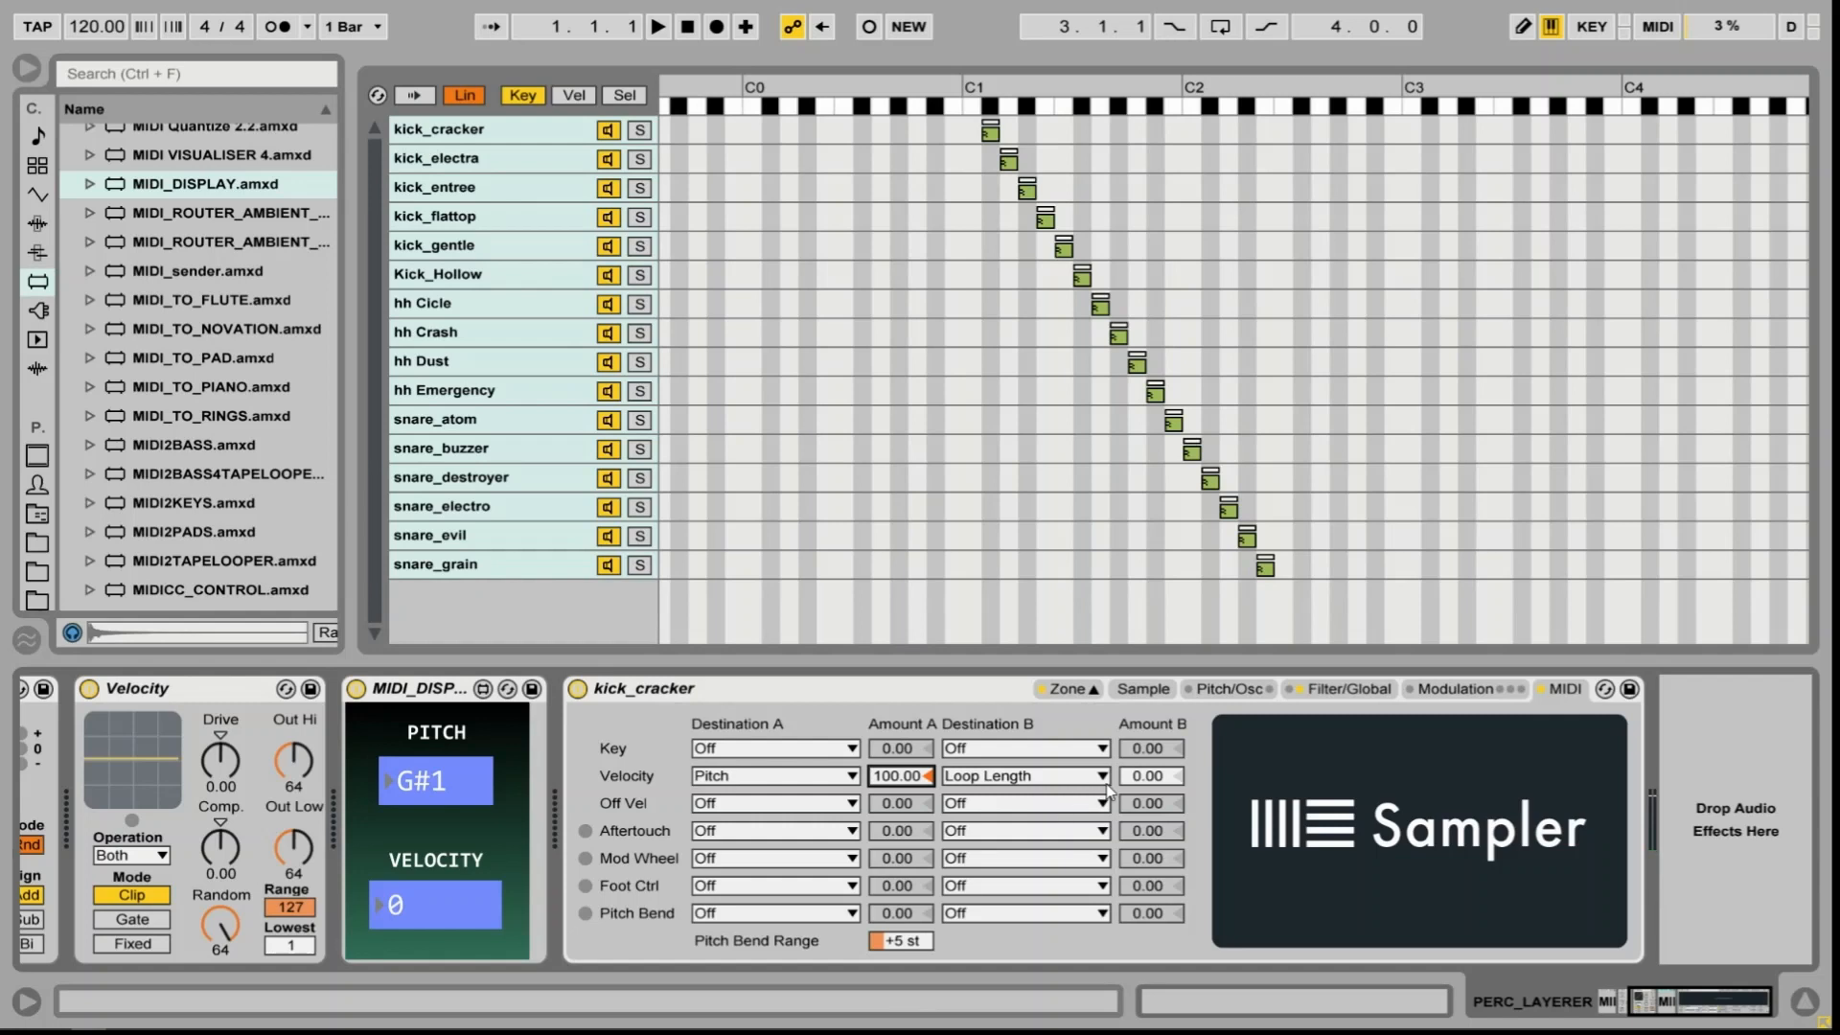
mouse_move(1156, 782)
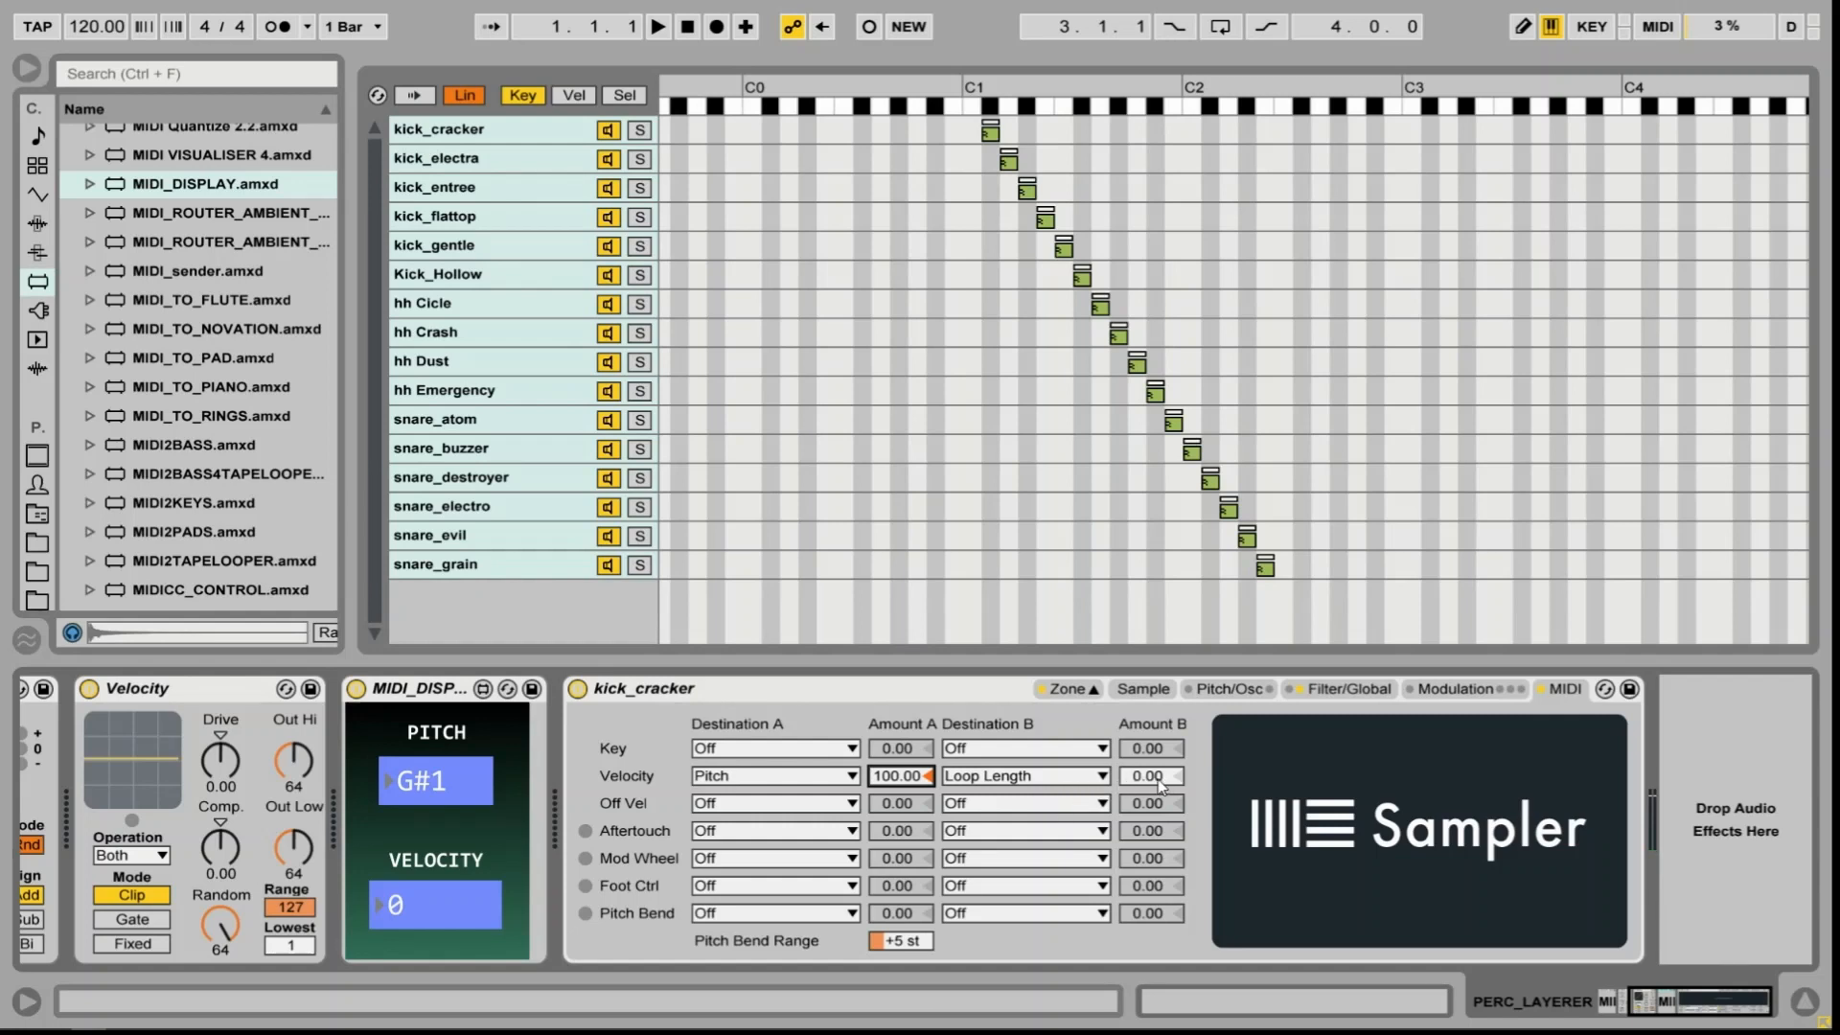
left_click_drag(1150, 776, 1150, 823)
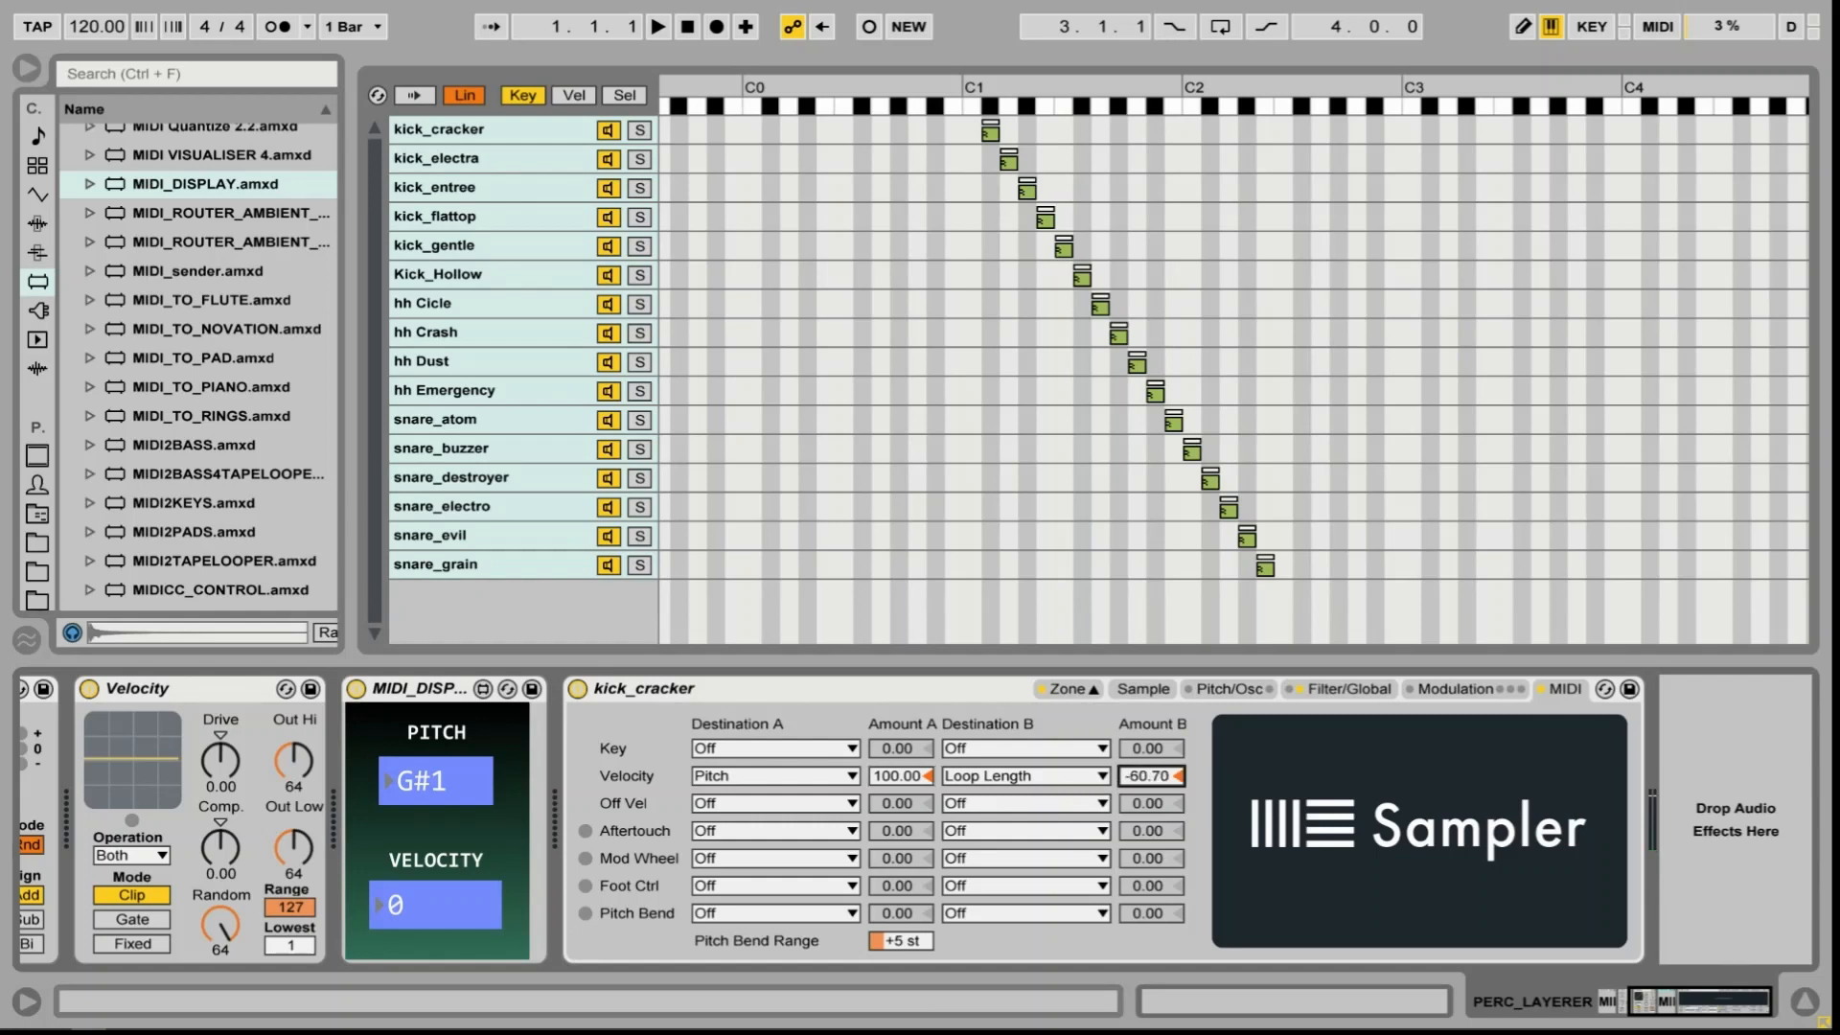
left_click_drag(1155, 776, 1154, 792)
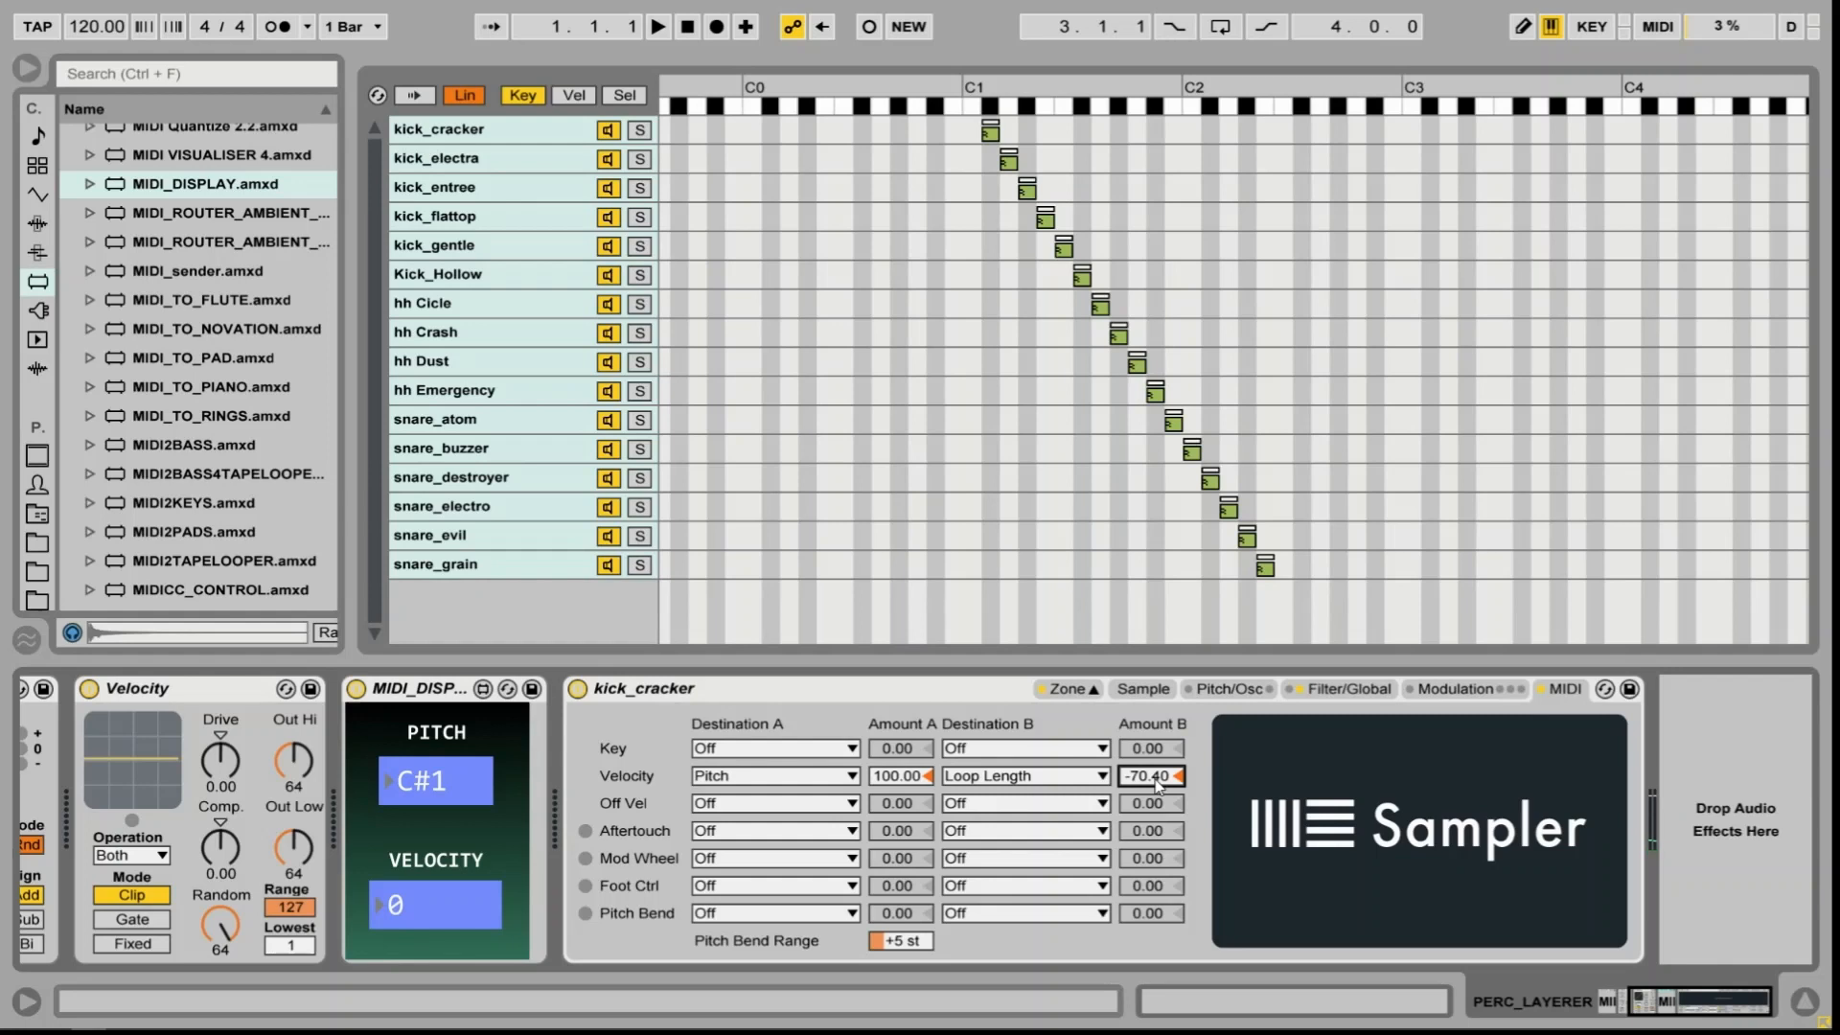
mouse_move(797, 848)
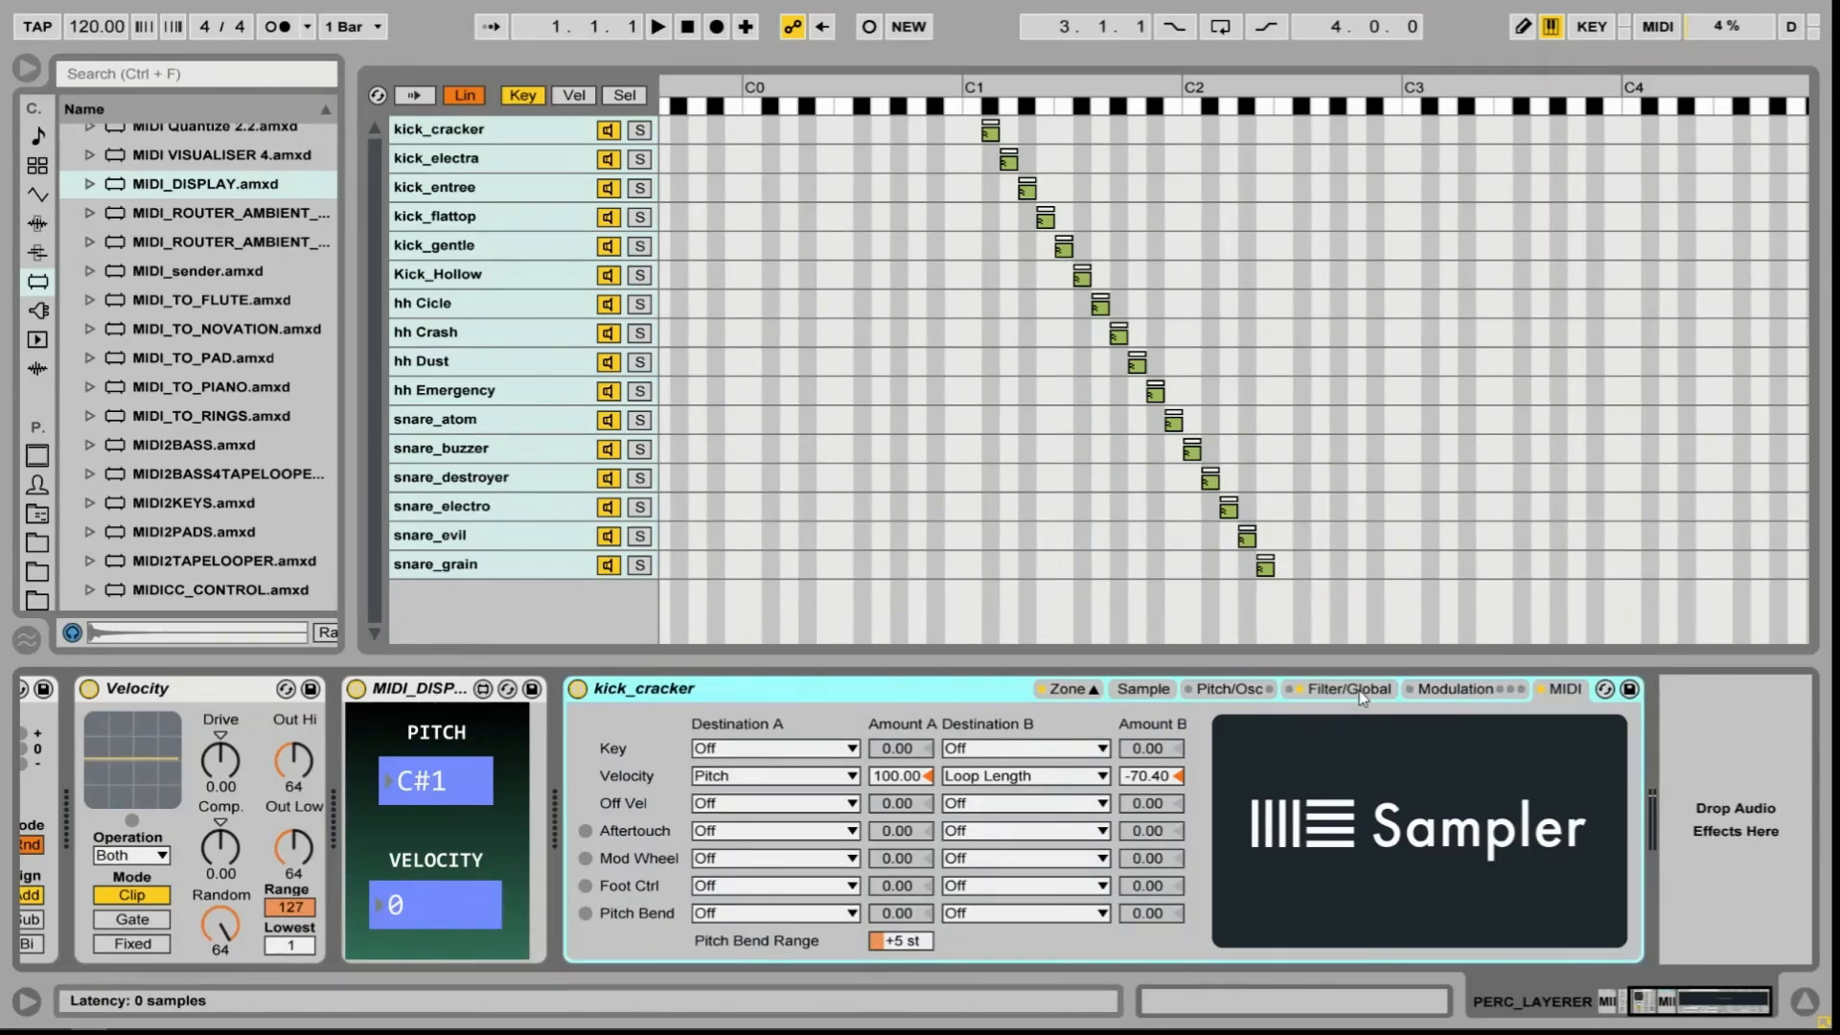
Show Sampler's Filter/Global settings with Pan<Rnd at 100%
left_click(1346, 688)
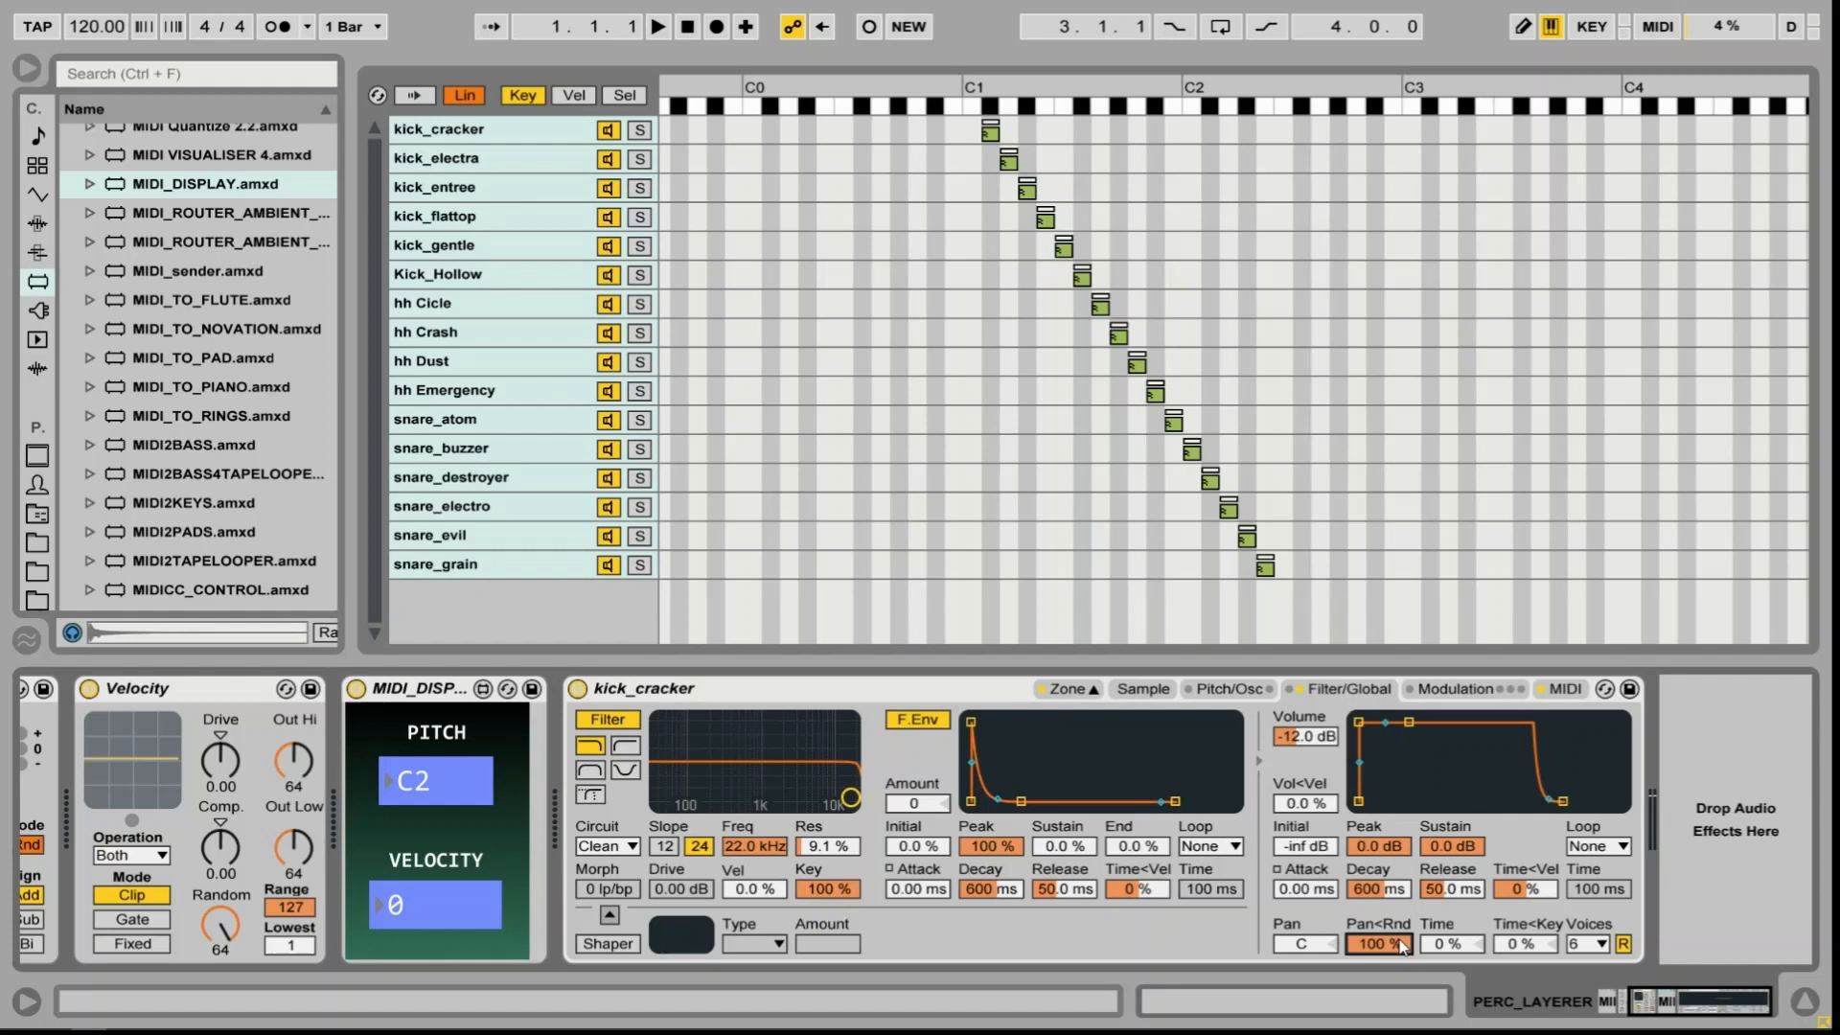
mouse_move(855, 707)
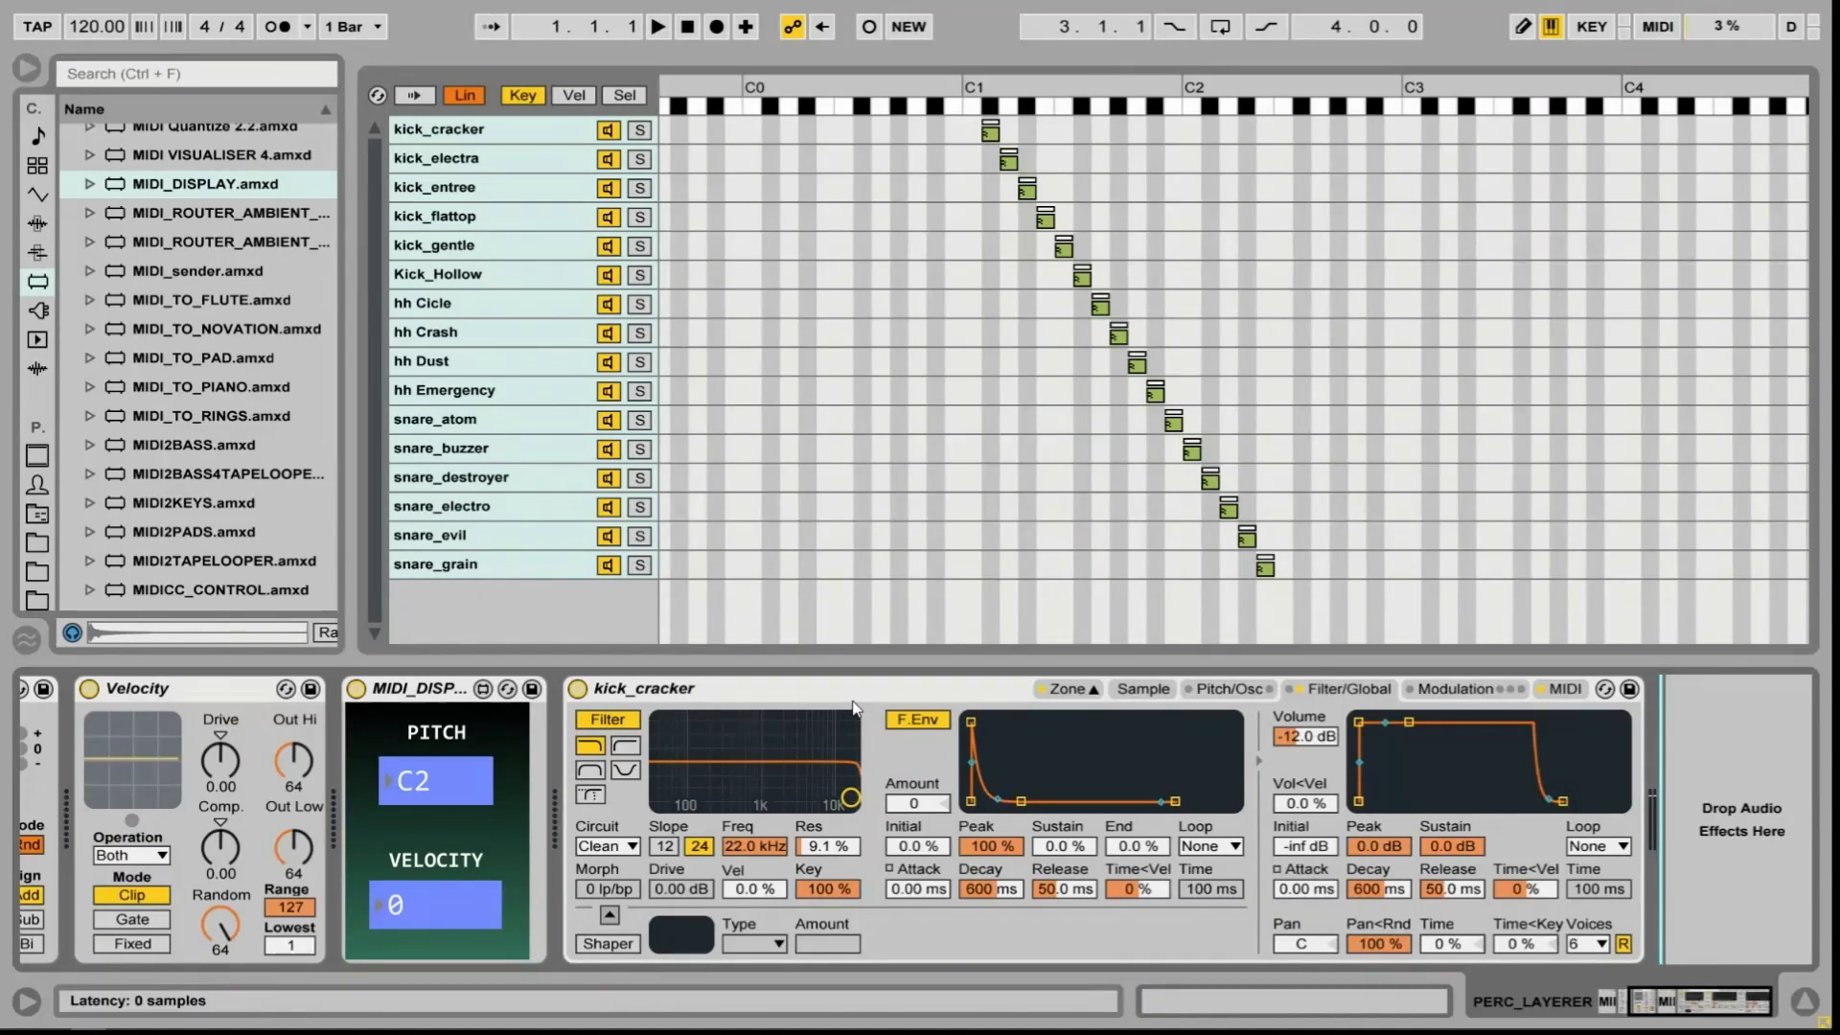
mouse_move(747, 713)
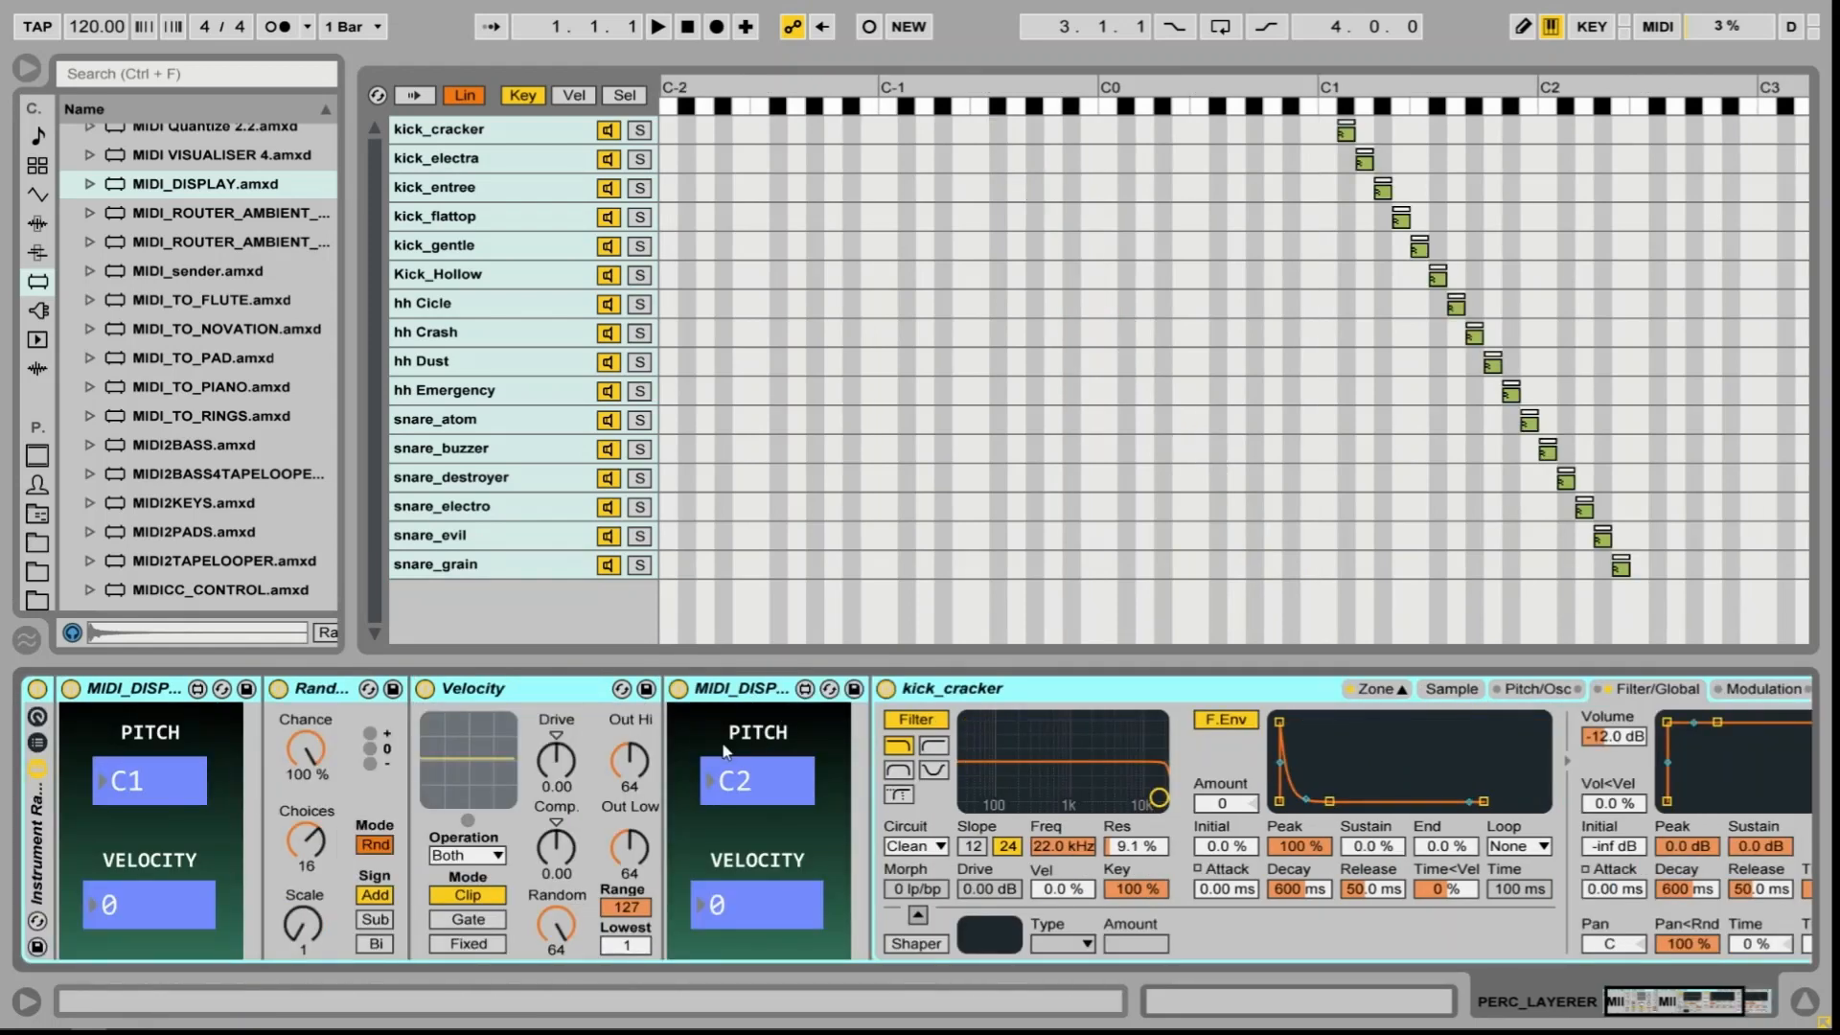
Group the devices into nested Instrument Racks and rename the outer chain PERCUSSION
left_click(736, 689)
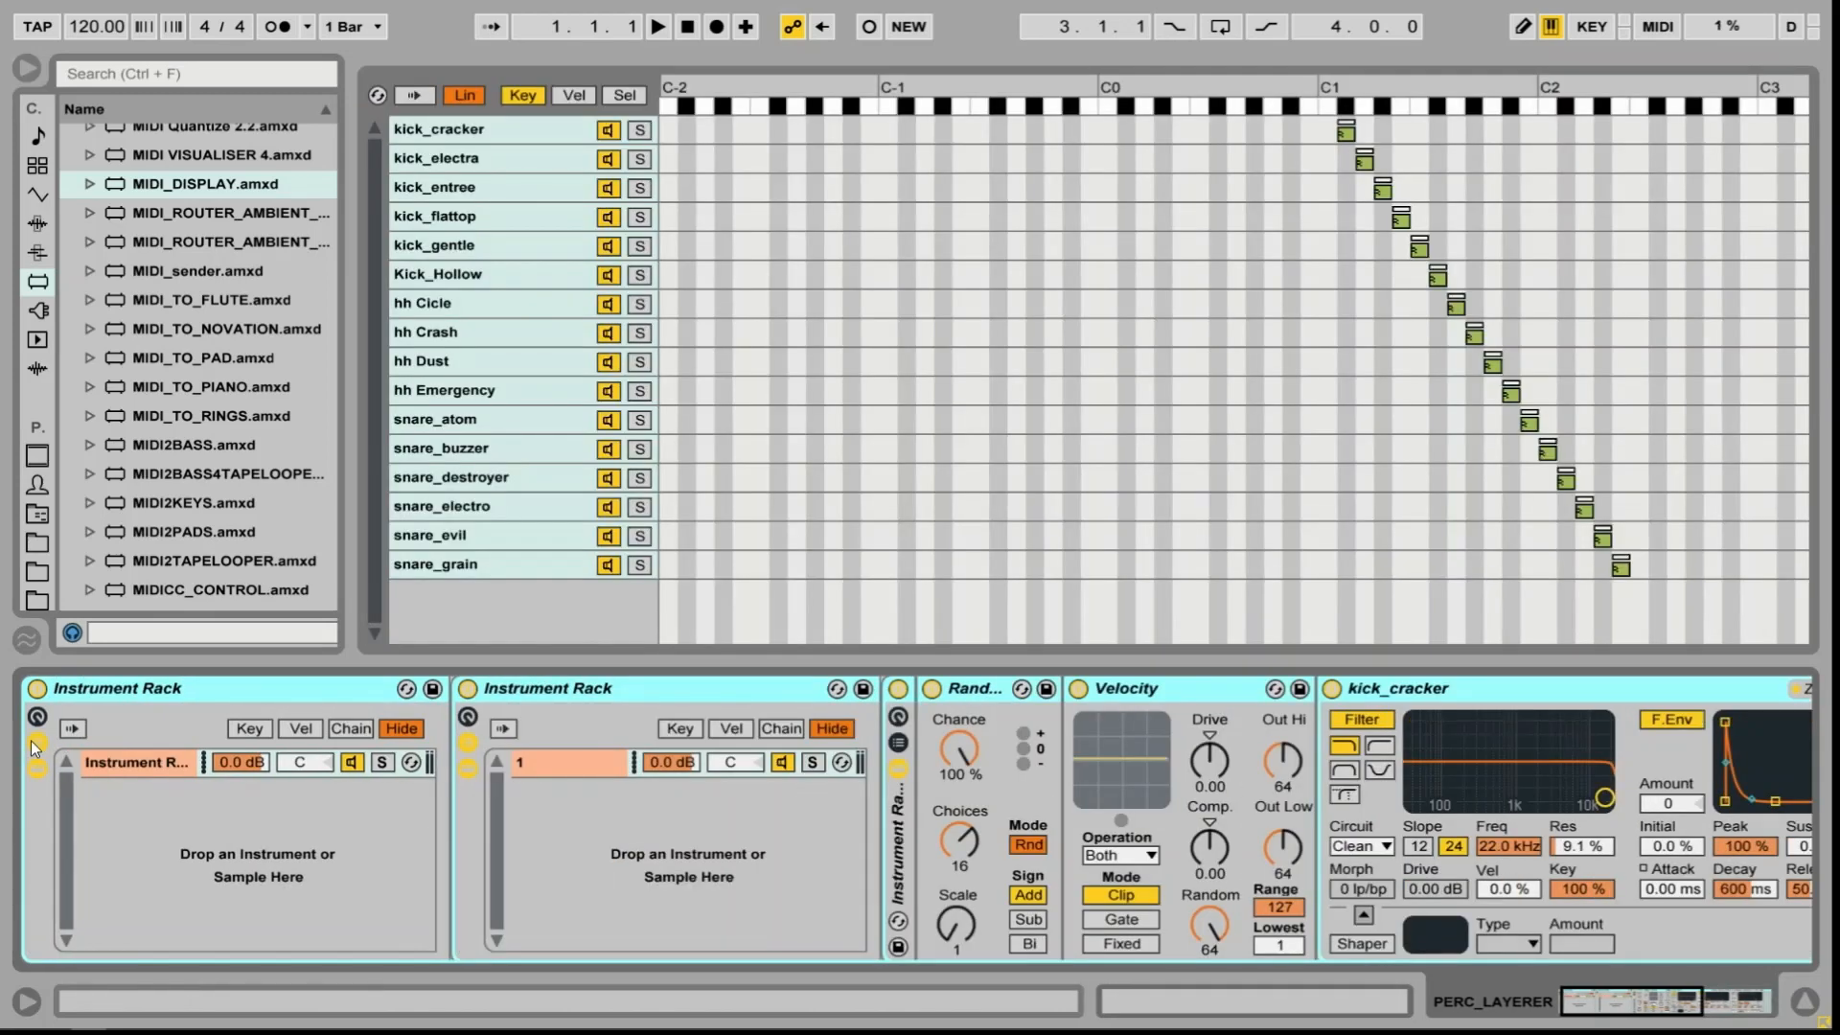
double_click(134, 763)
type("PERCUSSION")
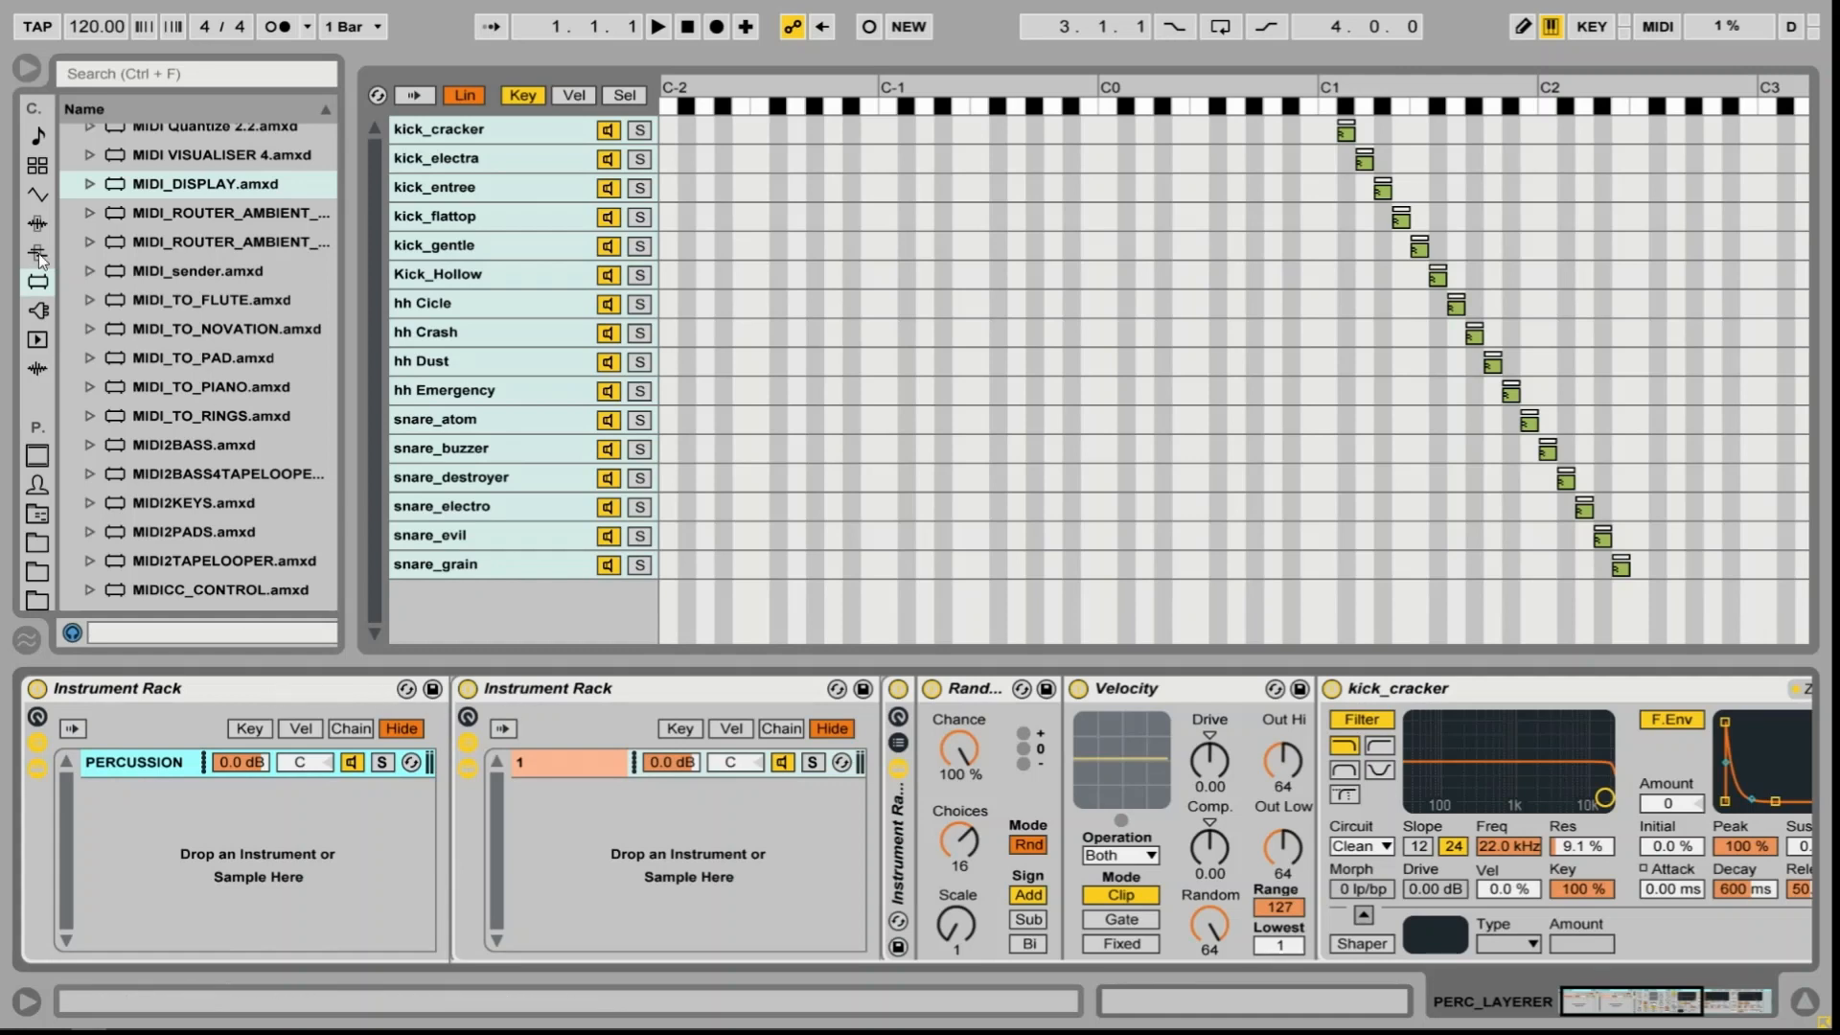
left_click(33, 253)
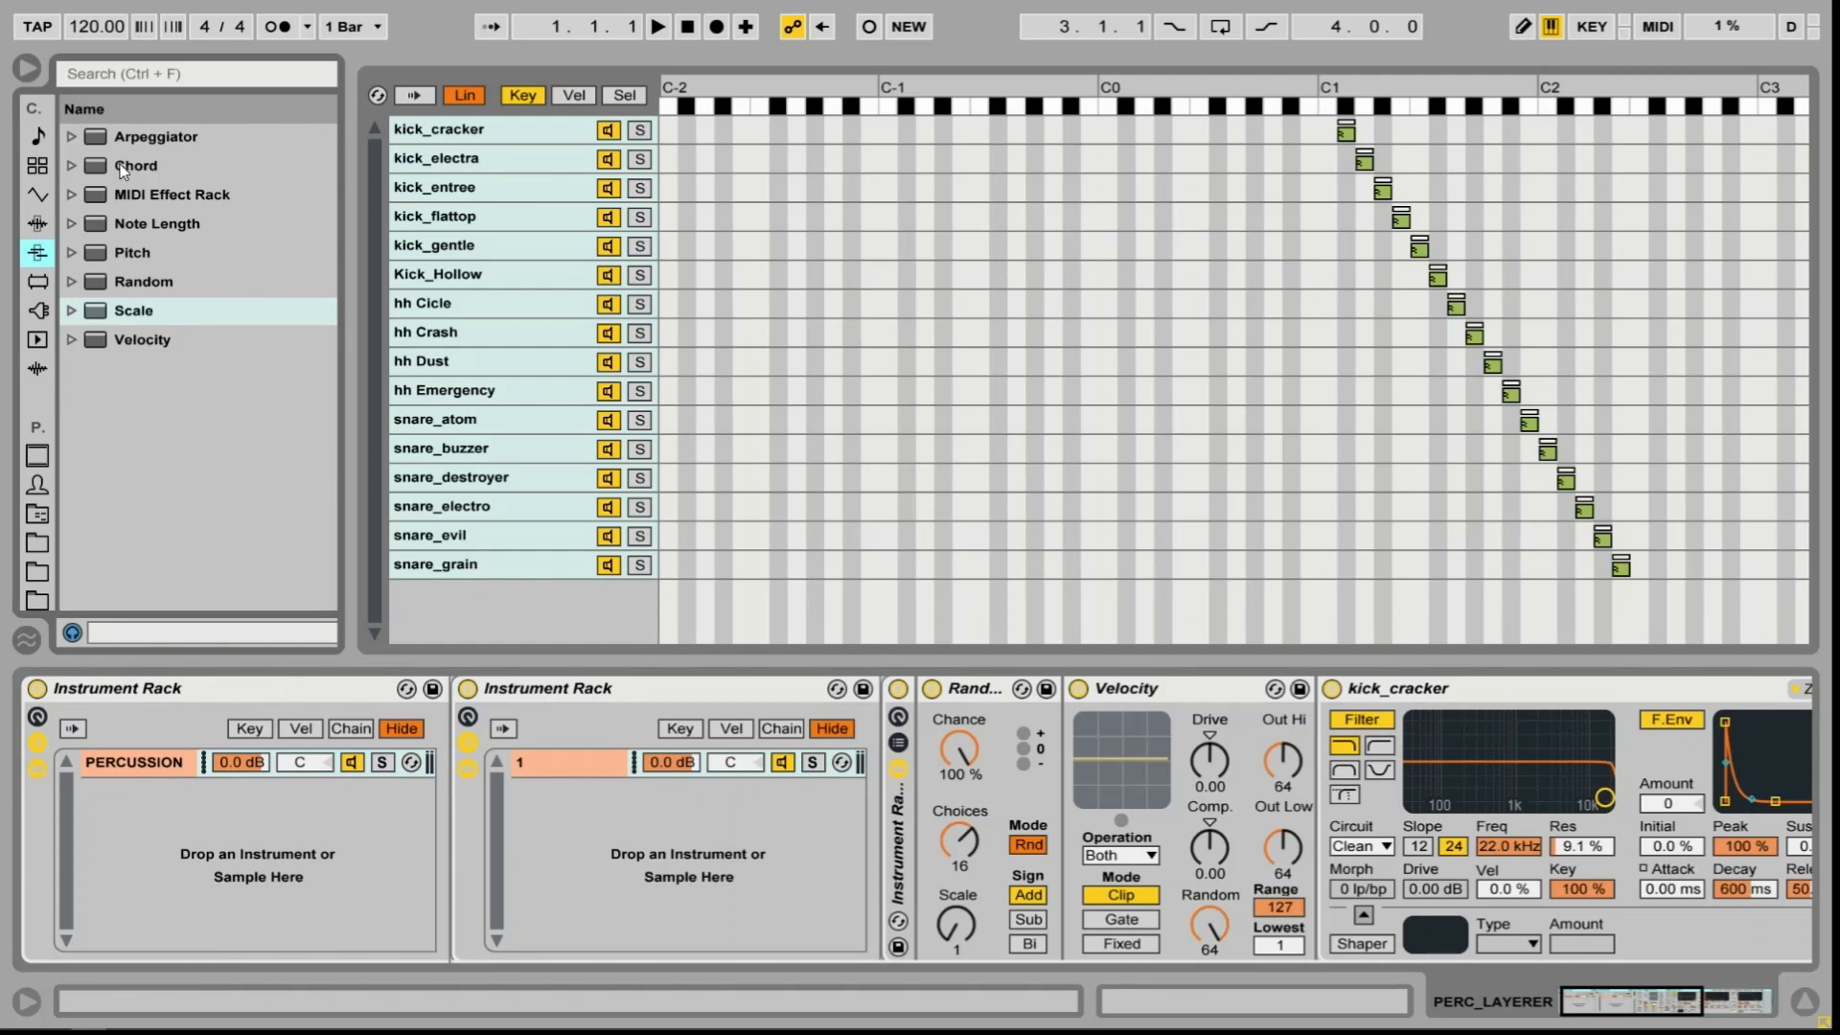
Add Chord and Scale effects around the inner rack, plus MIDI_DISPLAY monitors from Max for Live
left_click(135, 165)
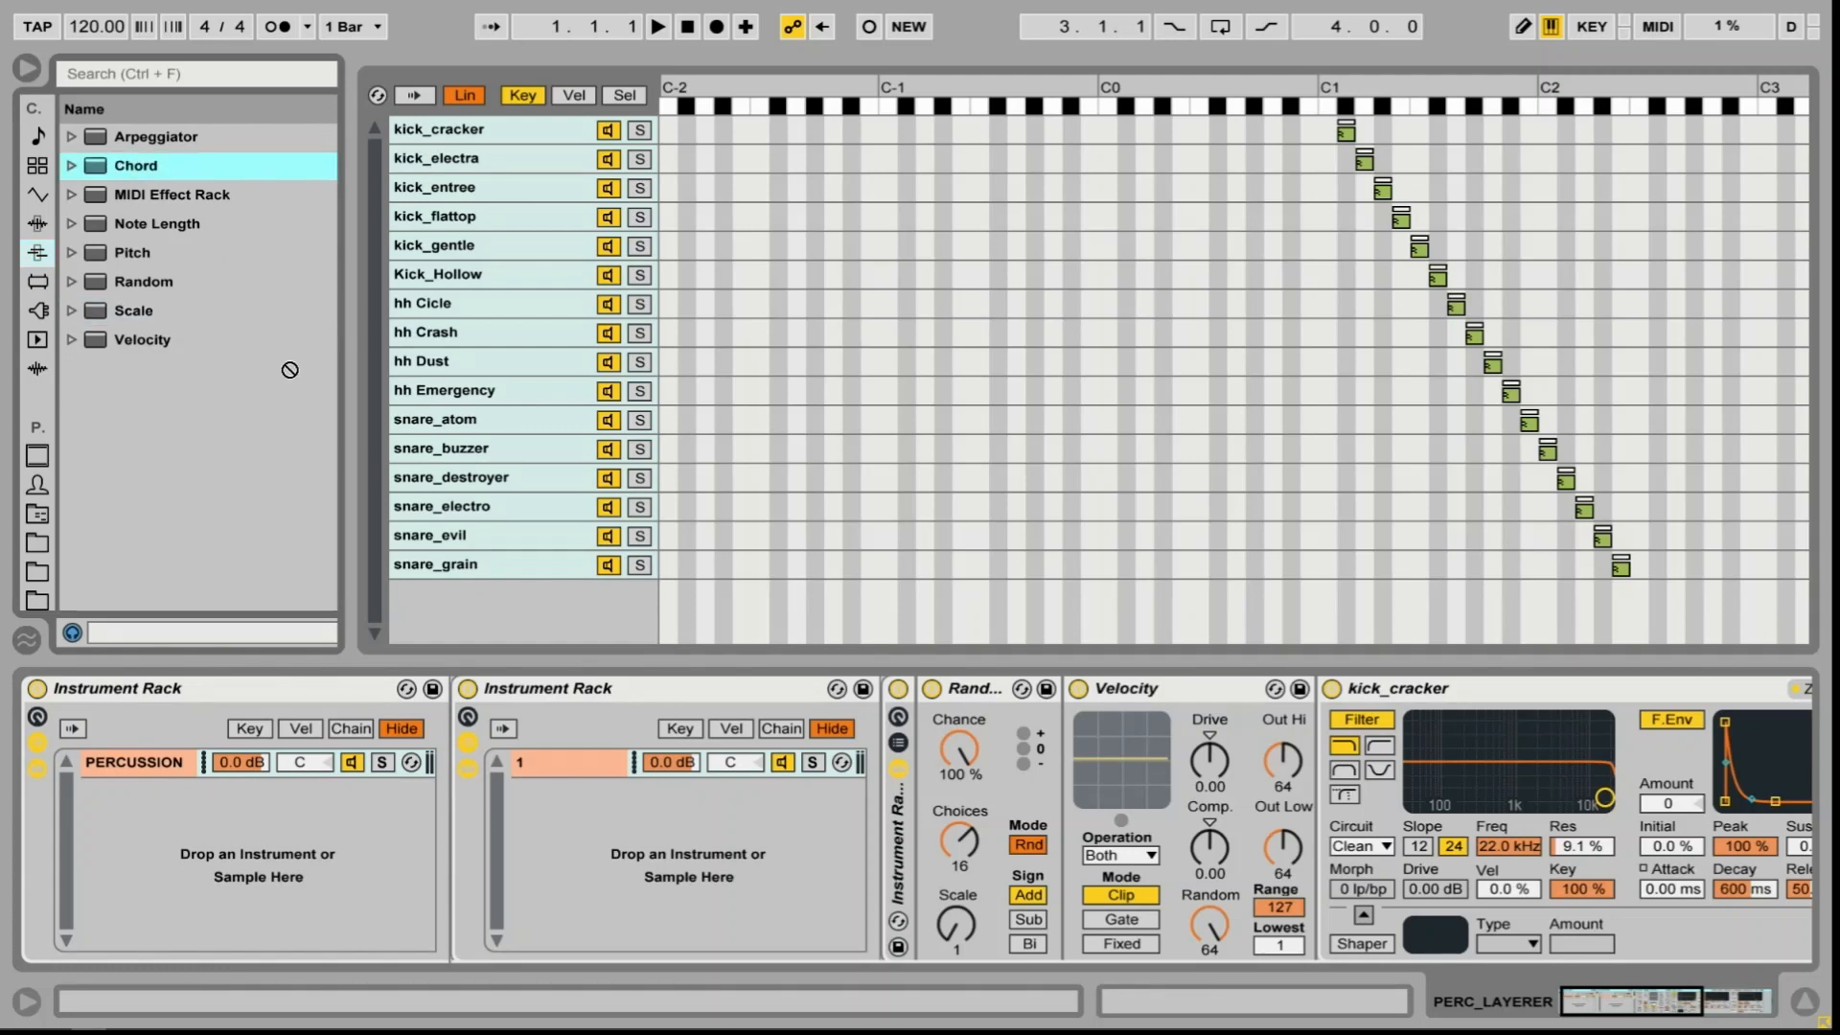
mouse_move(141, 182)
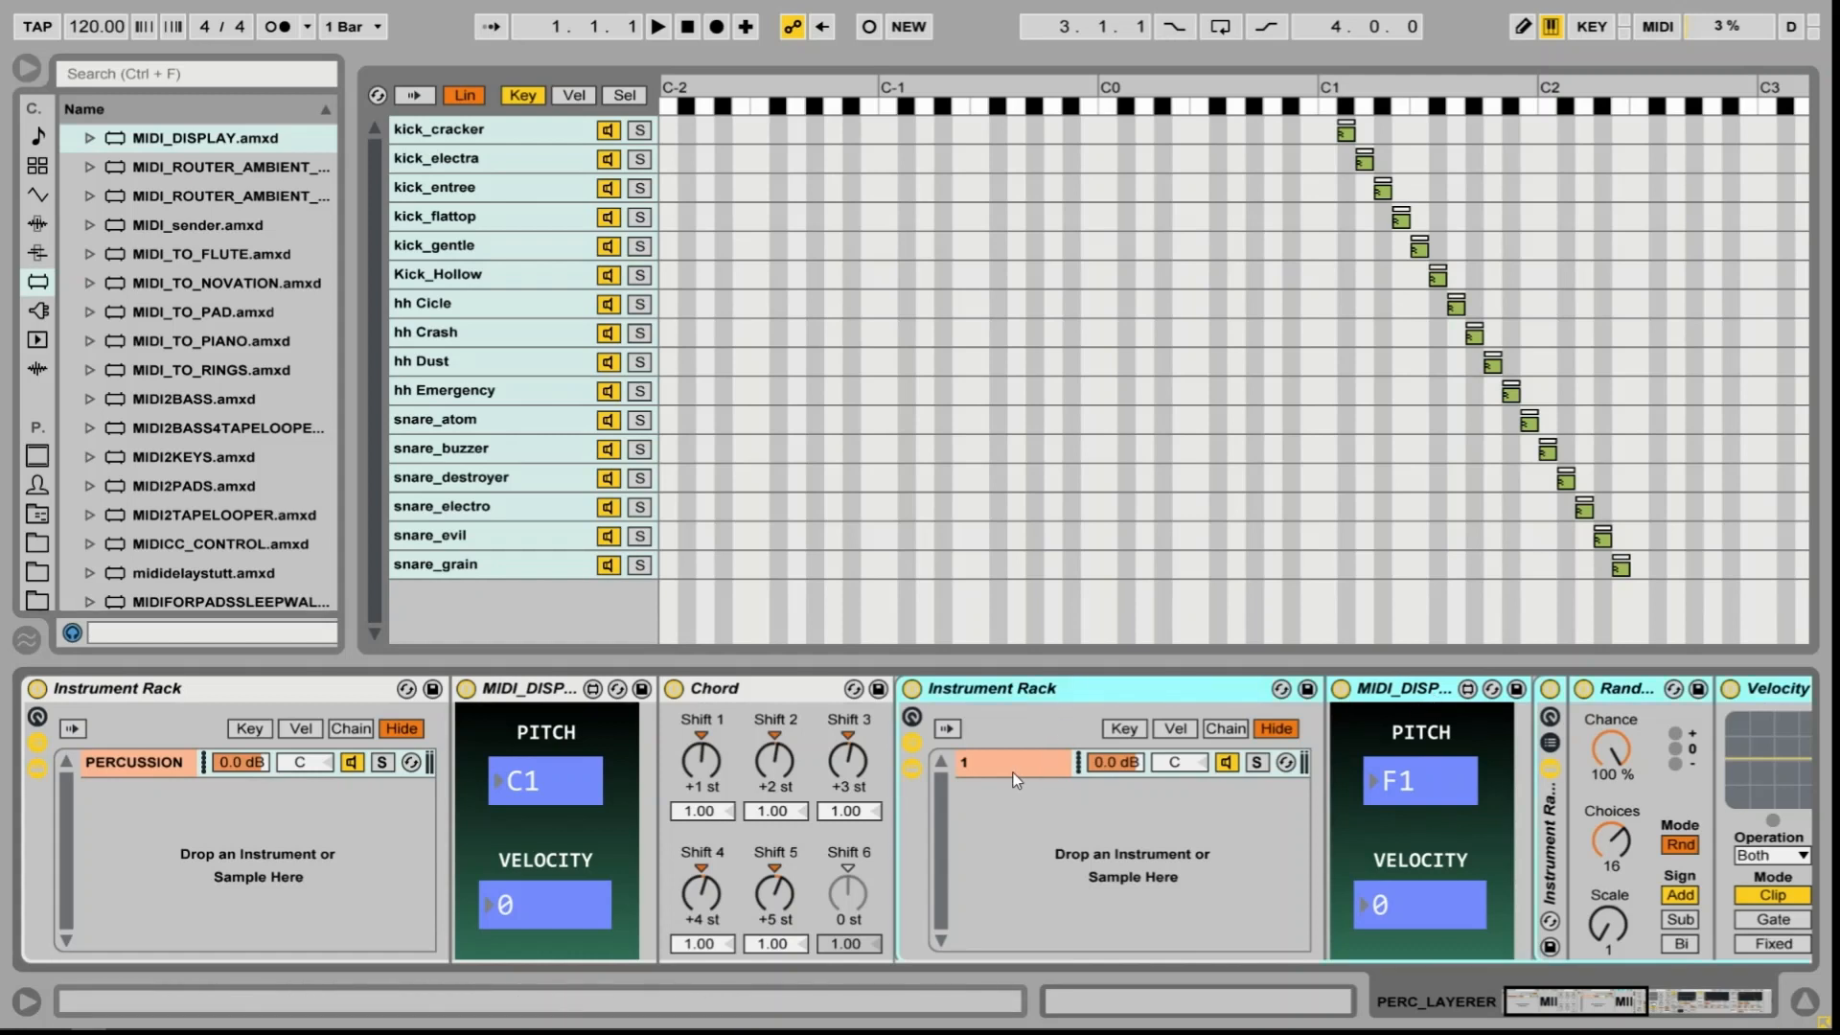
left_click(1009, 763)
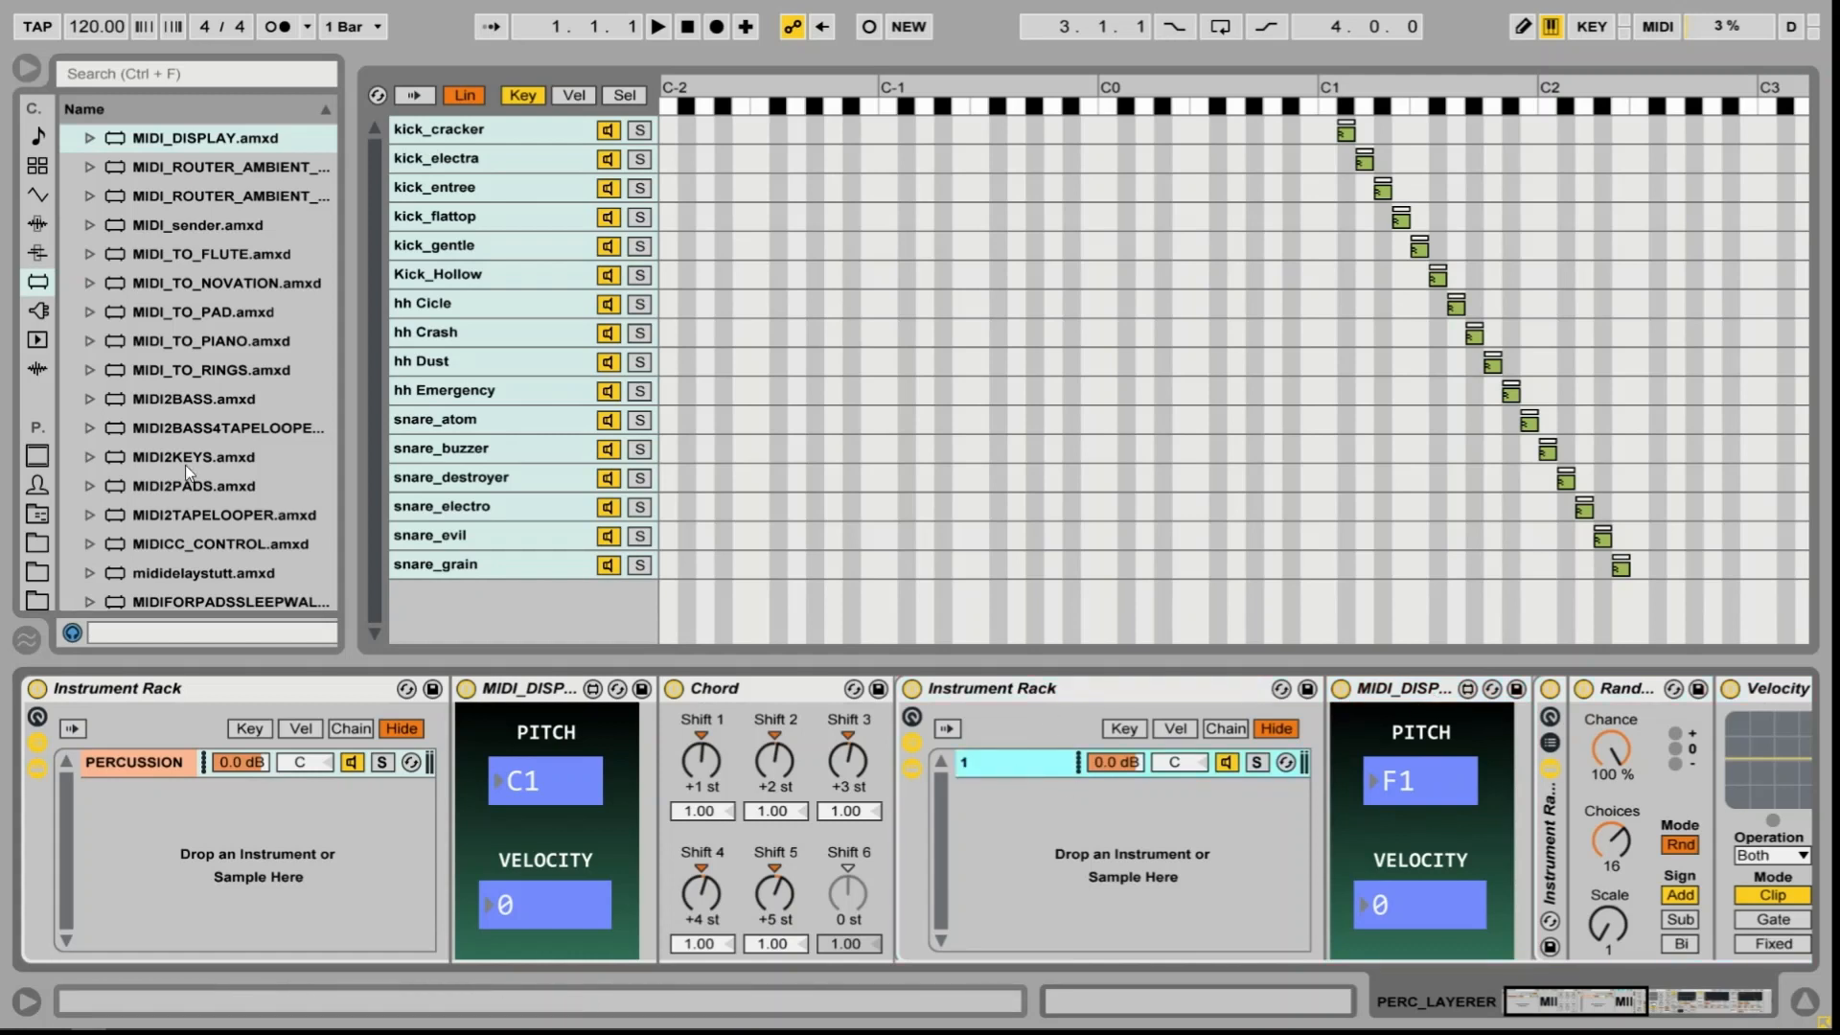
left_click(31, 253)
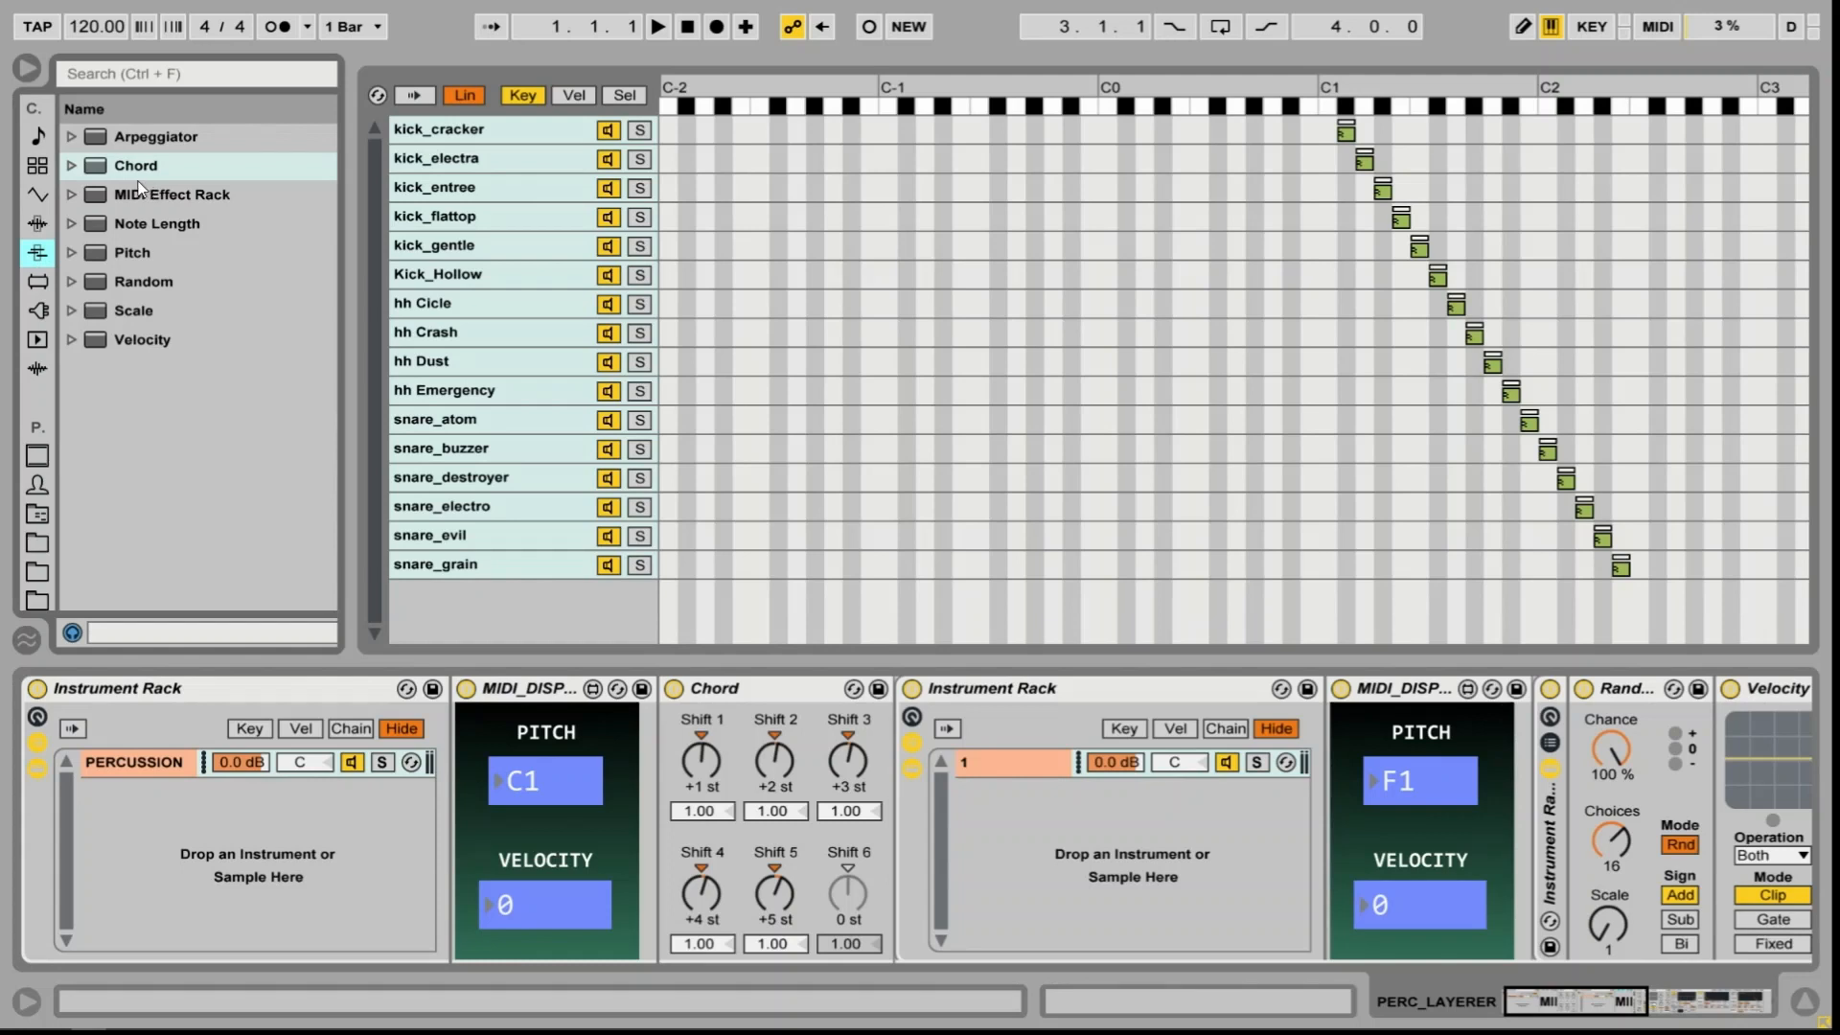
mouse_move(136, 334)
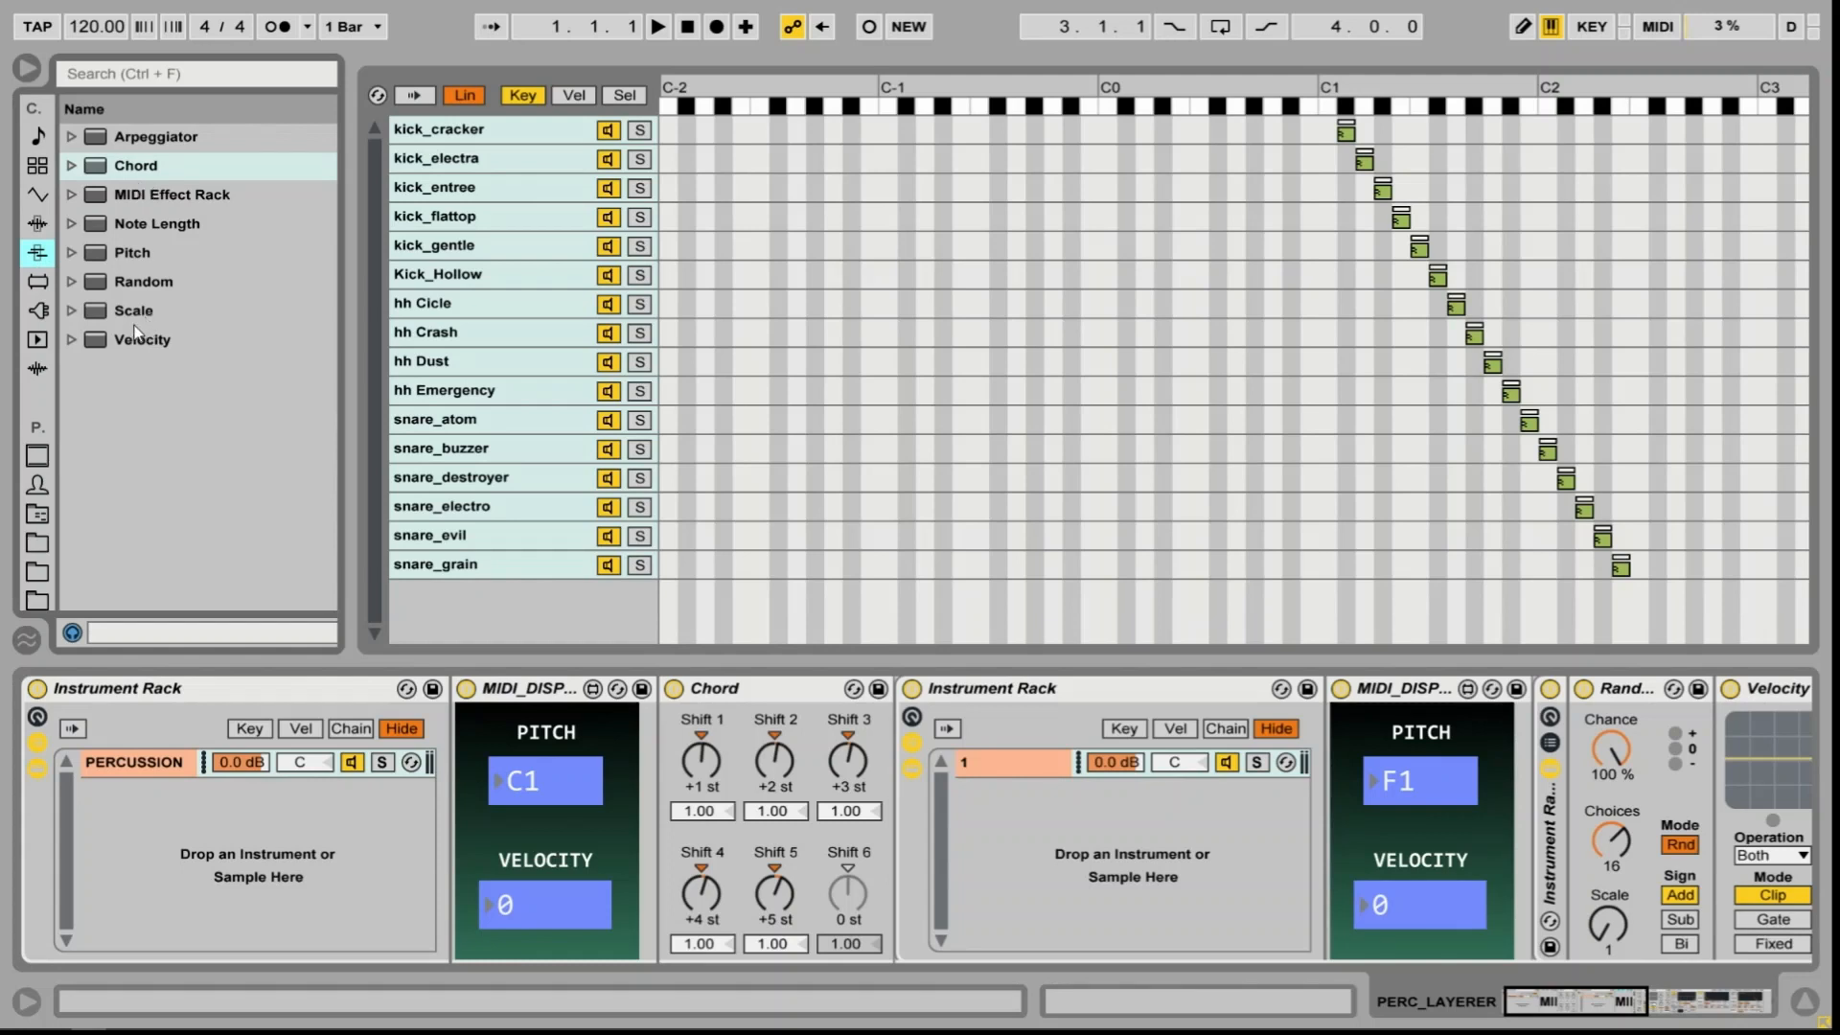
left_click(133, 310)
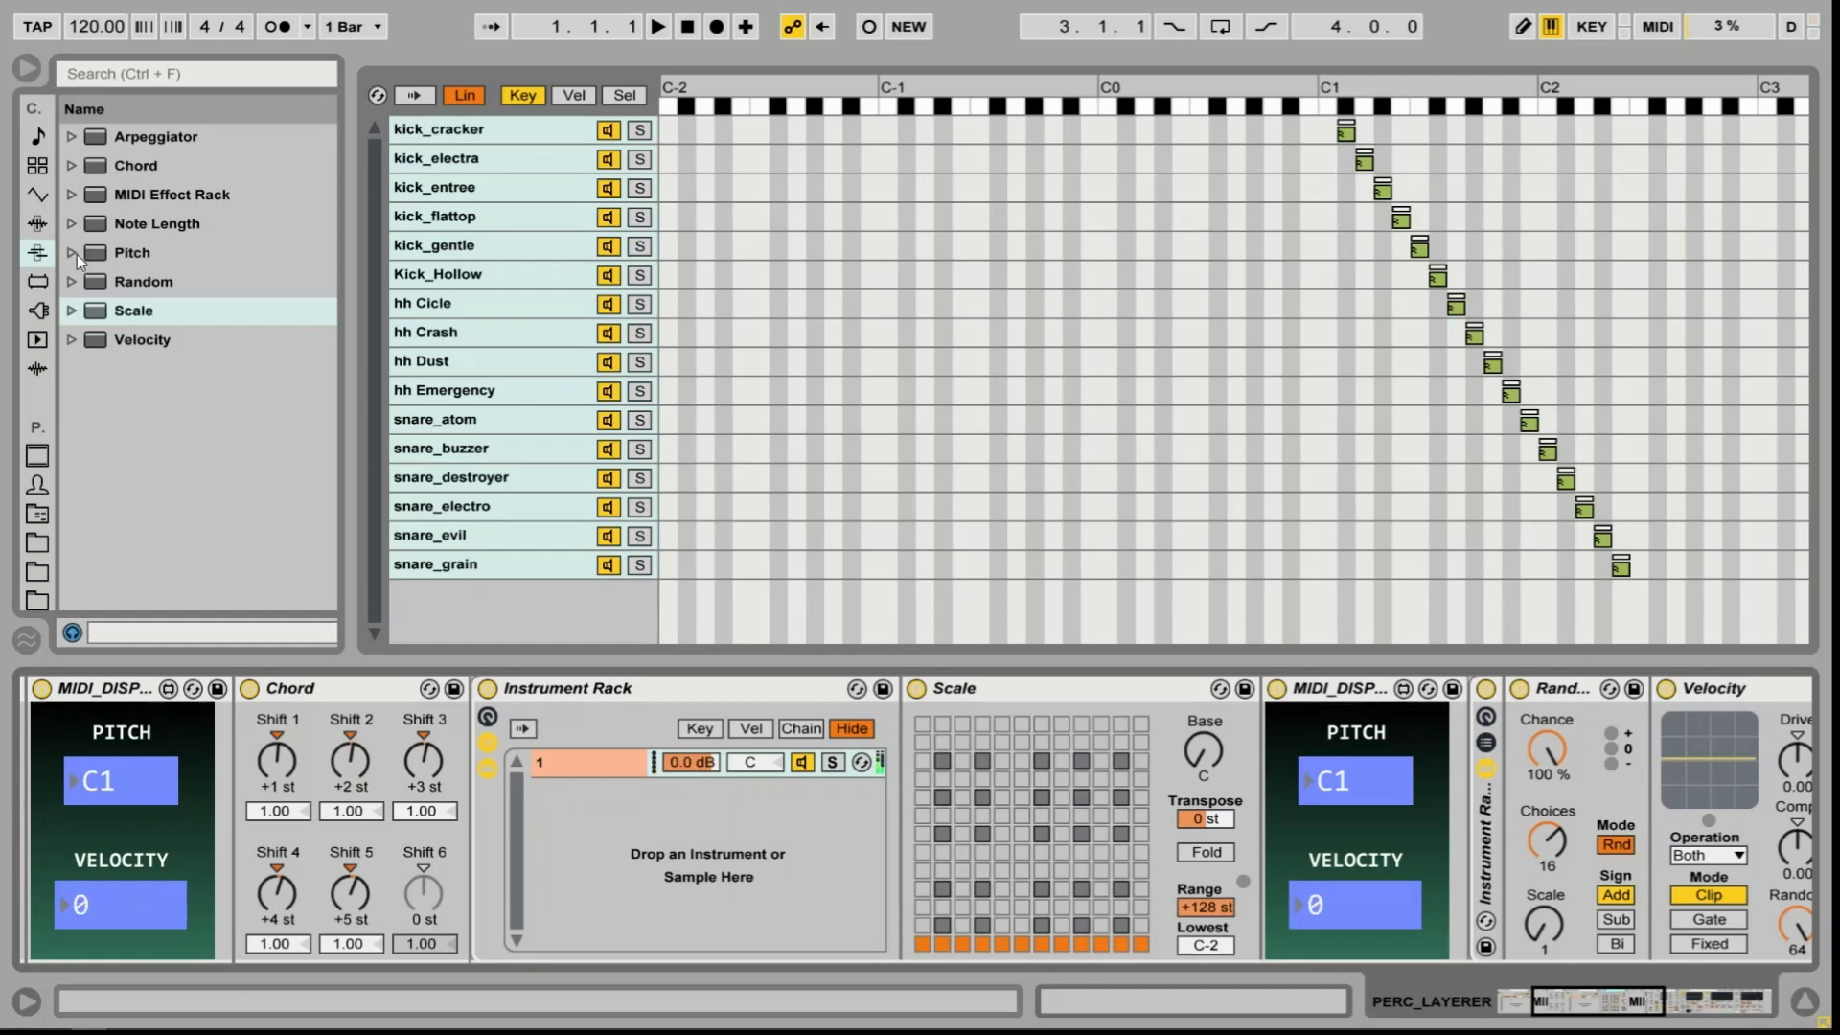
left_click(33, 282)
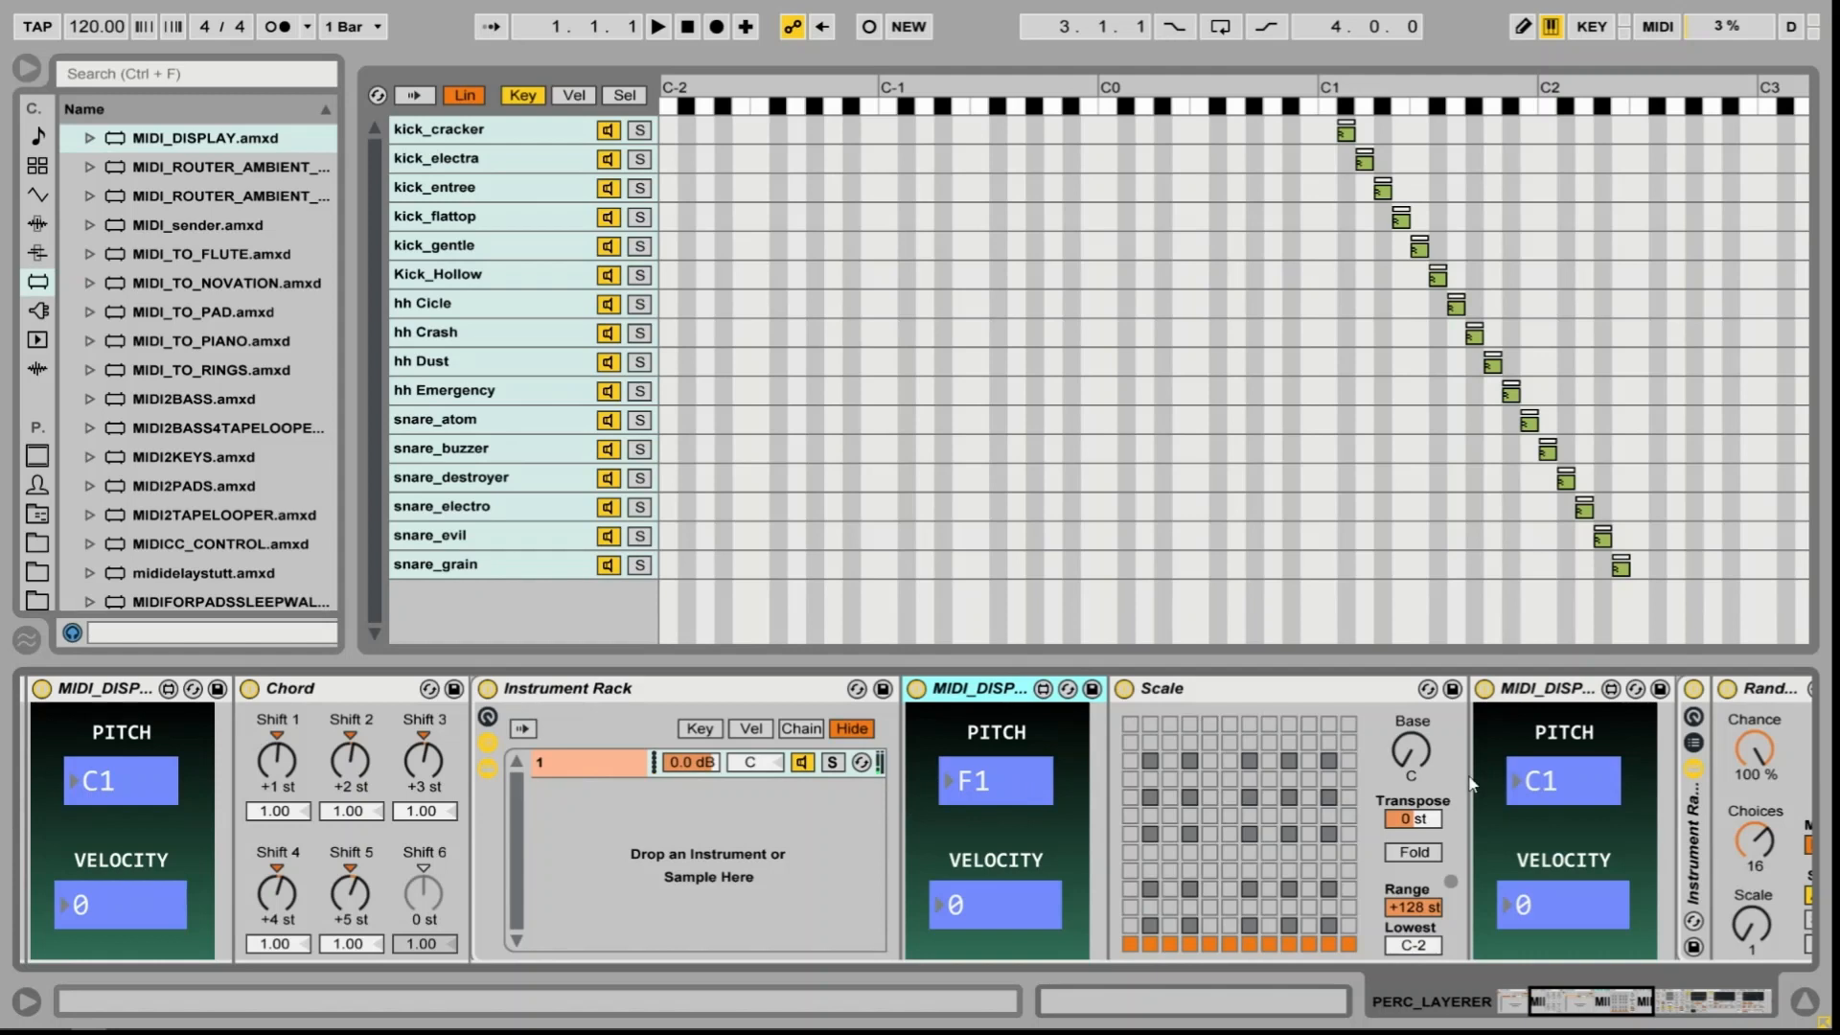
mouse_move(1576, 789)
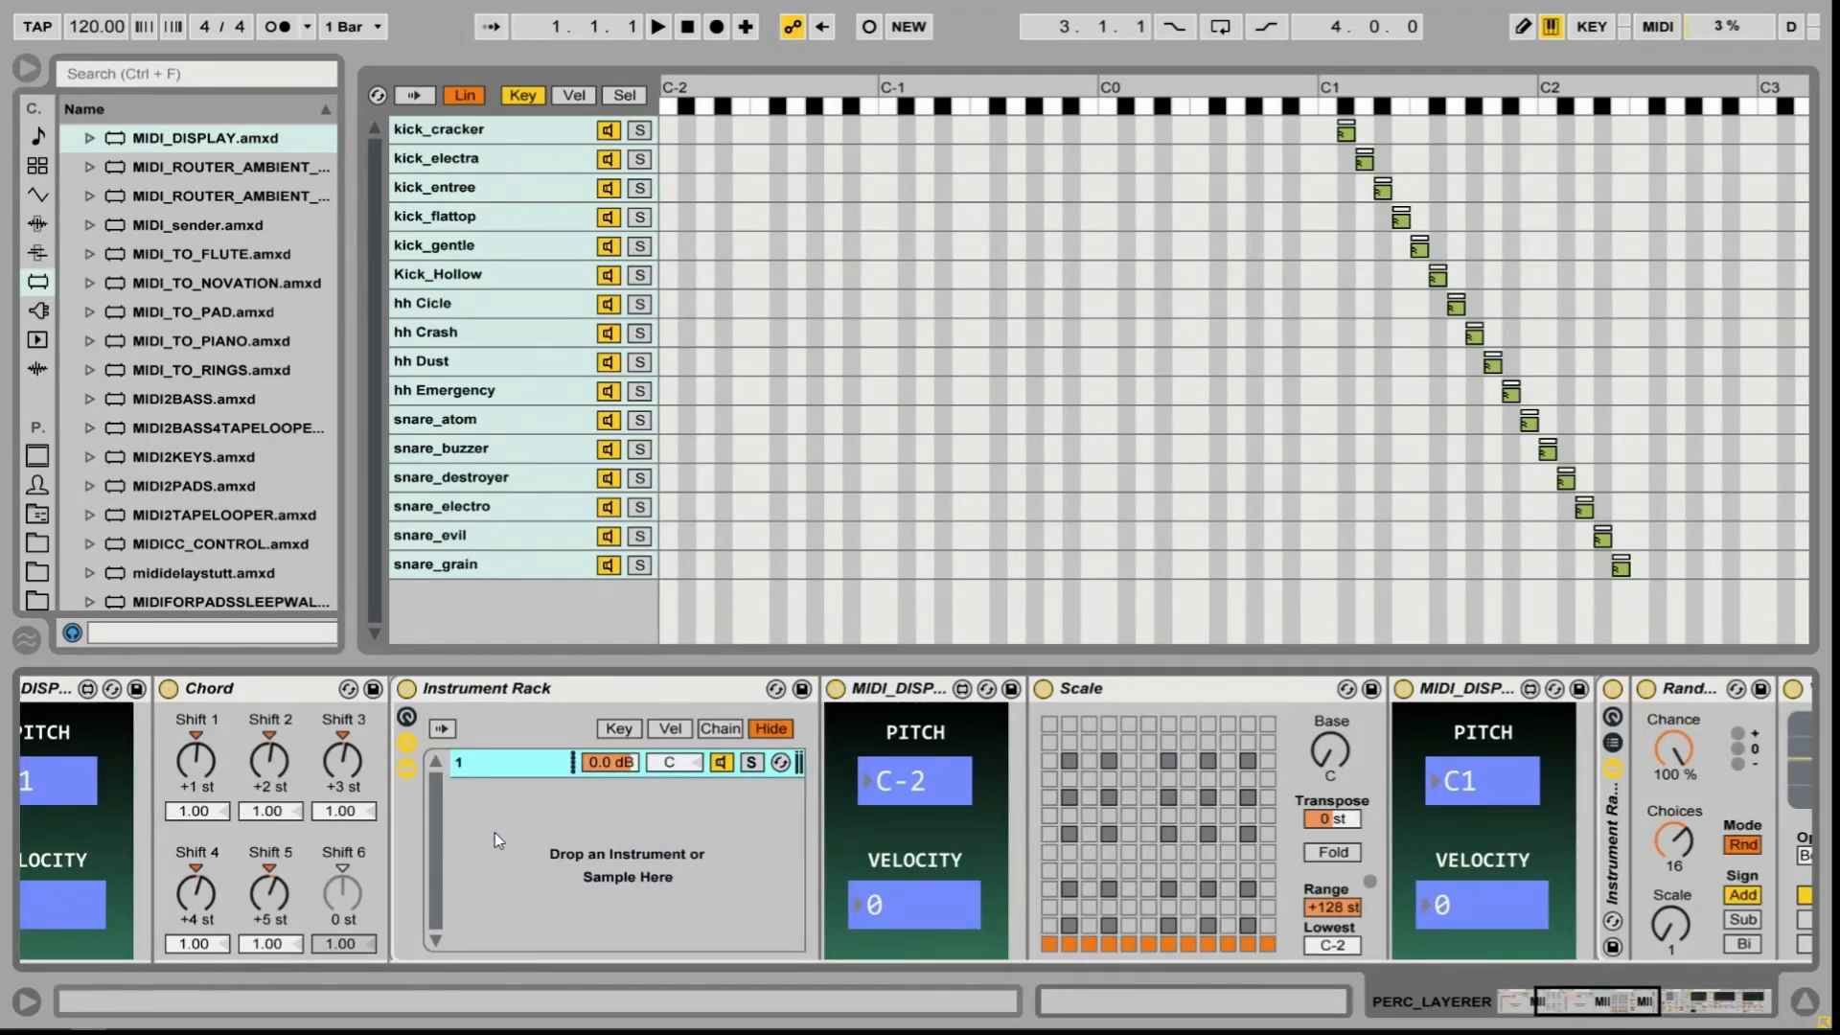
mouse_move(510, 847)
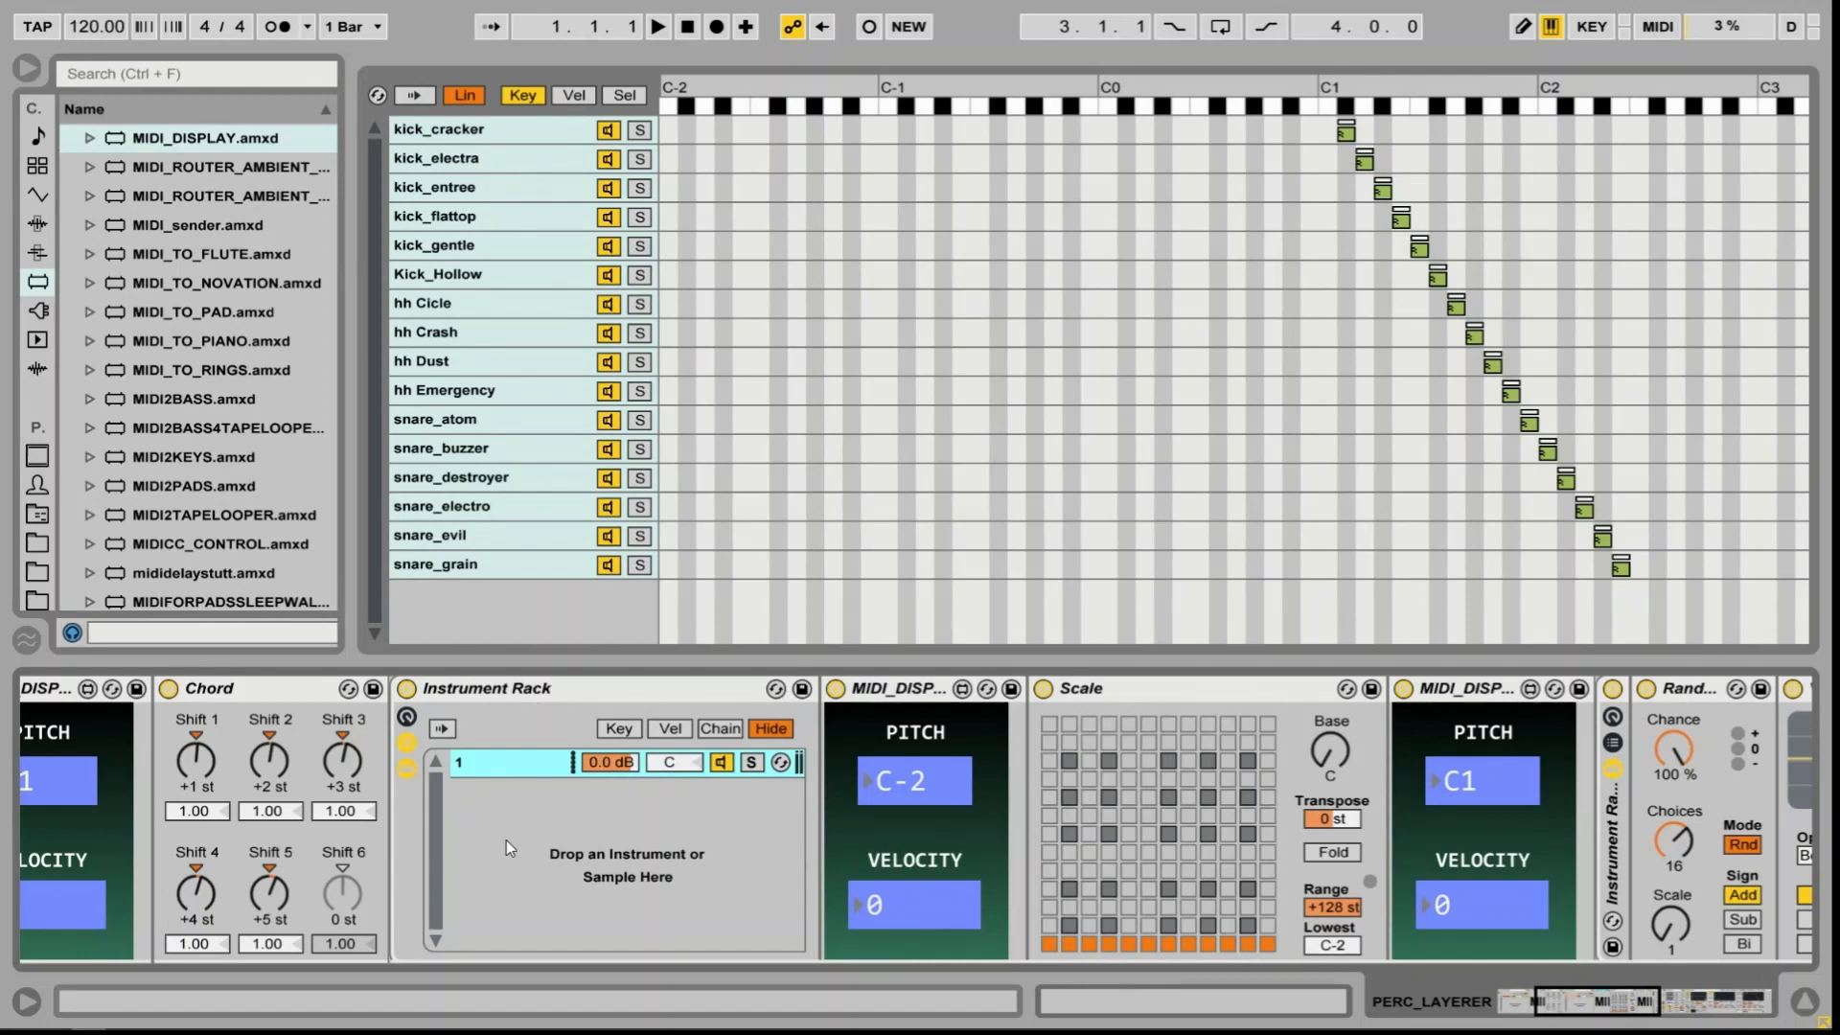
mouse_move(499, 718)
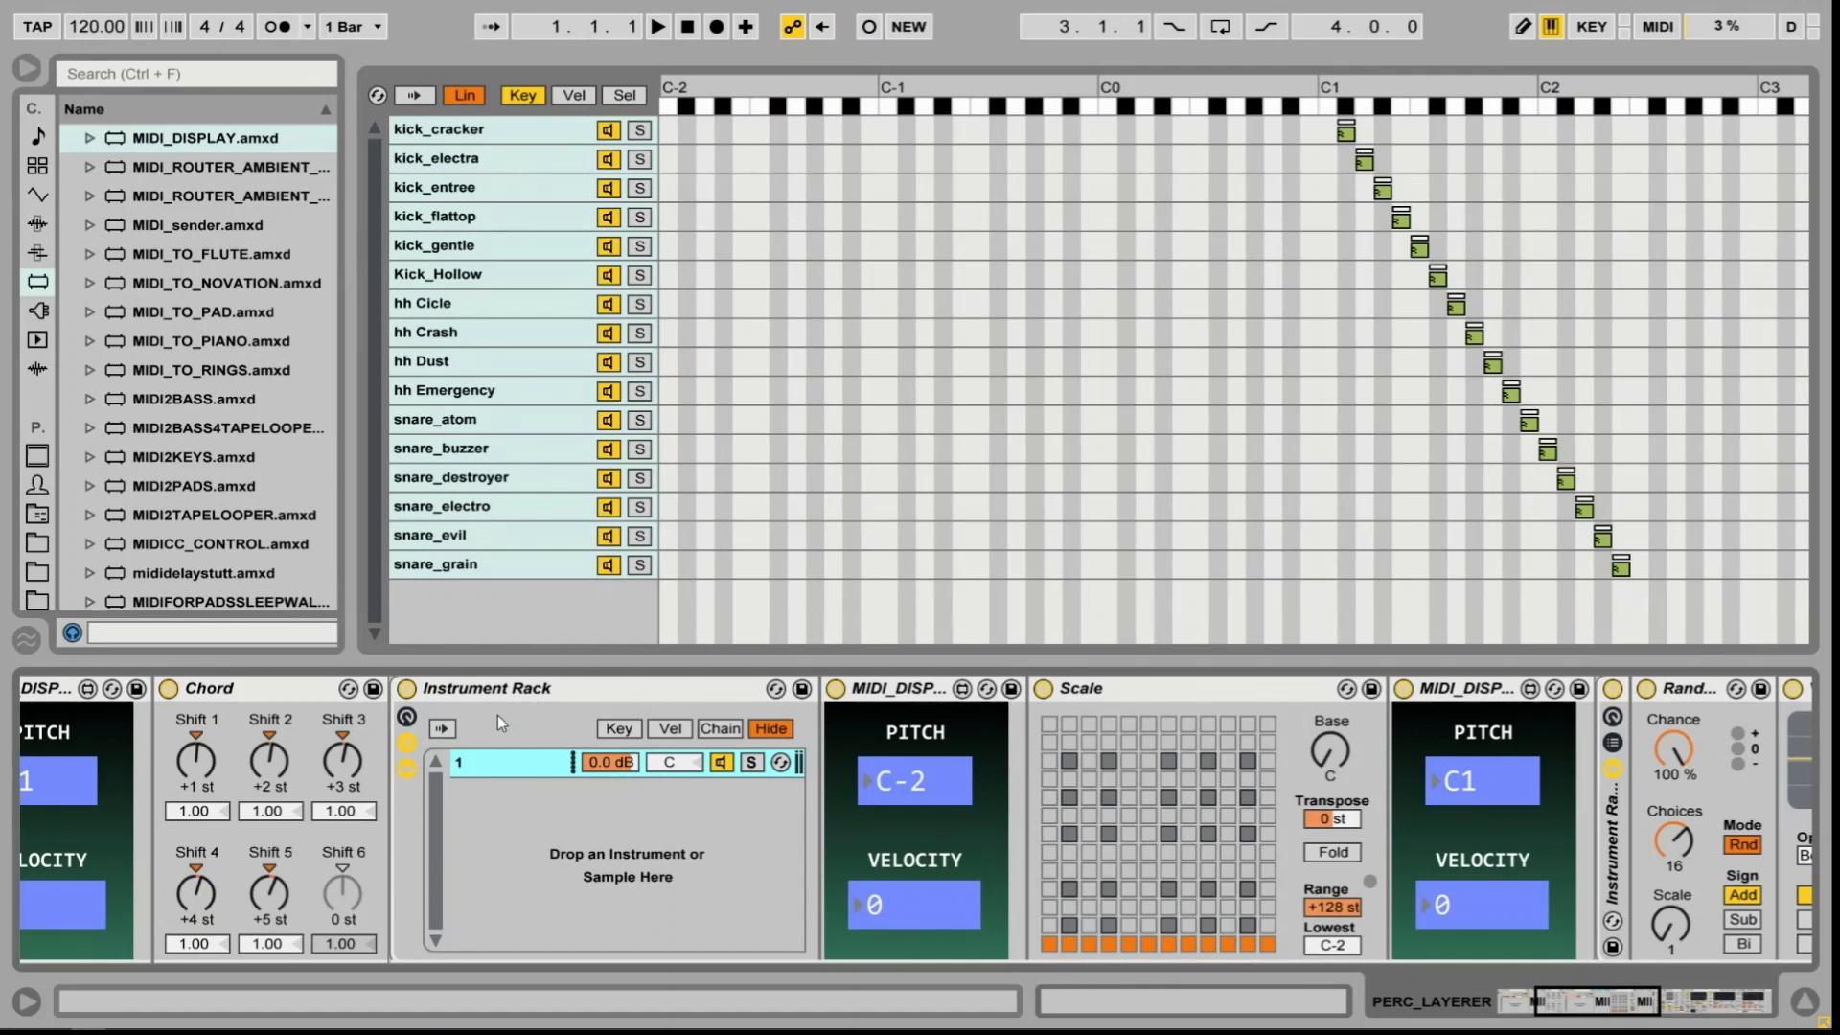
mouse_move(478, 807)
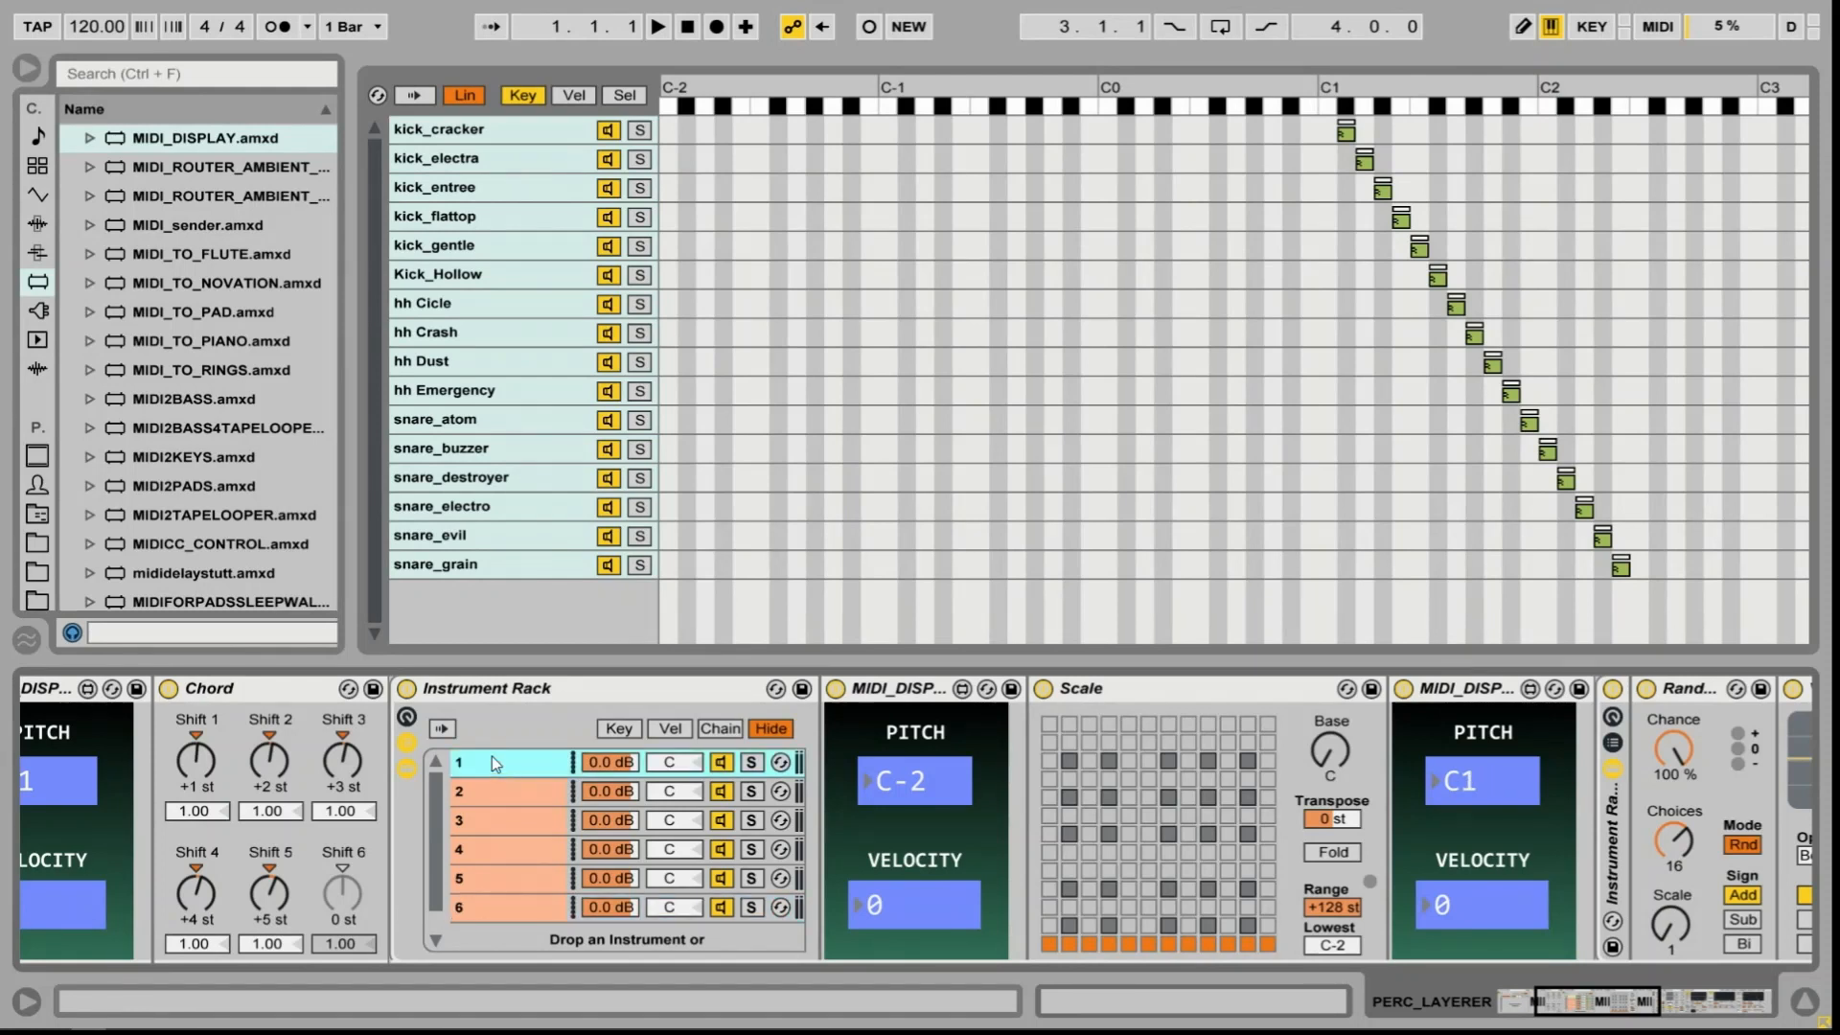
Review the six empty chains in the inner Instrument Rack, selecting chains 1 through 4 in turn
left_click(498, 790)
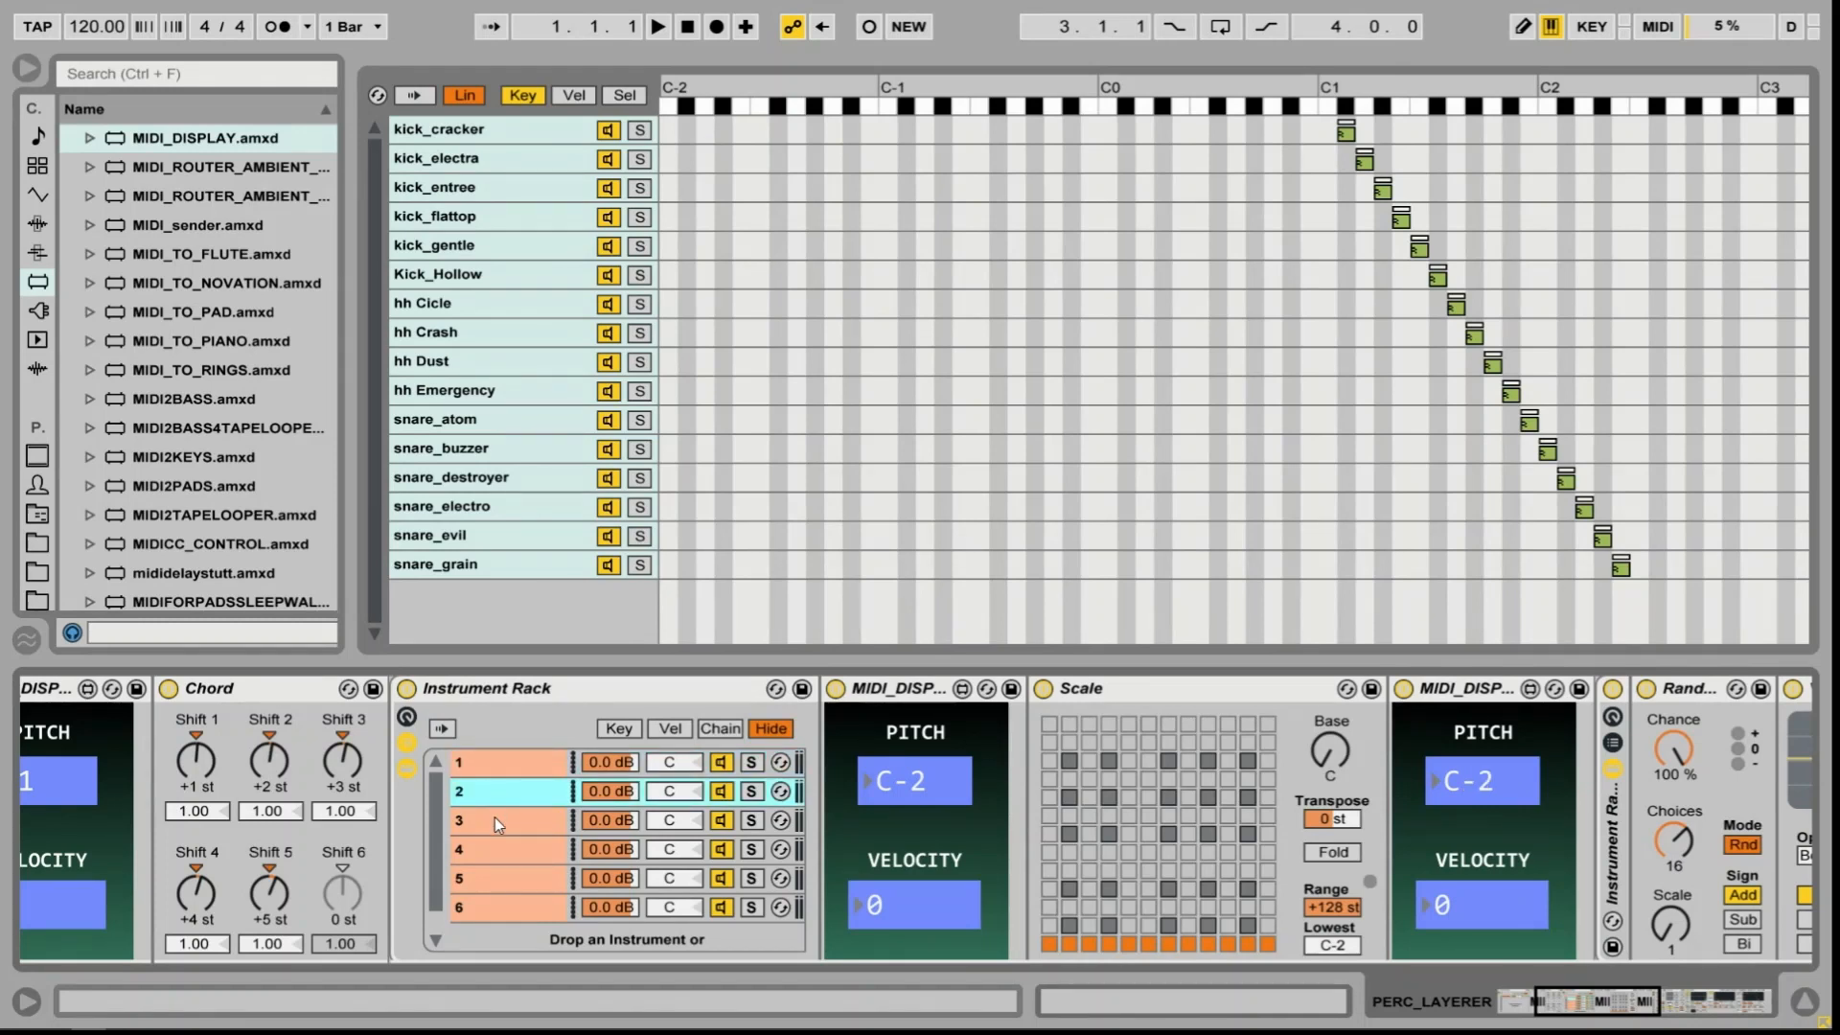
left_click(506, 821)
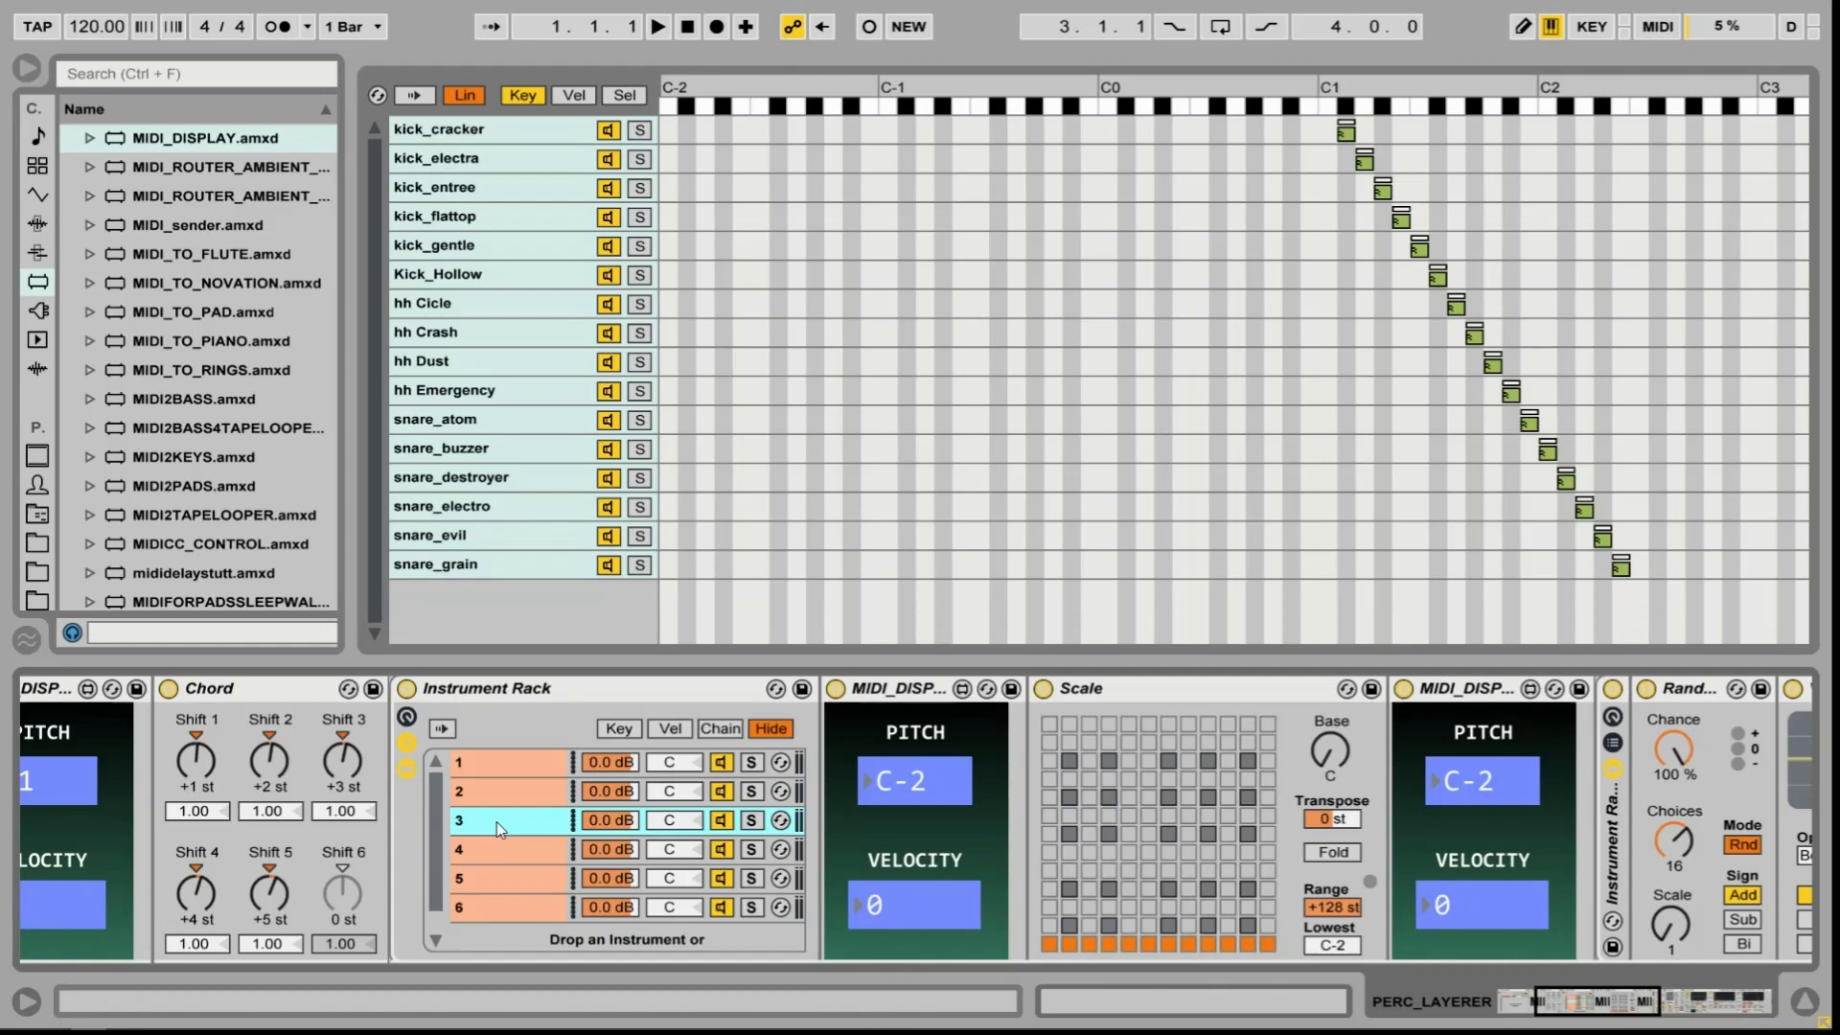
left_click(496, 848)
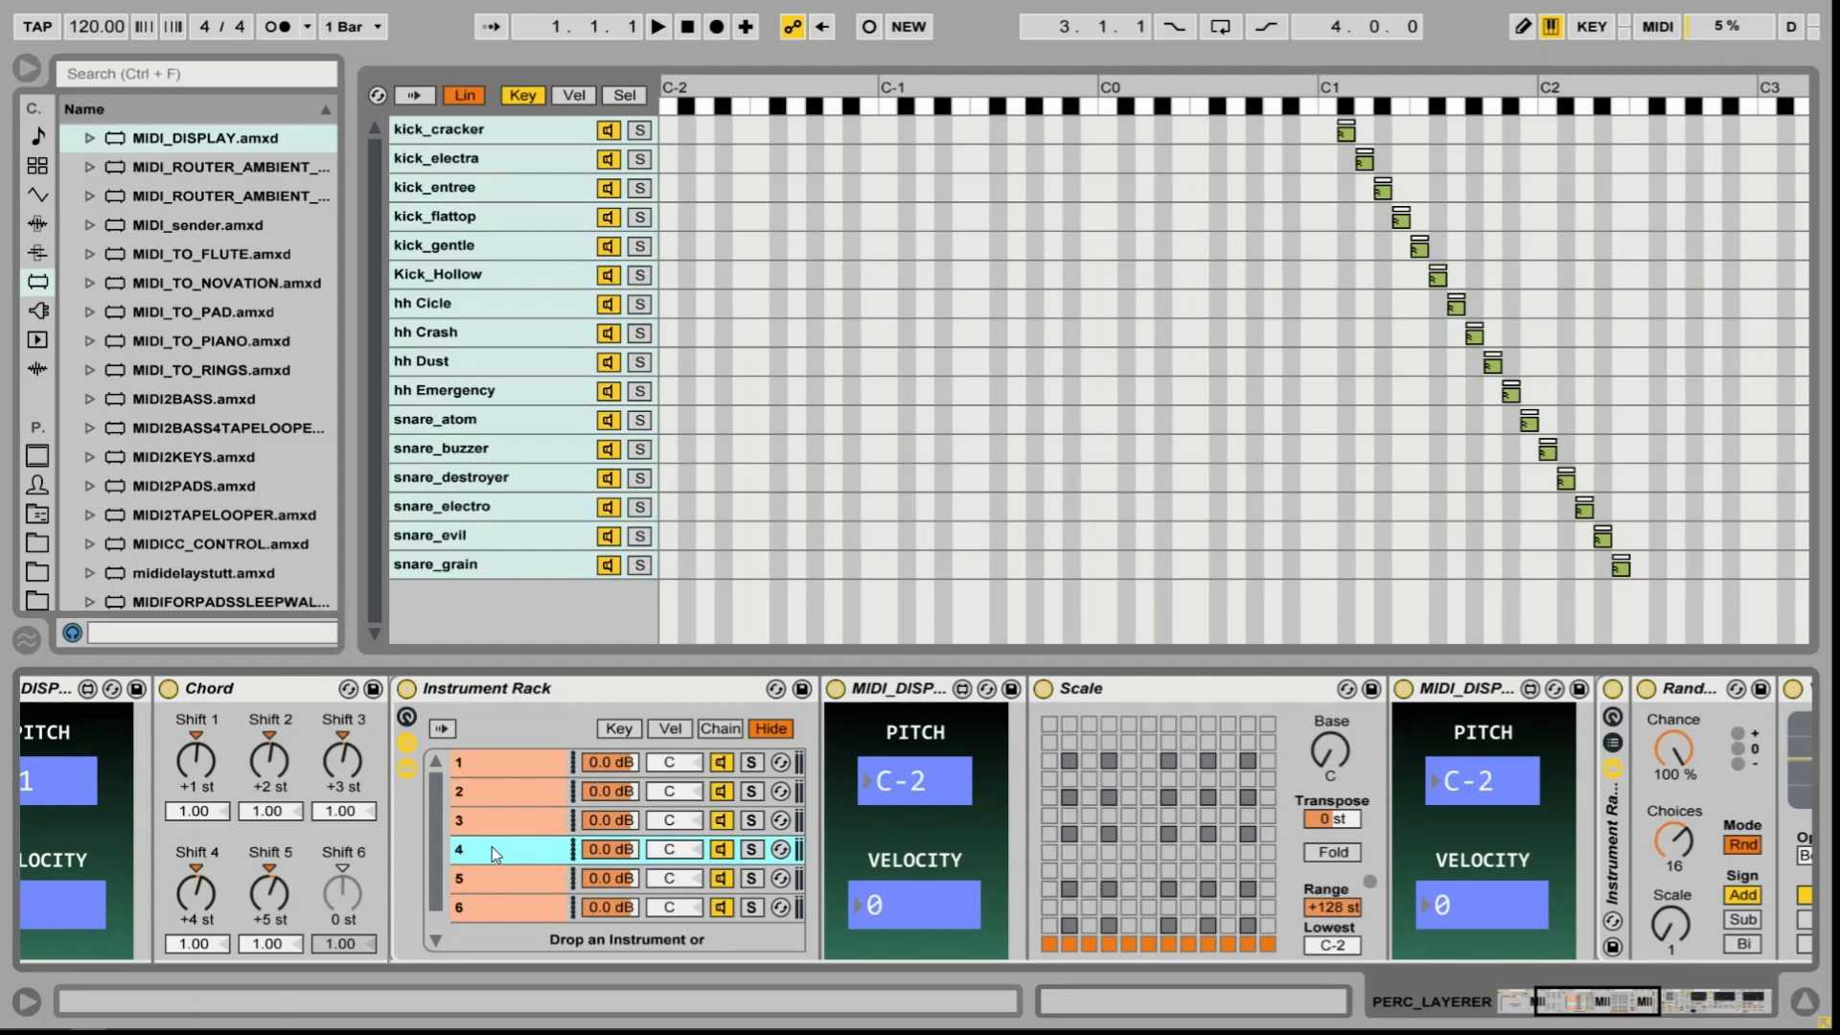
left_click(618, 729)
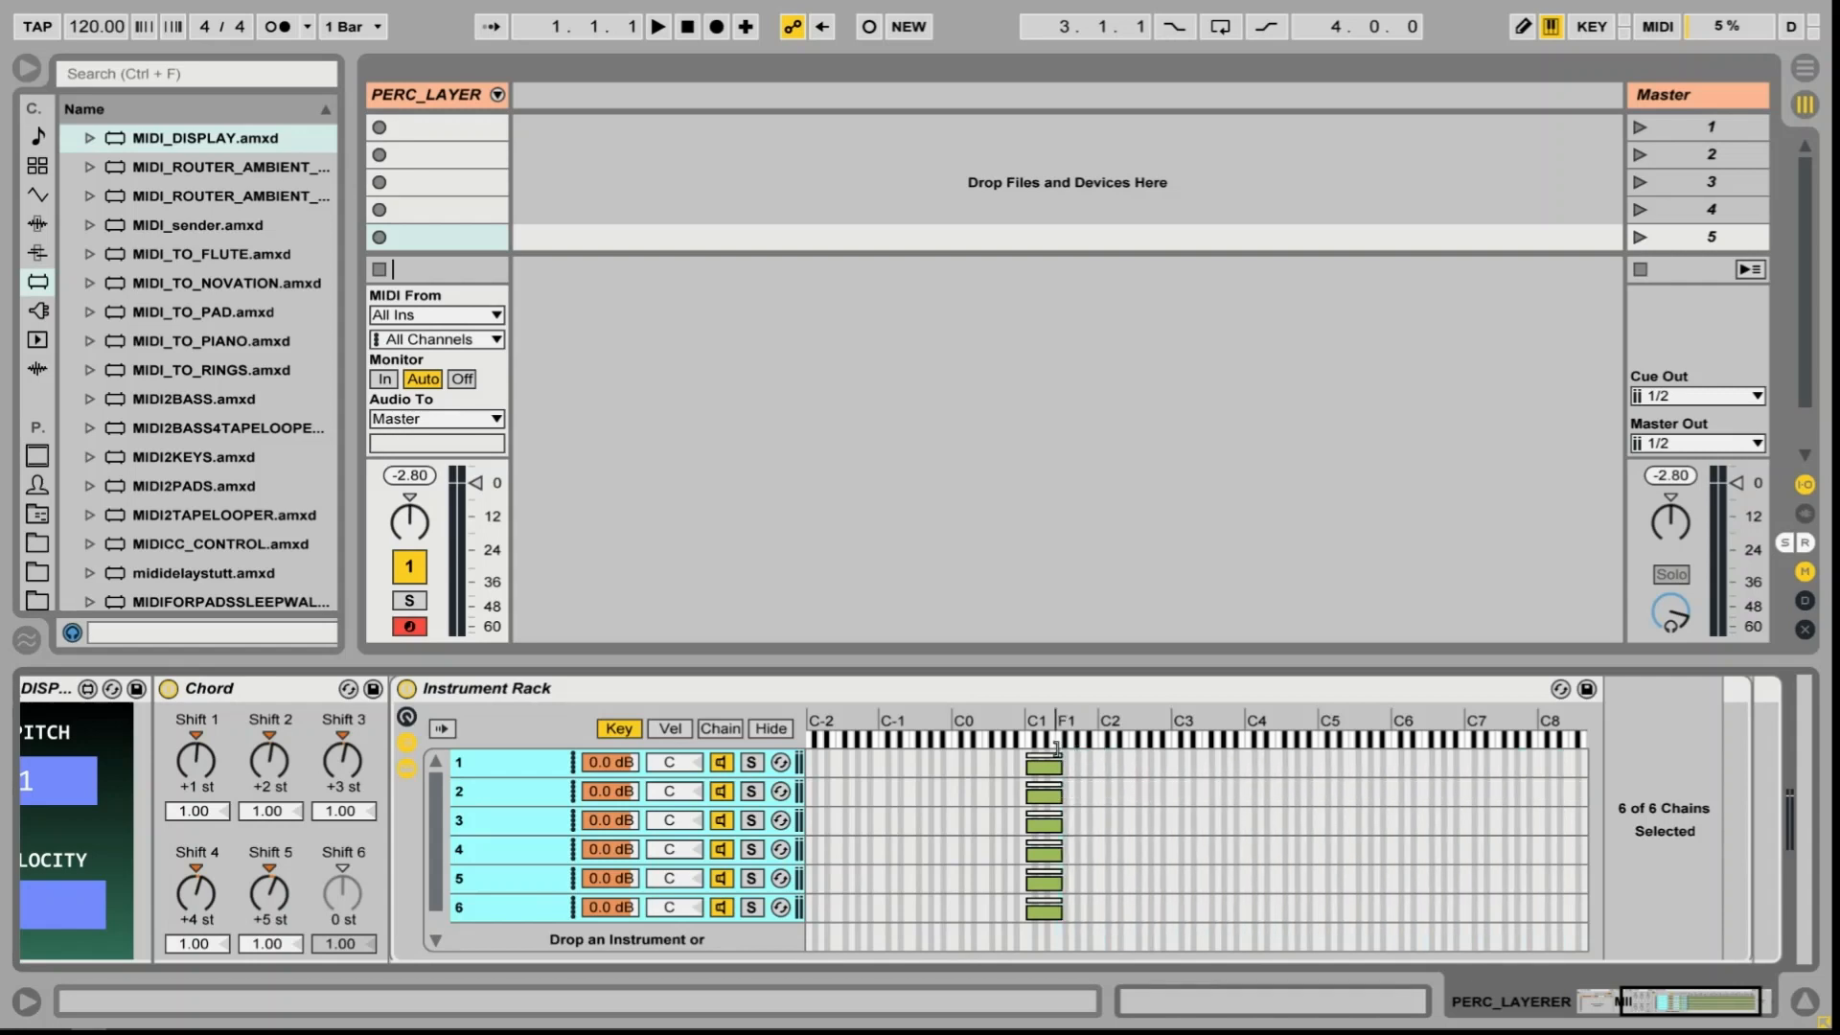
Distribute the six chains' key zone ranges equally so each sits on its own key near C1
right_click(1045, 763)
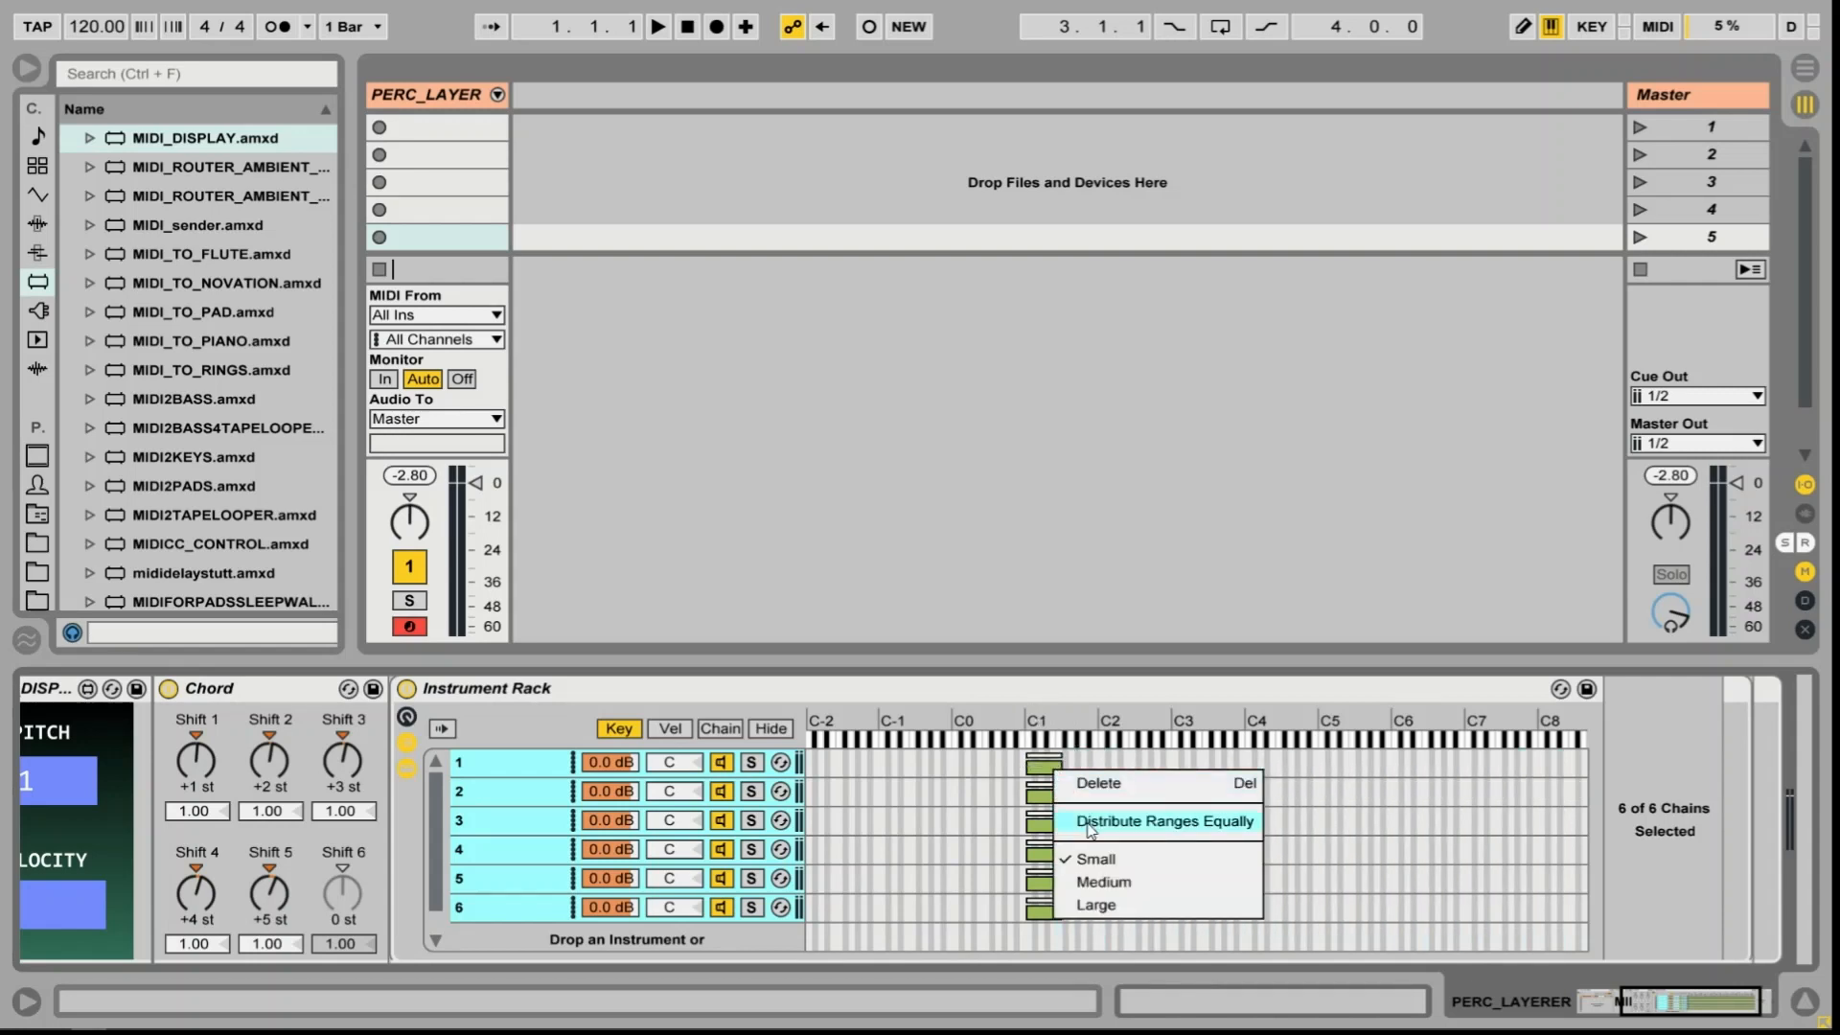
left_click(1162, 821)
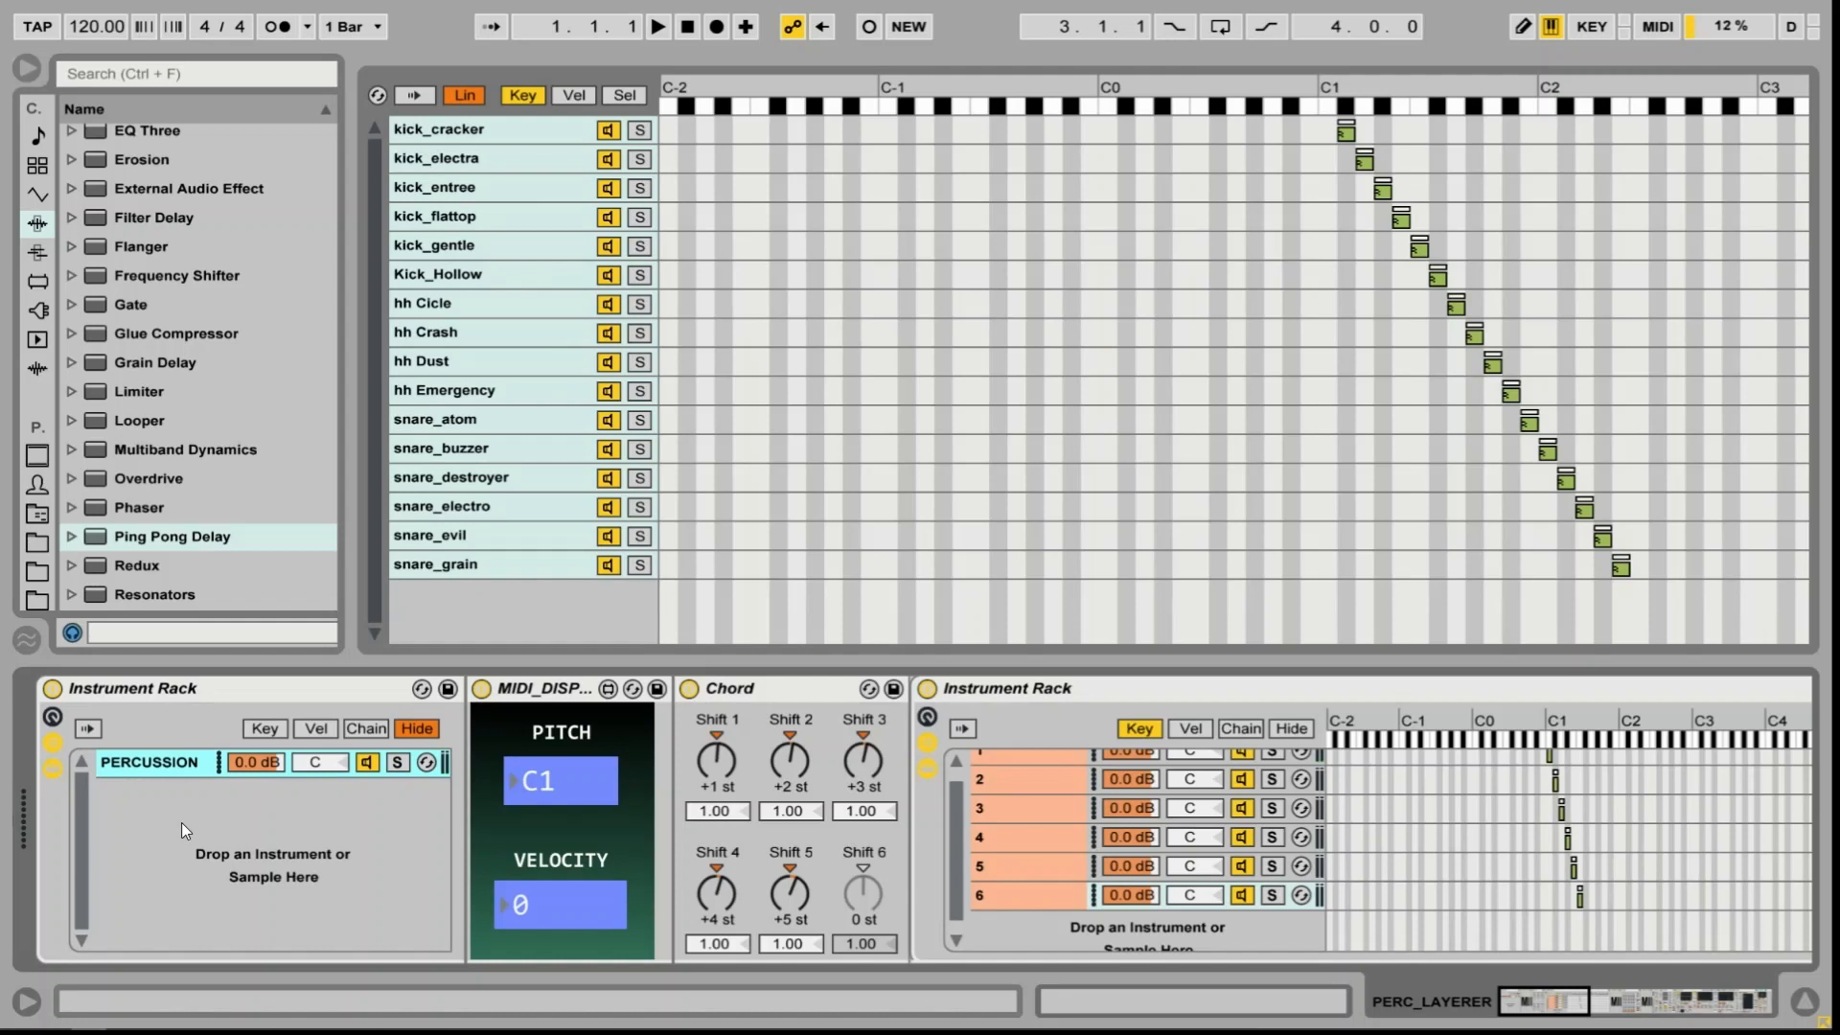
mouse_move(138, 809)
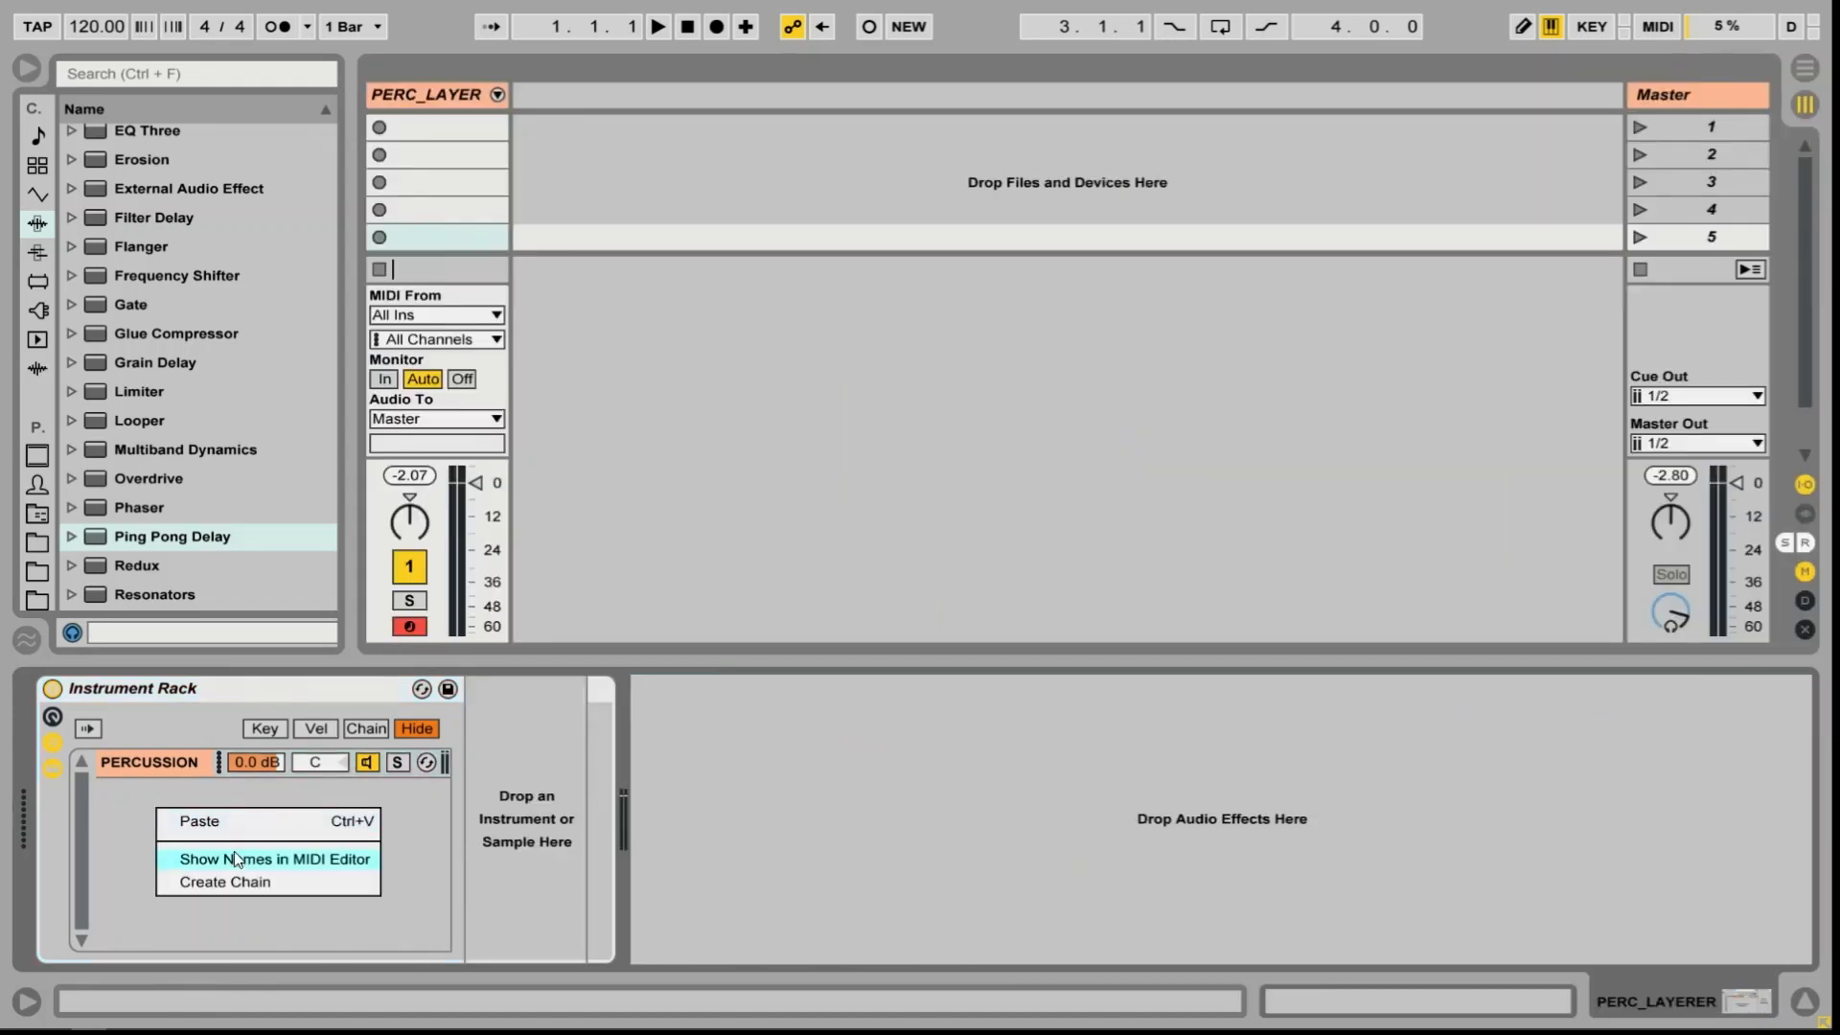
Add a second outer-rack chain named GATER and browse instruments to load Operator onto it
left_click(222, 882)
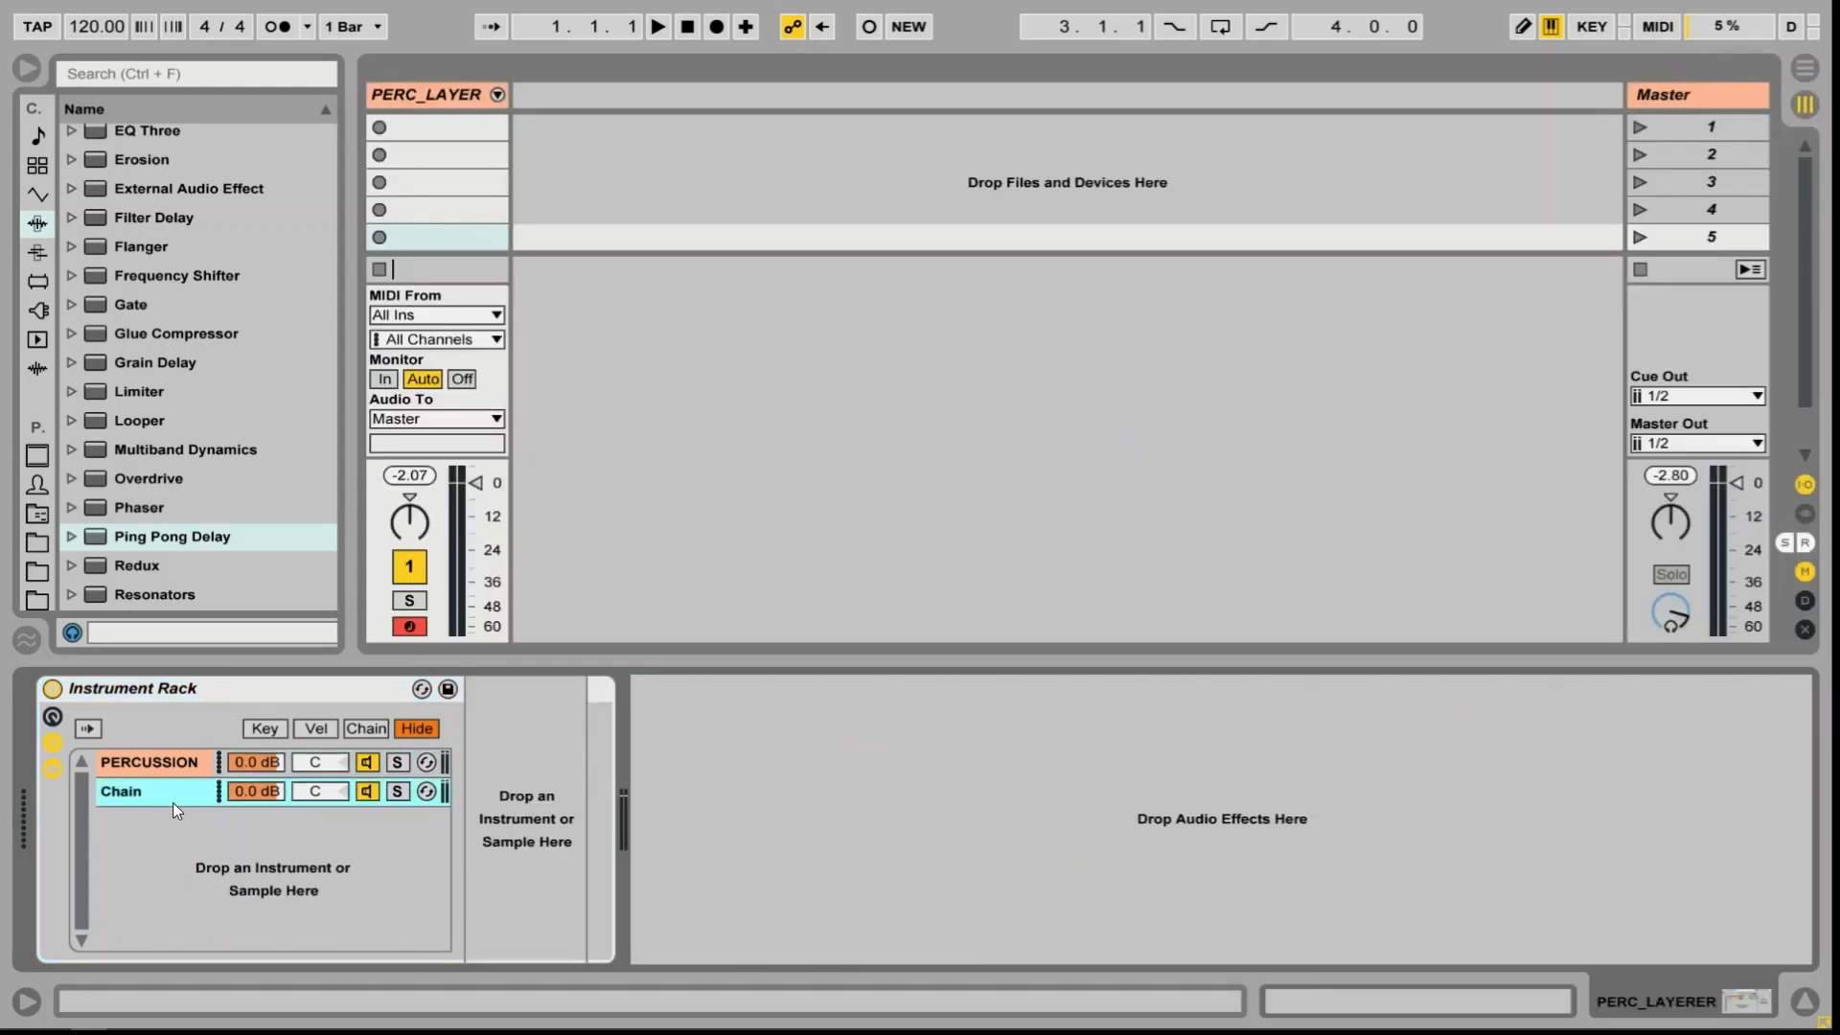
type("gate")
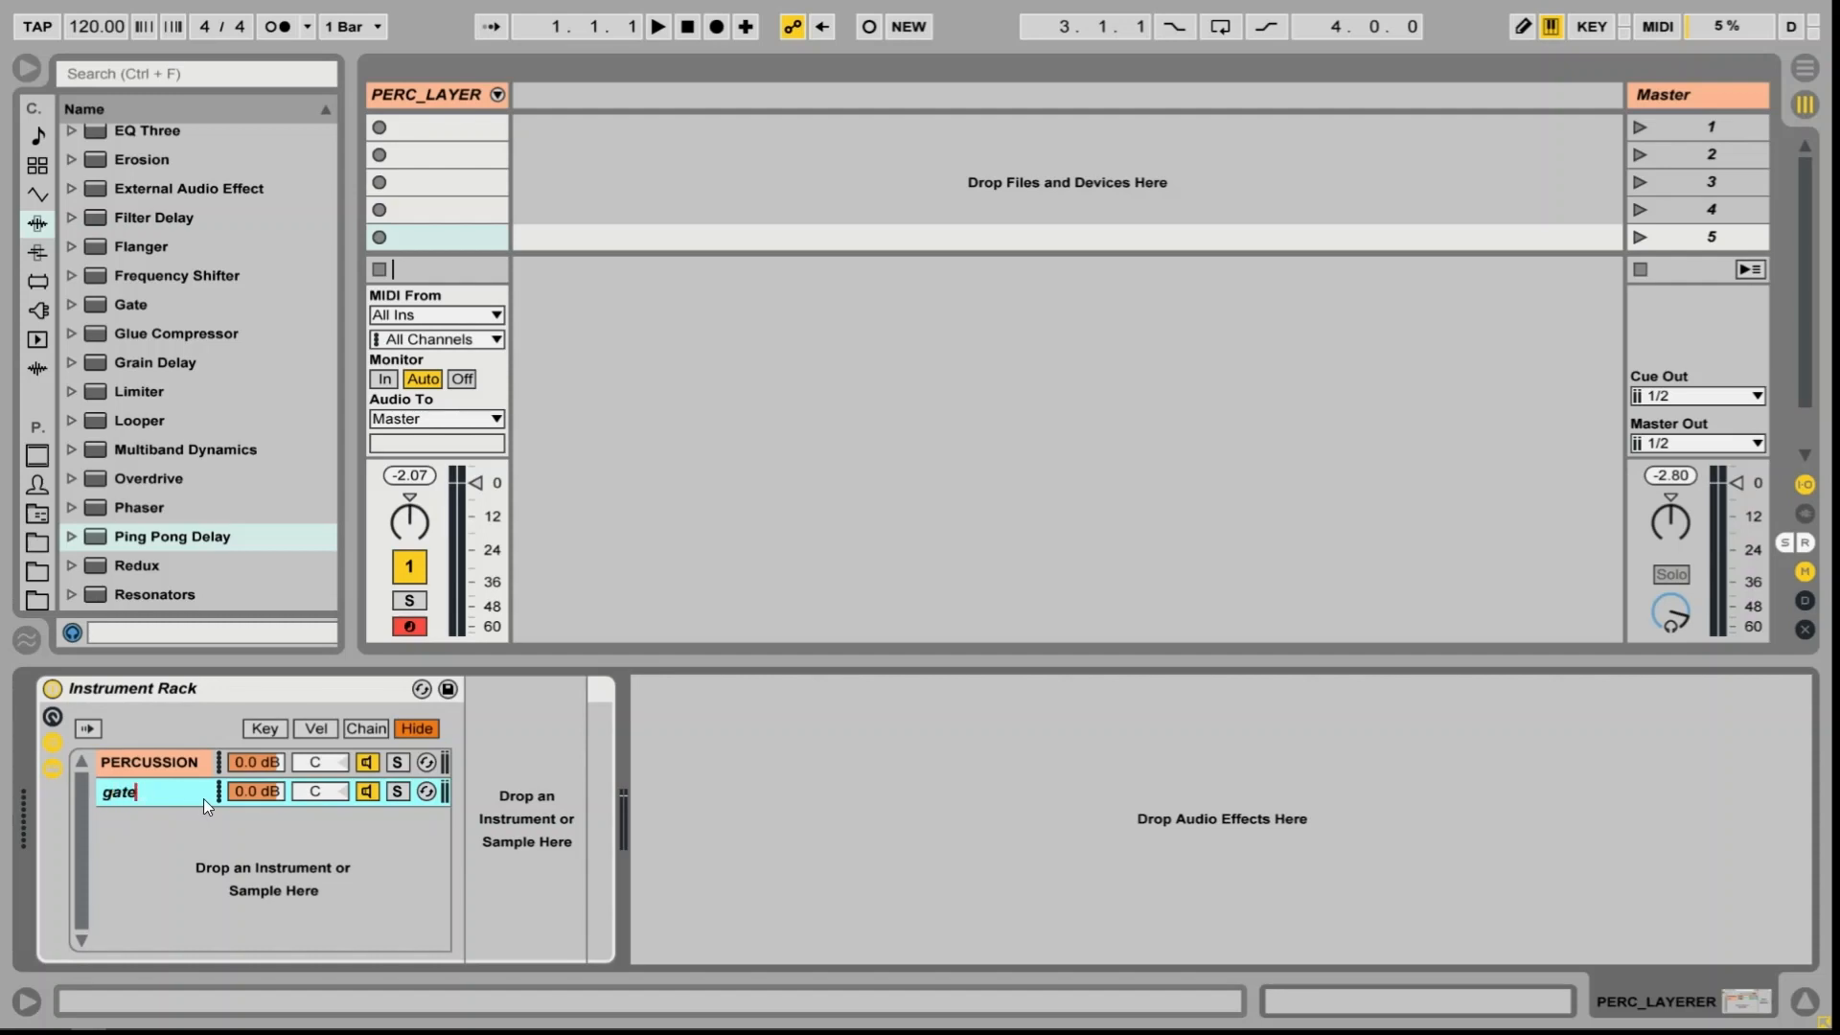
type("G")
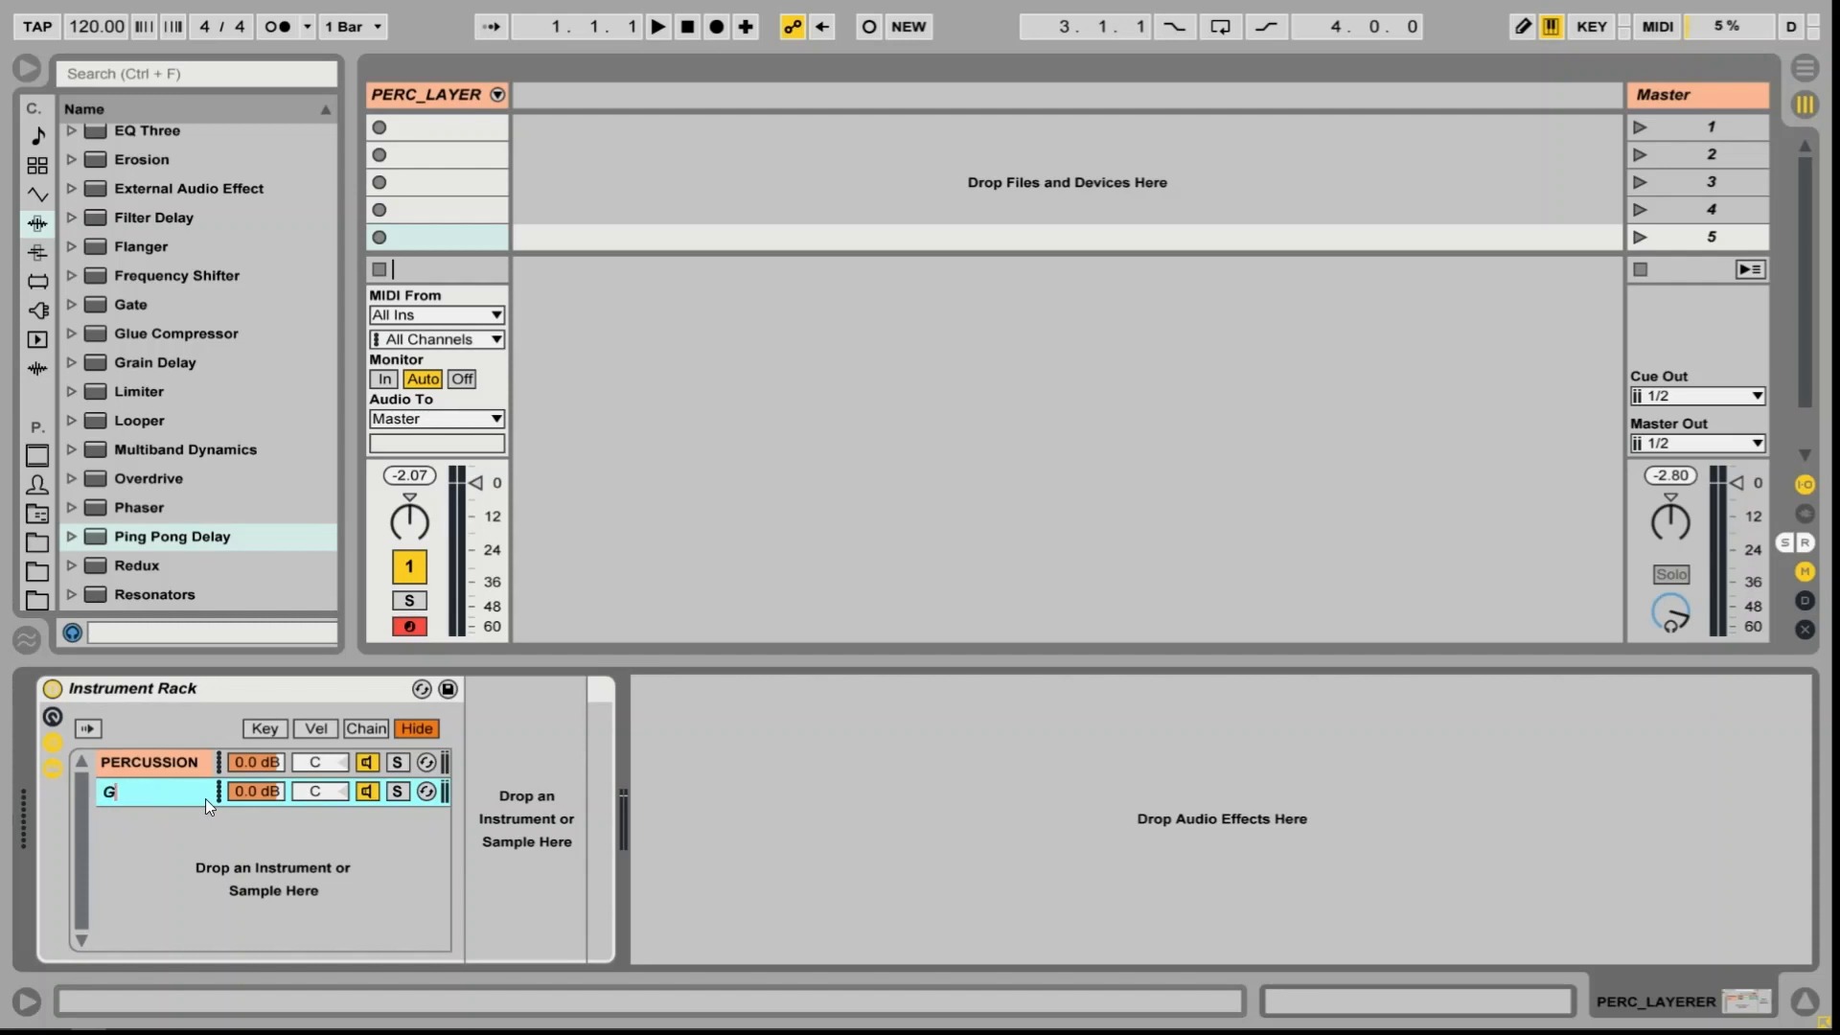
type("ATER")
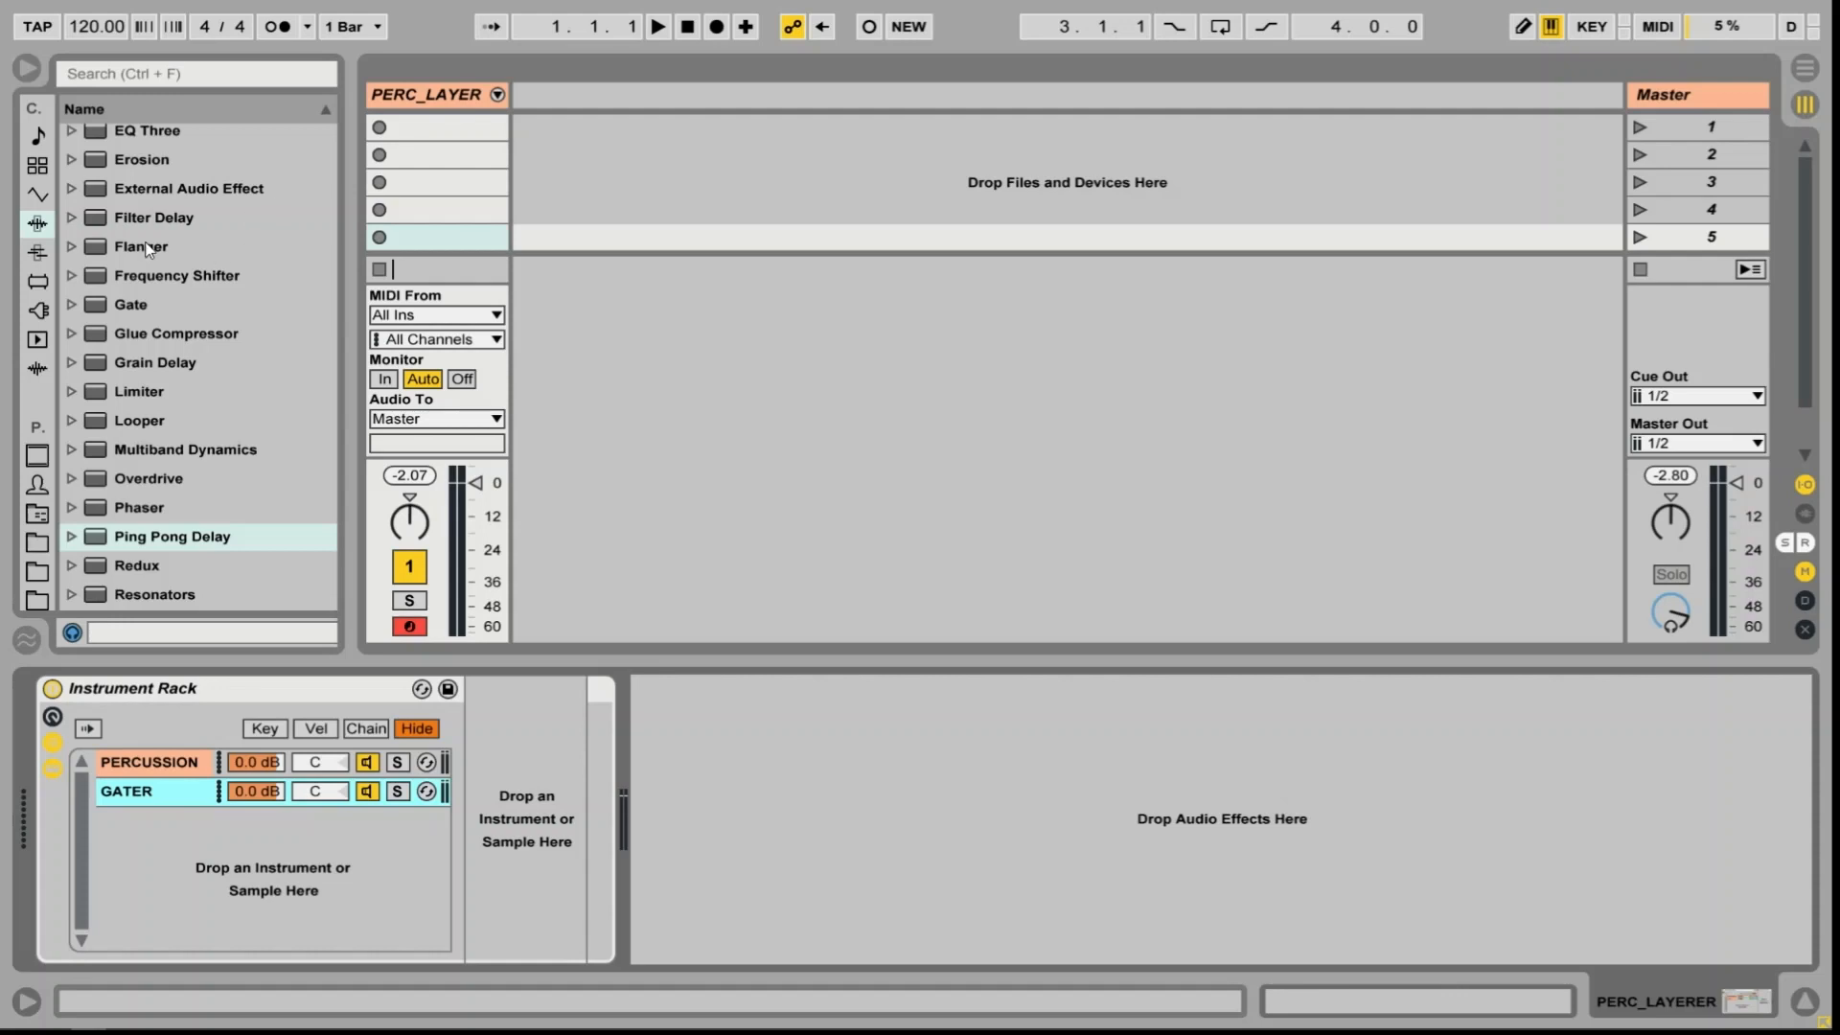
left_click(32, 190)
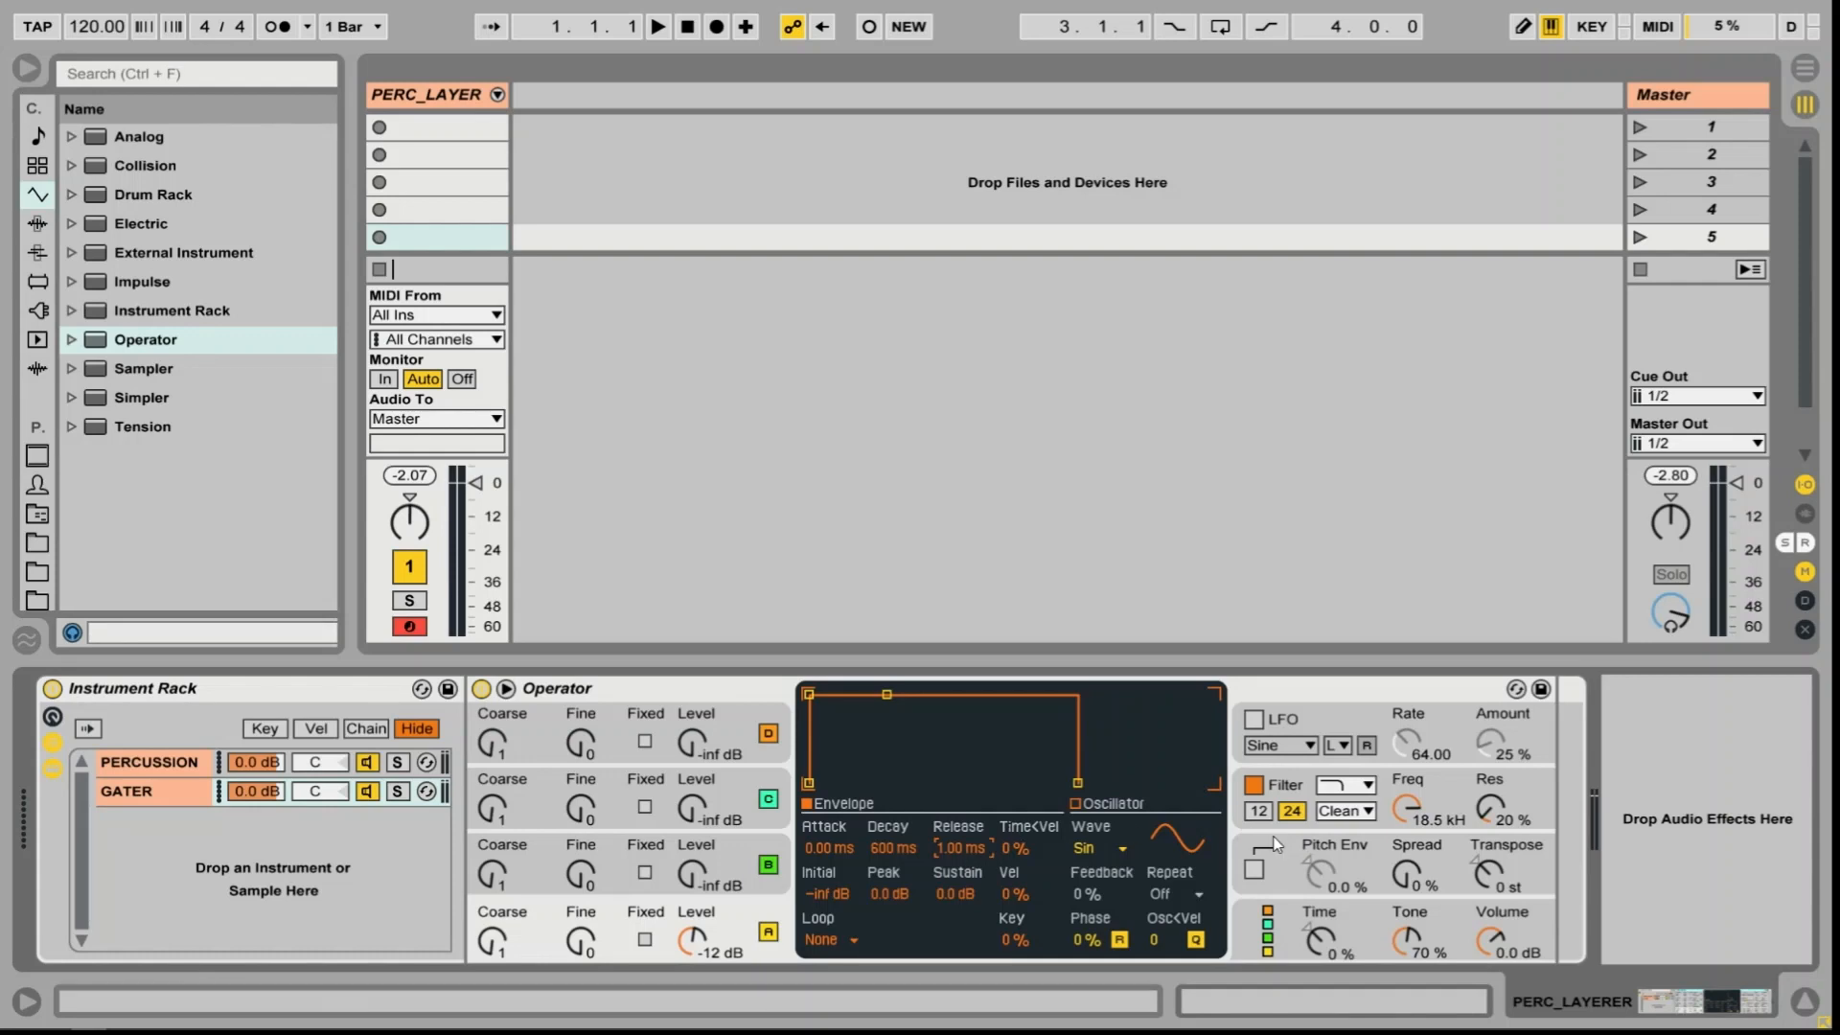
mouse_move(14, 318)
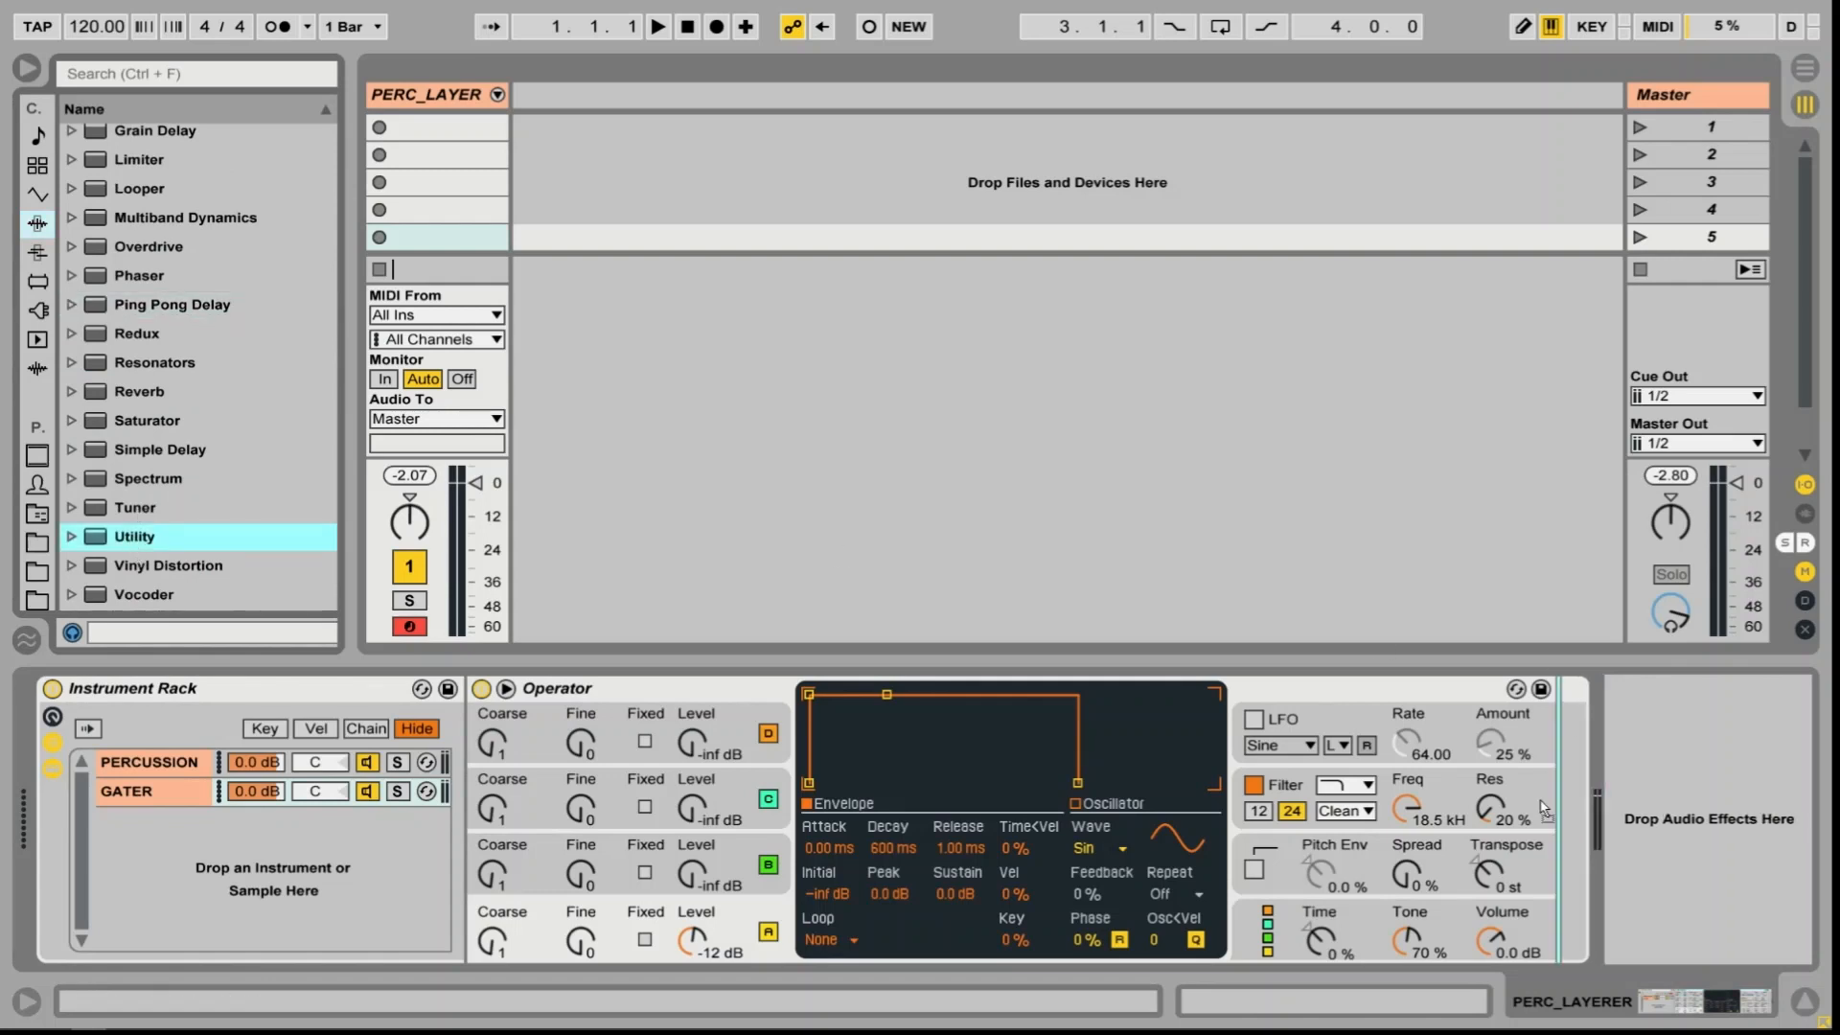
Add a Utility after Operator on GATER and mute it to silence the chain's output
double_click(134, 536)
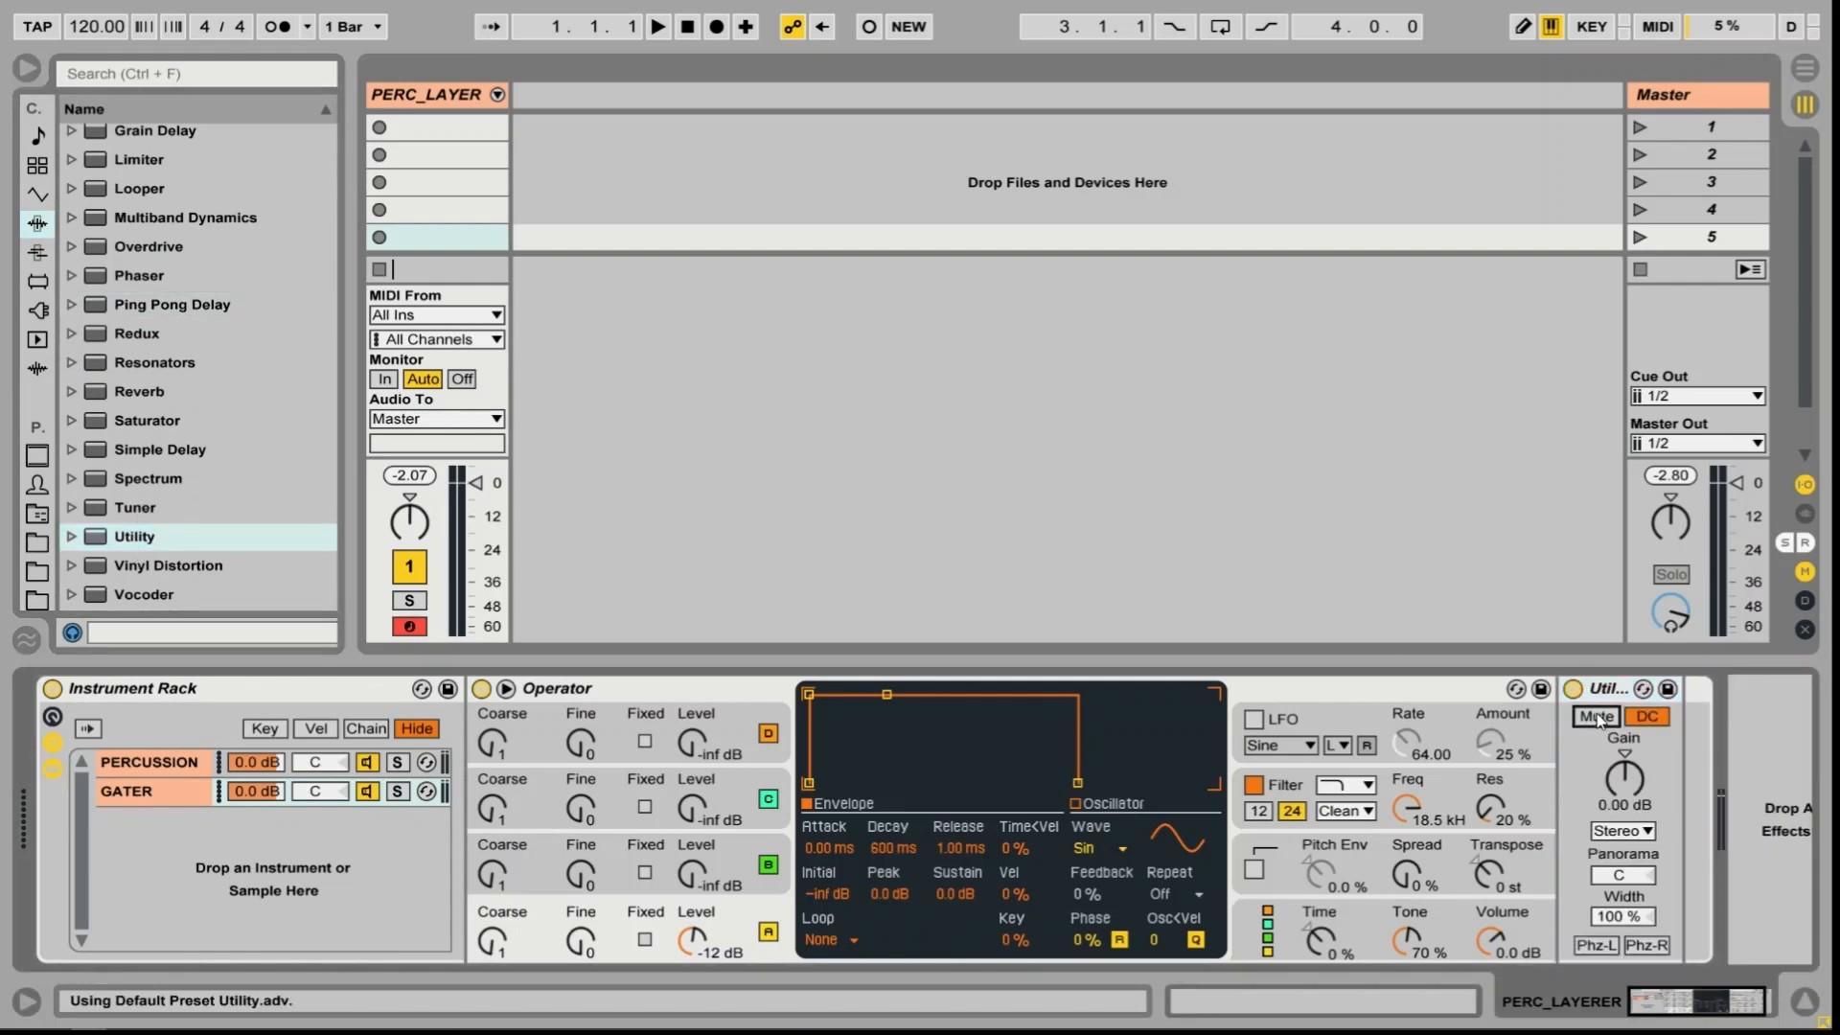
left_click(1595, 717)
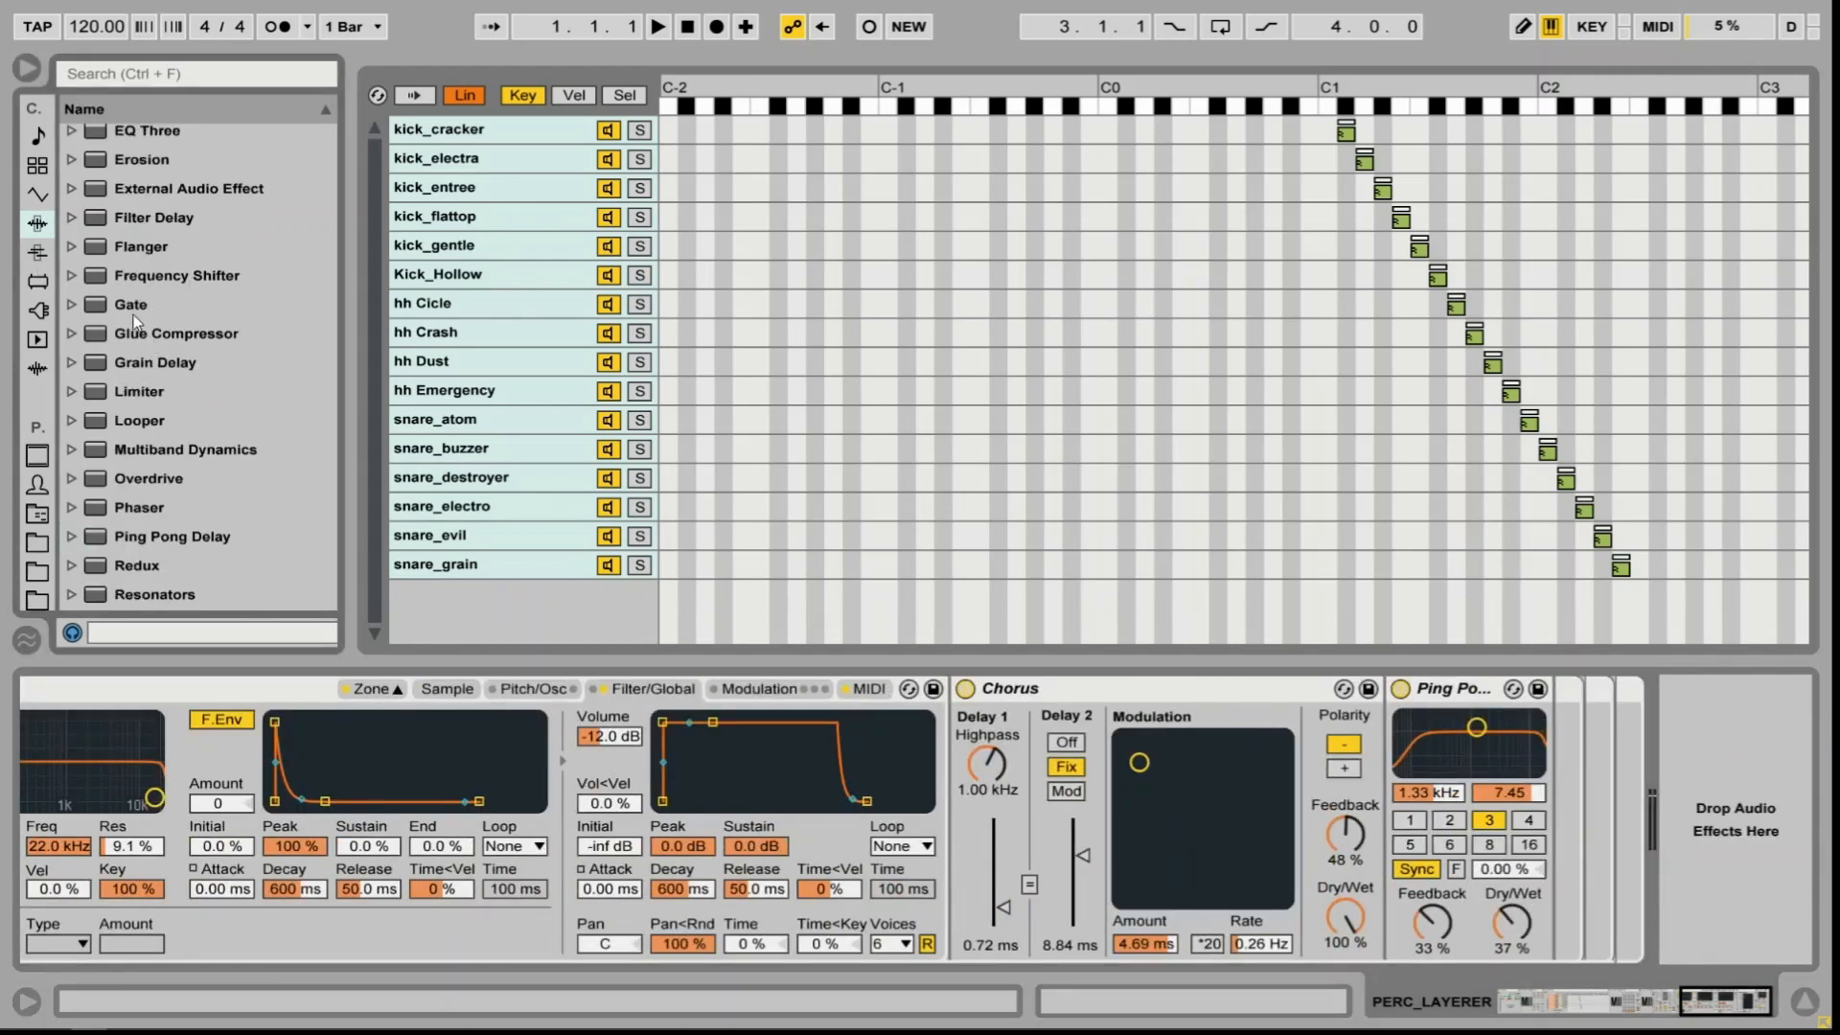
Add a Gate after Ping Pong Delay and sidechain it from the GATER chain
left_click(127, 305)
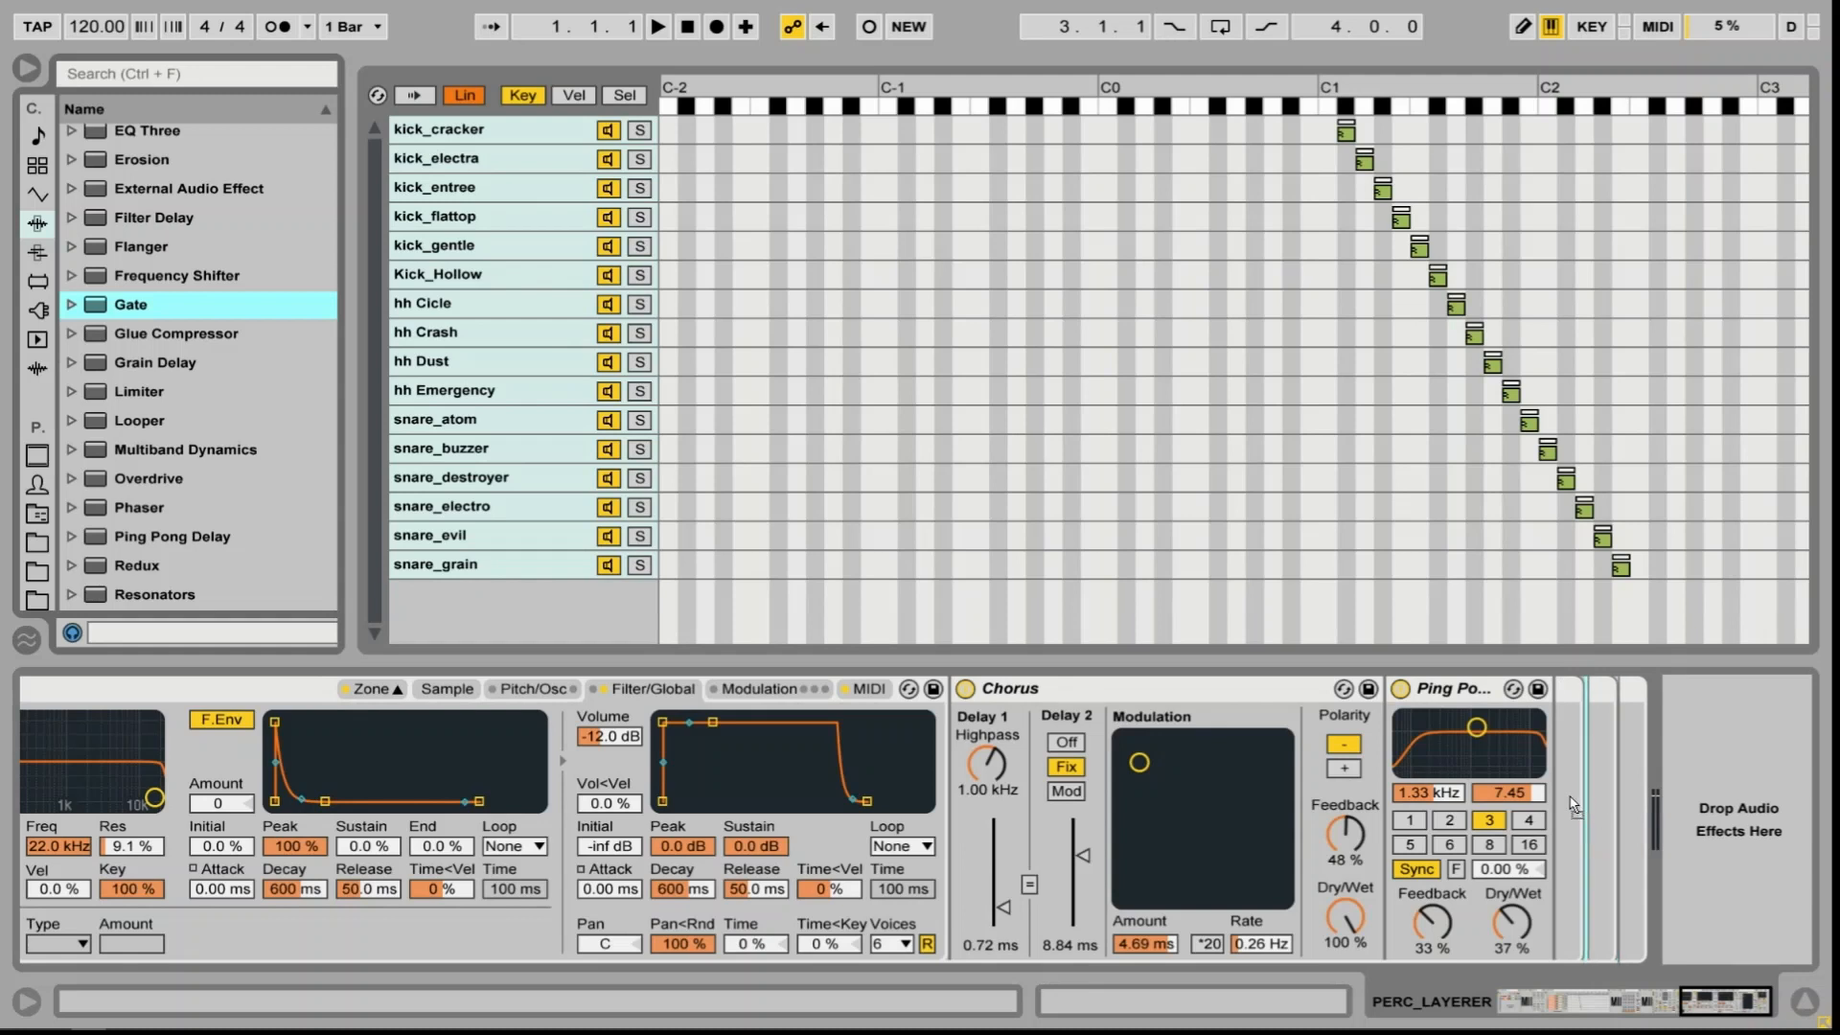
mouse_move(1582, 805)
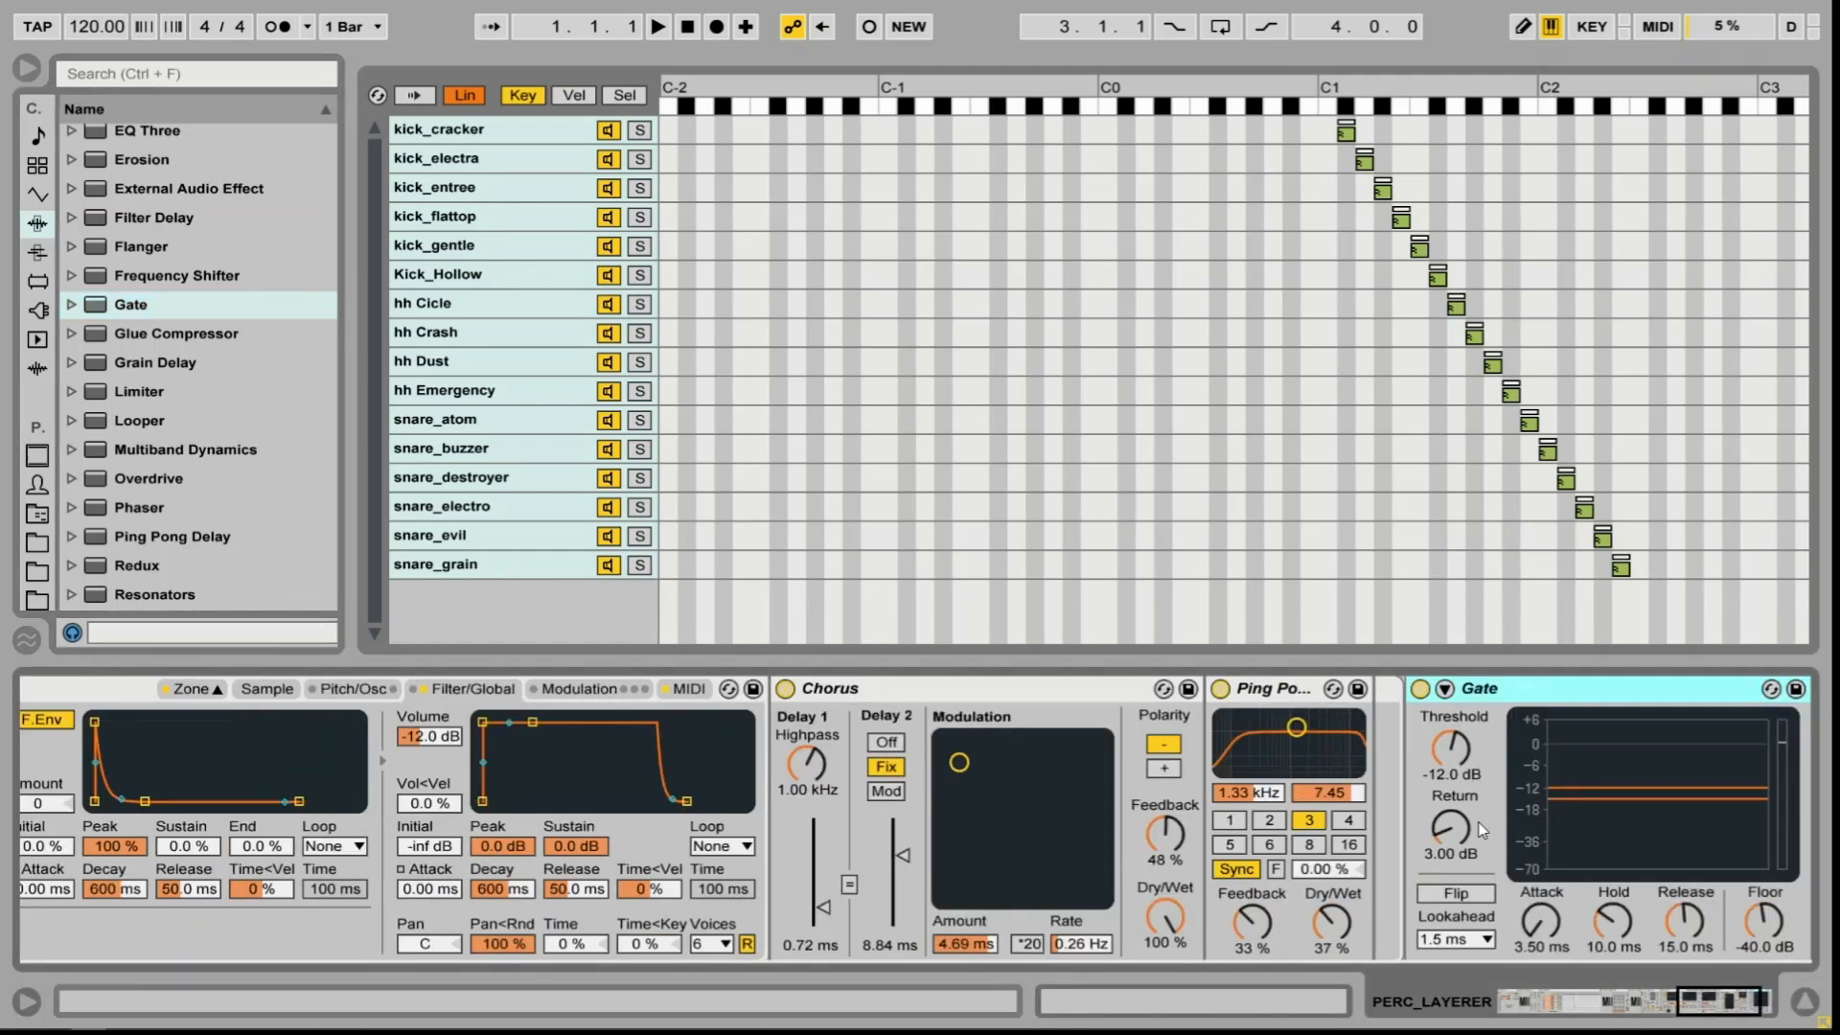
left_click(1445, 688)
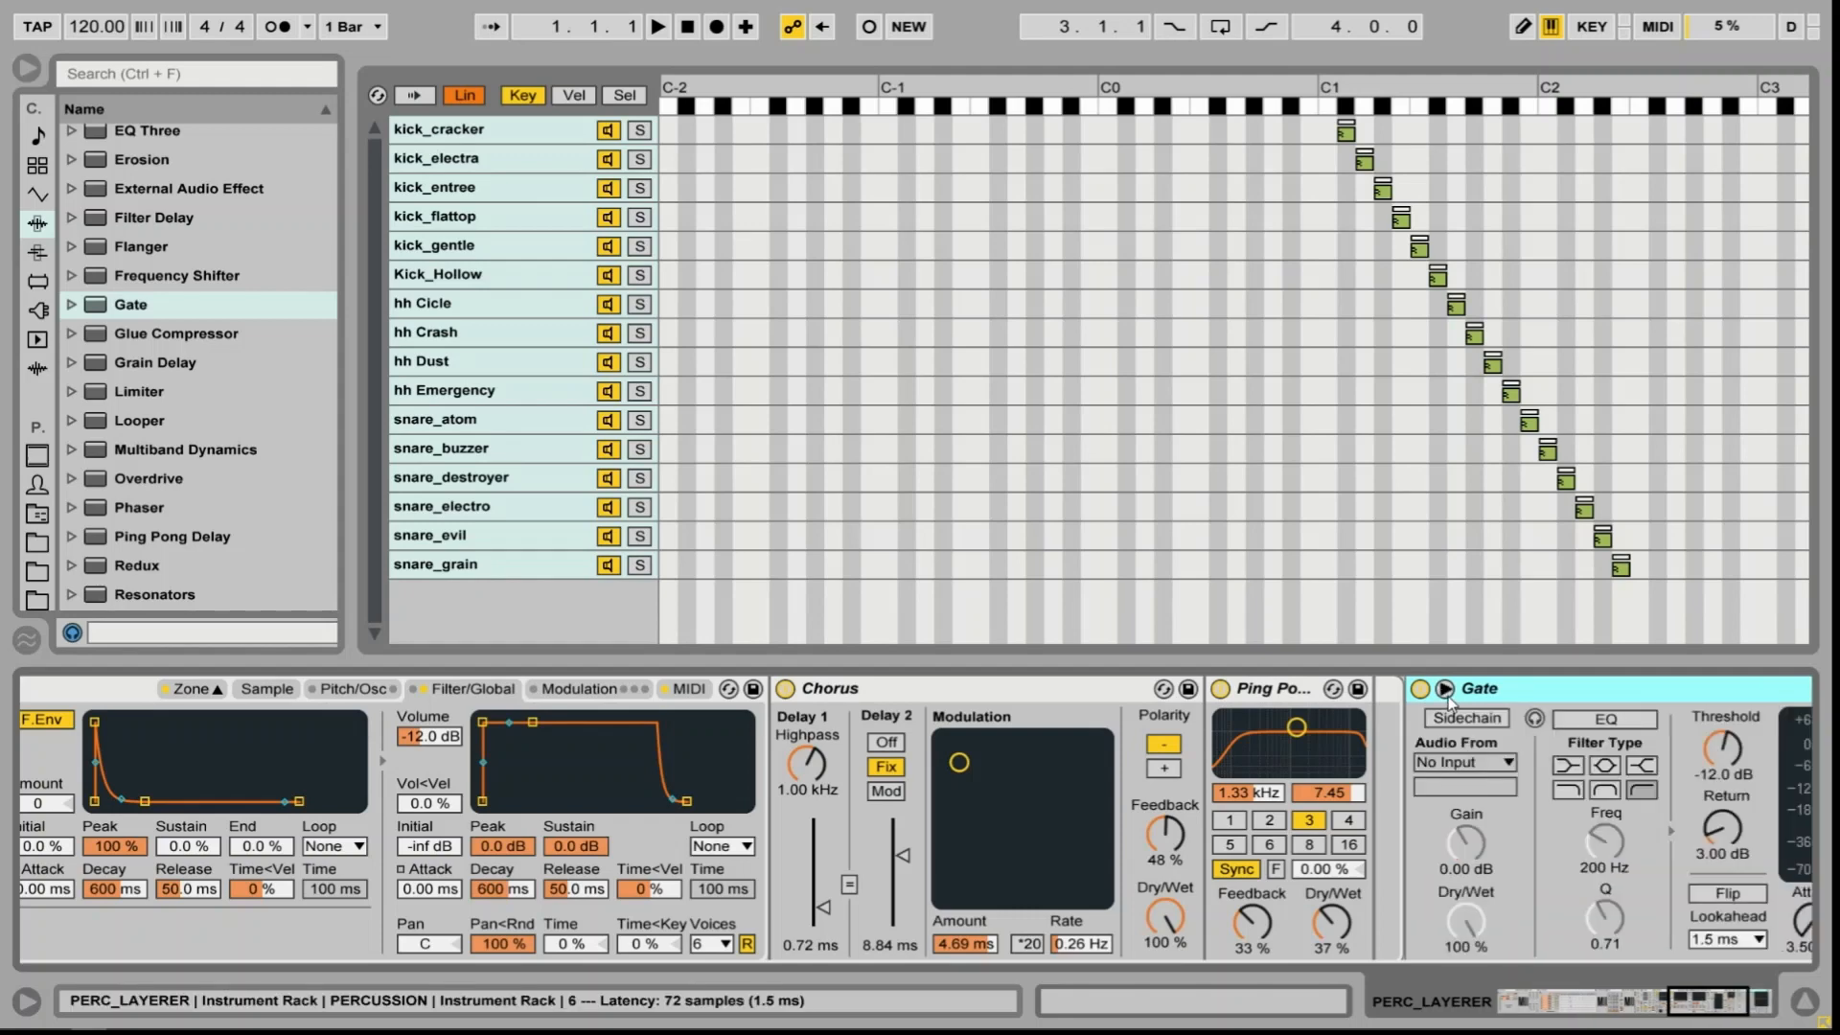
left_click(1464, 763)
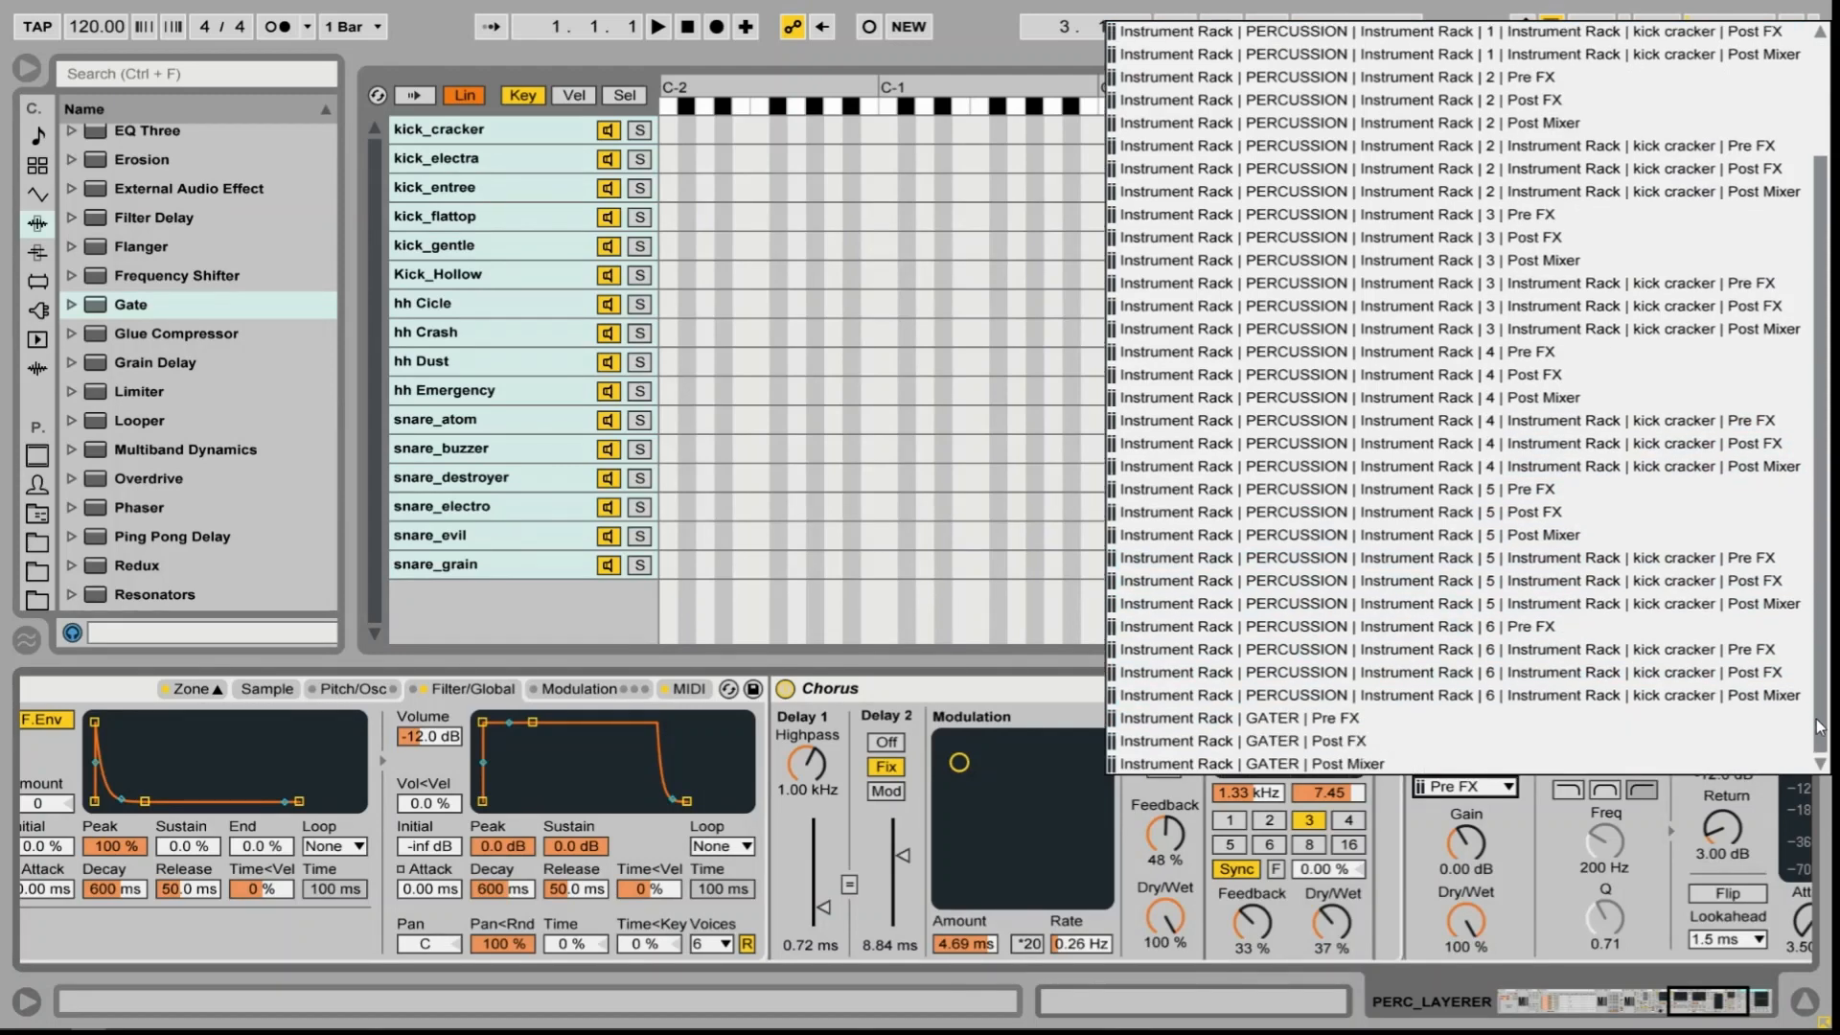
mouse_move(1285, 740)
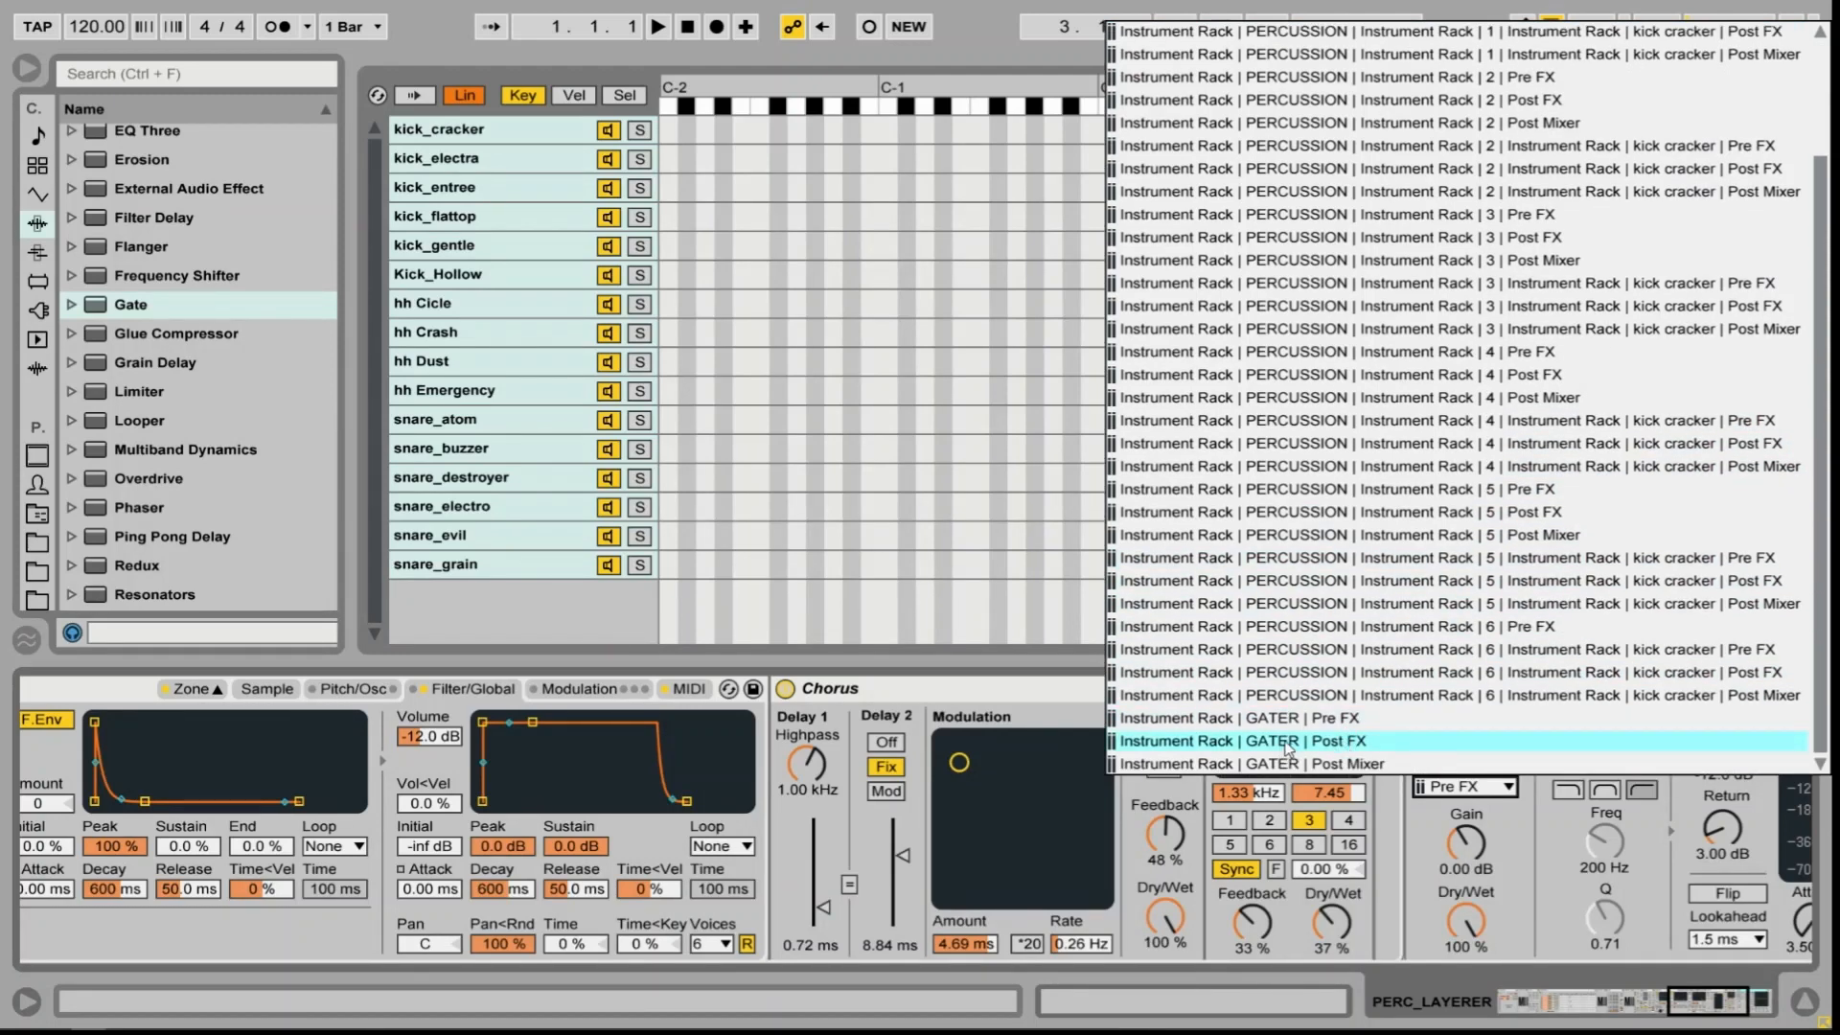
left_click(1290, 740)
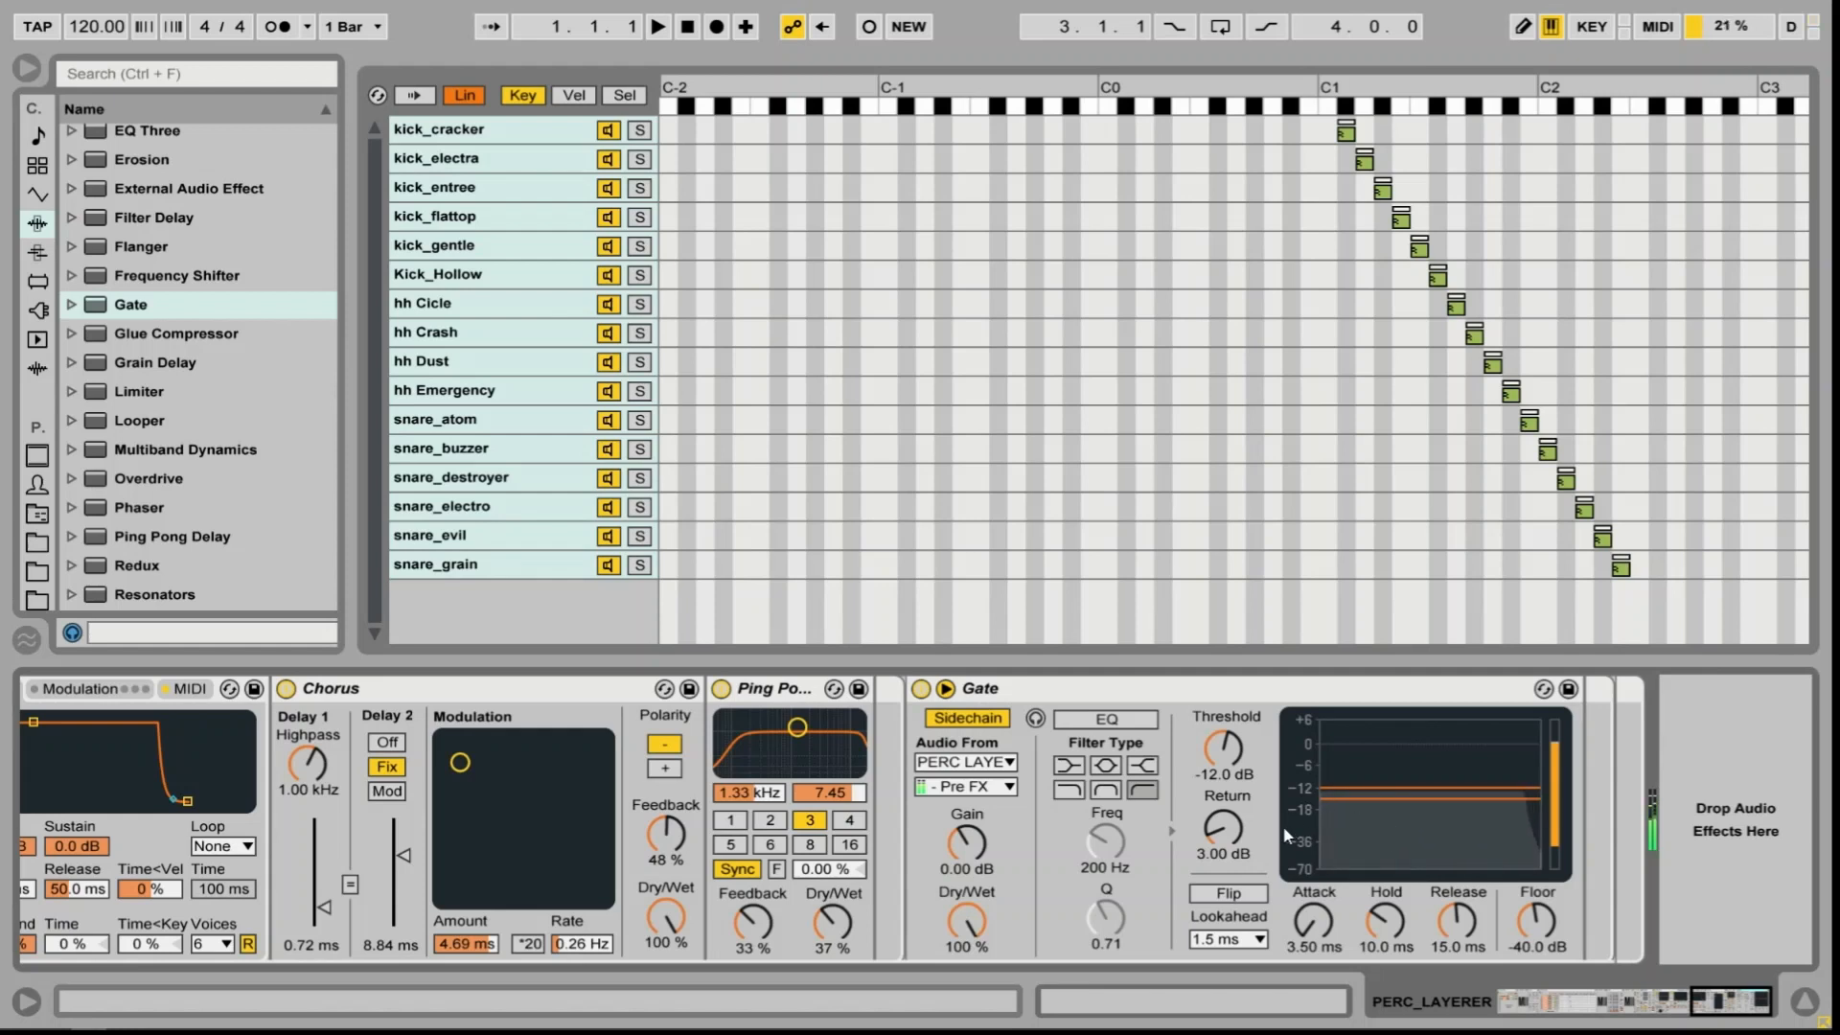
Set the Gate's return to 0 dB, threshold to -18.1 dB and lookahead to 10 ms
left_click_drag(1225, 830, 1225, 845)
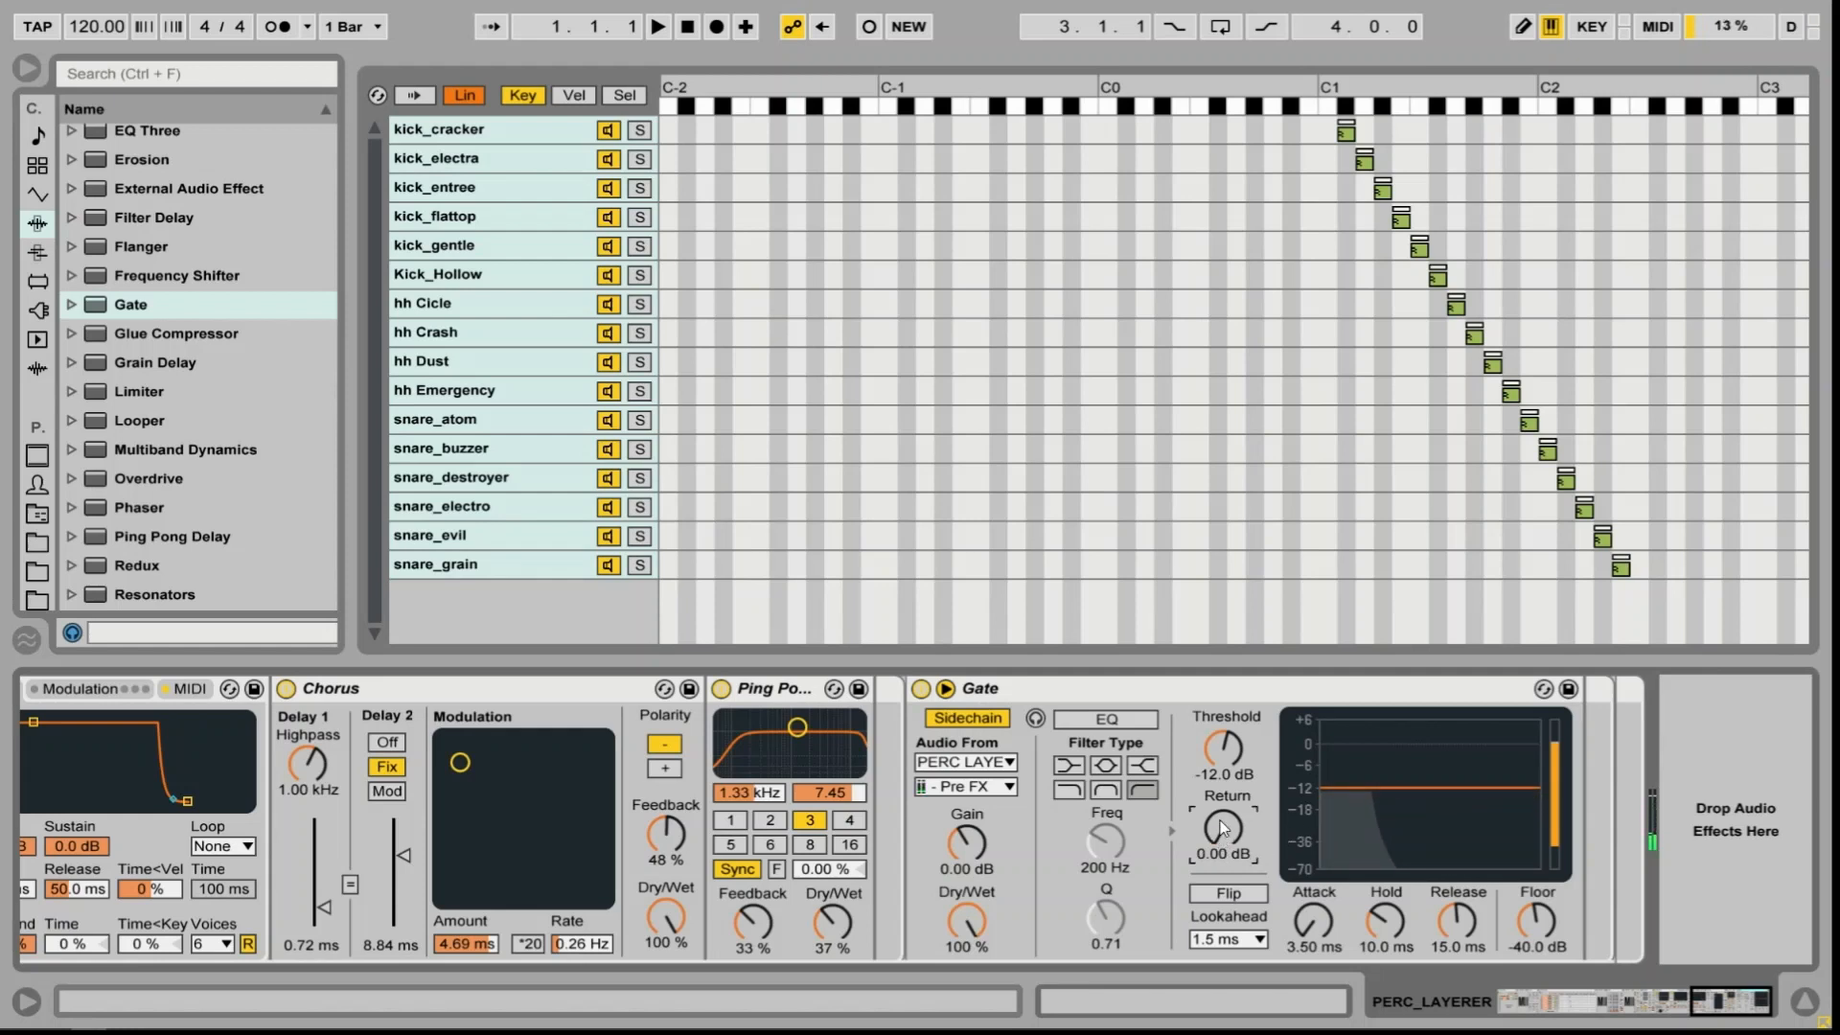
left_click_drag(1225, 752, 1225, 798)
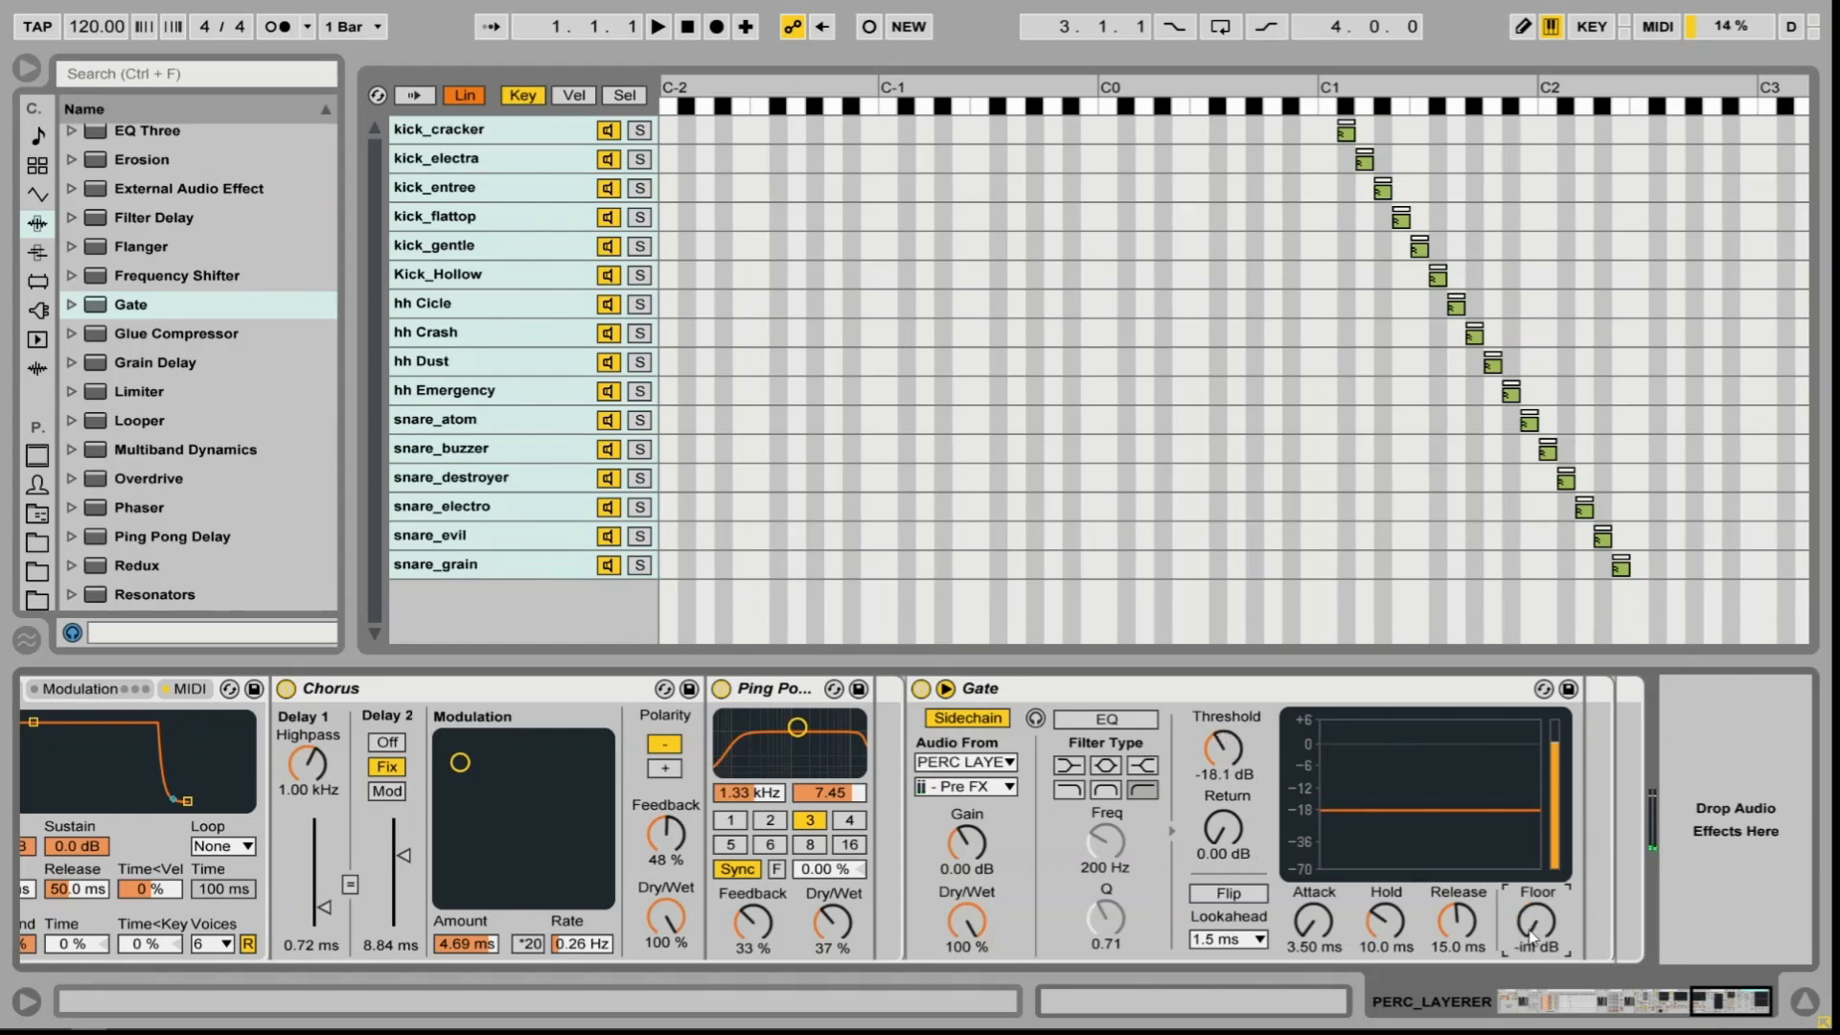
left_click(1226, 939)
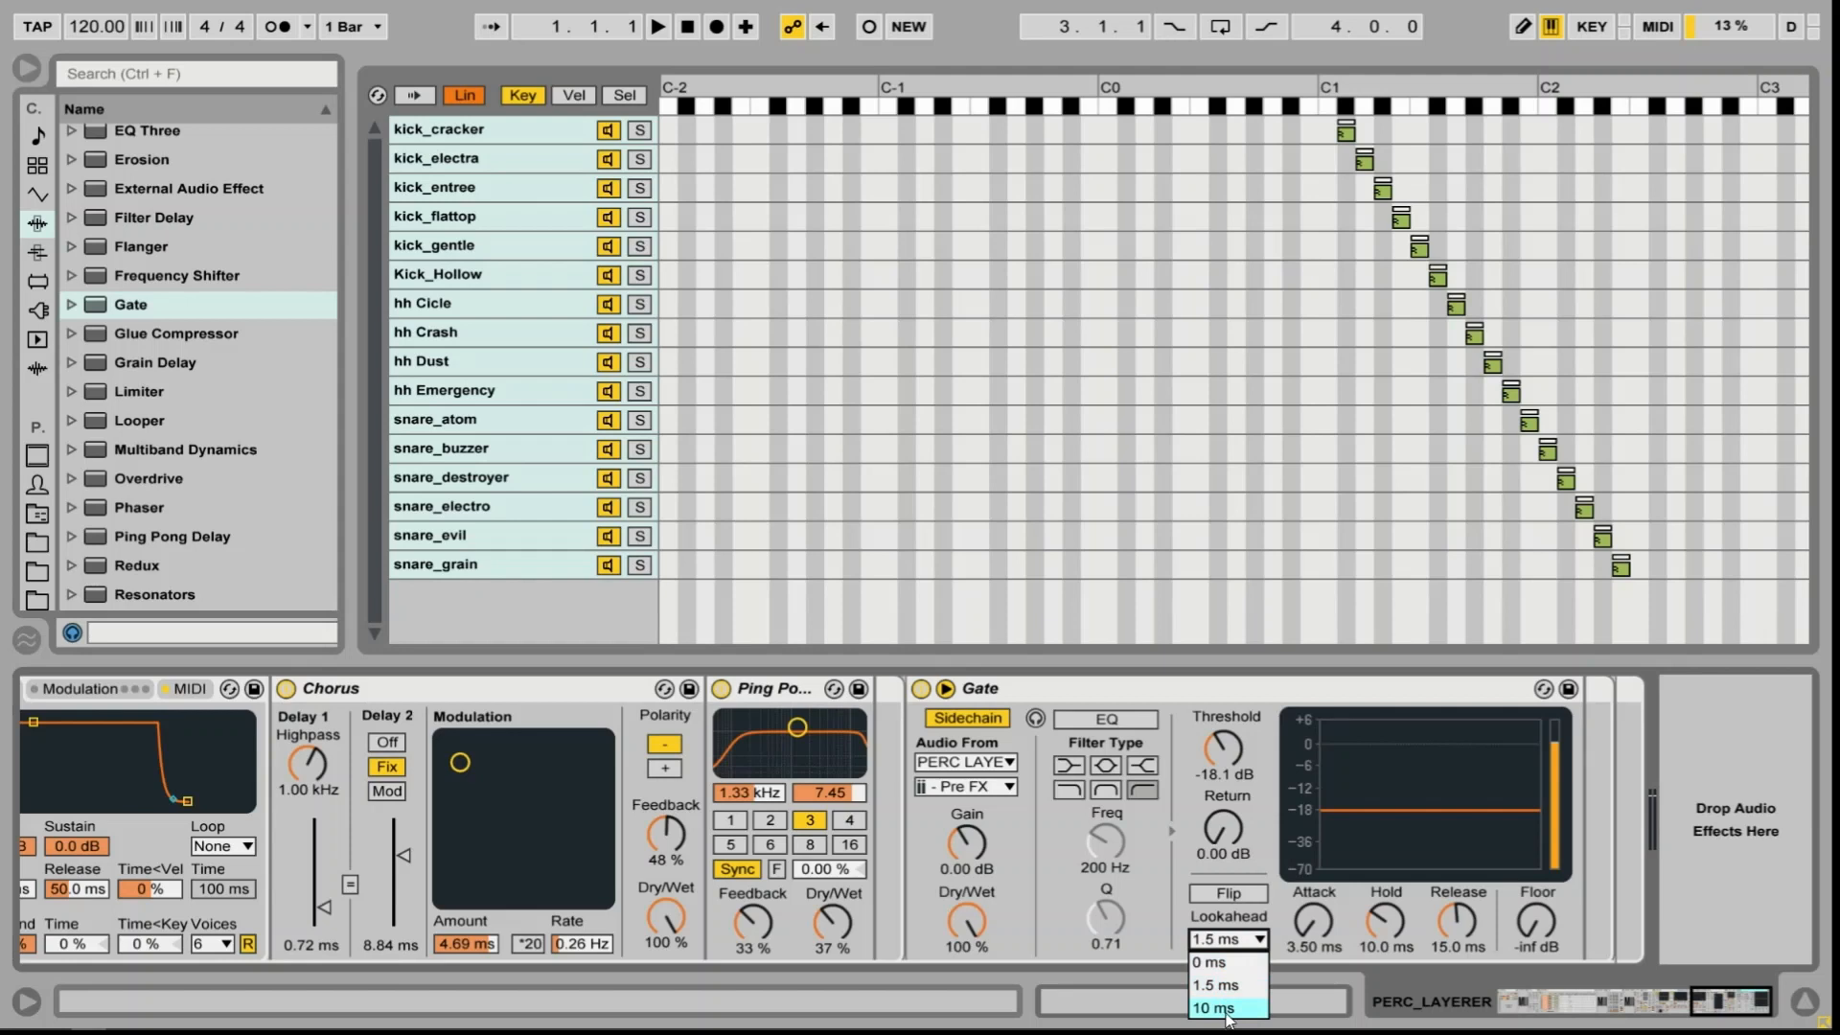
left_click(1216, 1008)
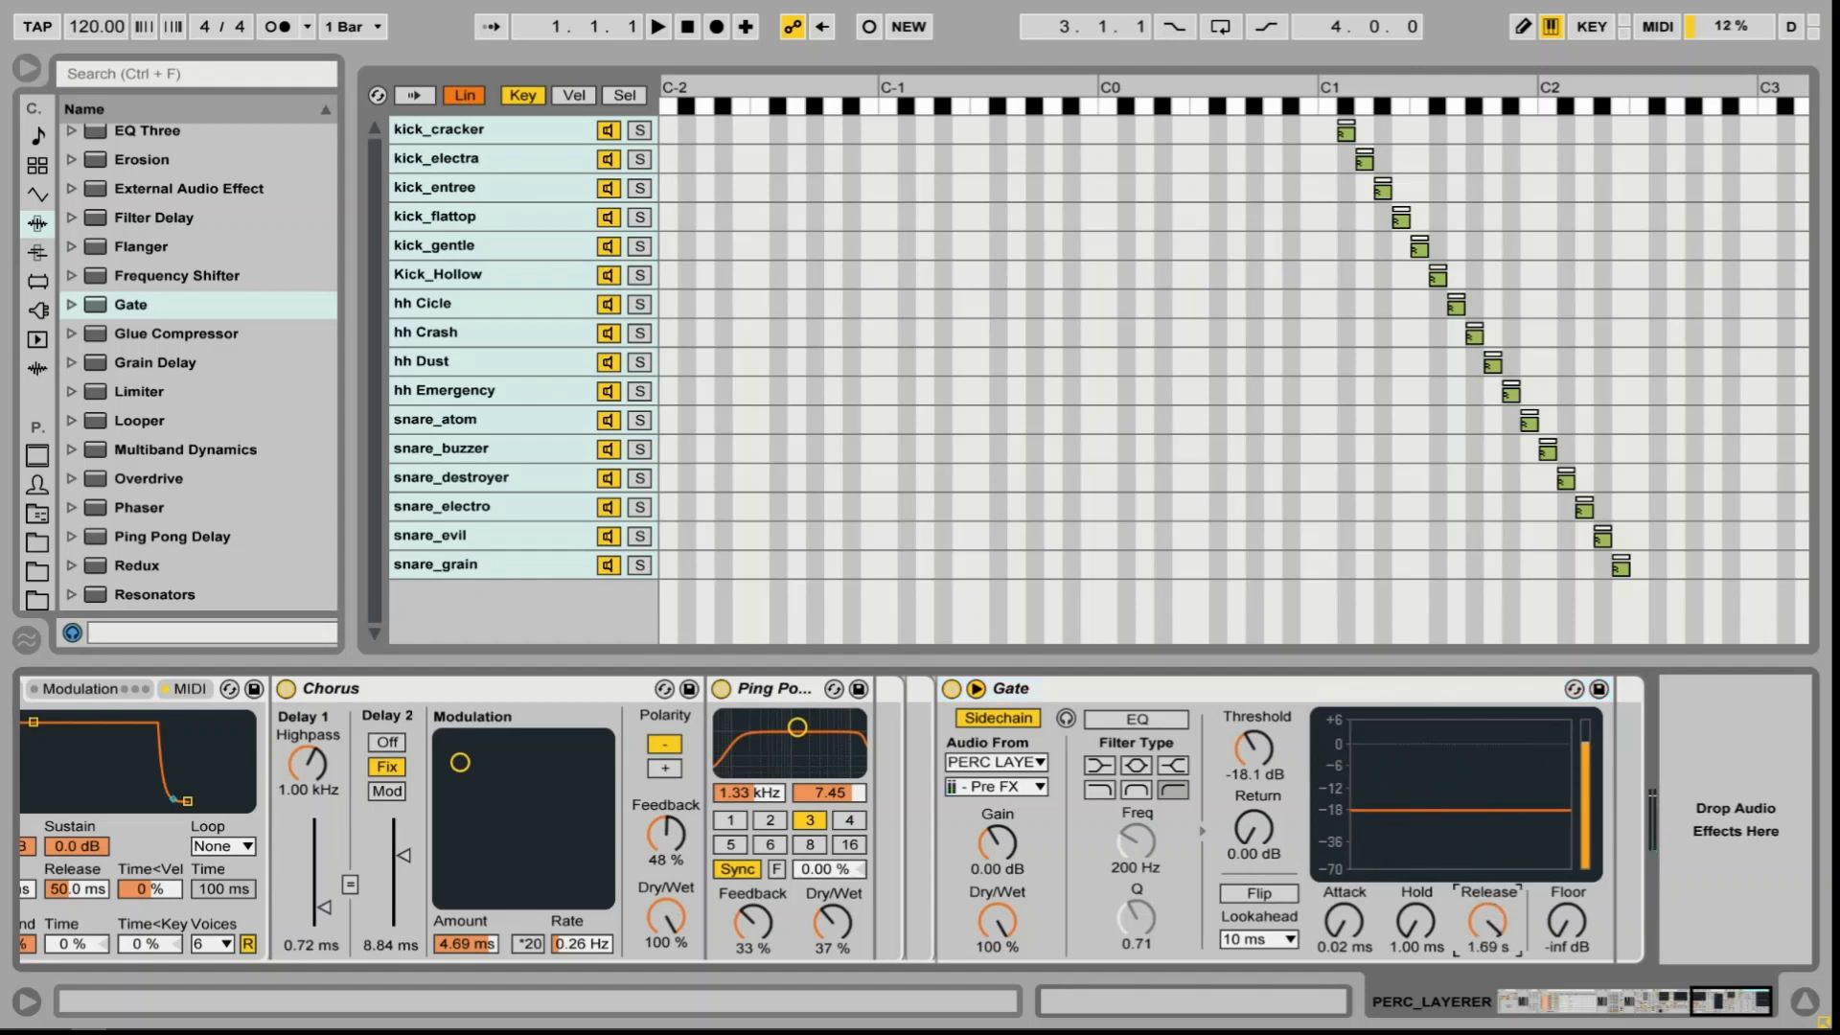
Lengthen the Gate's release to about 2.55 s for a smooth tail
left_click_drag(1485, 917, 1486, 868)
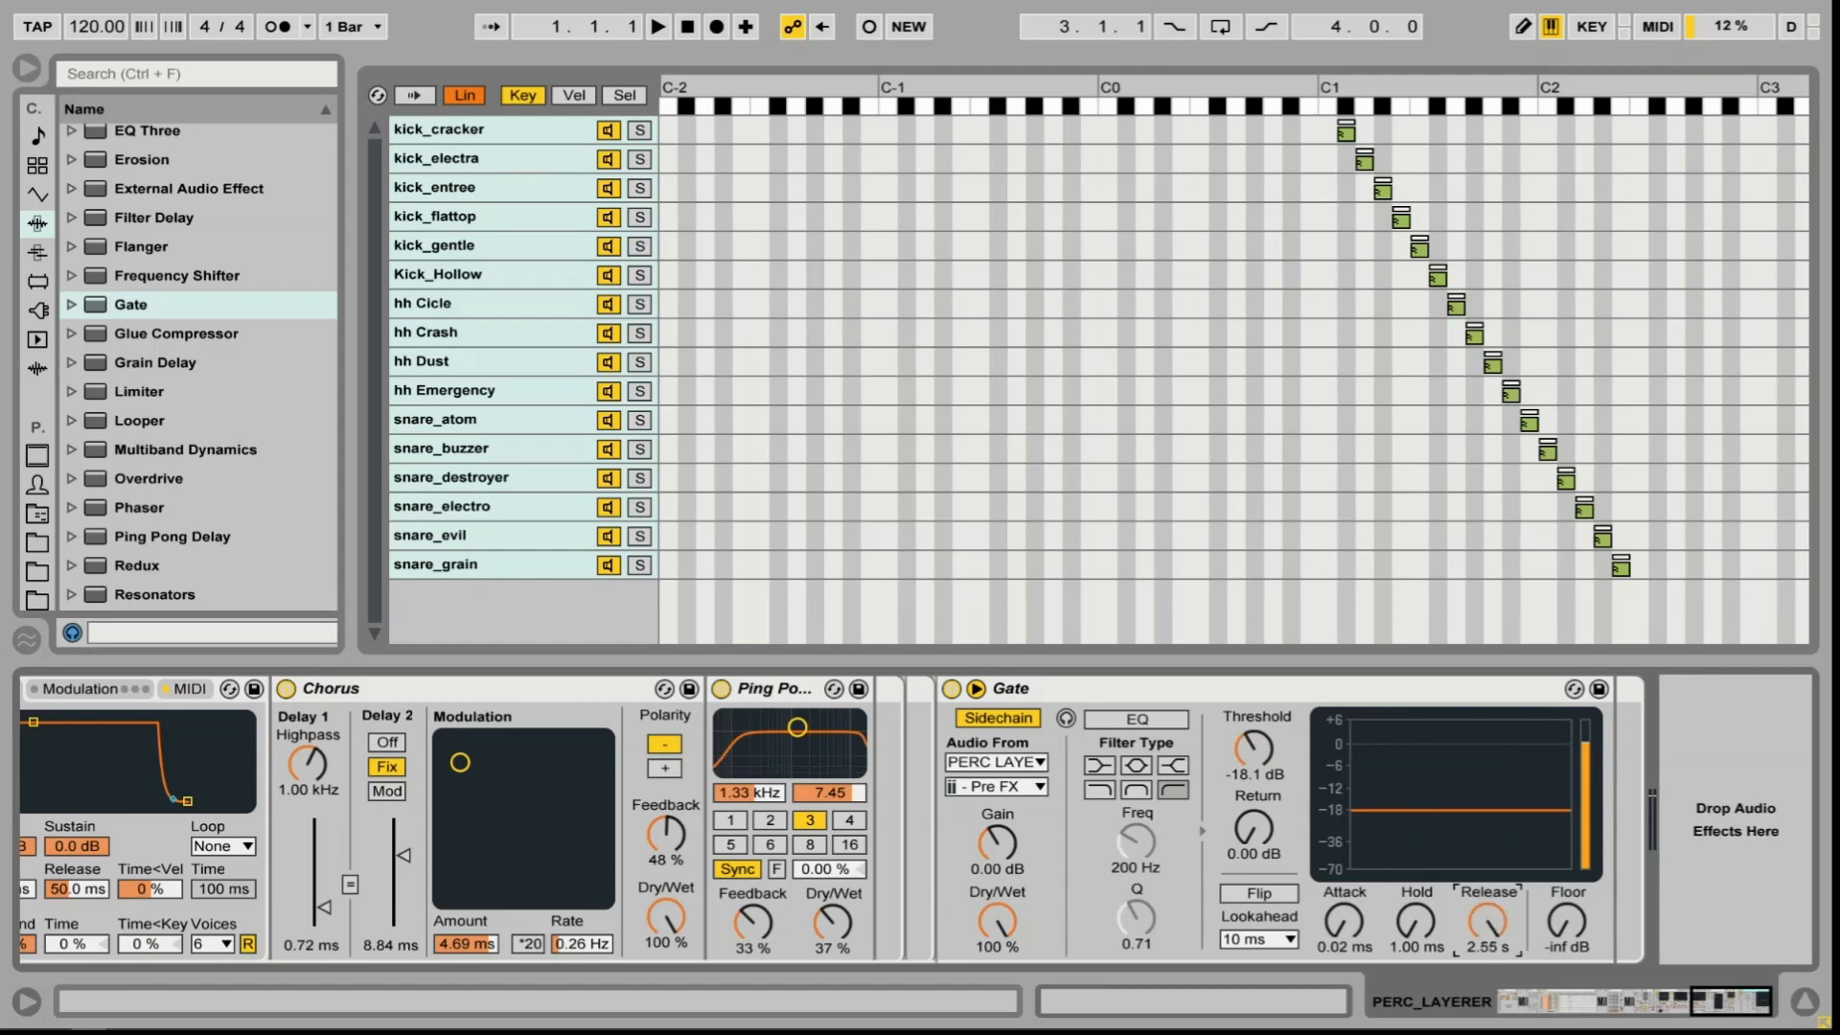